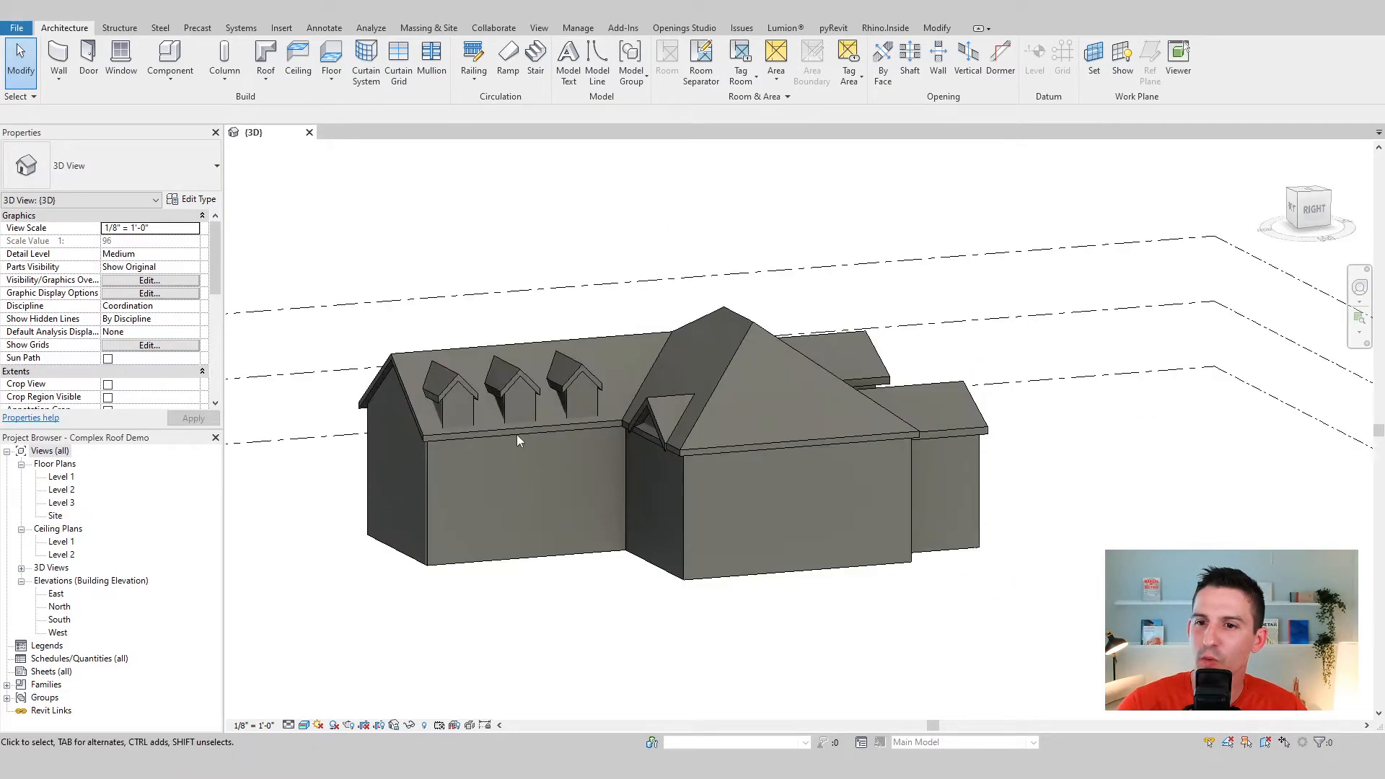
{"action": "mouse_move", "coordinate": [504, 380]}
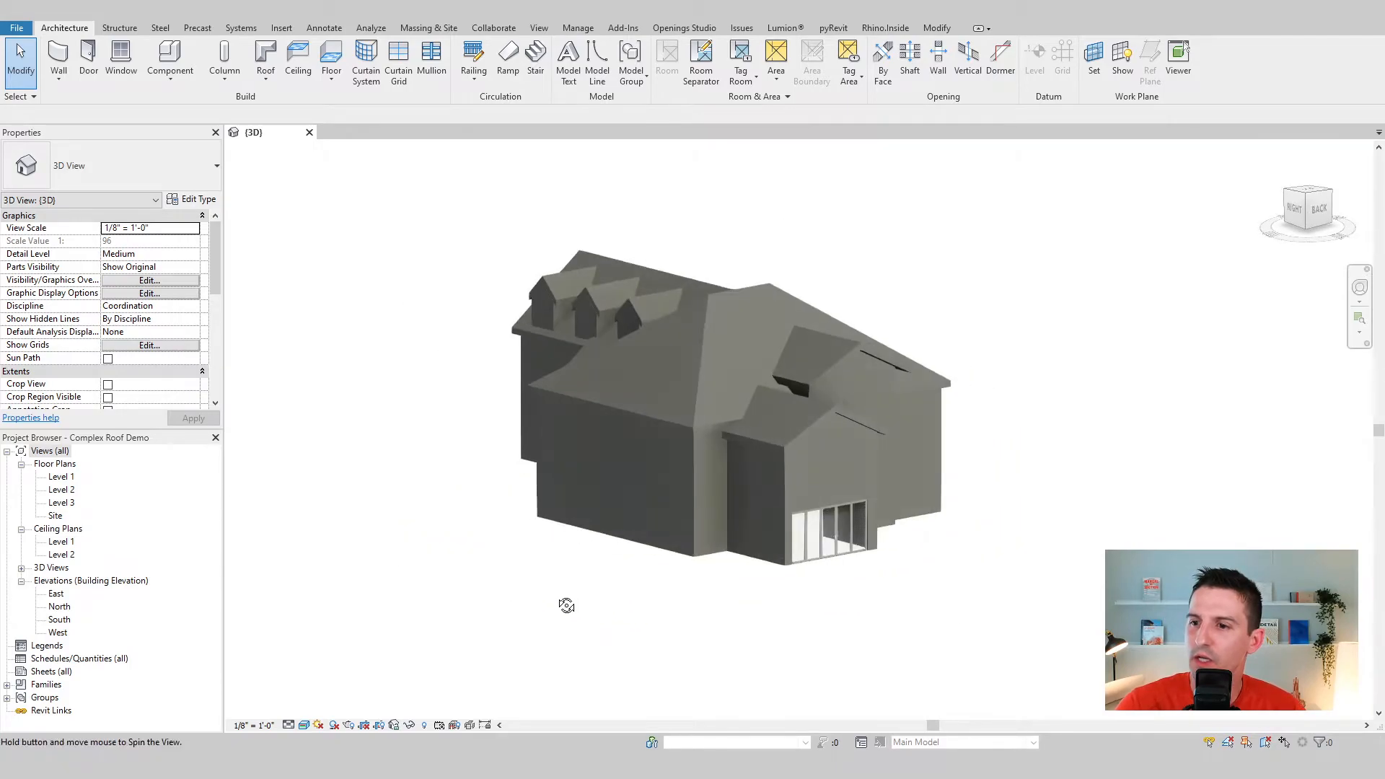
Inspect the window wall briefly and bring up the East elevation from the Project Browser
{"action": "left_click", "coordinate": [832, 530]}
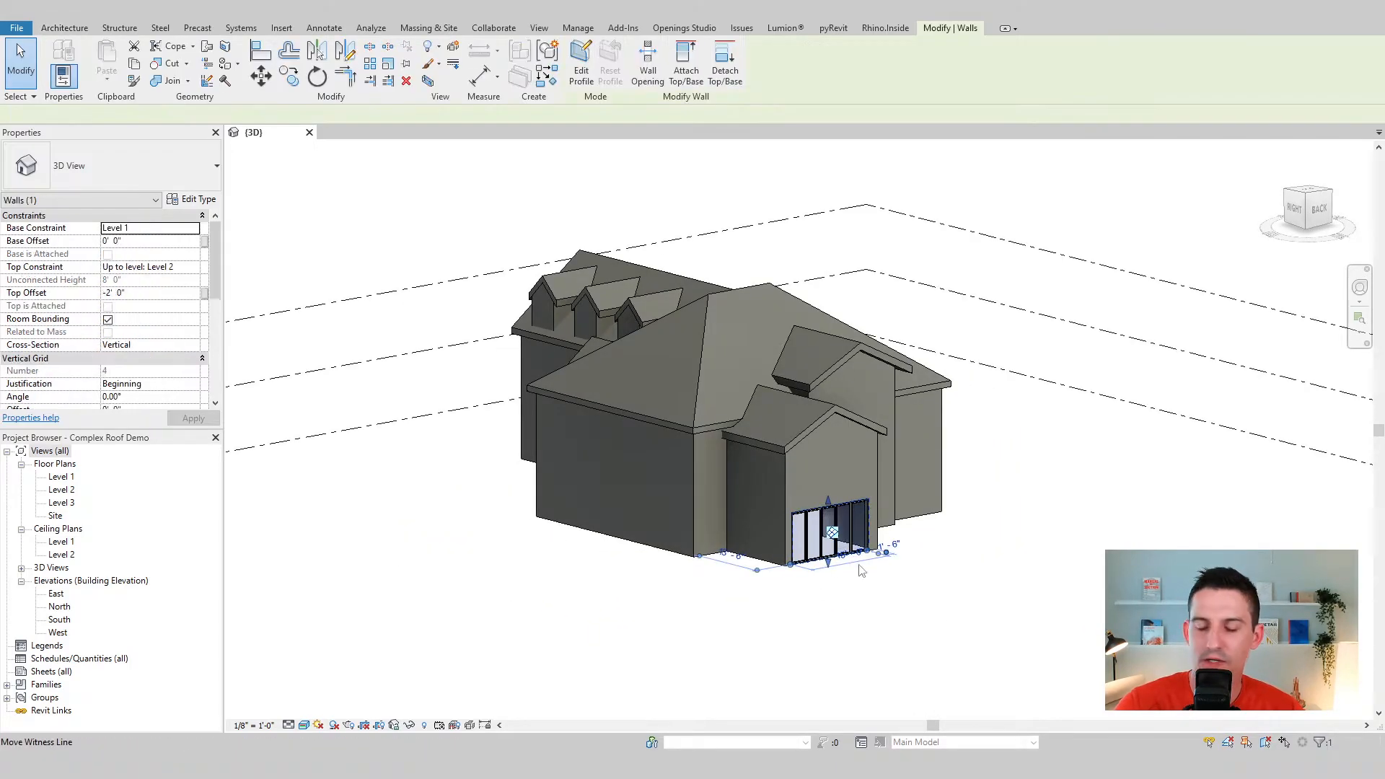
{"action": "left_click", "coordinate": [358, 540]}
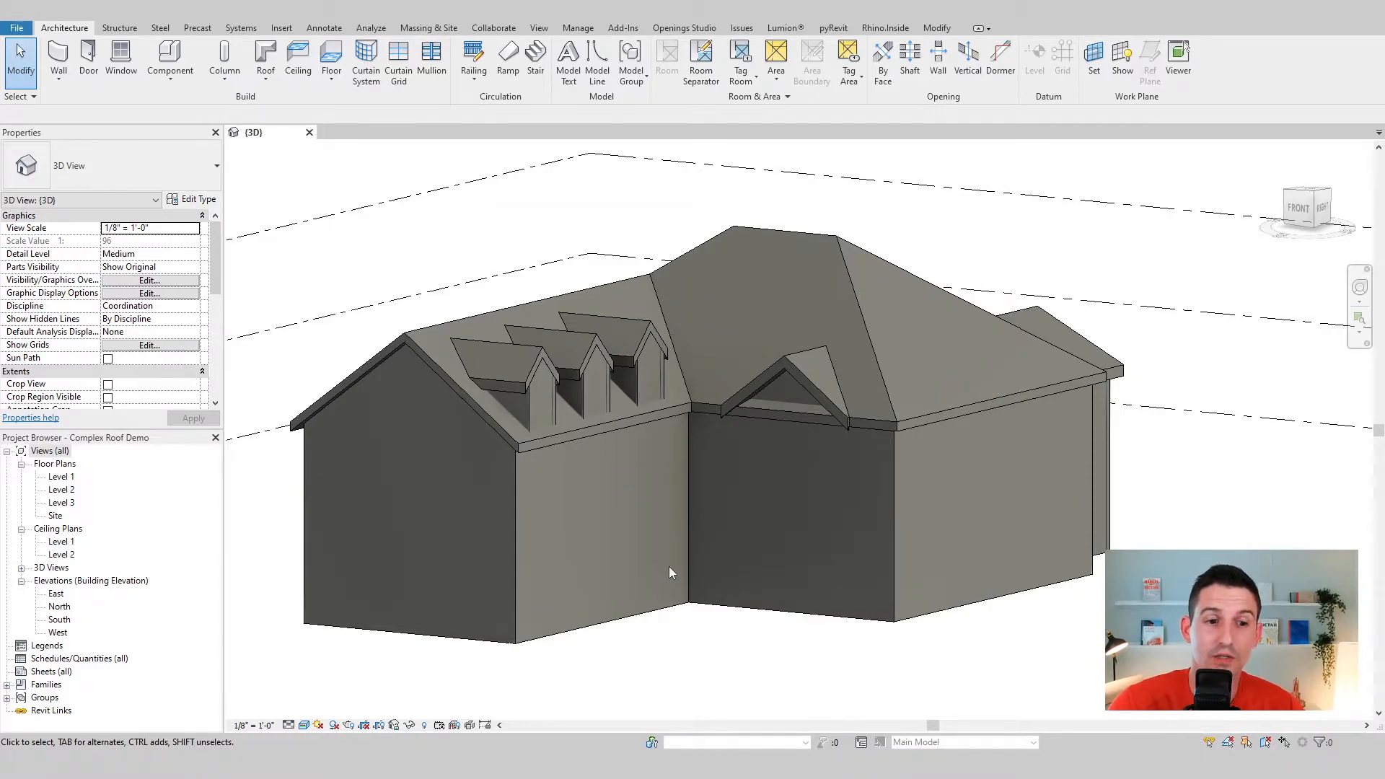
{"action": "mouse_move", "coordinate": [658, 624]}
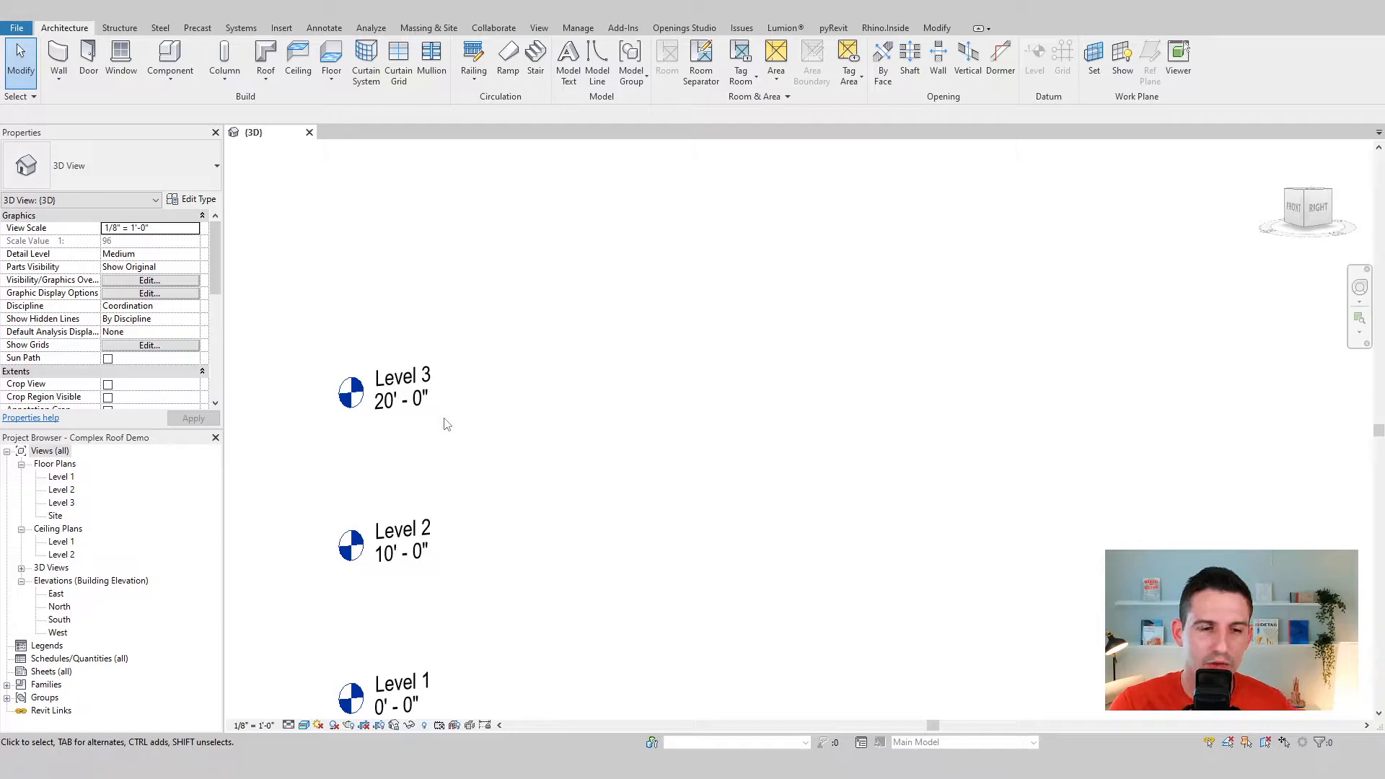
{"action": "mouse_move", "coordinate": [153, 546]}
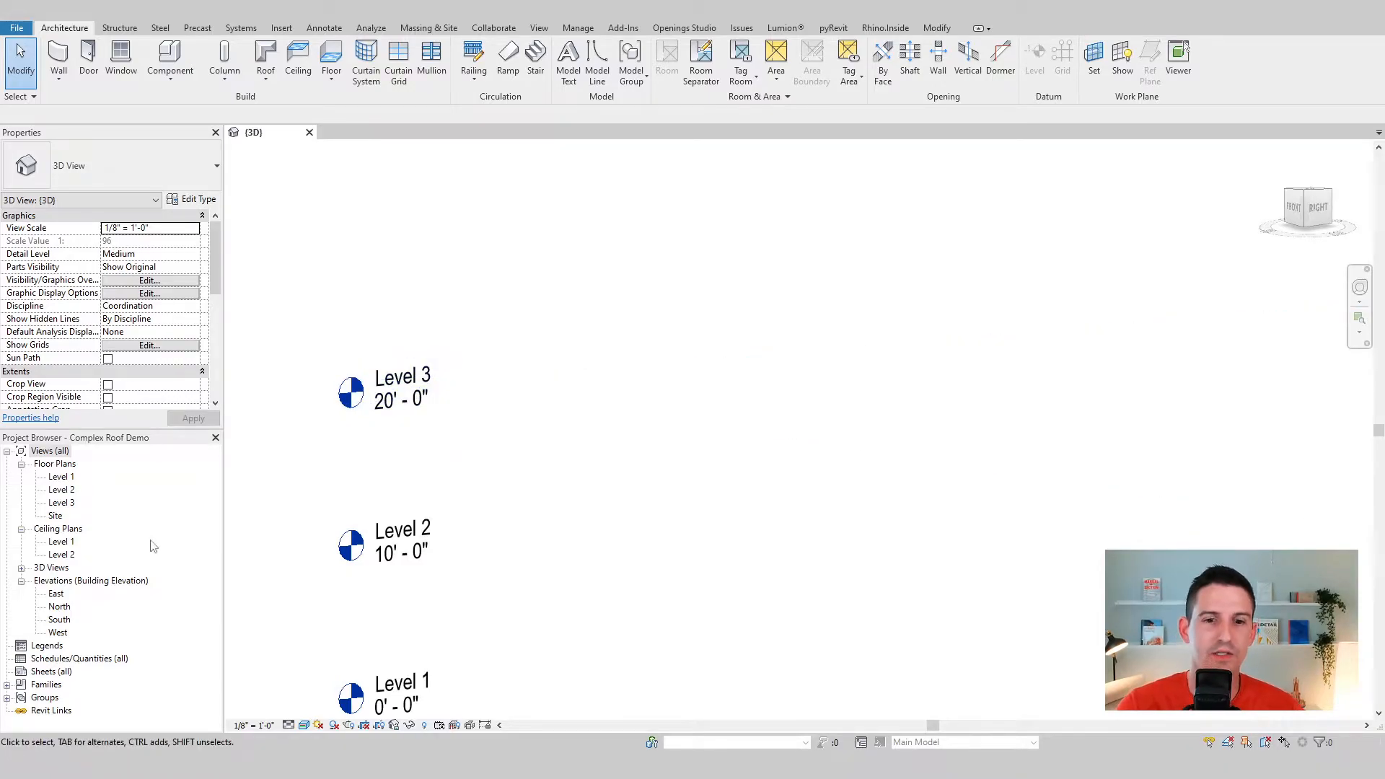
{"action": "double_click", "coordinate": [56, 593]}
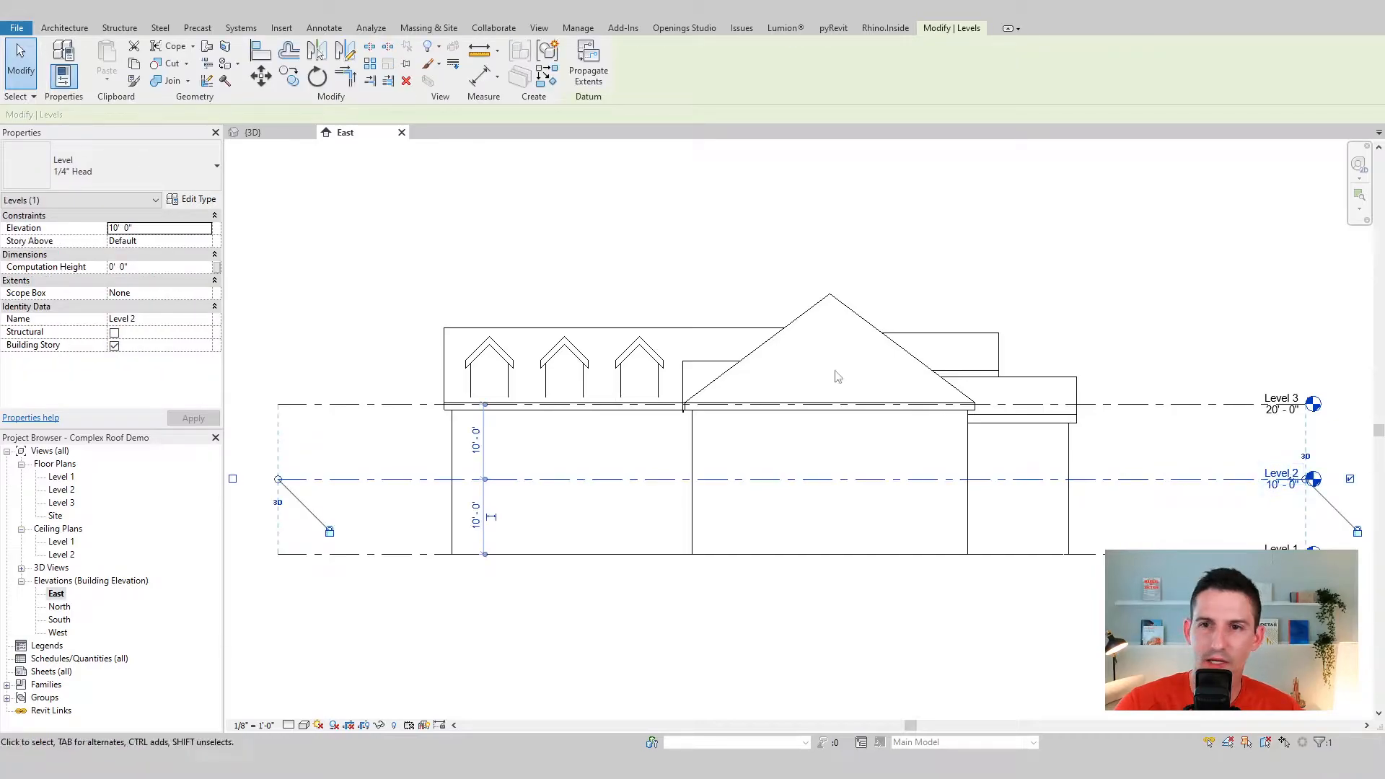
{"action": "mouse_move", "coordinate": [1159, 477]}
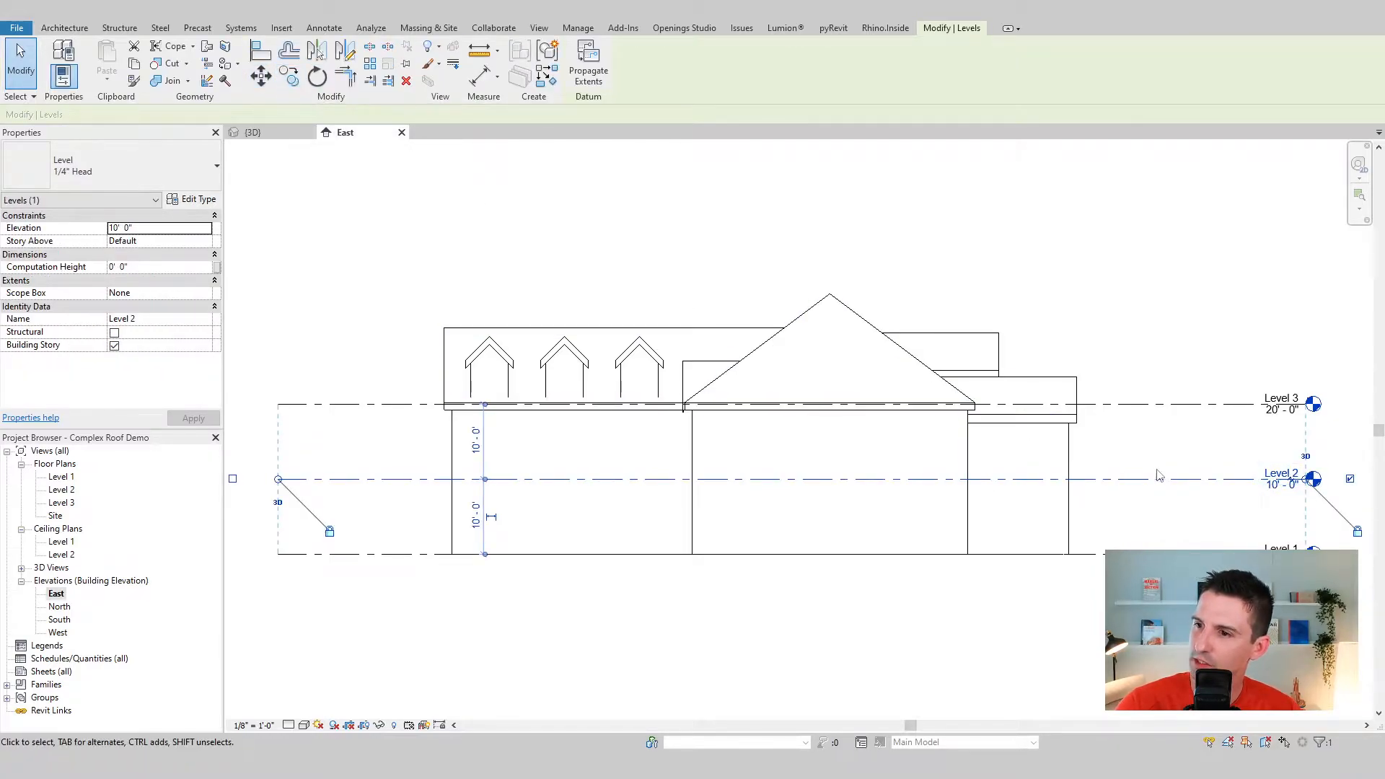
{"action": "mouse_move", "coordinate": [772, 354]}
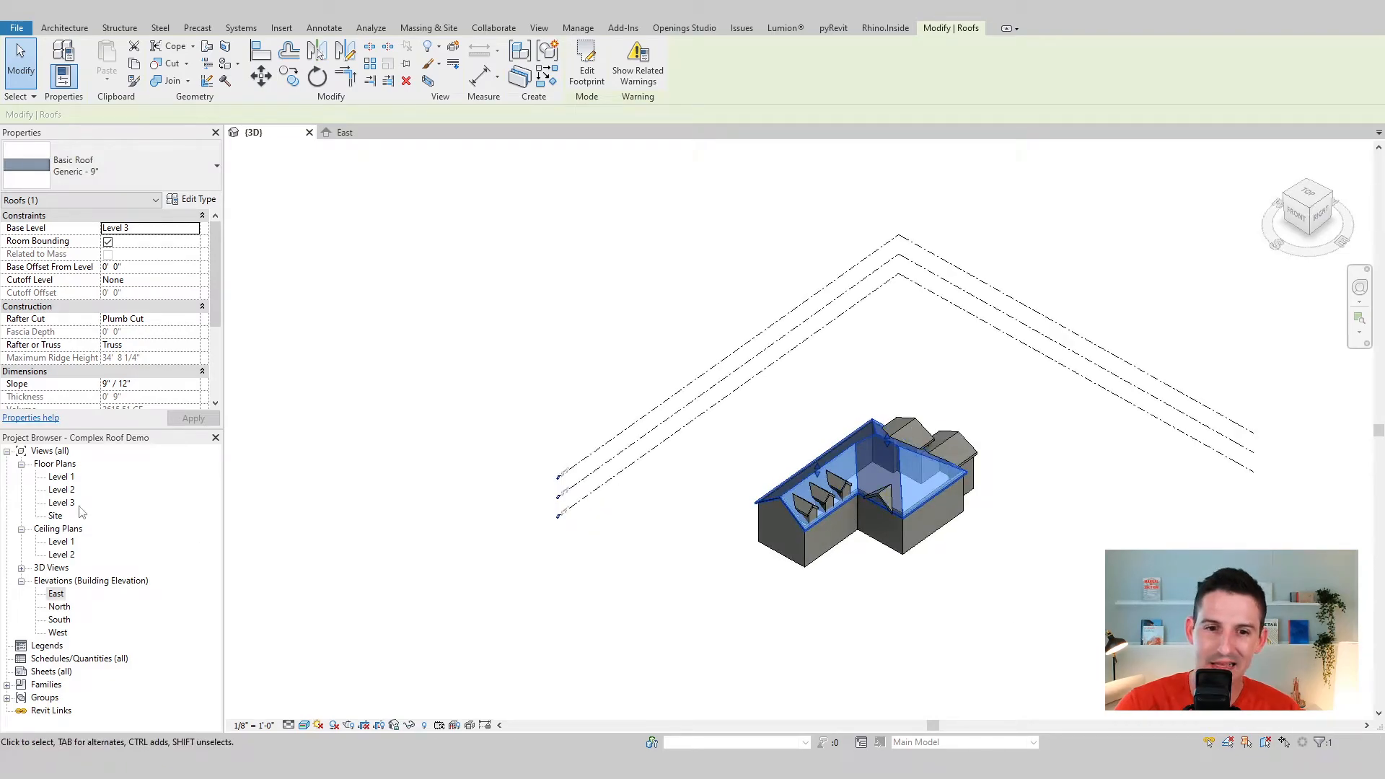
Switch to the Level 3 floor plan and start editing the main roof's footprint
{"action": "double_click", "coordinate": [62, 503]}
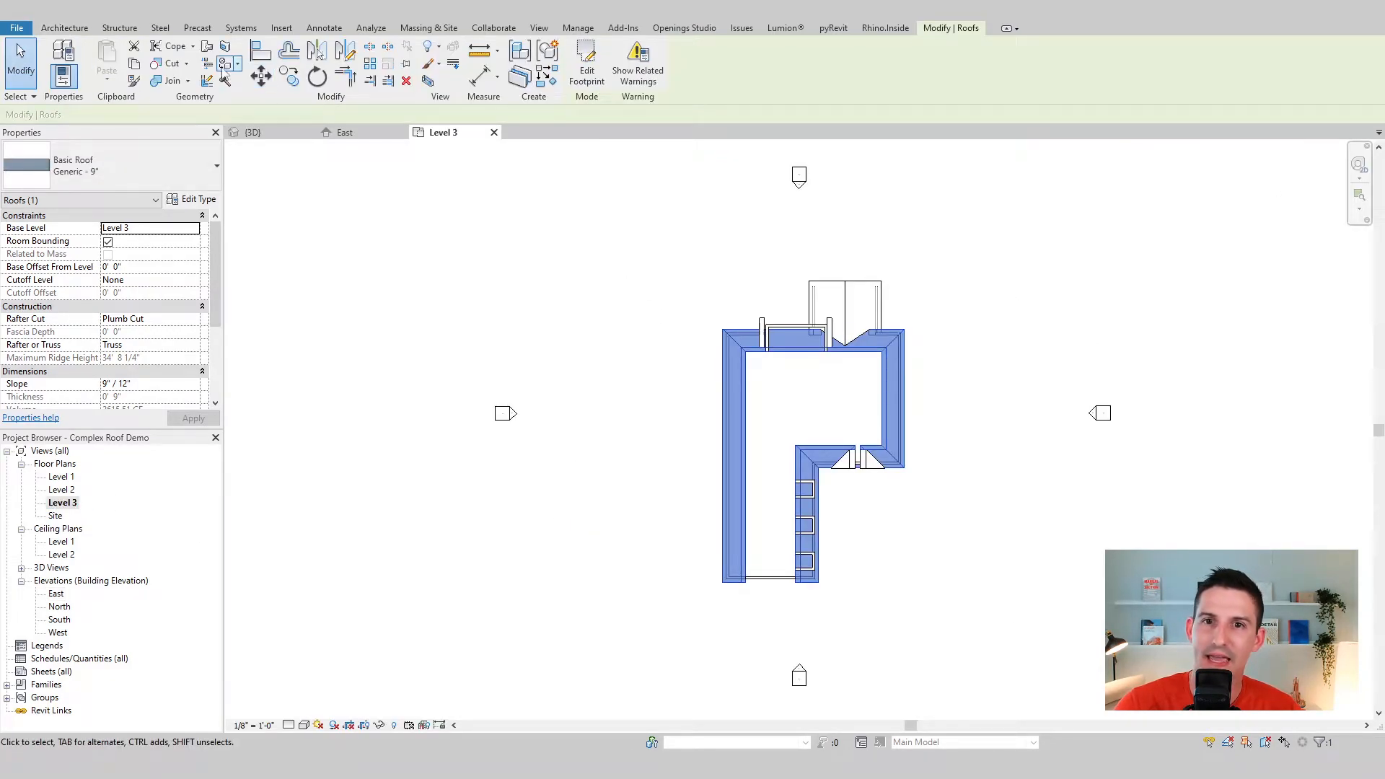
{"action": "left_click", "coordinate": [266, 67]}
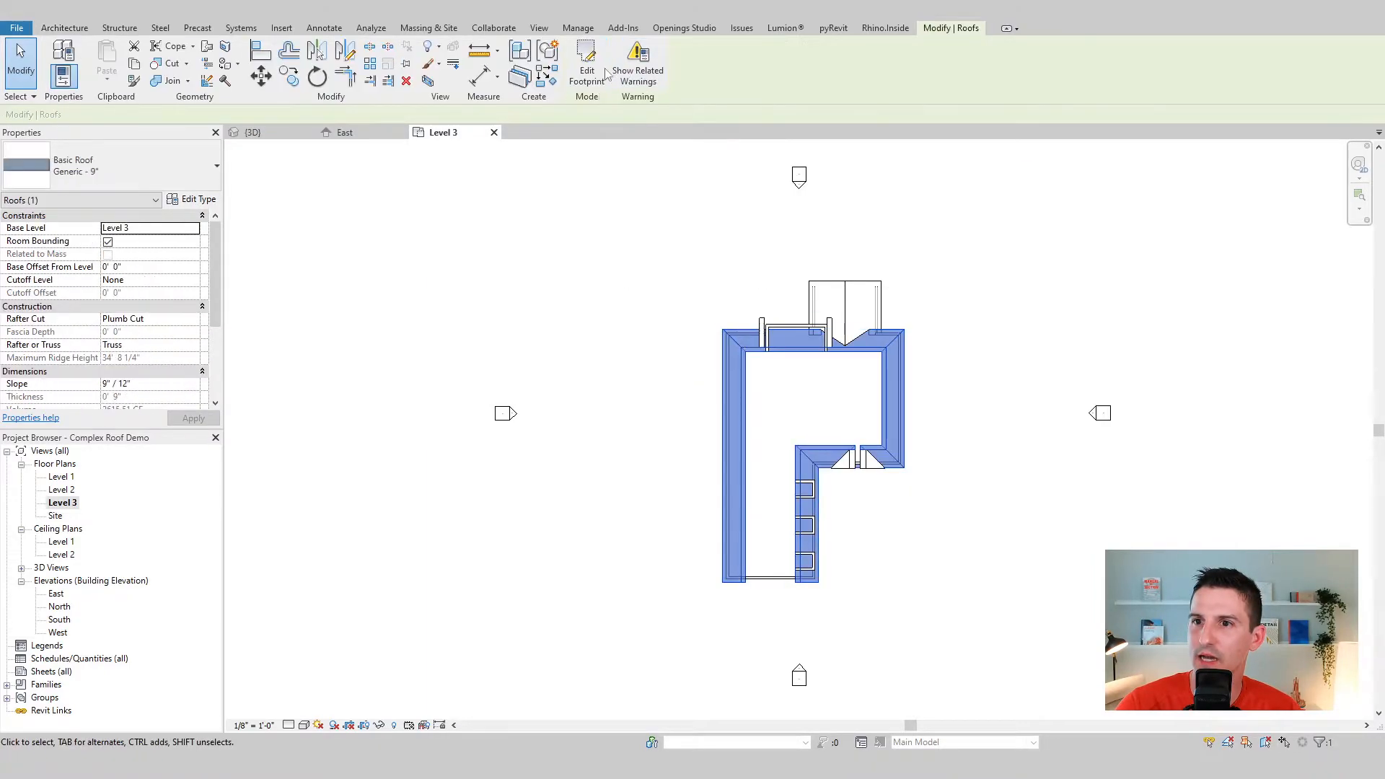
{"action": "left_click", "coordinate": [586, 62]}
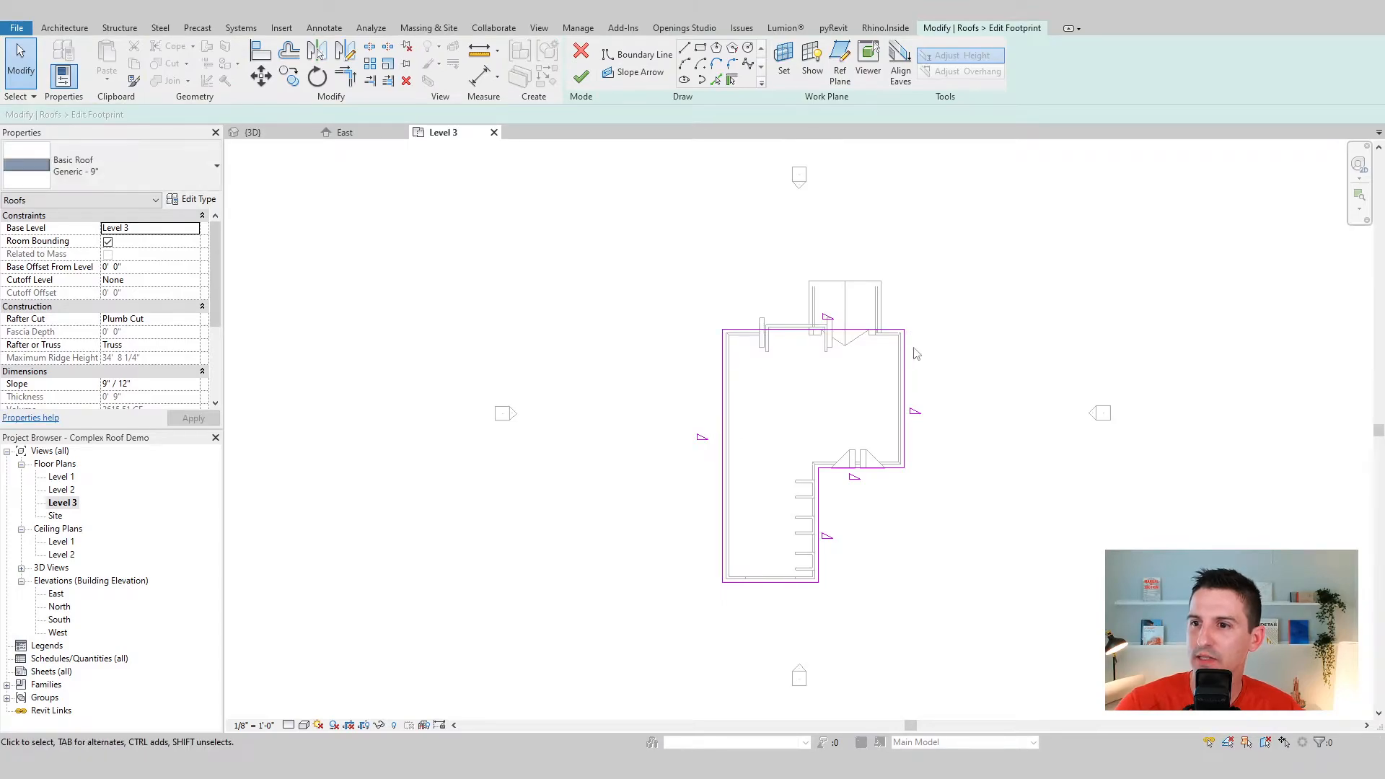
{"action": "mouse_move", "coordinate": [730, 79]}
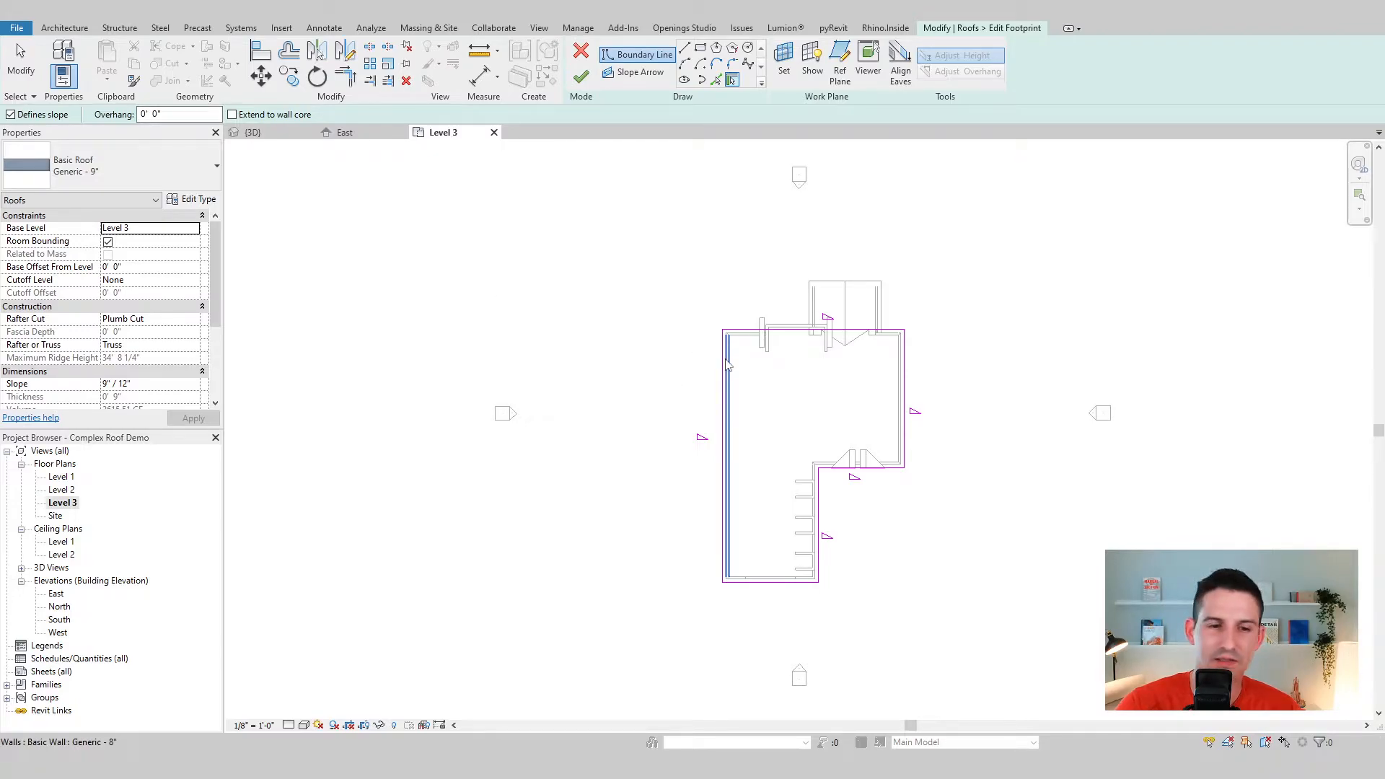
{"action": "mouse_move", "coordinate": [726, 363]}
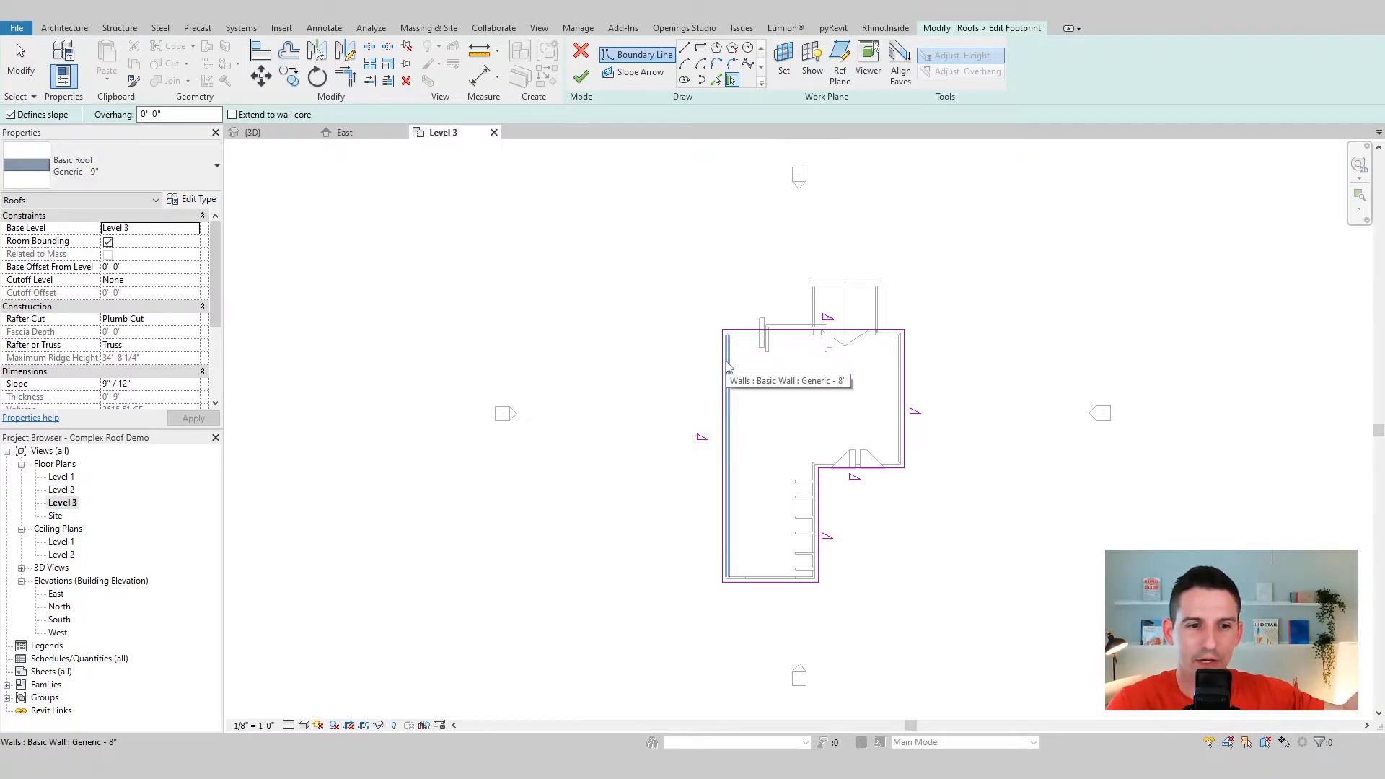
{"action": "mouse_move", "coordinate": [746, 451]}
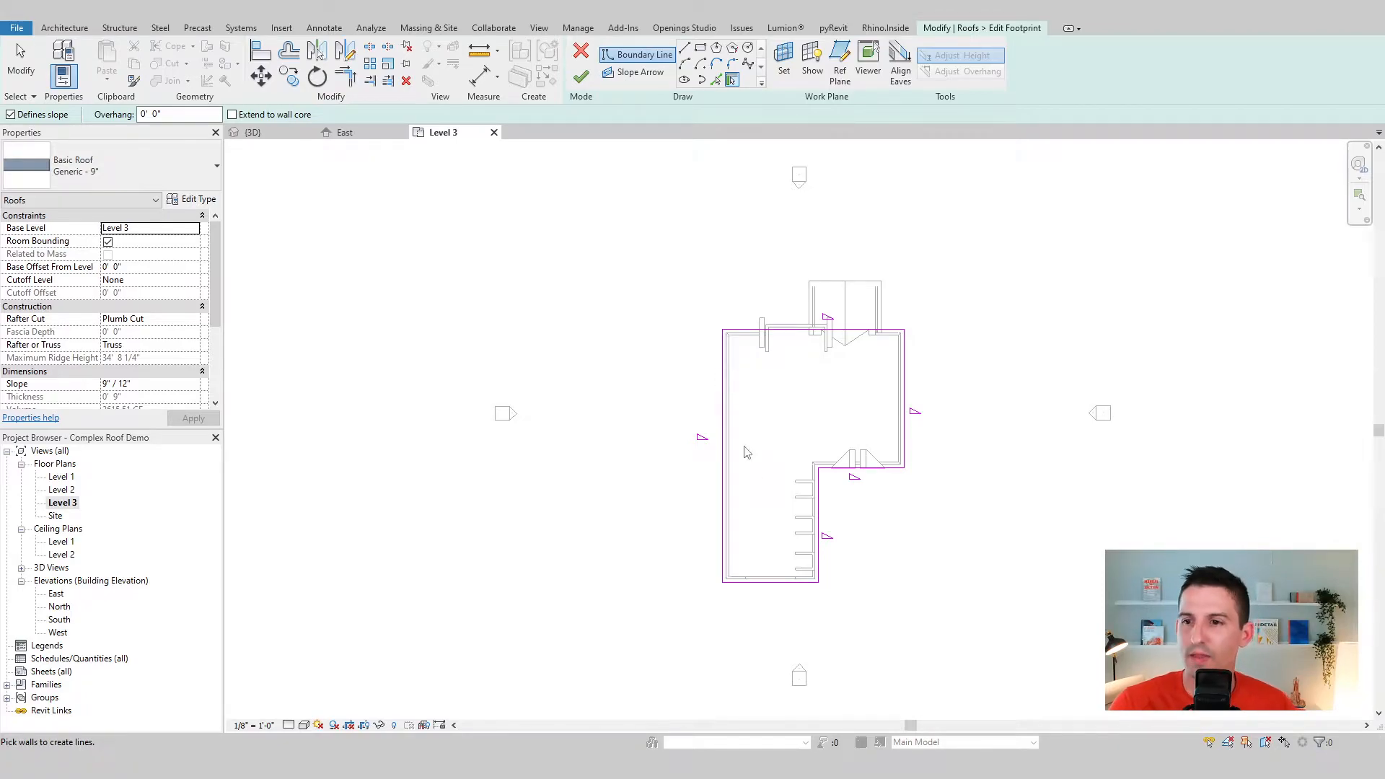
Inspect the top and bottom slope-defining boundary lines, then return to the 3D view
{"action": "left_click", "coordinate": [741, 336]}
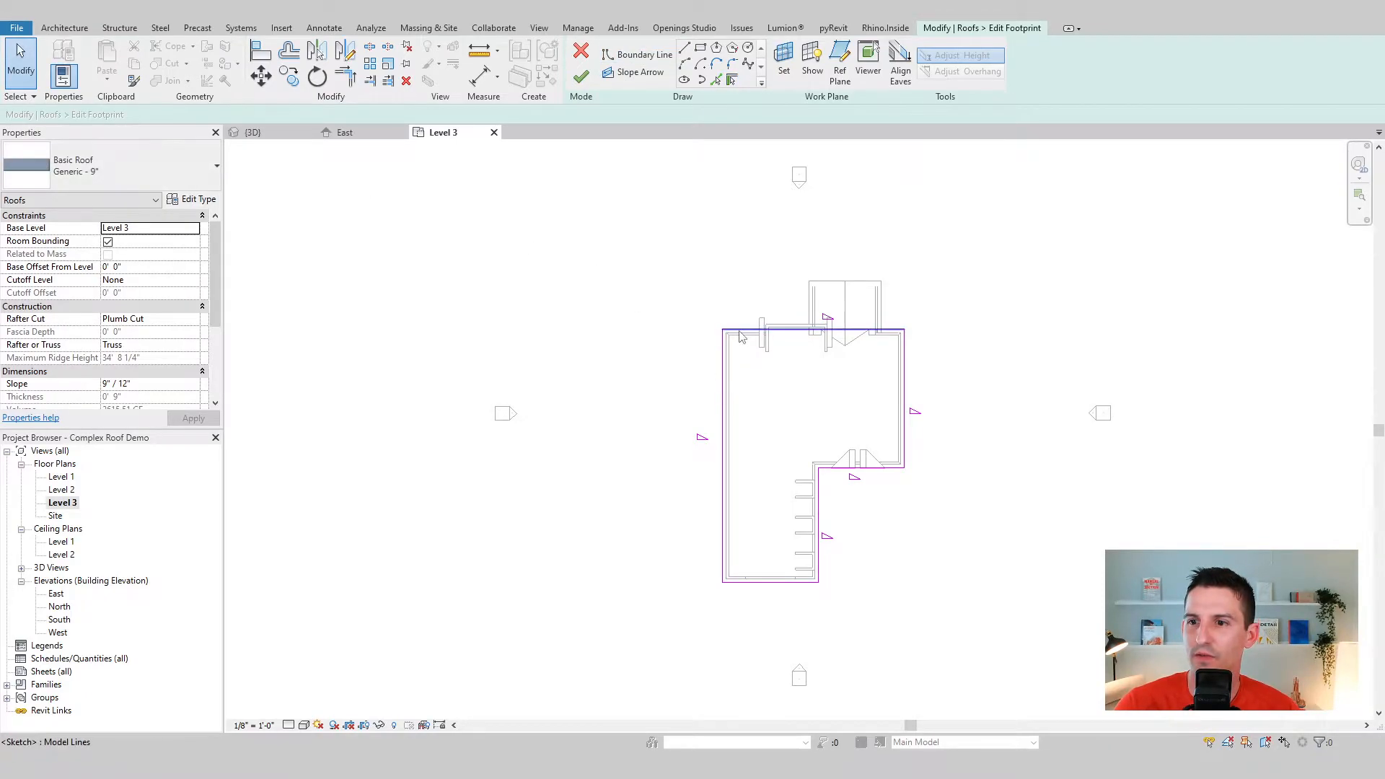
{"action": "left_click", "coordinate": [813, 329]}
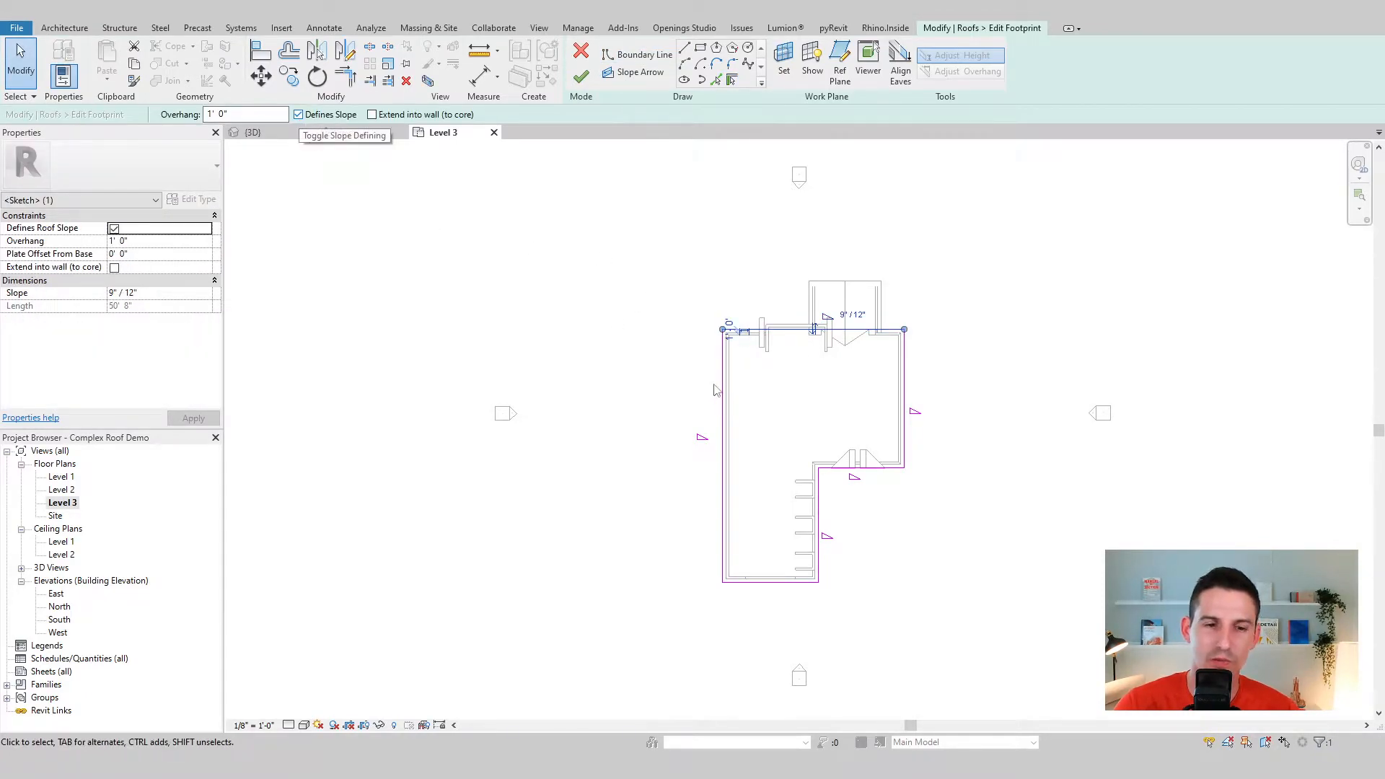
{"action": "left_click", "coordinate": [770, 581]}
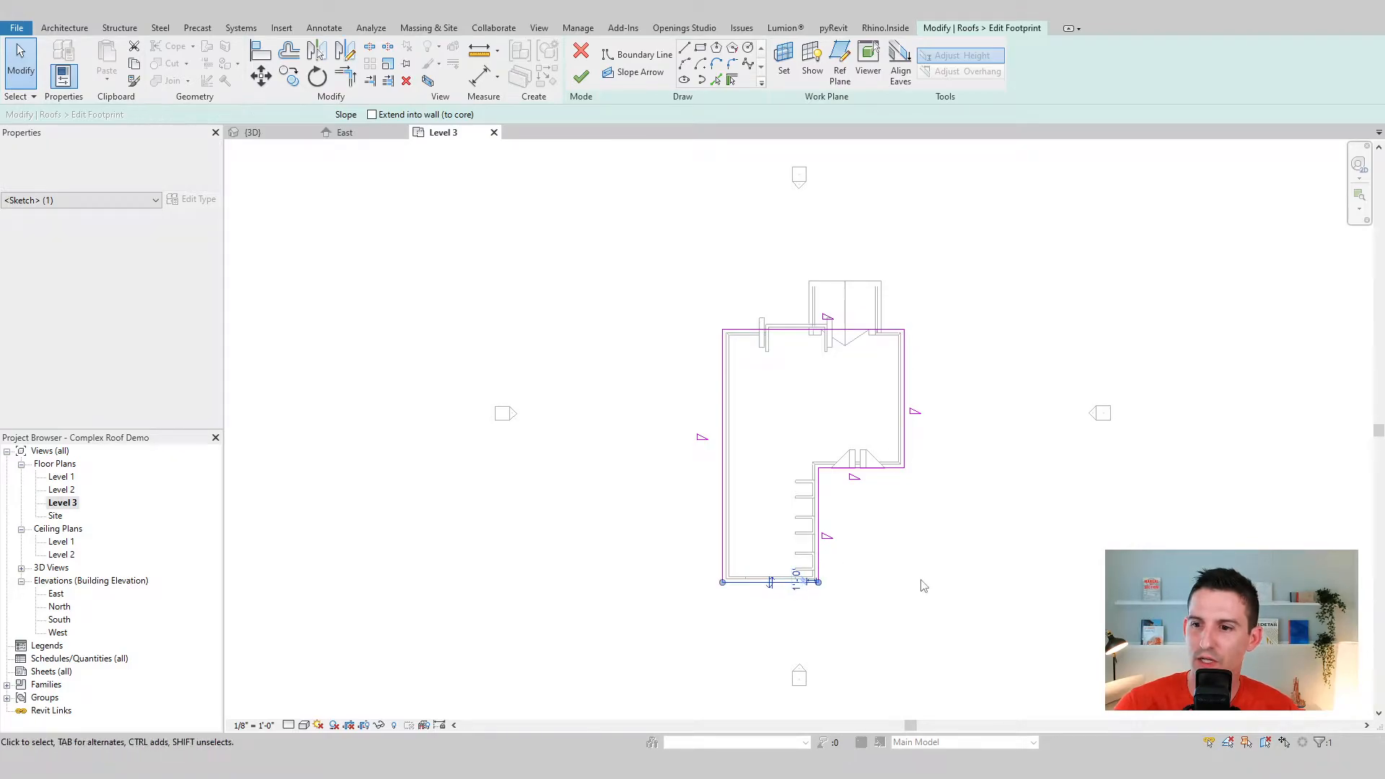
{"action": "left_click", "coordinate": [253, 131]}
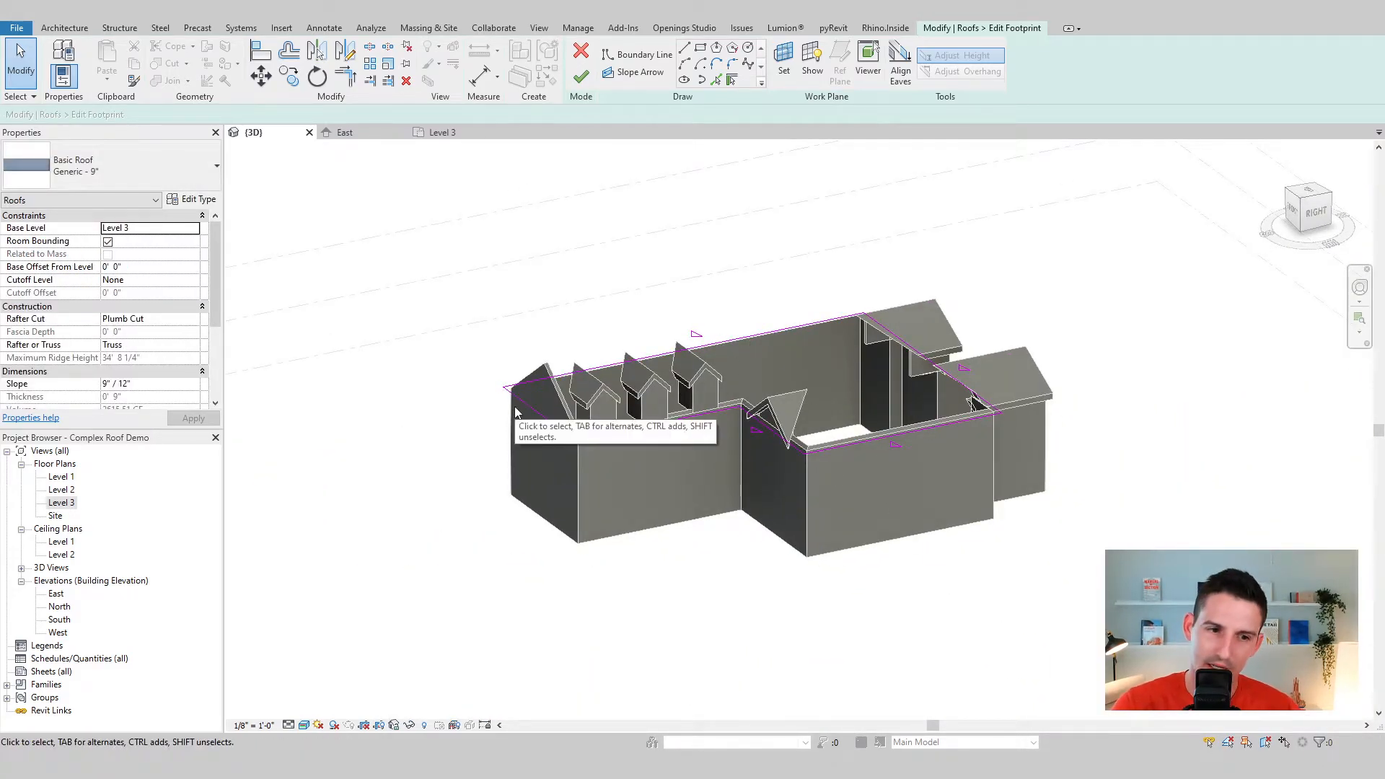
{"action": "mouse_move", "coordinate": [674, 605]}
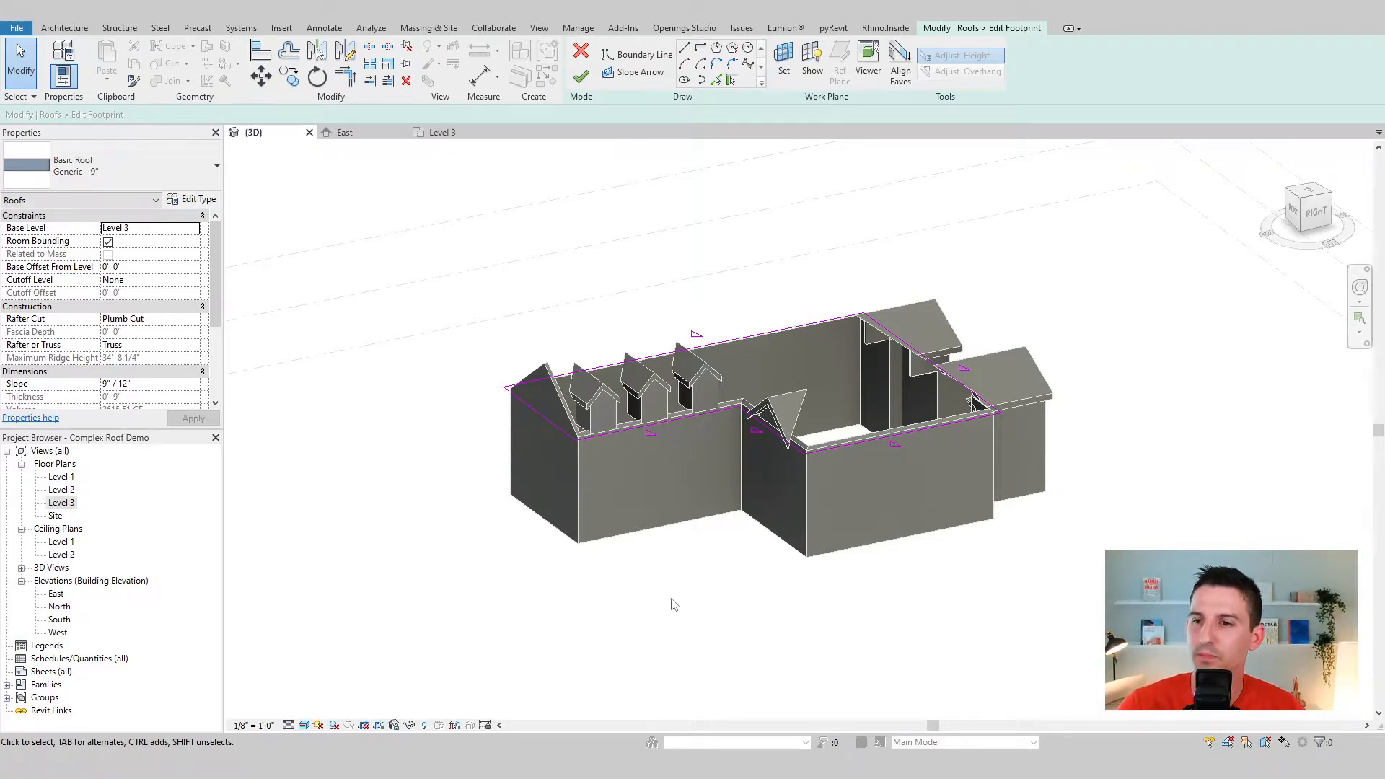
Finish the footprint edit and bring up the West elevation of the house
{"action": "left_click", "coordinate": [581, 55]}
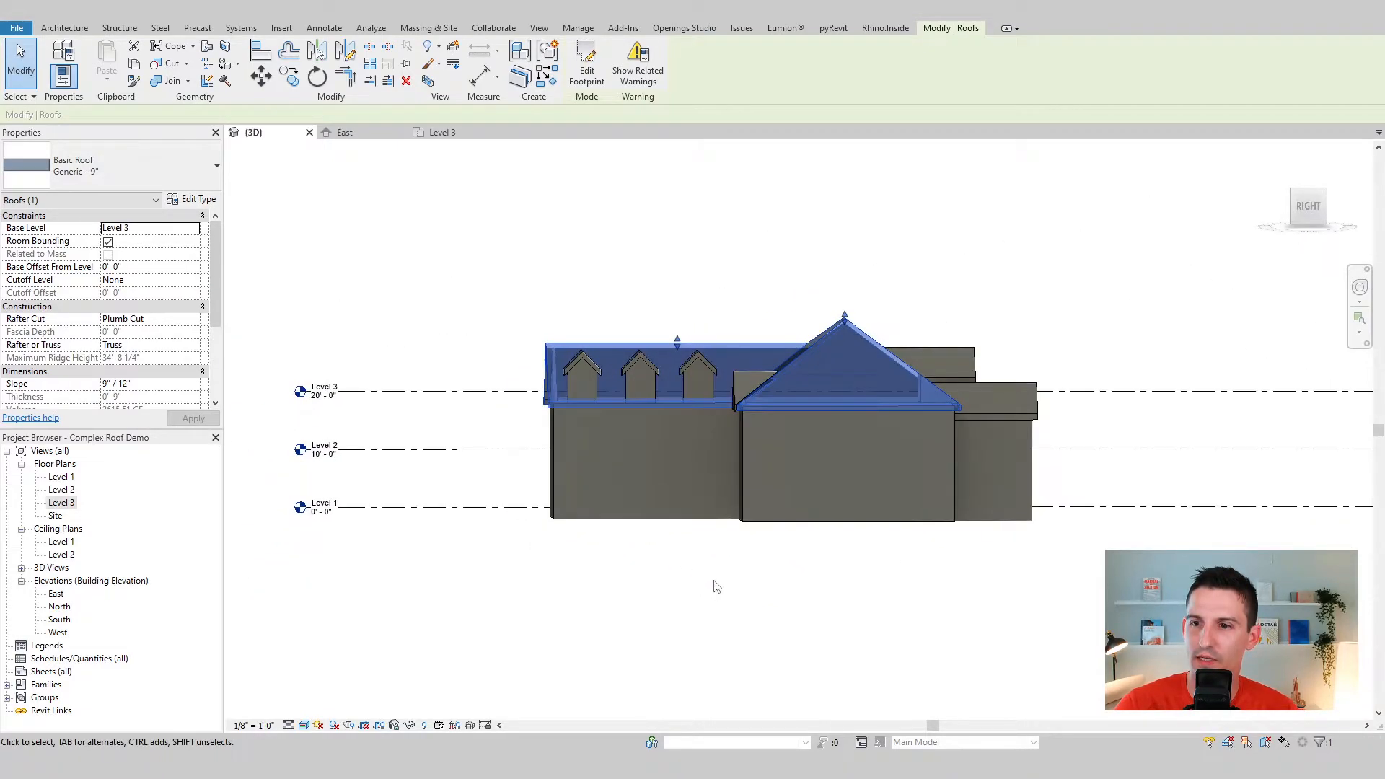
{"action": "left_click", "coordinate": [716, 586]}
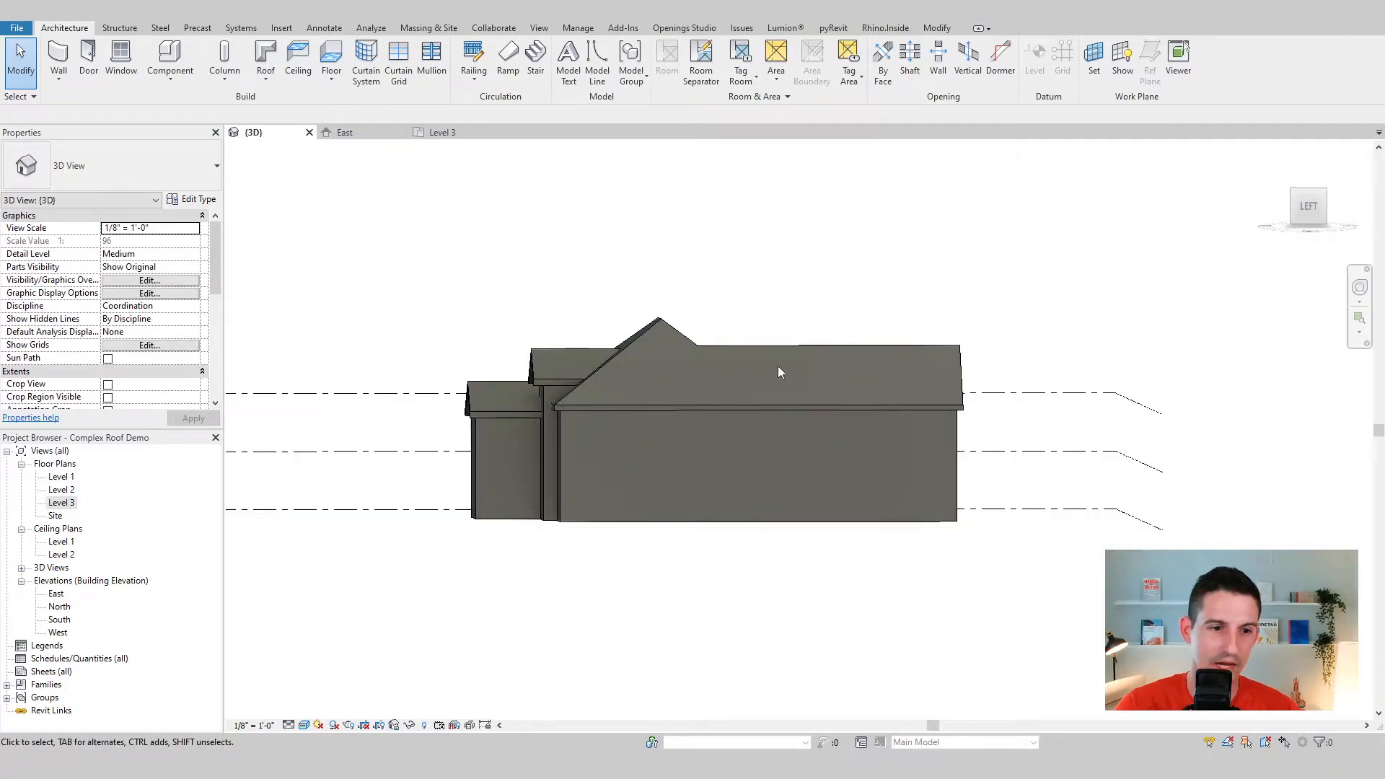
{"action": "mouse_move", "coordinate": [70, 509]}
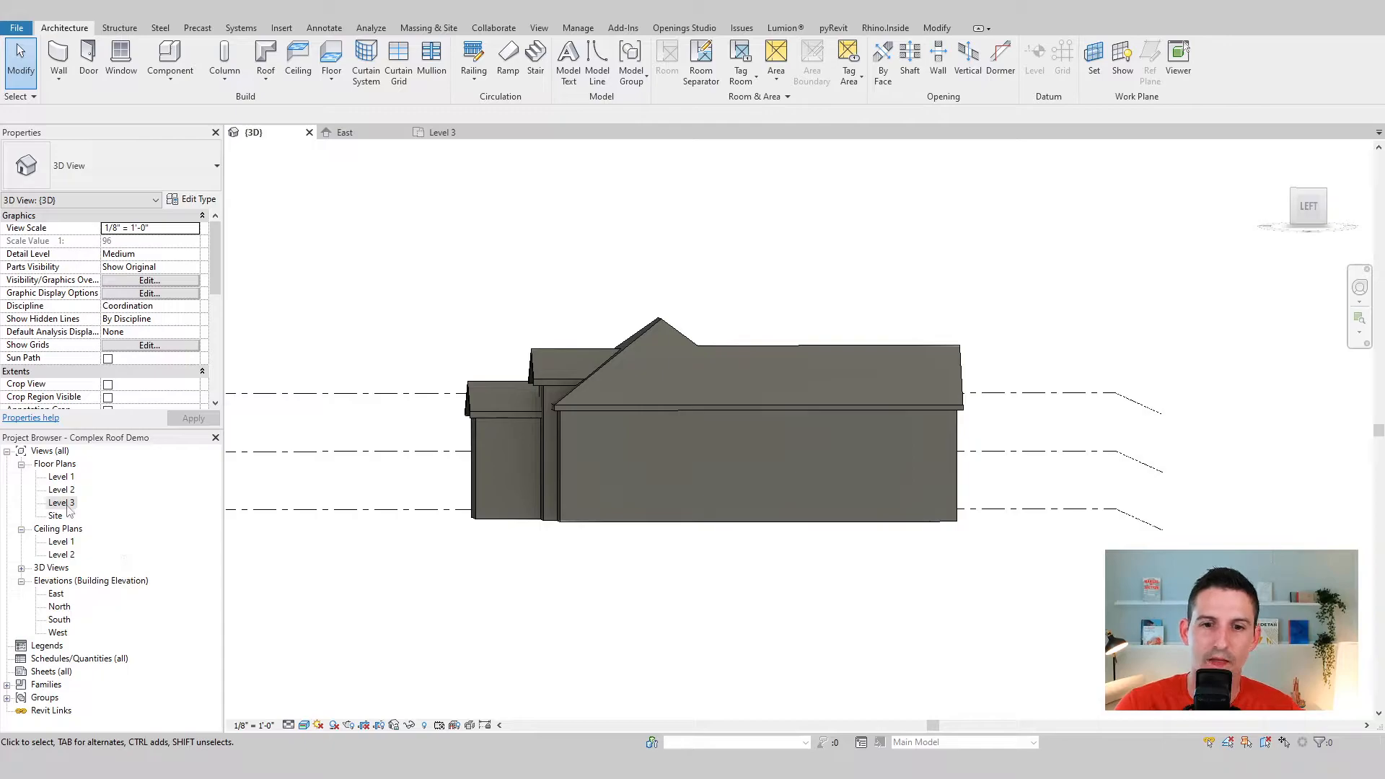
{"action": "double_click", "coordinate": [57, 632]}
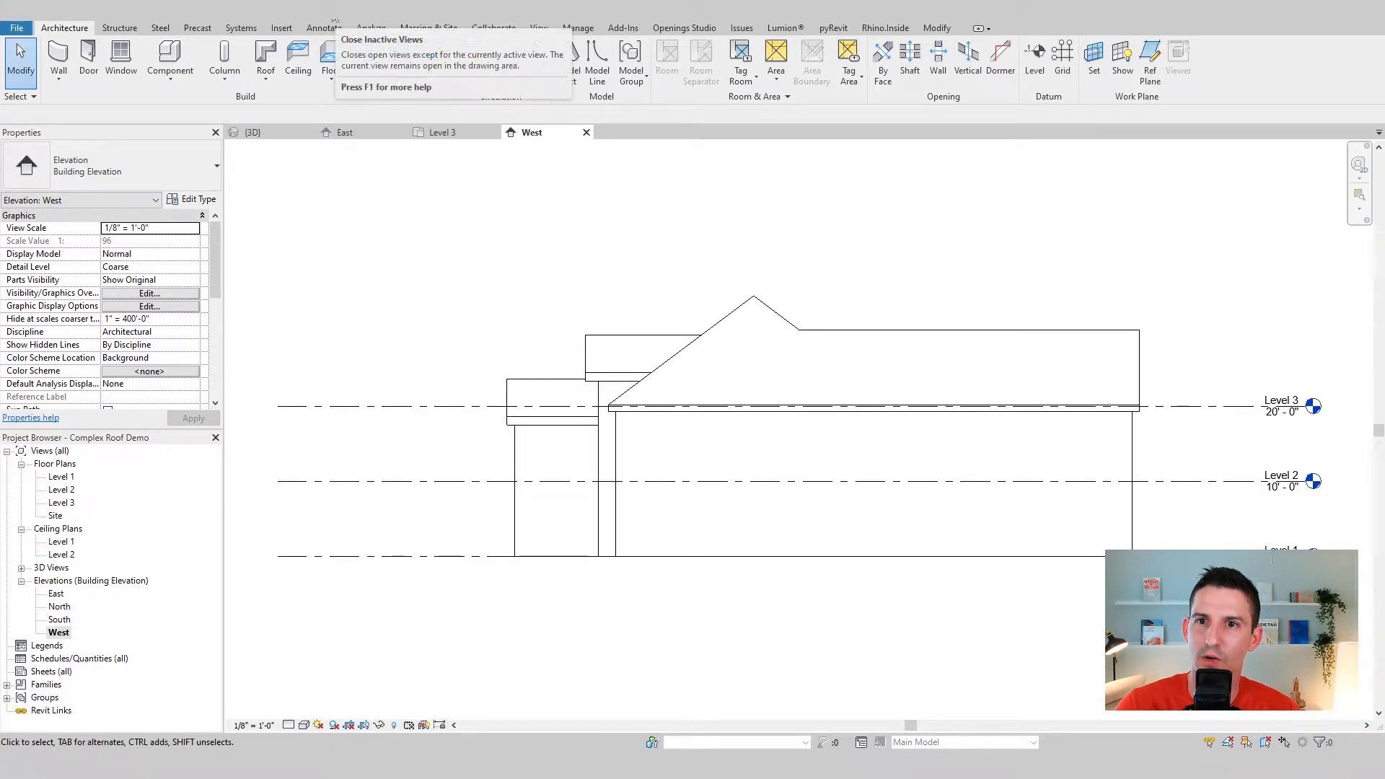
Close all inactive views and list the roof creation methods on the Architecture tab
{"action": "left_click", "coordinate": [382, 62]}
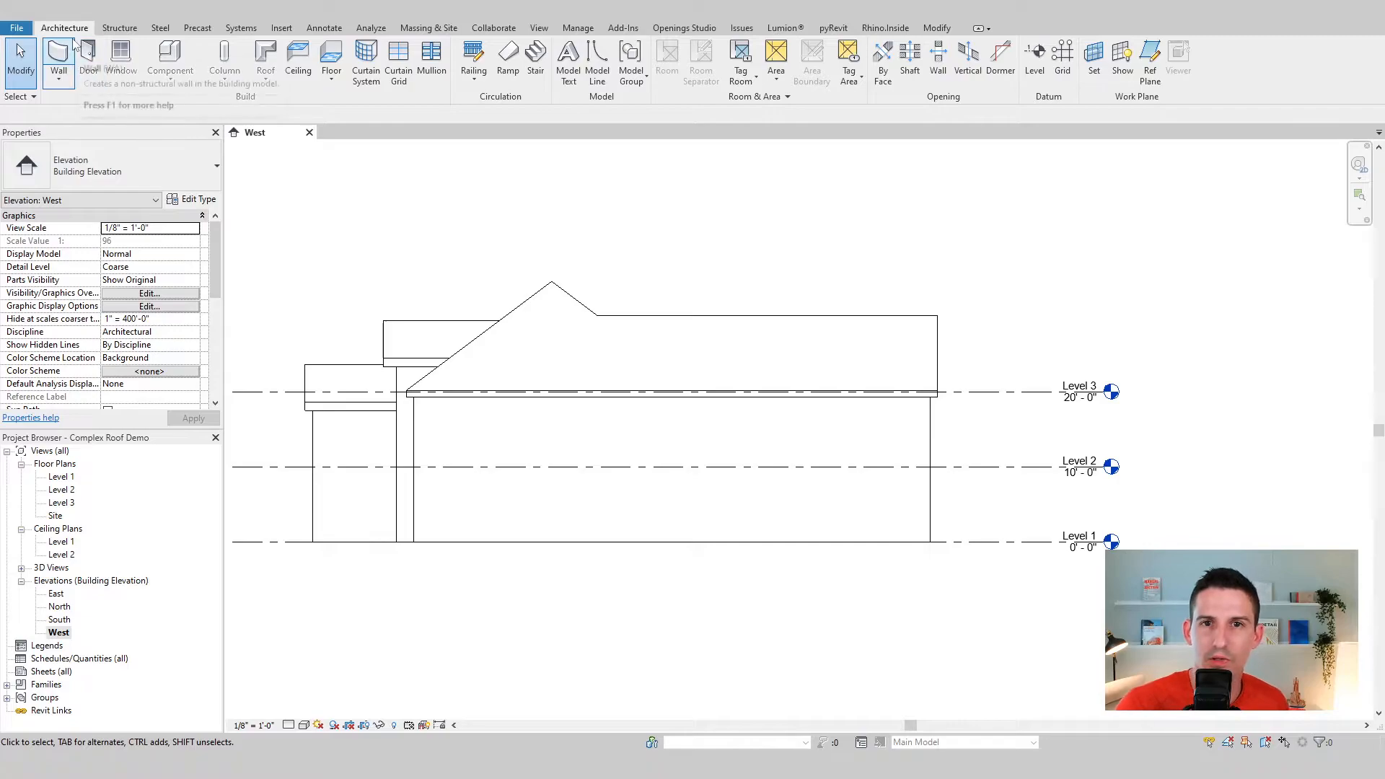
{"action": "left_click", "coordinate": [265, 62]}
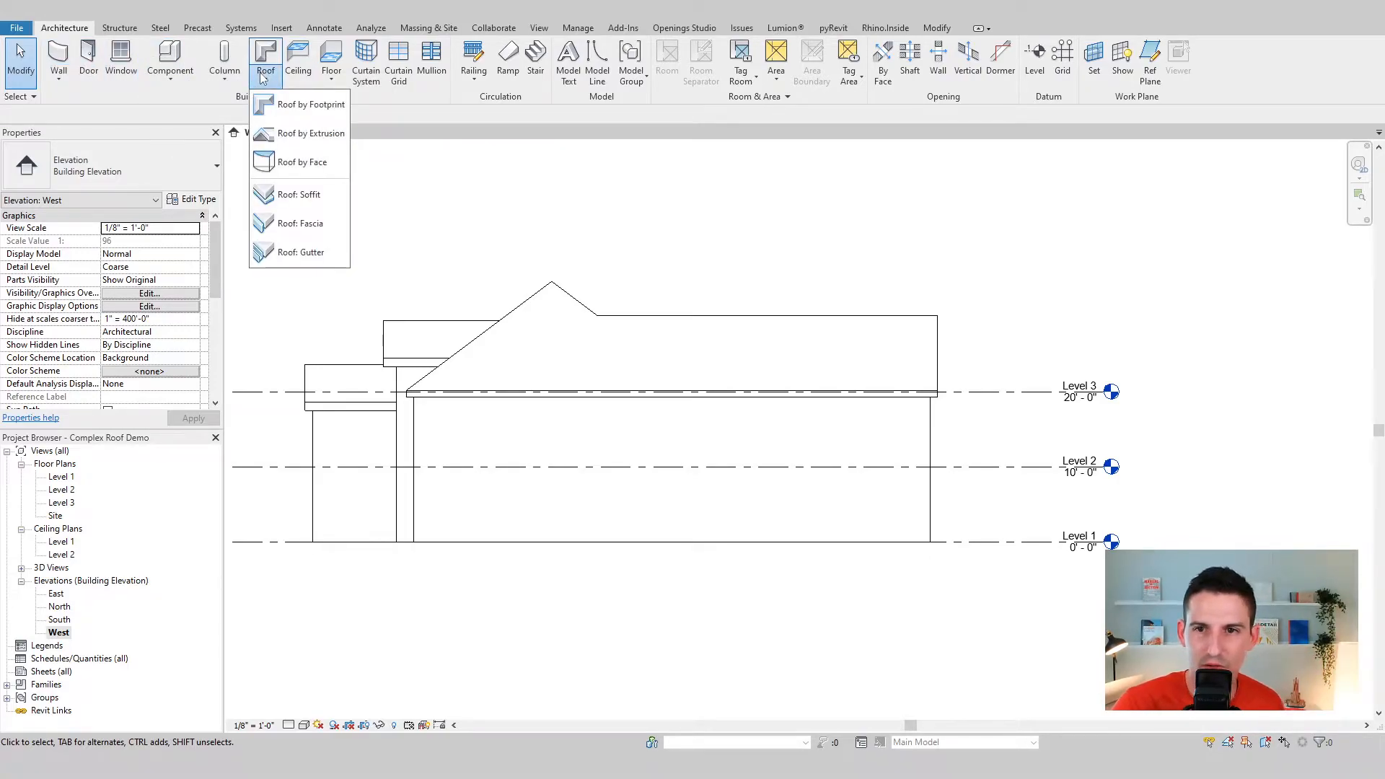
{"action": "mouse_move", "coordinate": [309, 132]}
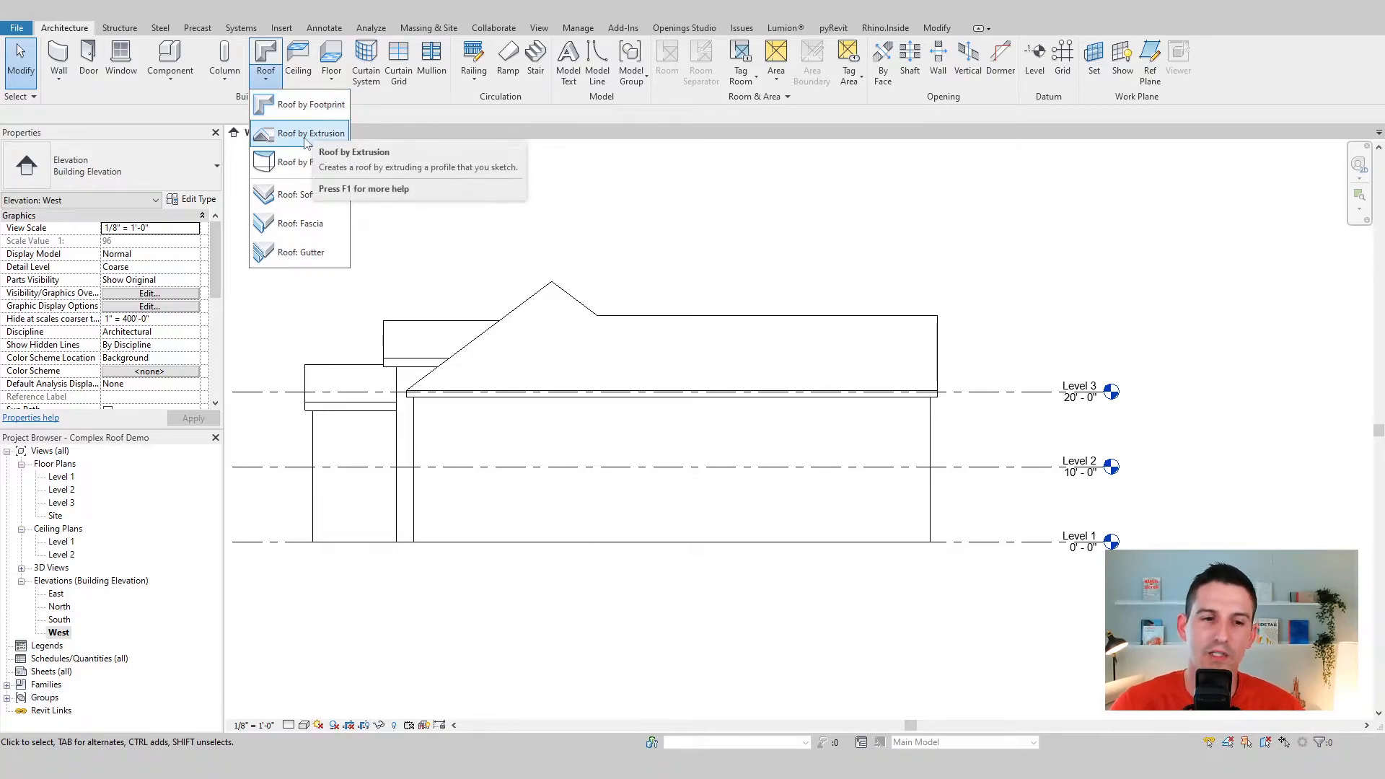
Start a Roof by Extrusion, pick a work plane and get Level 3 proposed as reference level
{"action": "left_click", "coordinate": [312, 133]}
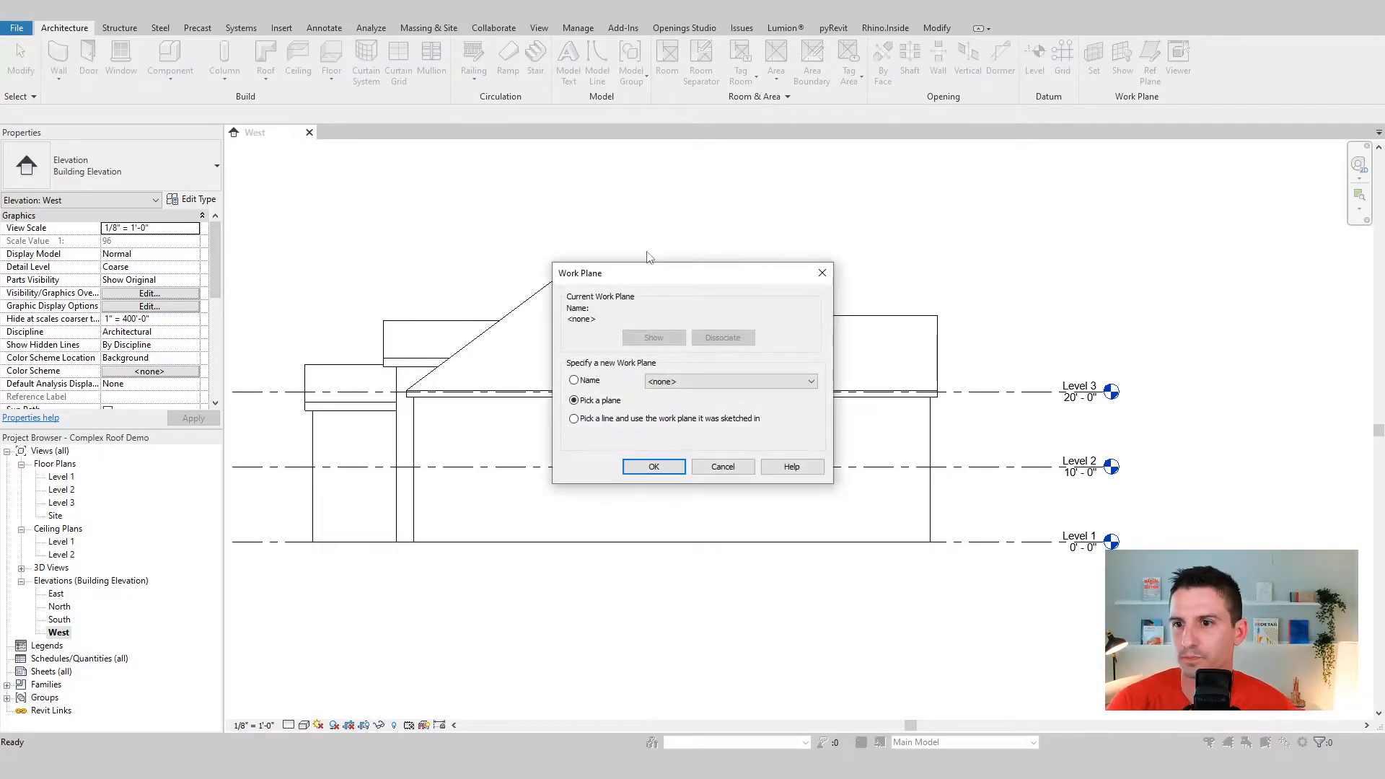
{"action": "left_click", "coordinate": [653, 467]}
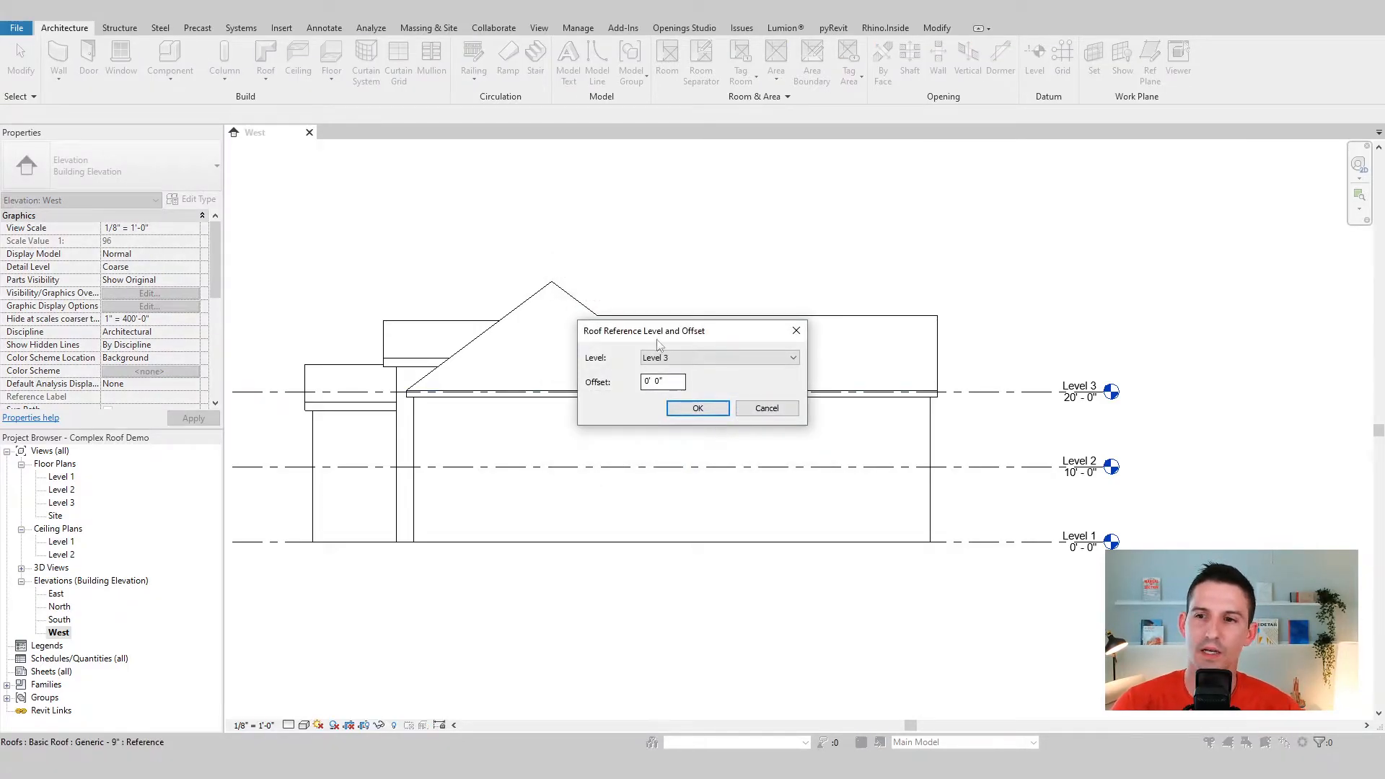
{"action": "left_click", "coordinate": [716, 356]}
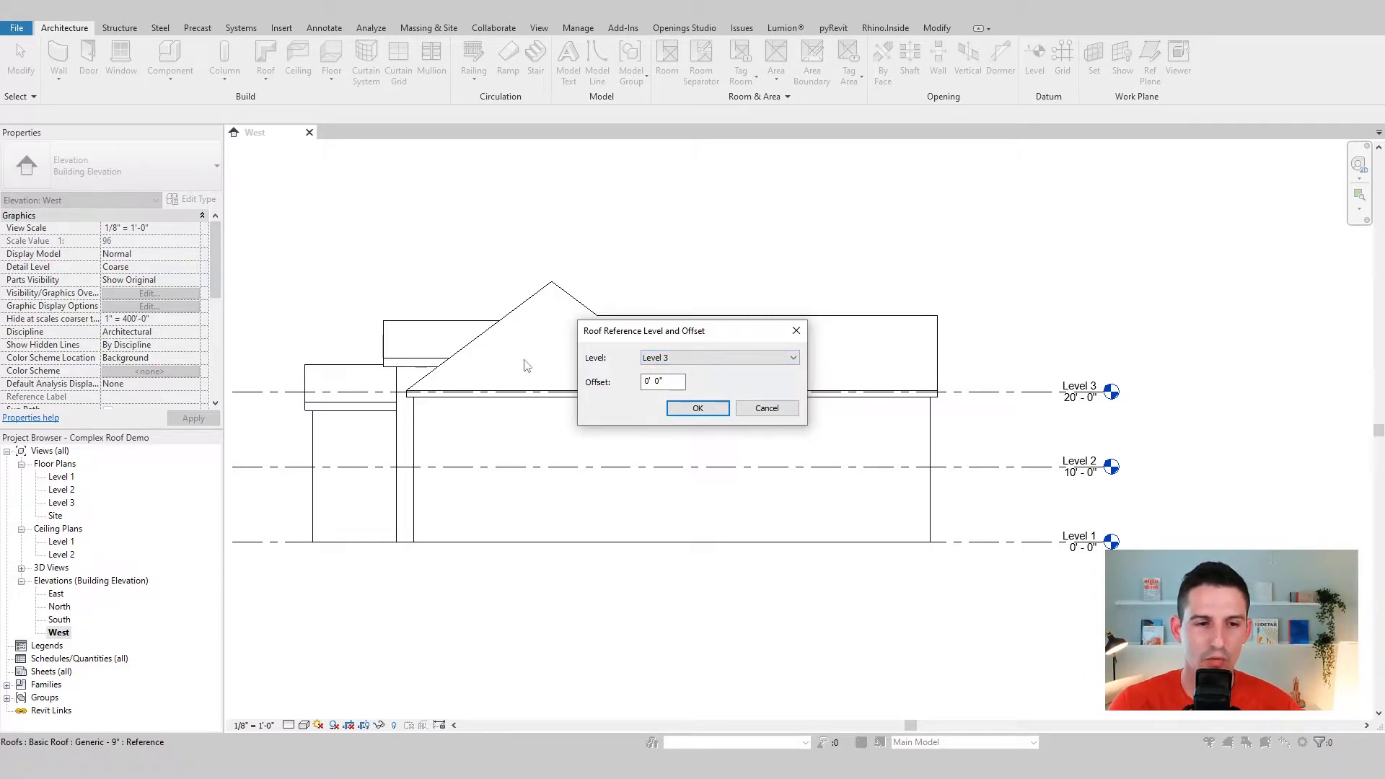
{"action": "mouse_move", "coordinate": [609, 394]}
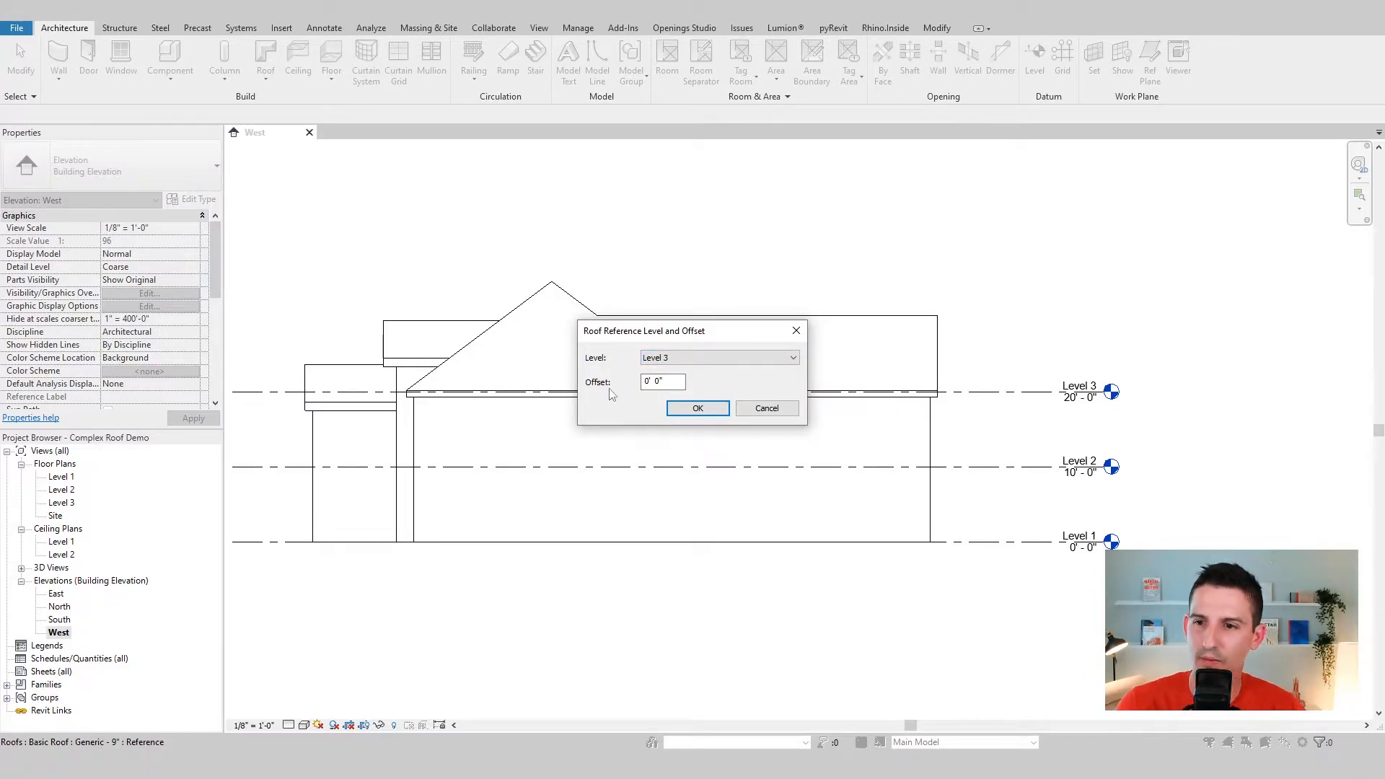
{"action": "mouse_move", "coordinate": [697, 408]}
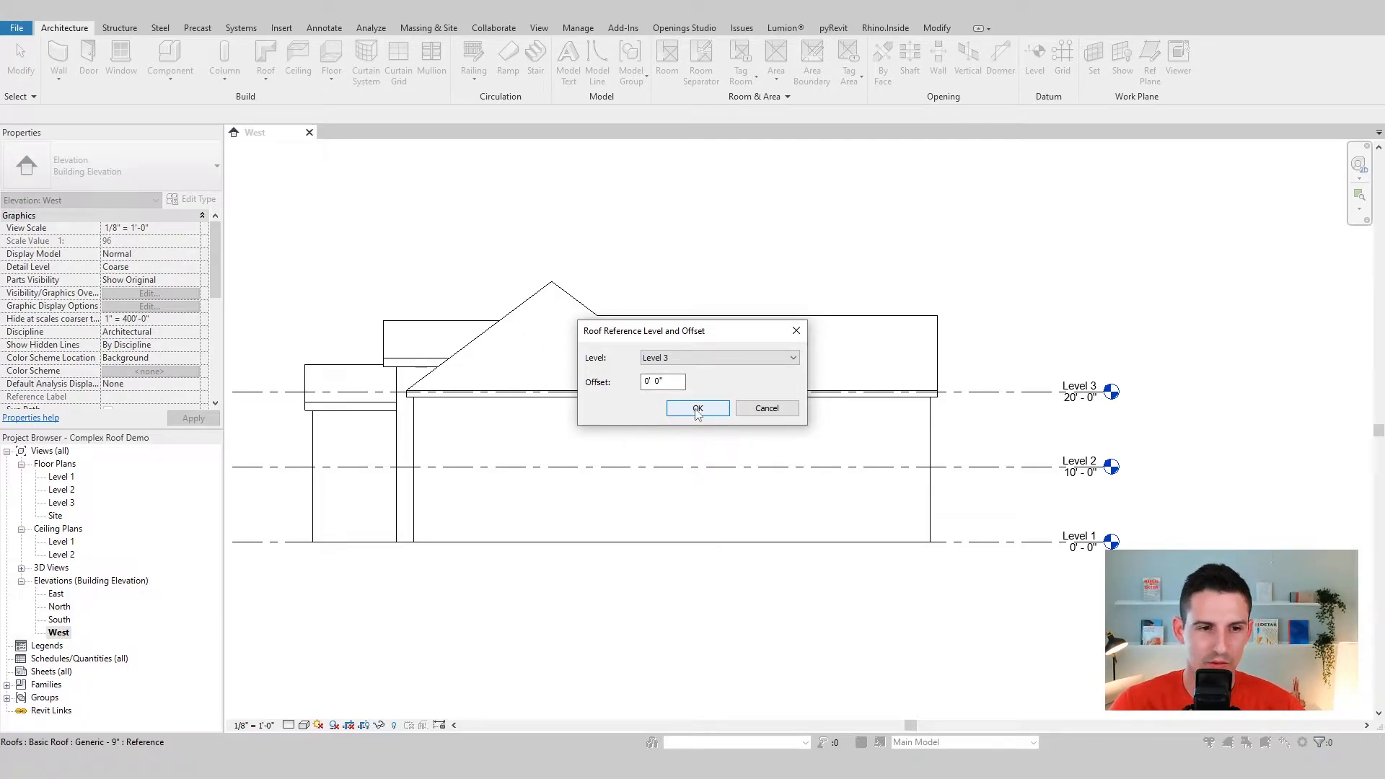
{"action": "mouse_move", "coordinate": [703, 413]}
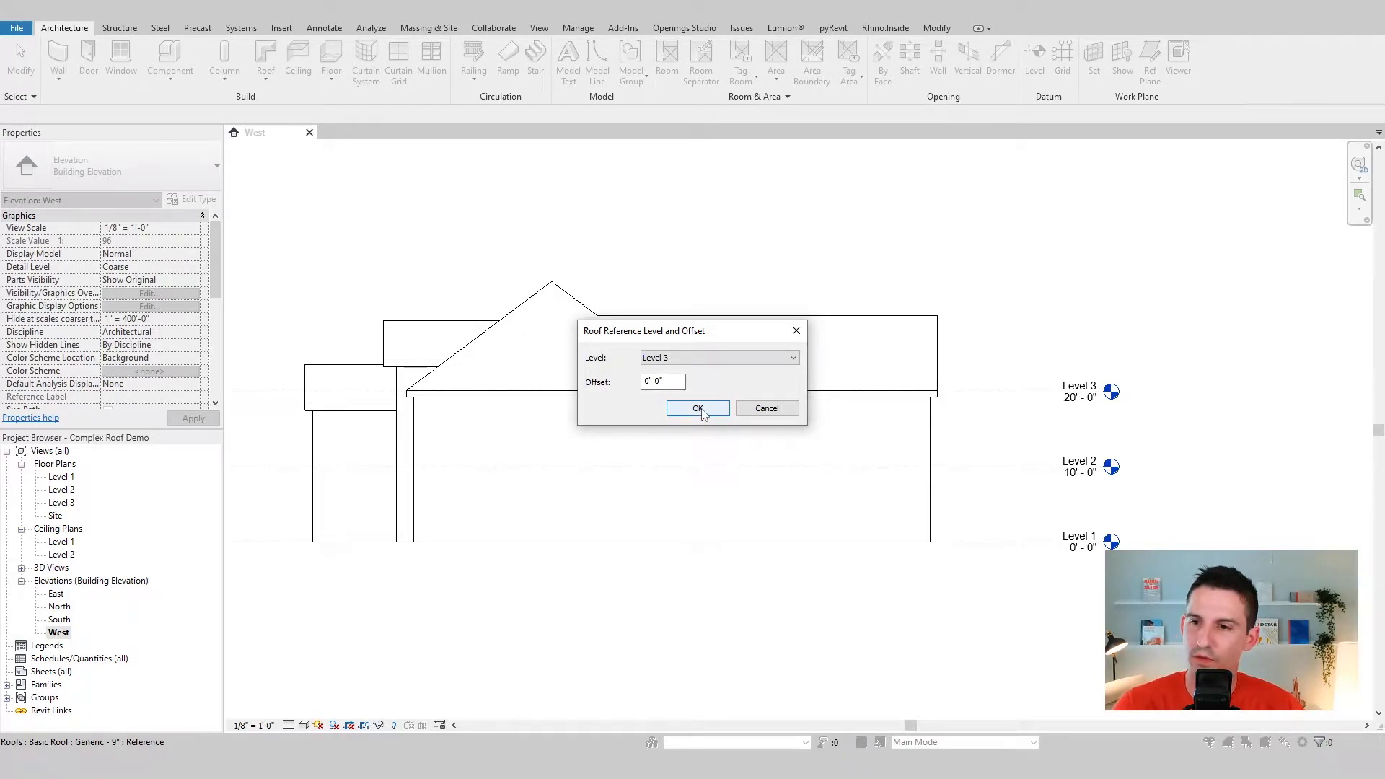
Accept Level 3 with zero offset and sketch a profile line along the wall top
{"action": "left_click", "coordinate": [698, 408]}
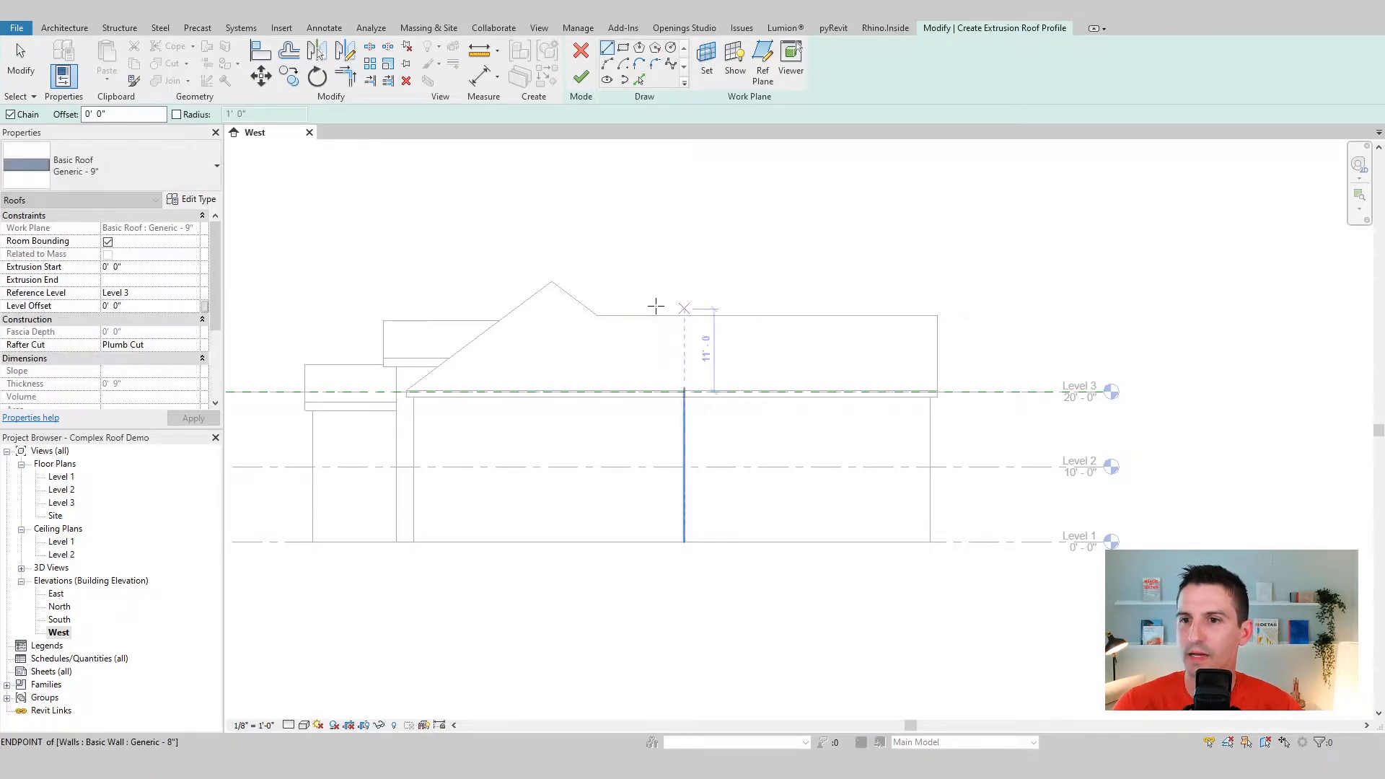
{"action": "left_click", "coordinate": [596, 316]}
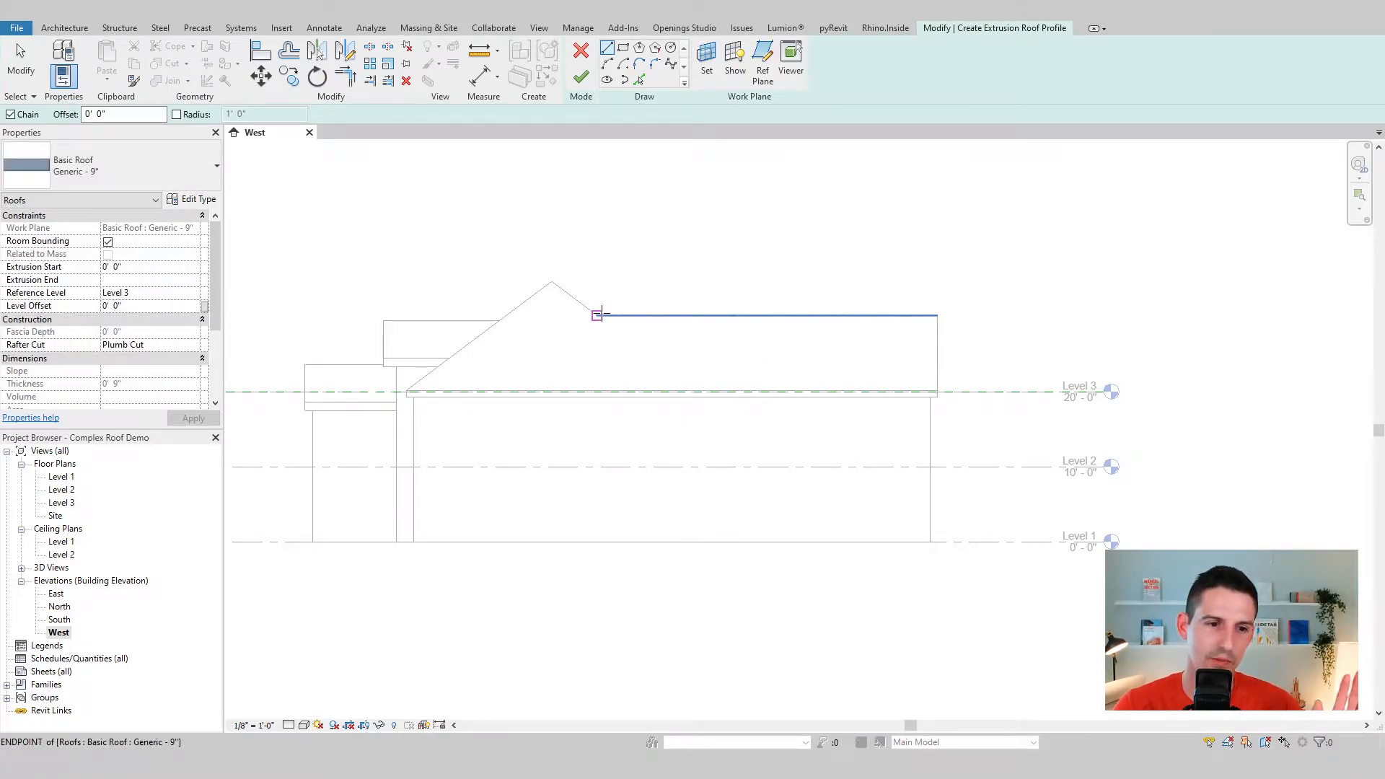
{"action": "mouse_move", "coordinate": [642, 365]}
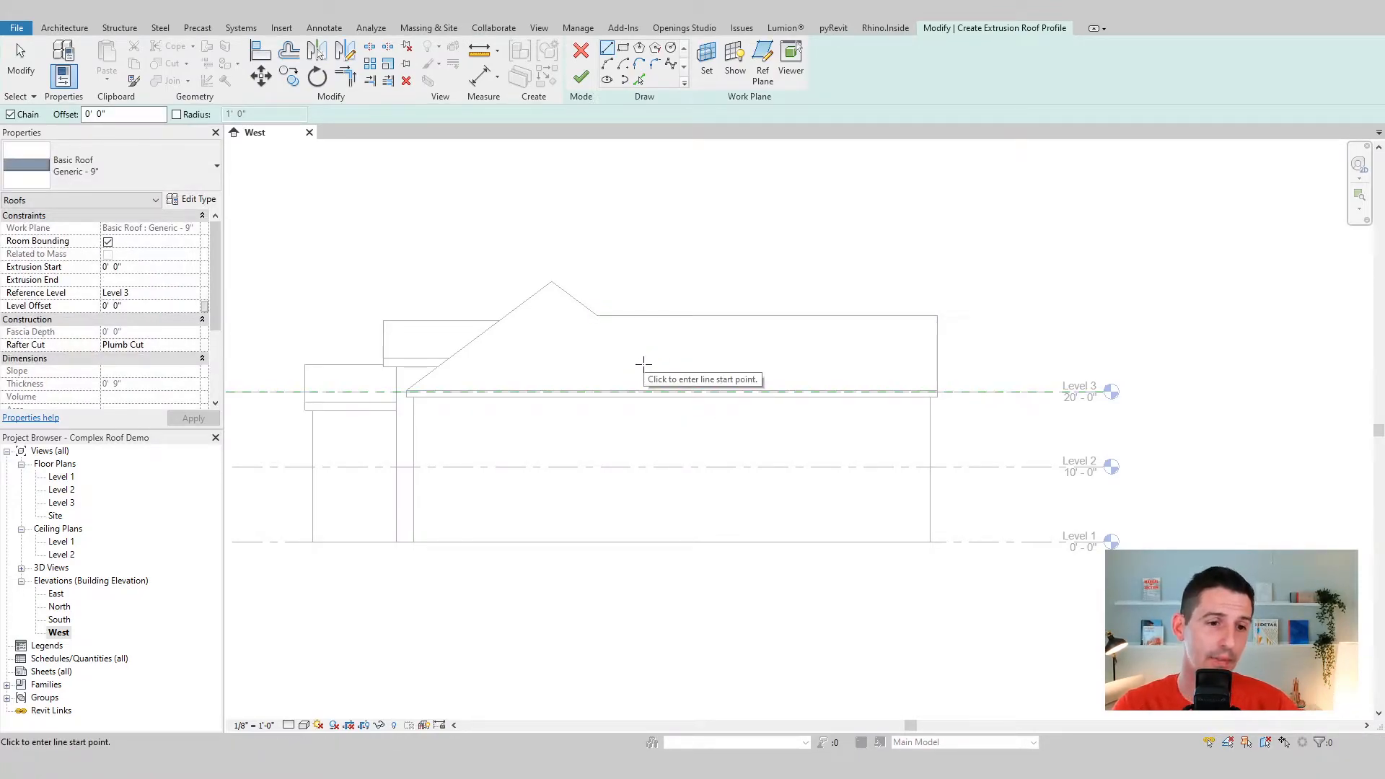
{"action": "left_click", "coordinate": [597, 316]}
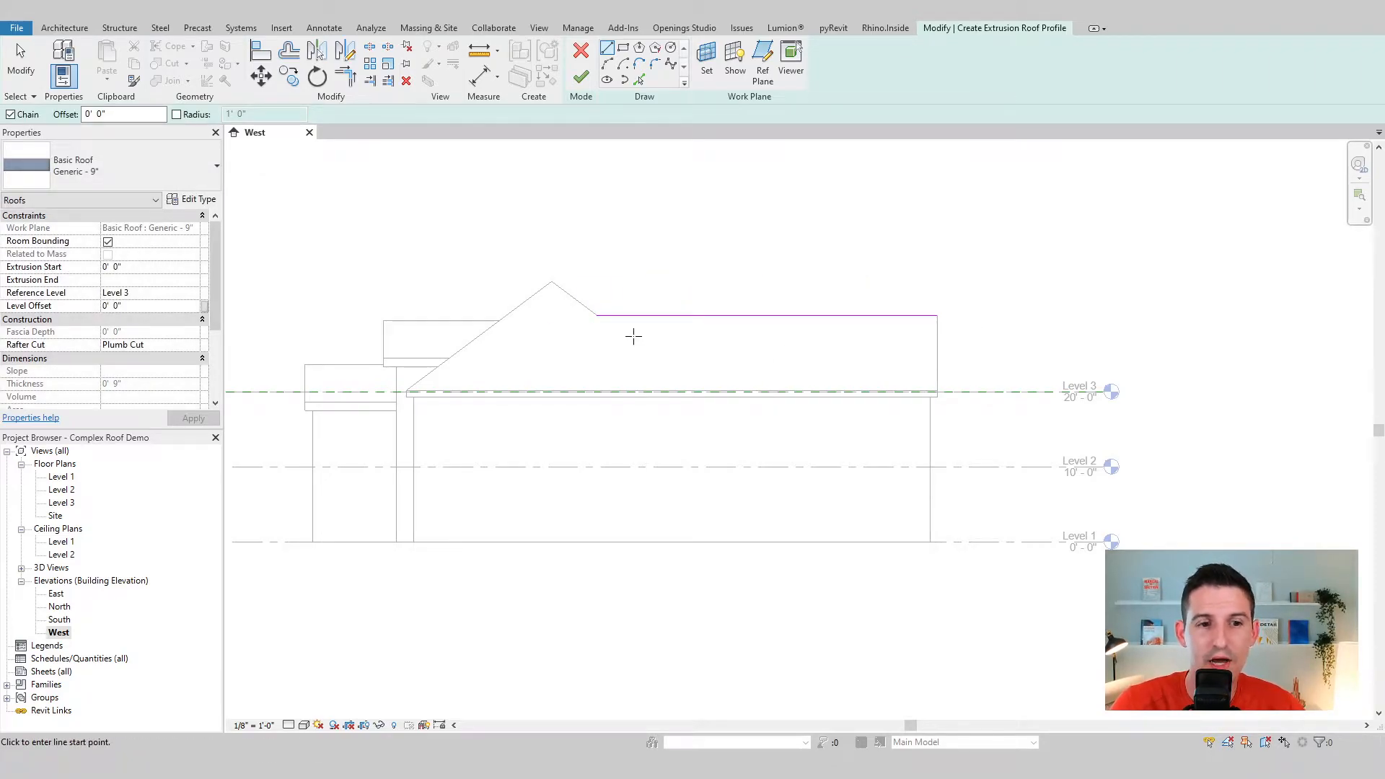
{"action": "mouse_move", "coordinate": [708, 336]}
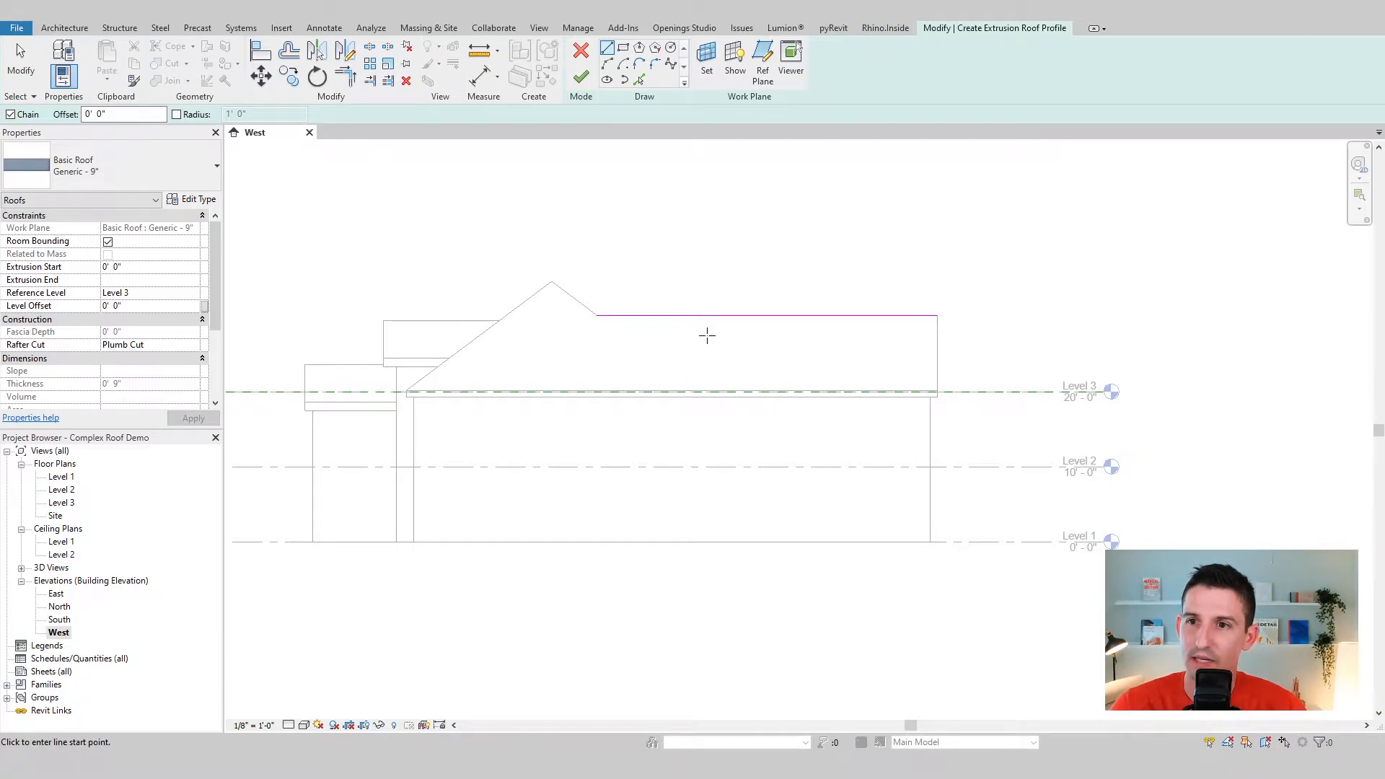
{"action": "mouse_move", "coordinate": [634, 323]}
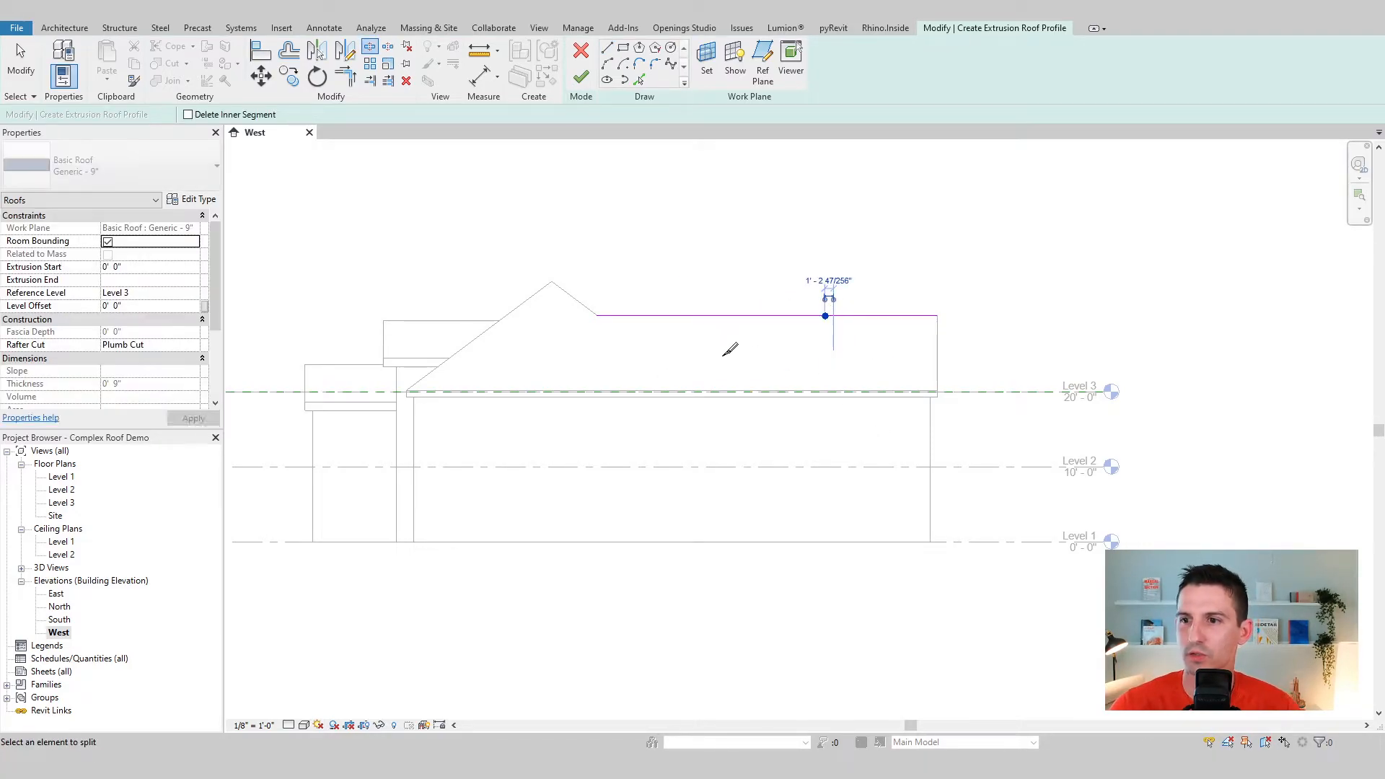
{"action": "mouse_move", "coordinate": [720, 329]}
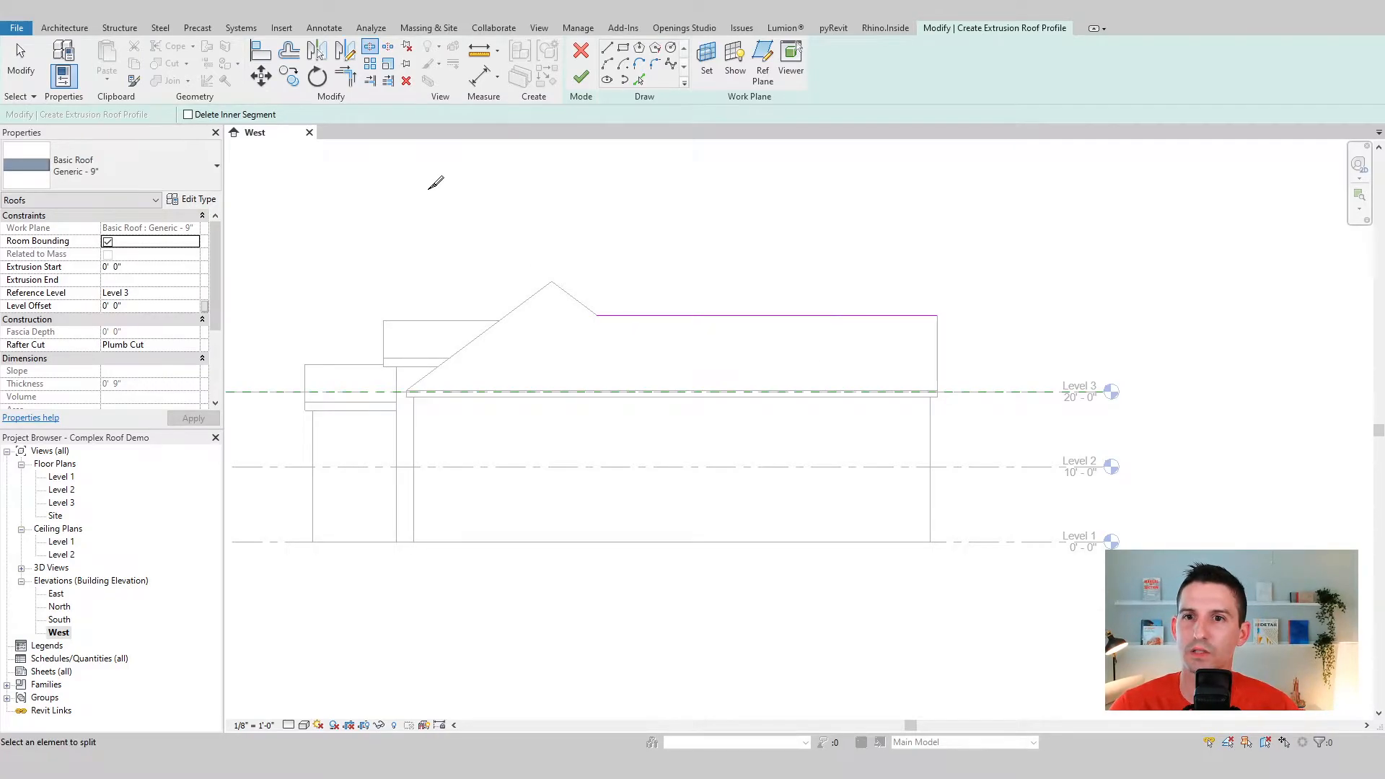
{"action": "mouse_move", "coordinate": [566, 221]}
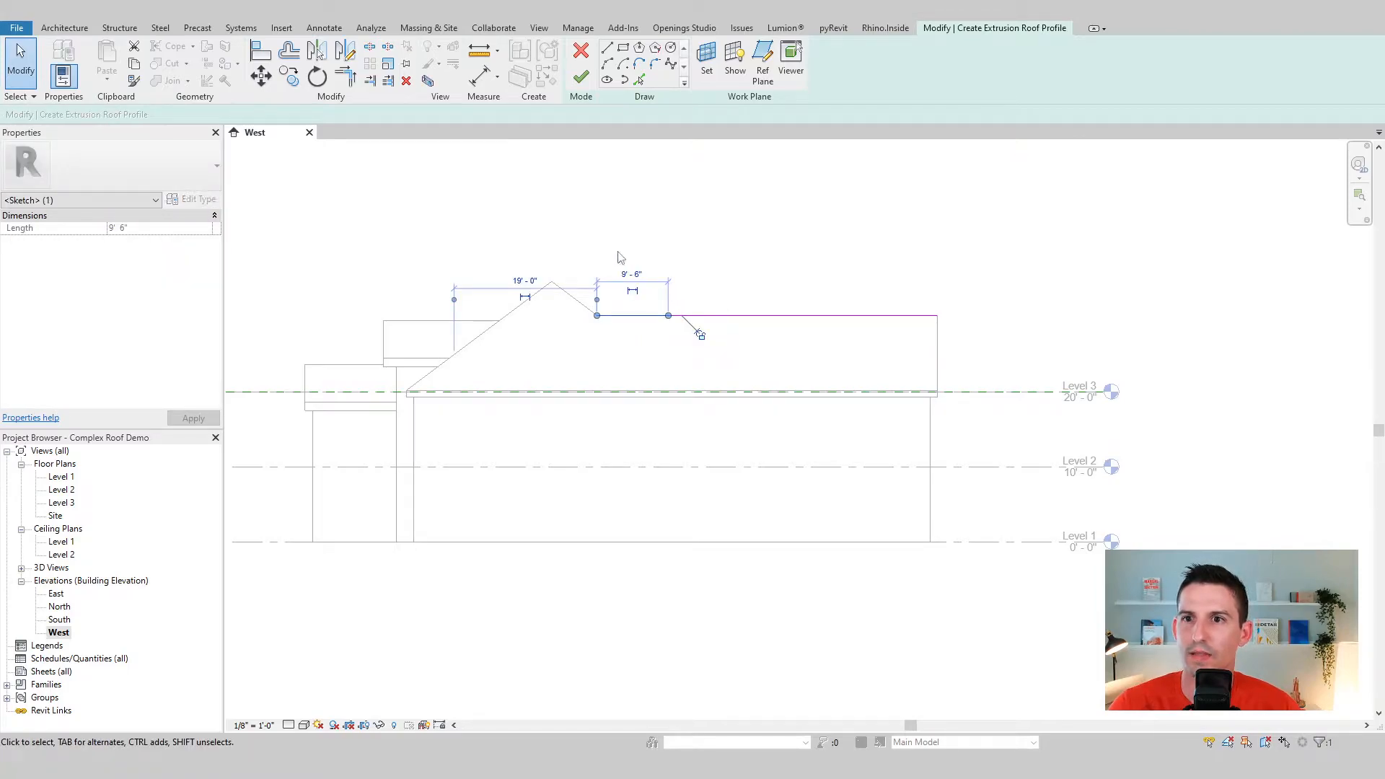
{"action": "mouse_move", "coordinate": [483, 75]}
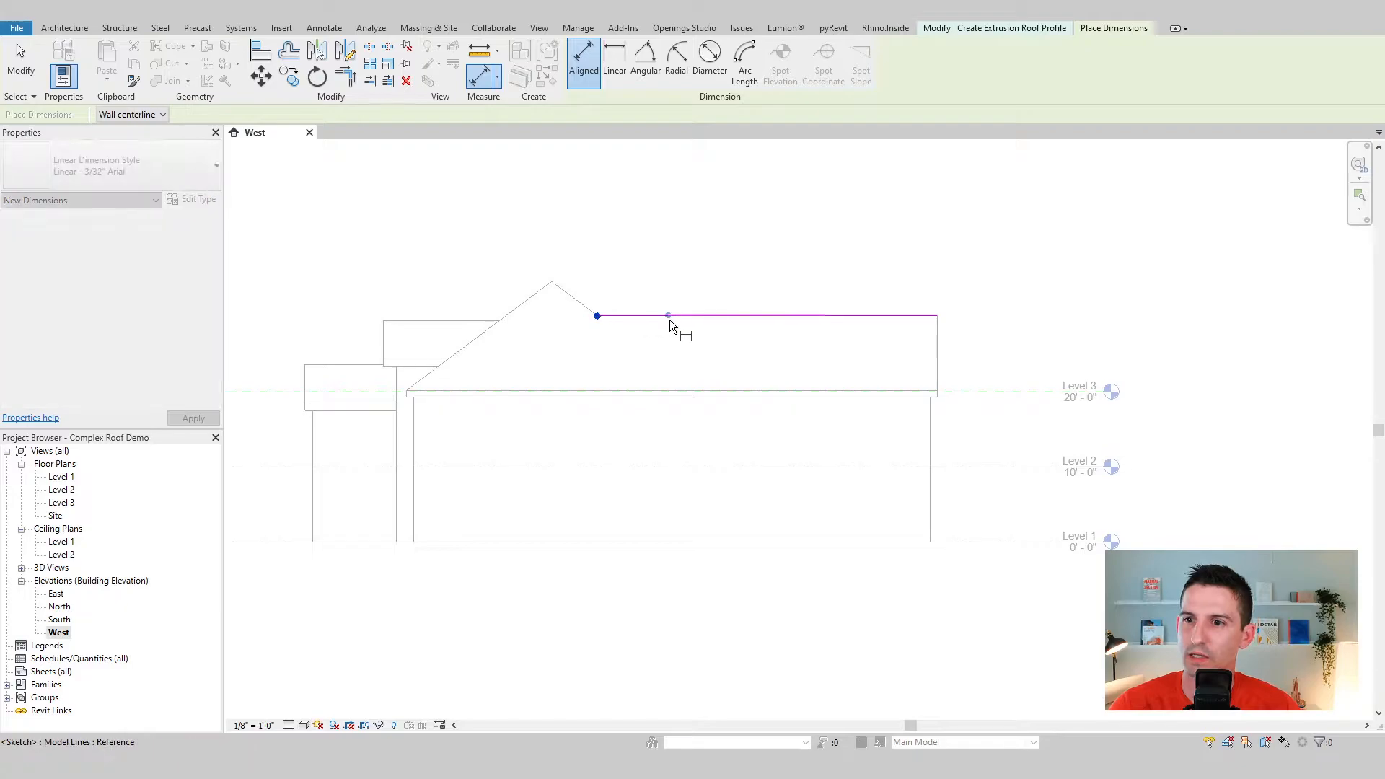
Dimension the split pieces of the line and lock them equal with EQ
{"action": "left_click", "coordinate": [932, 316]}
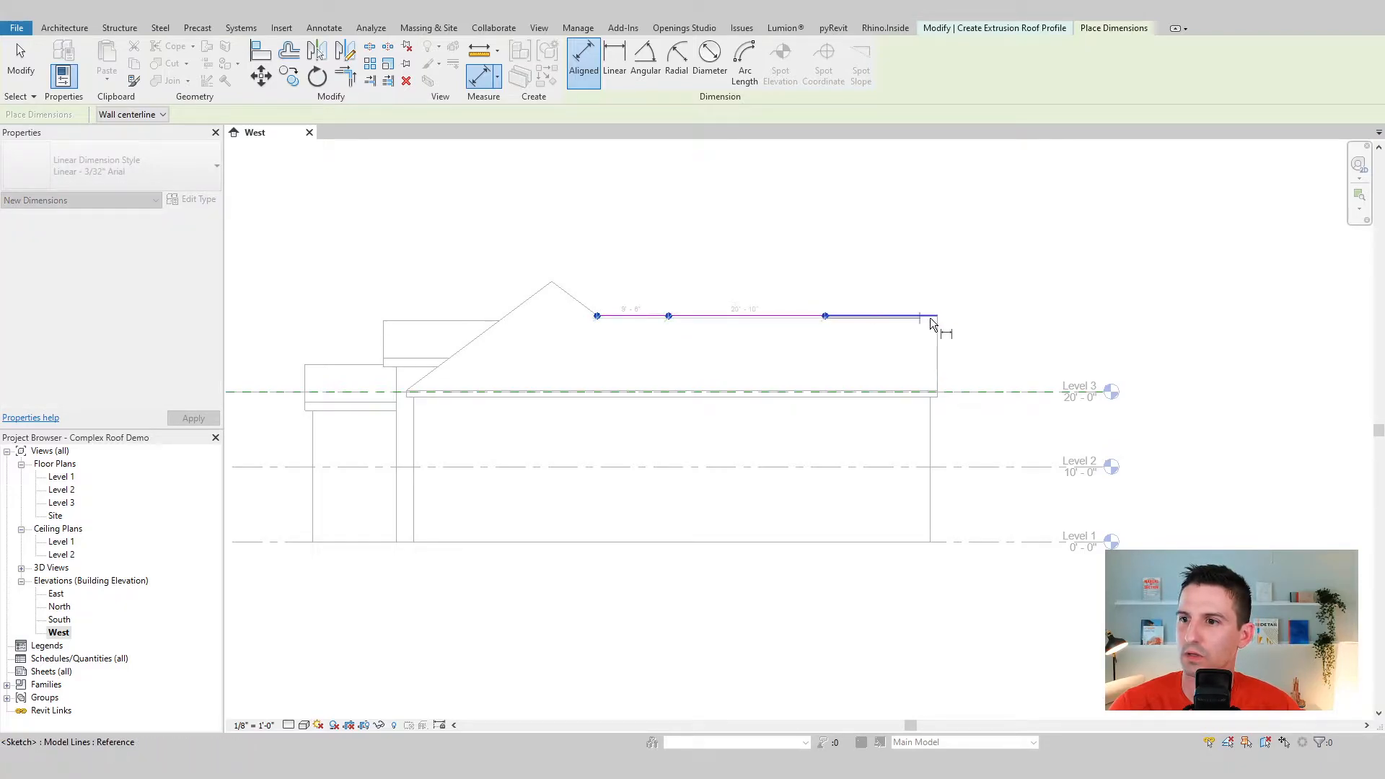
{"action": "left_click", "coordinate": [932, 320]}
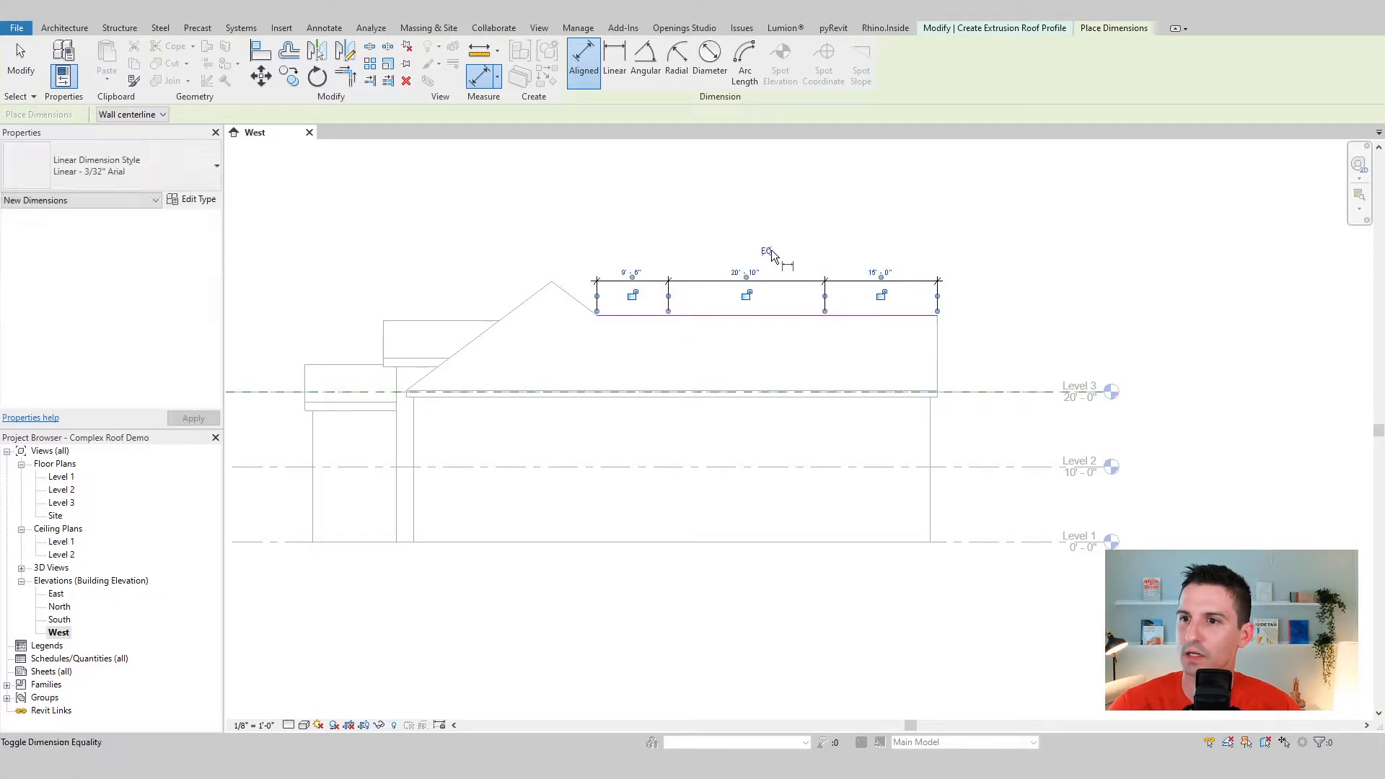
{"action": "left_click", "coordinate": [767, 251]}
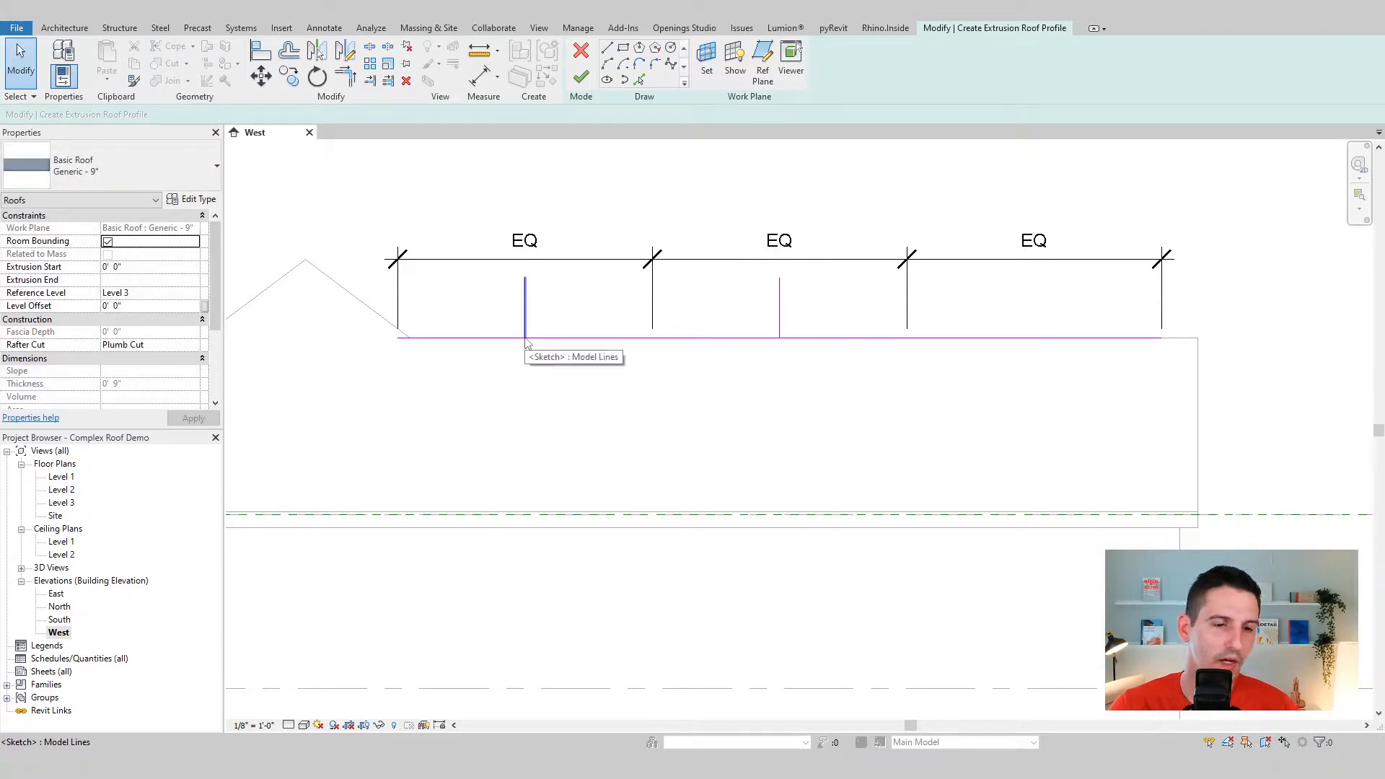
{"action": "mouse_move", "coordinate": [782, 343]}
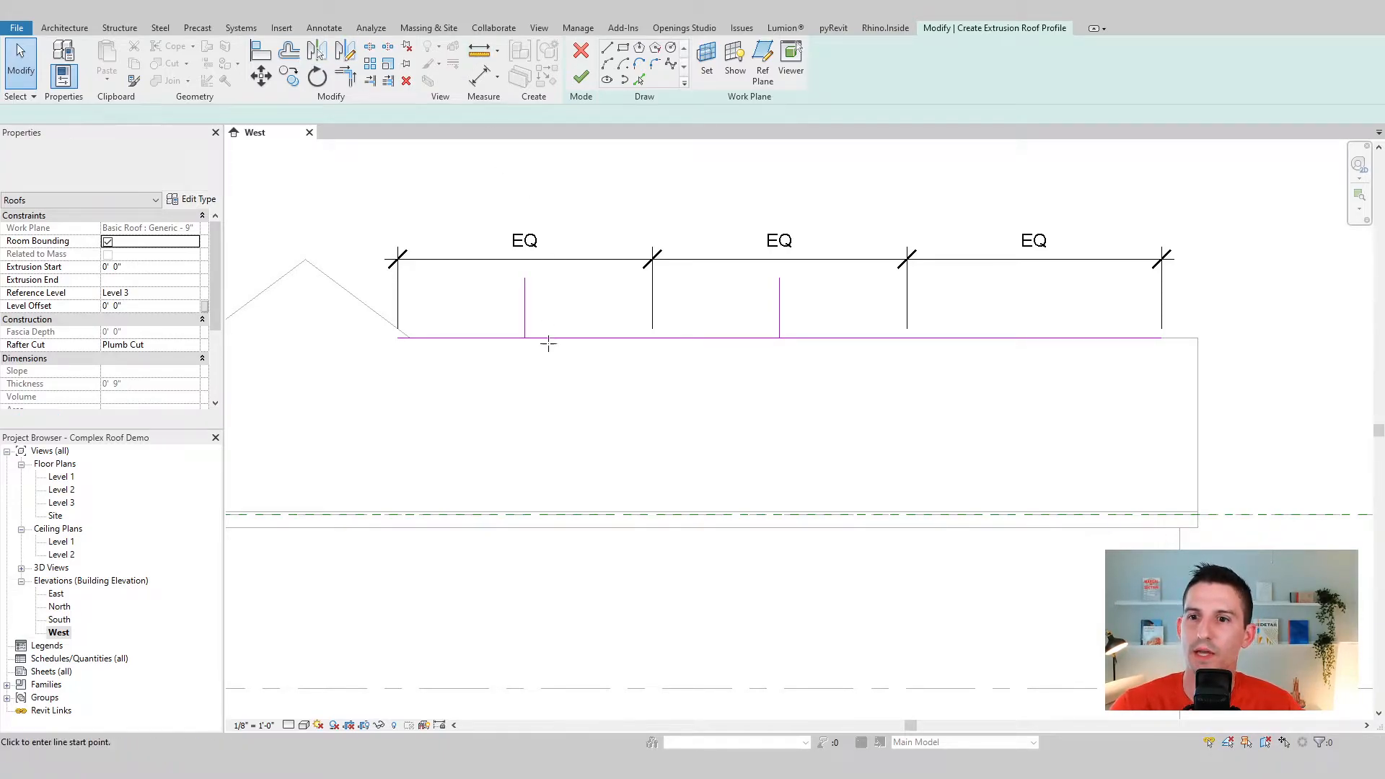
Draw the third short vertical mark at the last segment's midpoint
{"action": "left_click", "coordinate": [780, 336]}
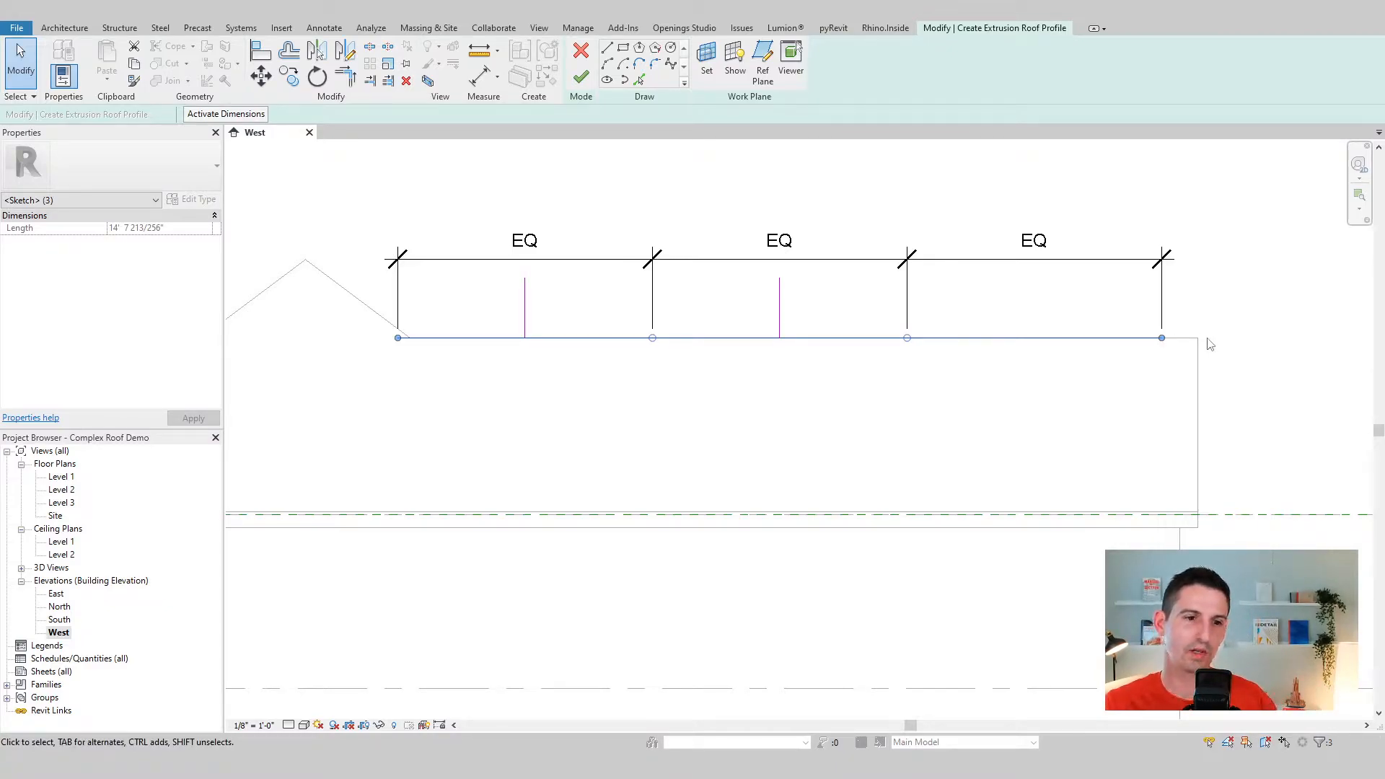
{"action": "left_click", "coordinate": [779, 305]}
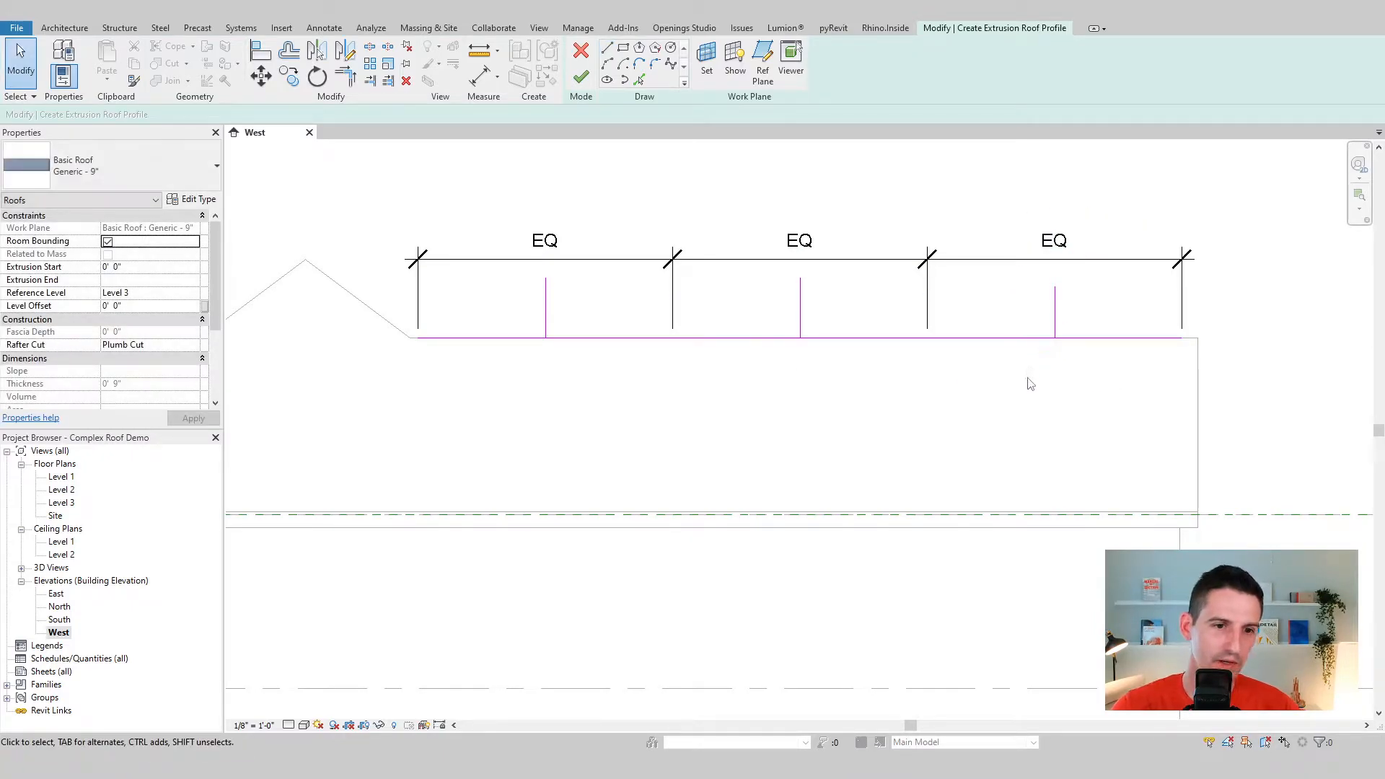
{"action": "mouse_move", "coordinate": [641, 398]}
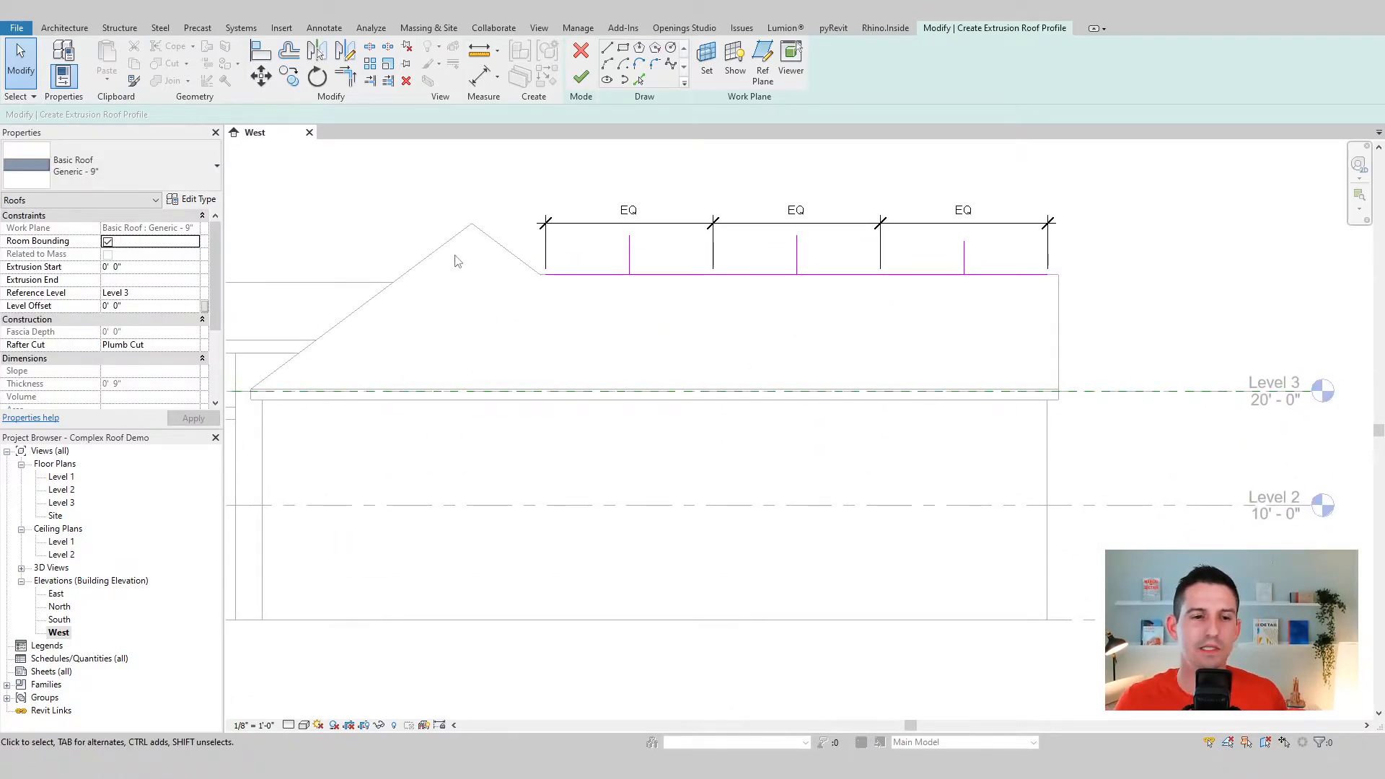
{"action": "mouse_move", "coordinate": [441, 262]}
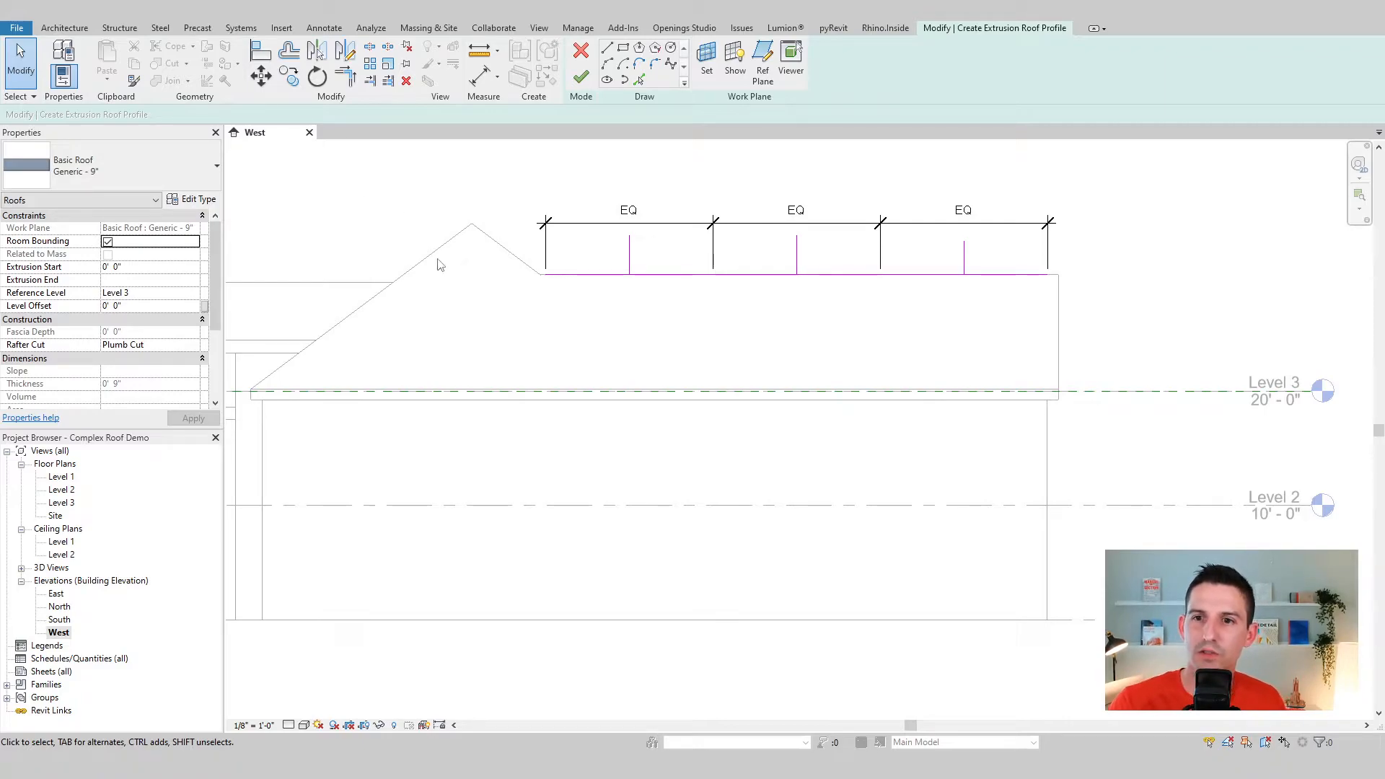
{"action": "mouse_move", "coordinate": [457, 278]}
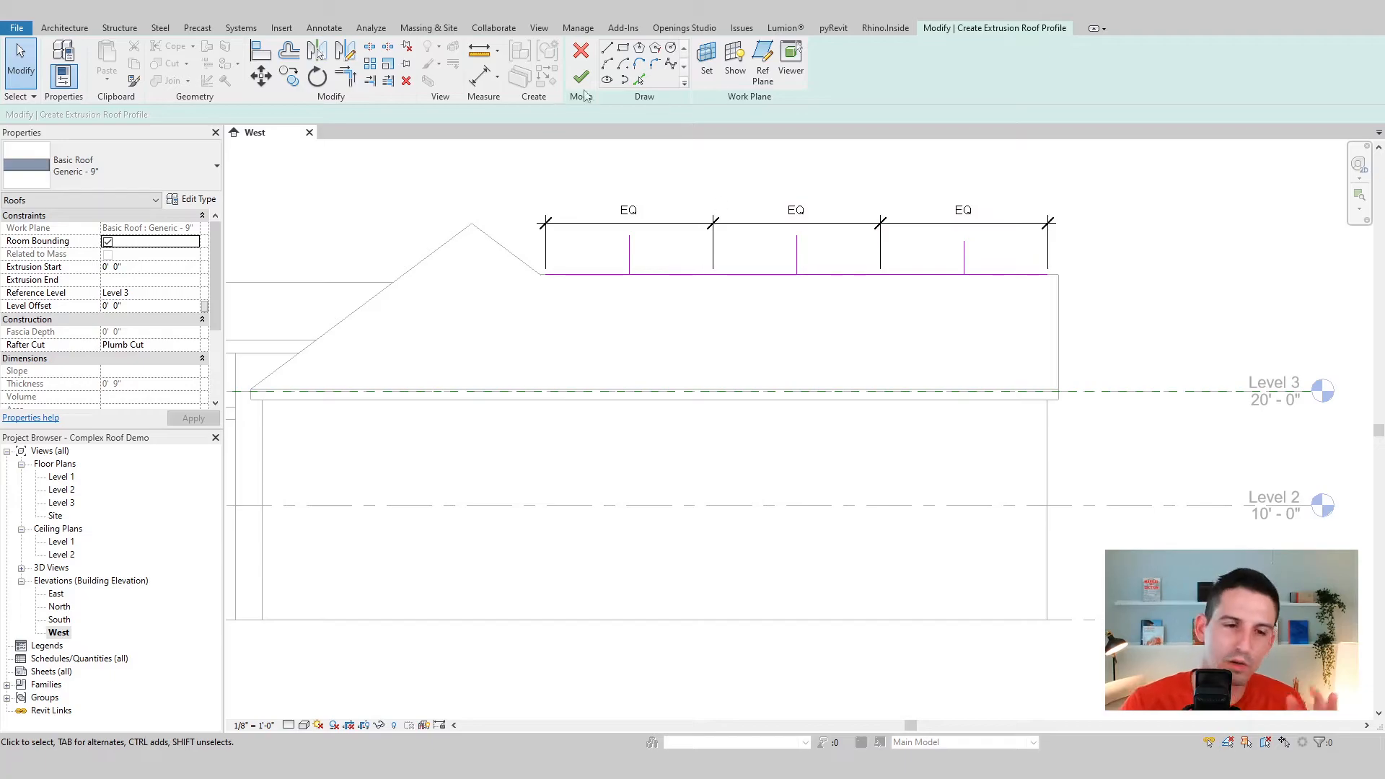
Copy the main gable's slope with Pick Lines and move it through the first midpoint mark
{"action": "left_click", "coordinate": [546, 274]}
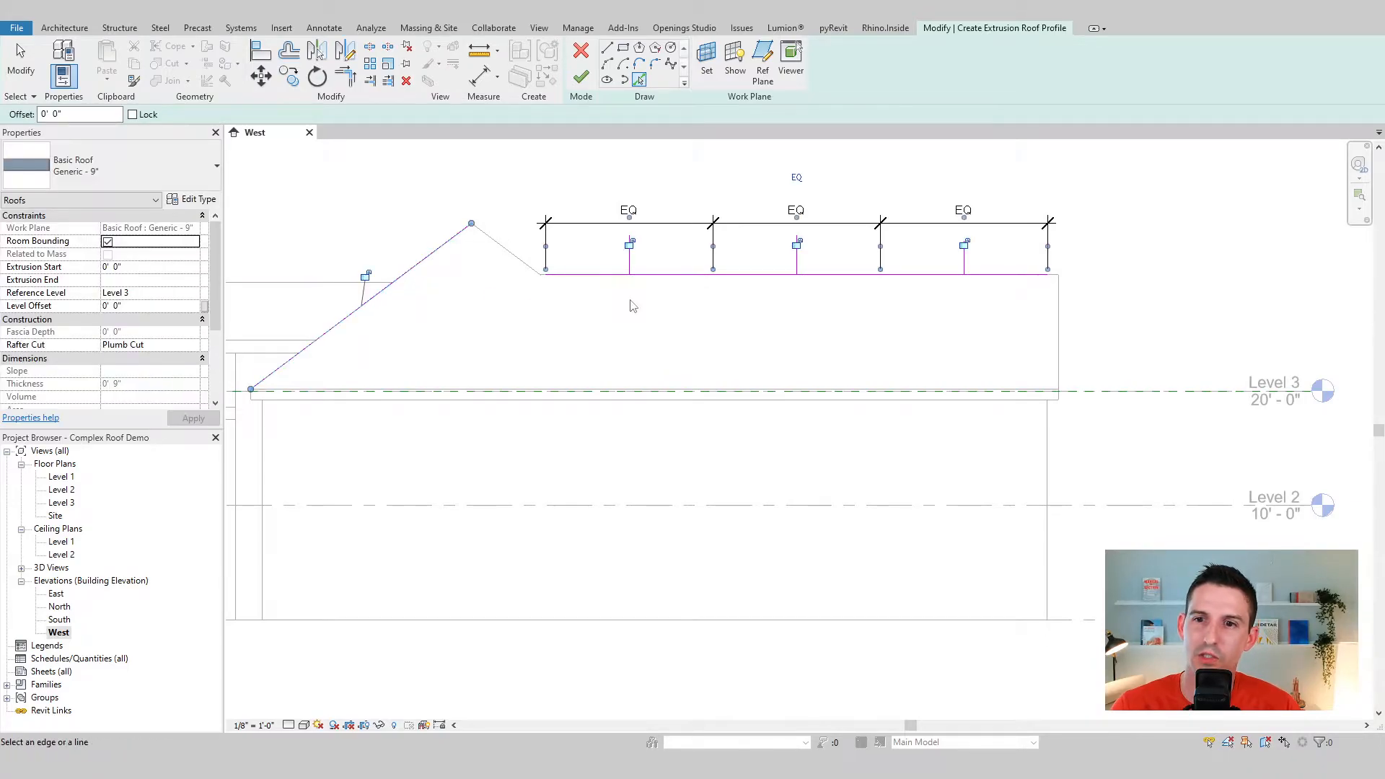
{"action": "mouse_move", "coordinate": [567, 324]}
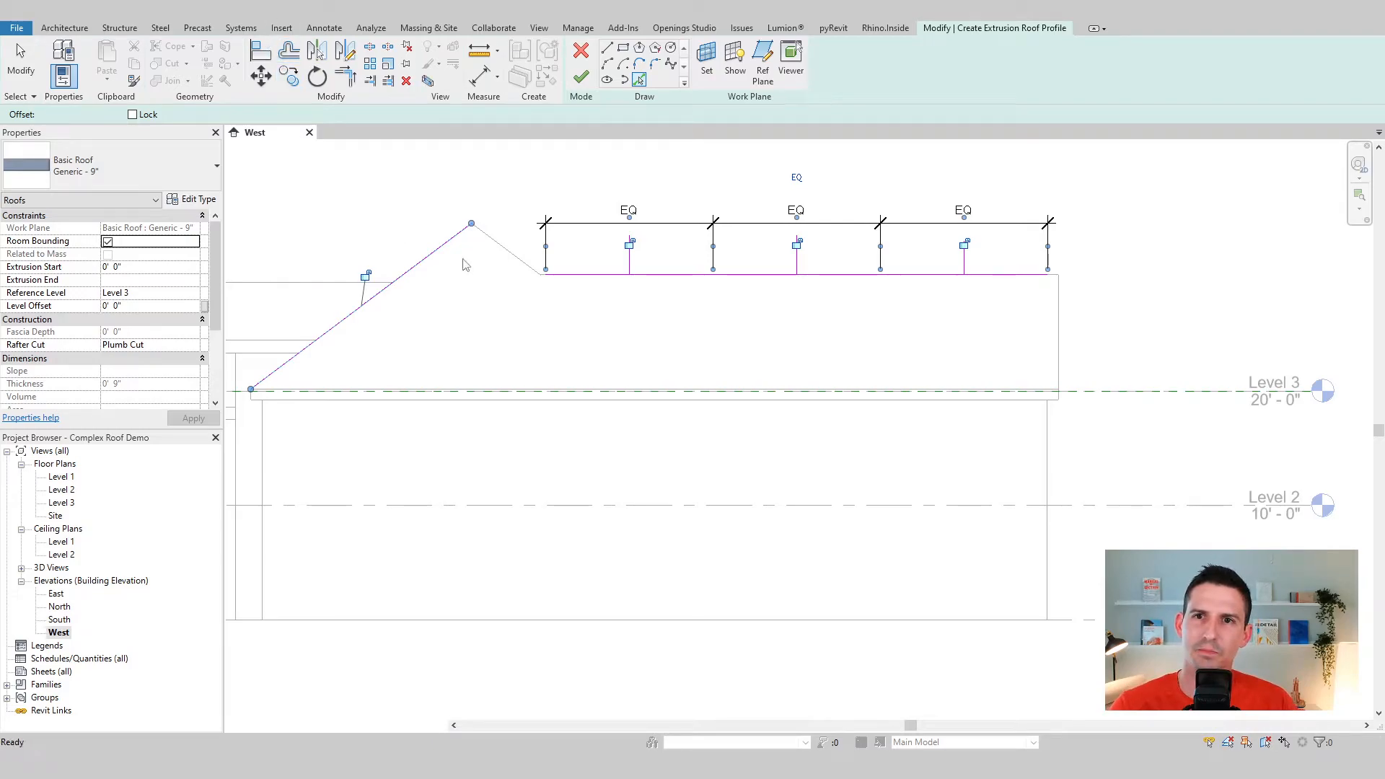
{"action": "left_click", "coordinate": [349, 132]}
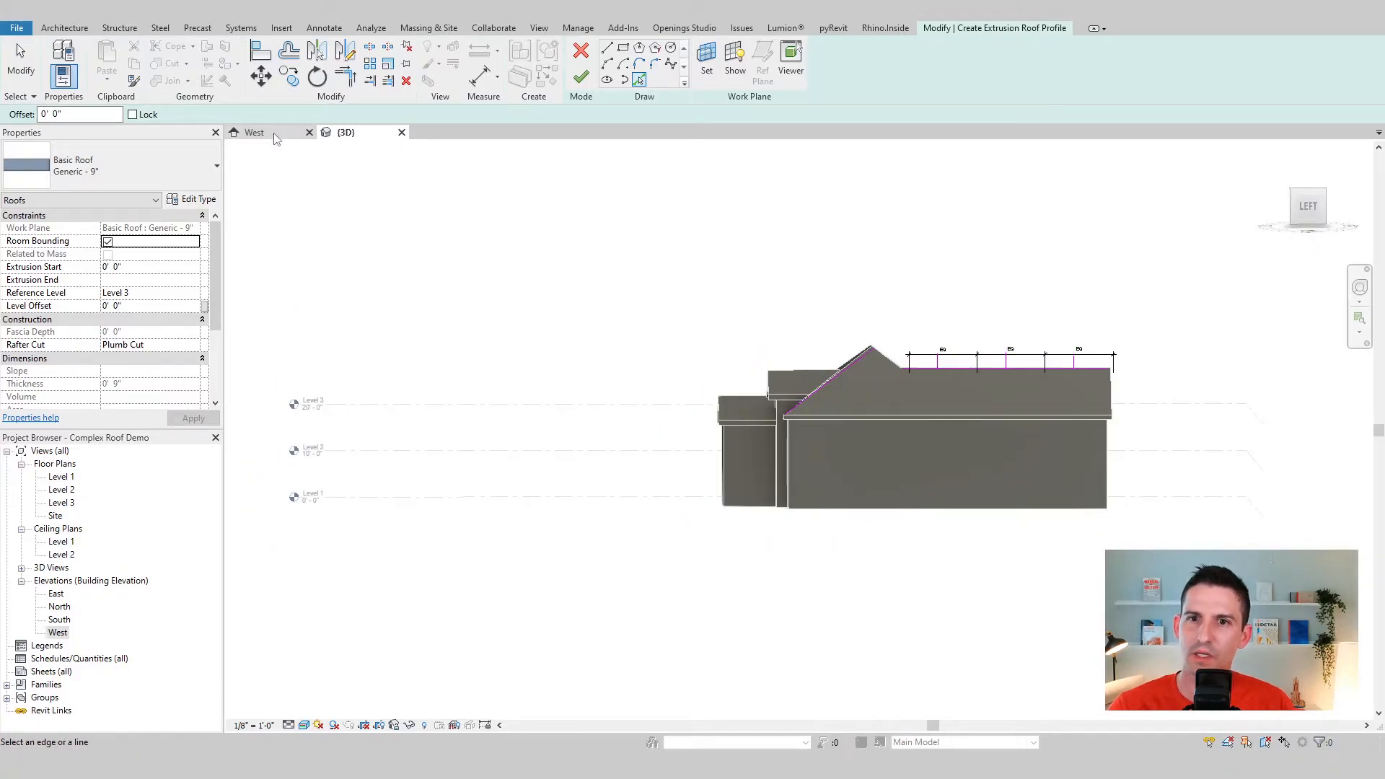
{"action": "left_click", "coordinate": [254, 132]}
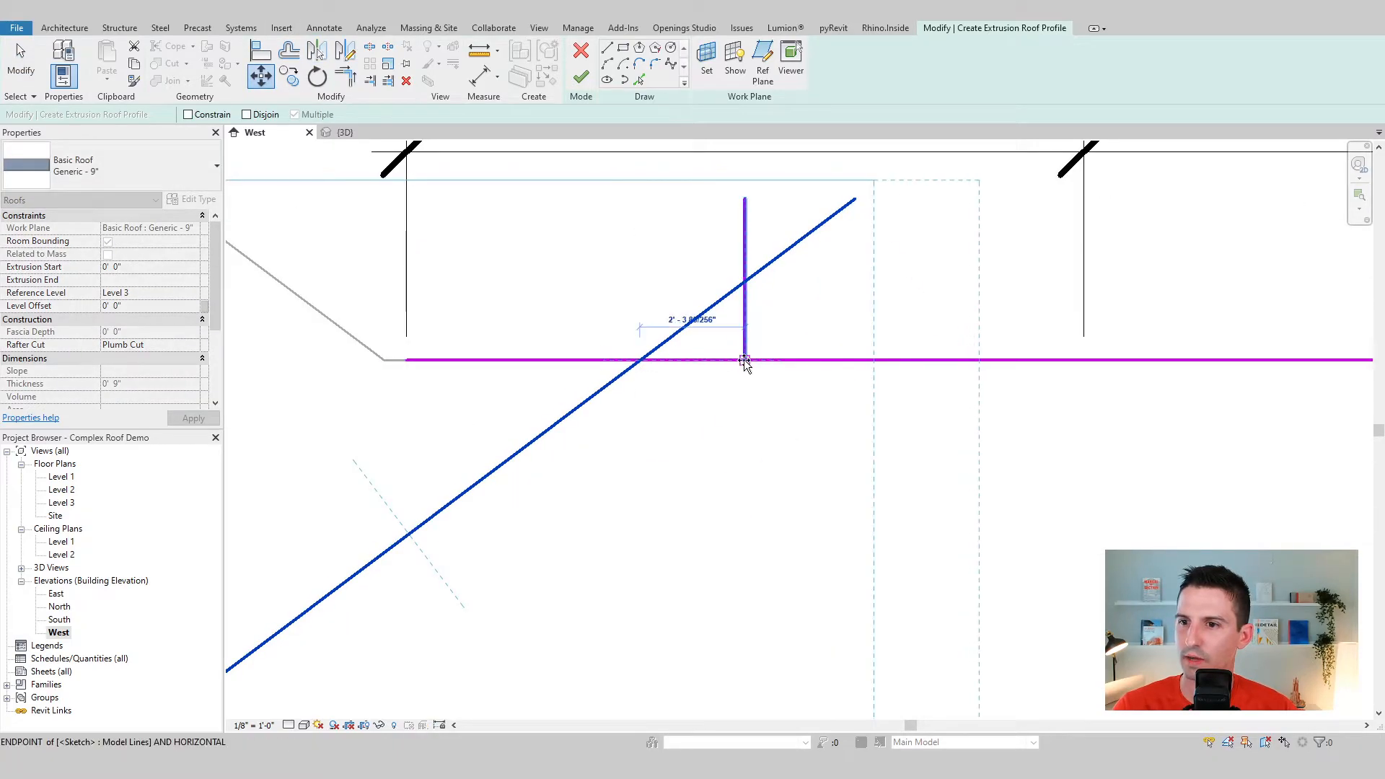
{"action": "left_click", "coordinate": [746, 362]}
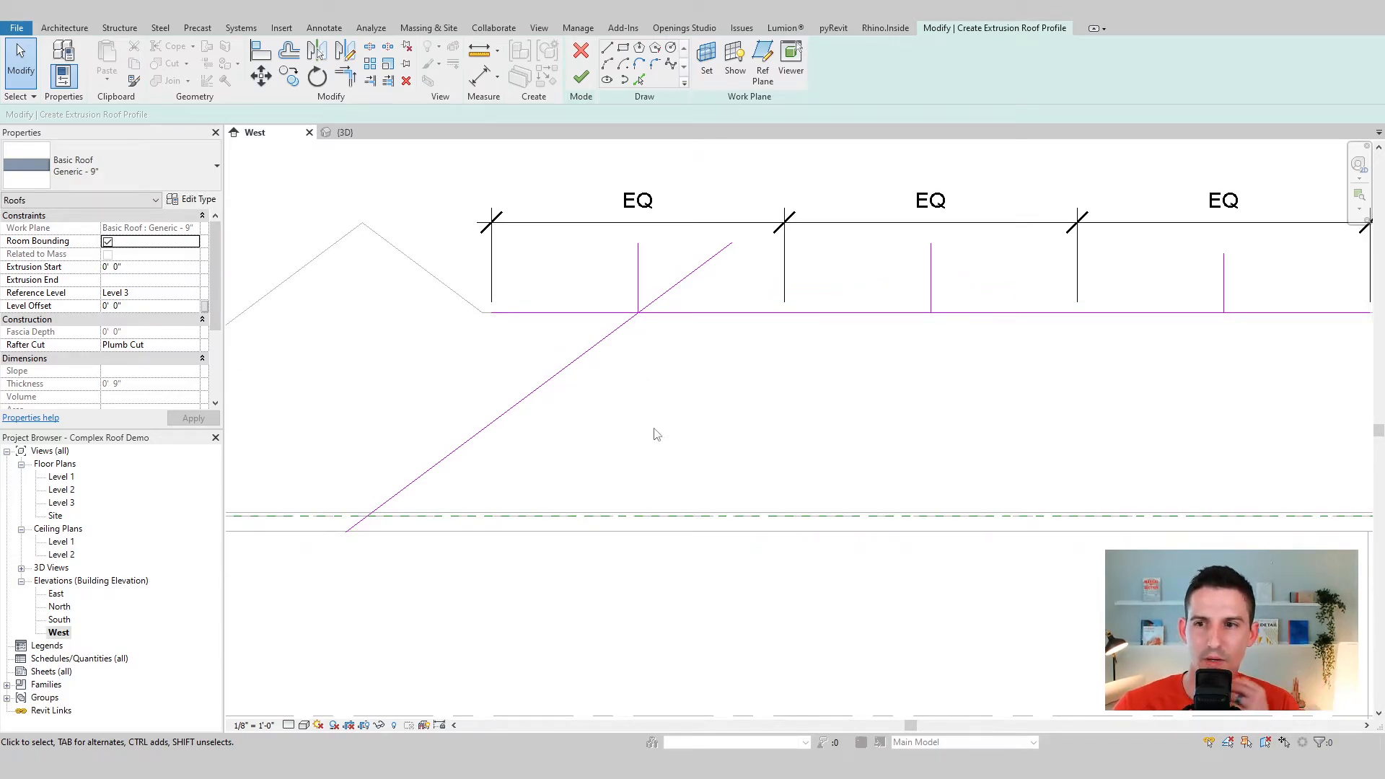
{"action": "mouse_move", "coordinate": [608, 254]}
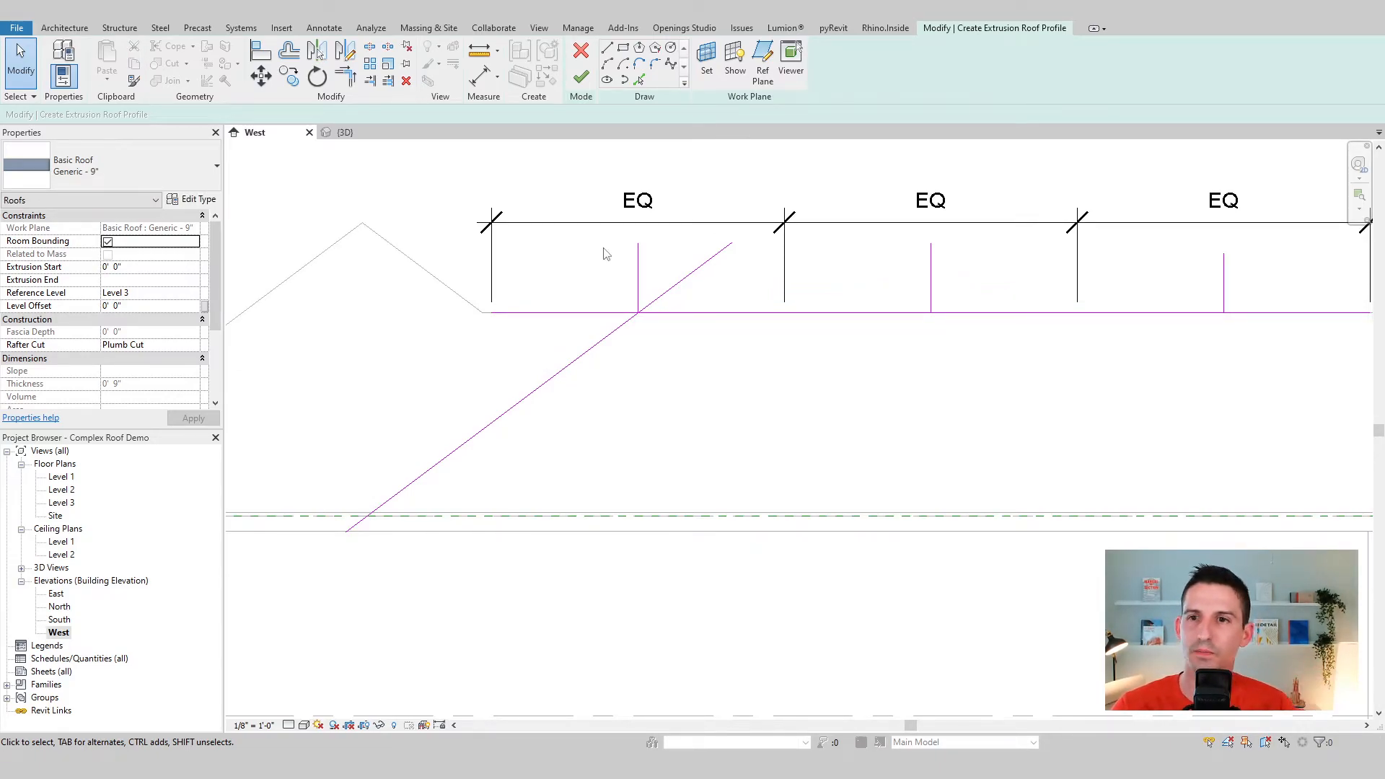
{"action": "mouse_move", "coordinate": [583, 377]}
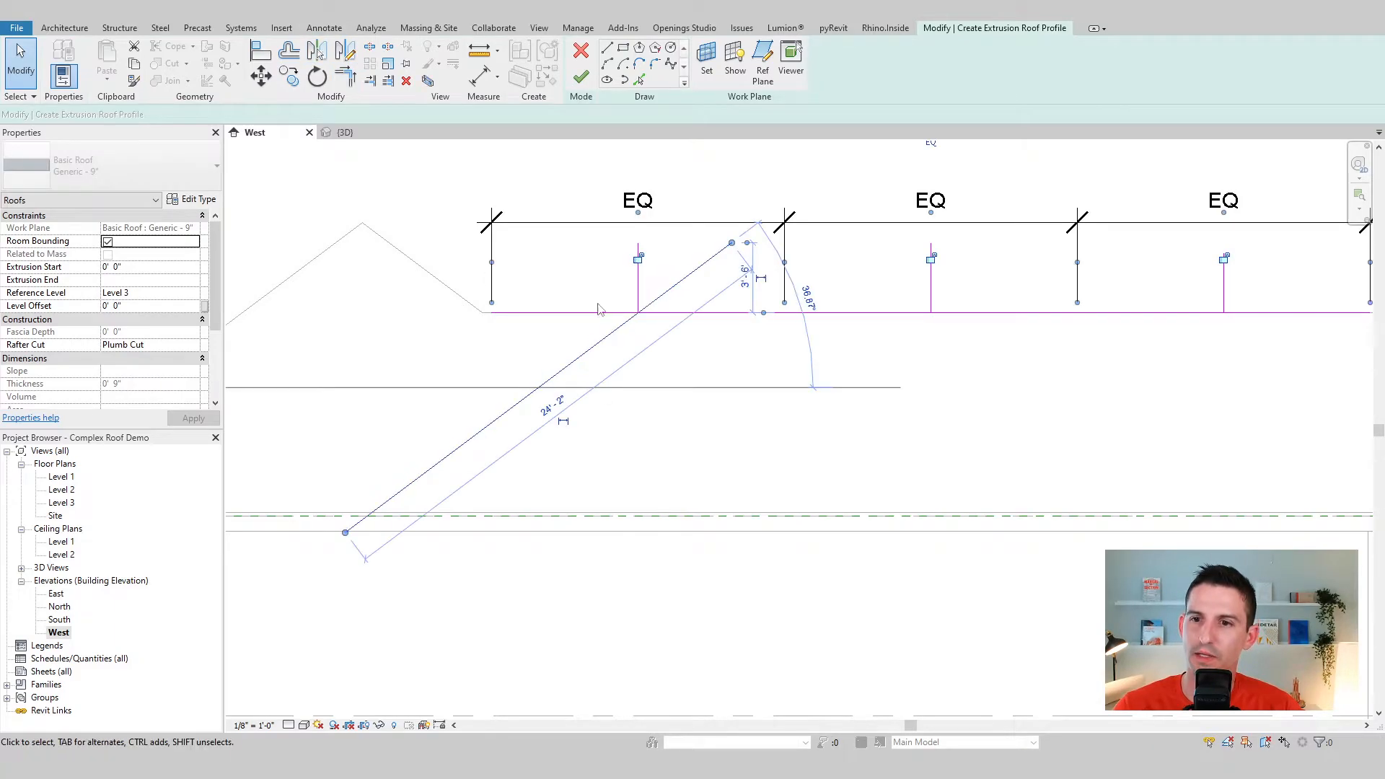
Trim and delete lines and EQ dimensions, leaving only a small inverted-V peak
{"action": "left_click", "coordinate": [636, 275]}
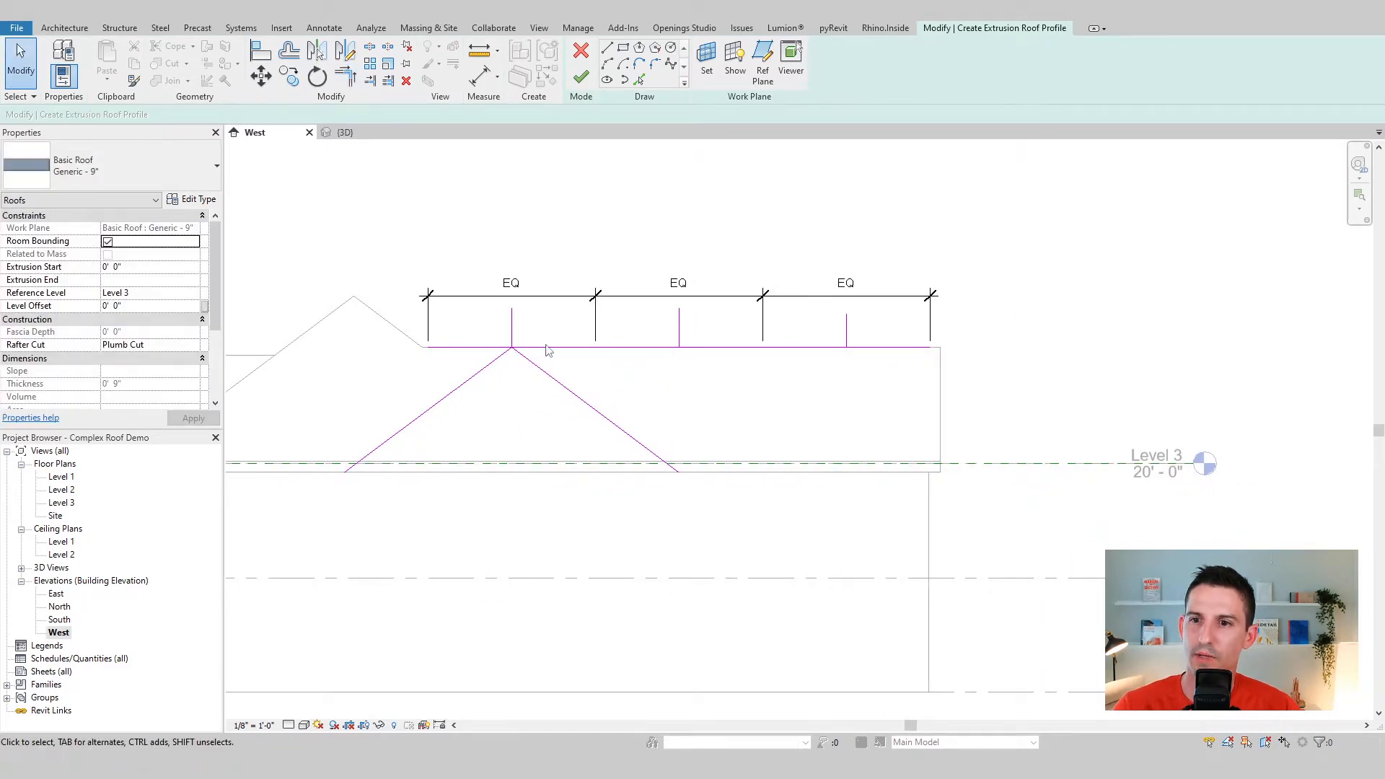
{"action": "mouse_move", "coordinate": [534, 345]}
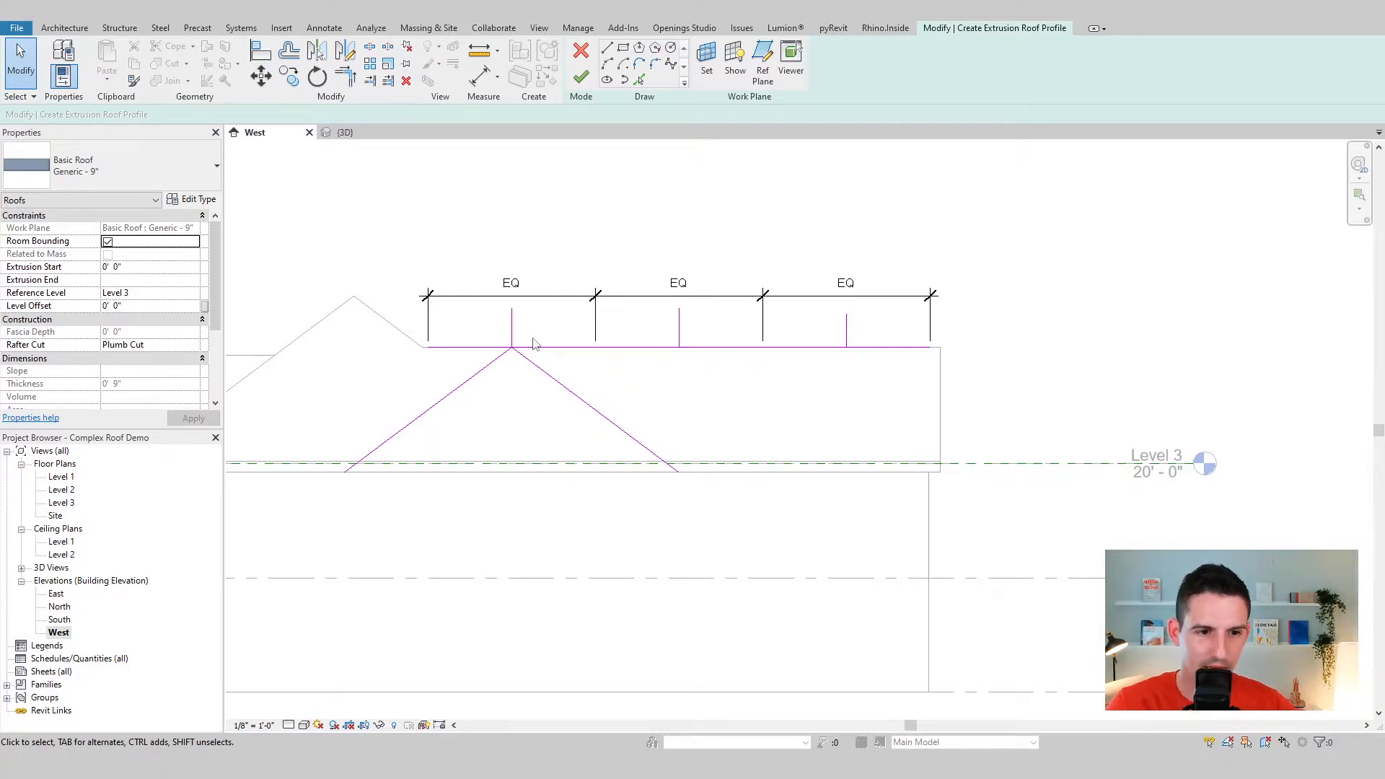
{"action": "mouse_move", "coordinate": [438, 416]}
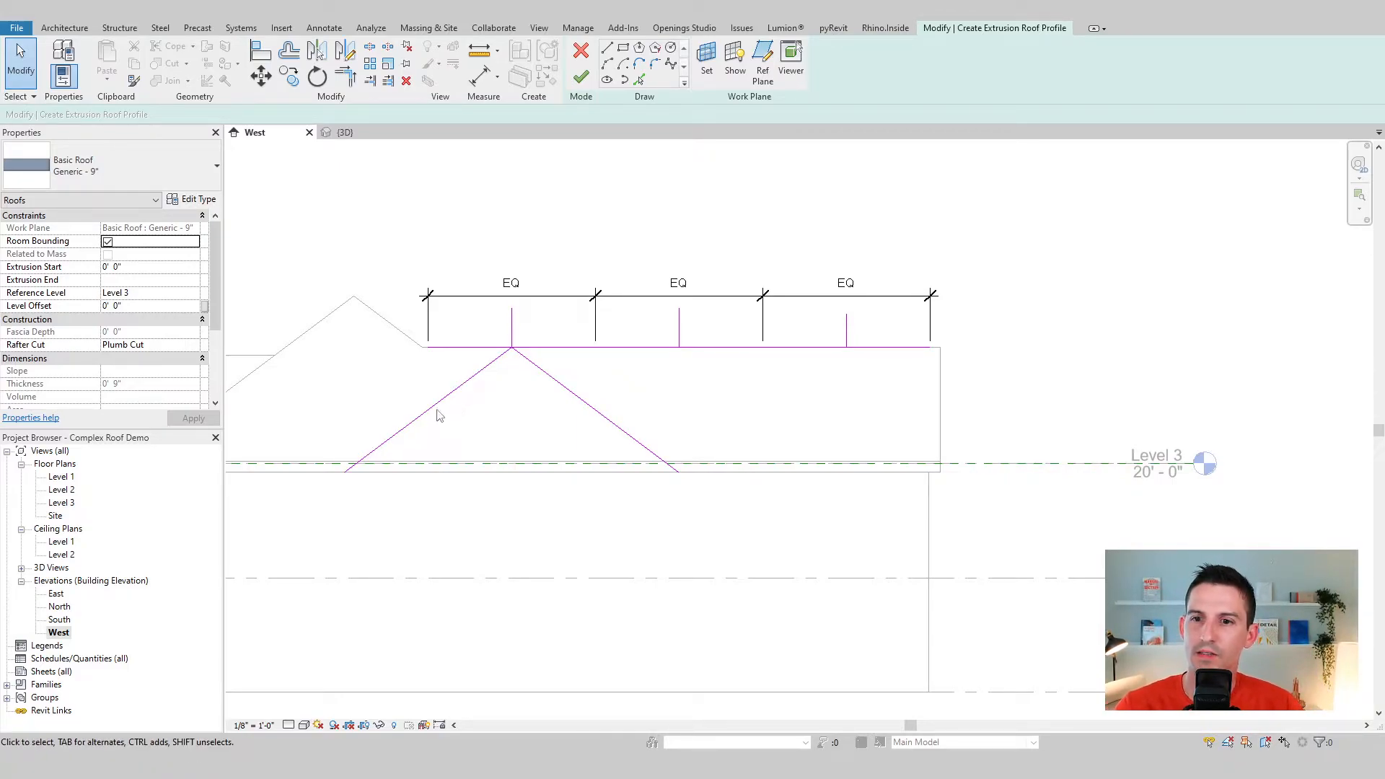
{"action": "mouse_move", "coordinate": [532, 407]}
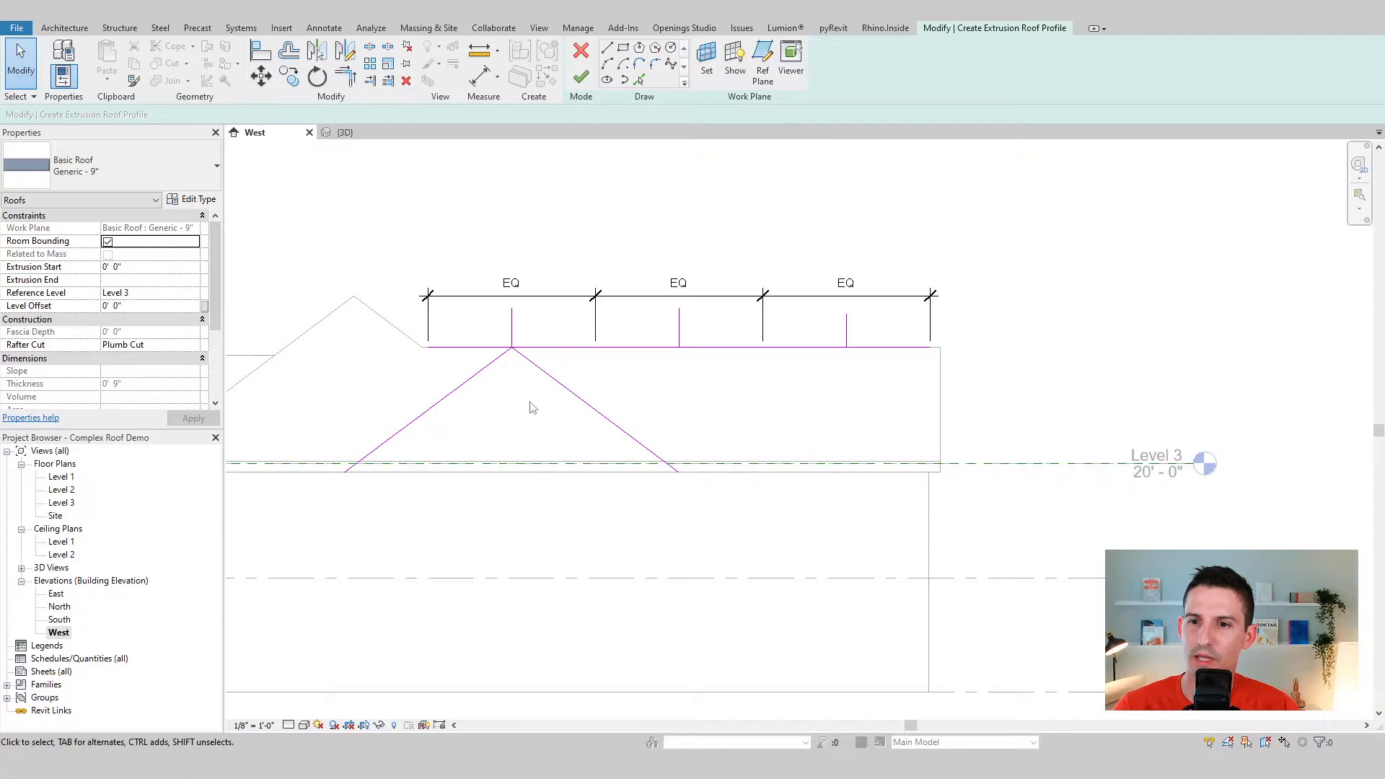
{"action": "left_click", "coordinate": [612, 46]}
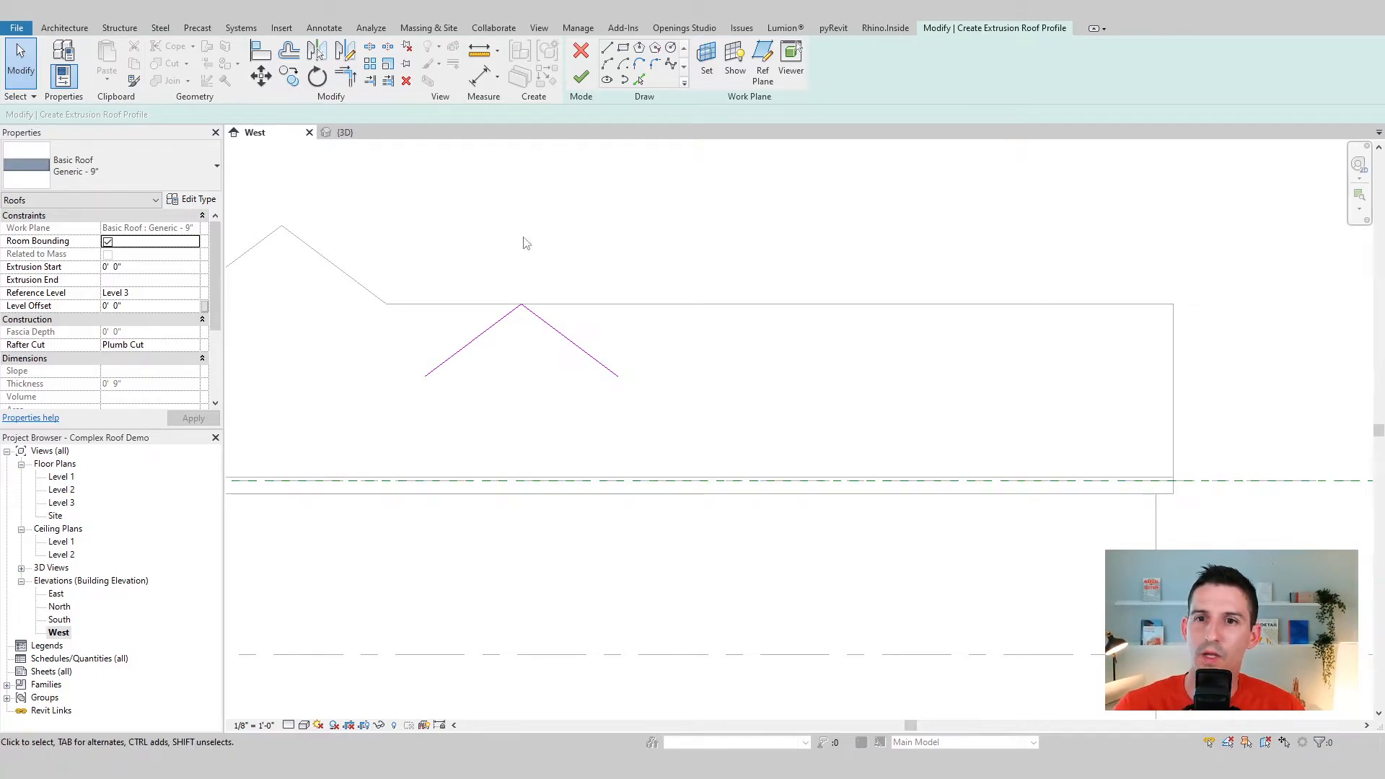
Finish the profile into an extruded dormer roof and orbit the 3D view to see it on the slope
{"action": "left_click", "coordinate": [345, 131]}
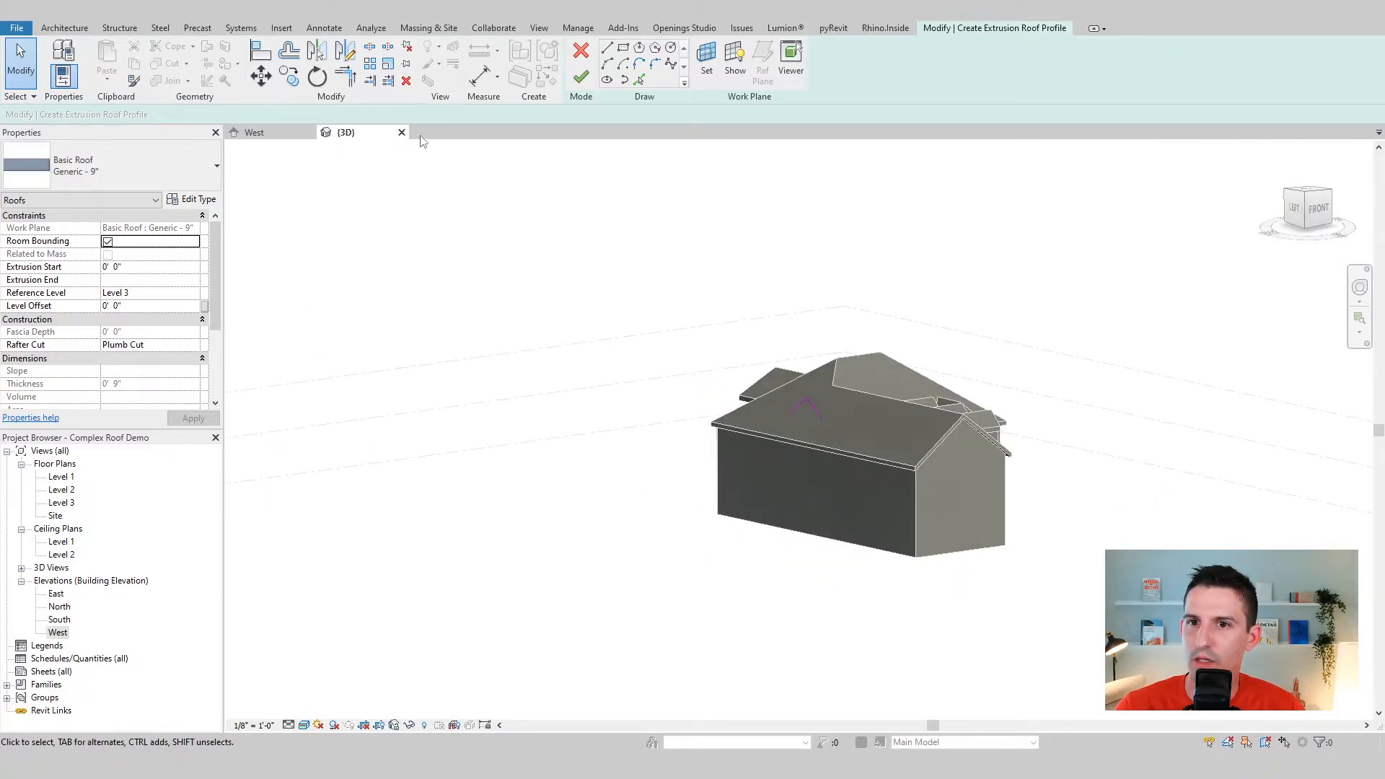
{"action": "left_click", "coordinate": [254, 131]}
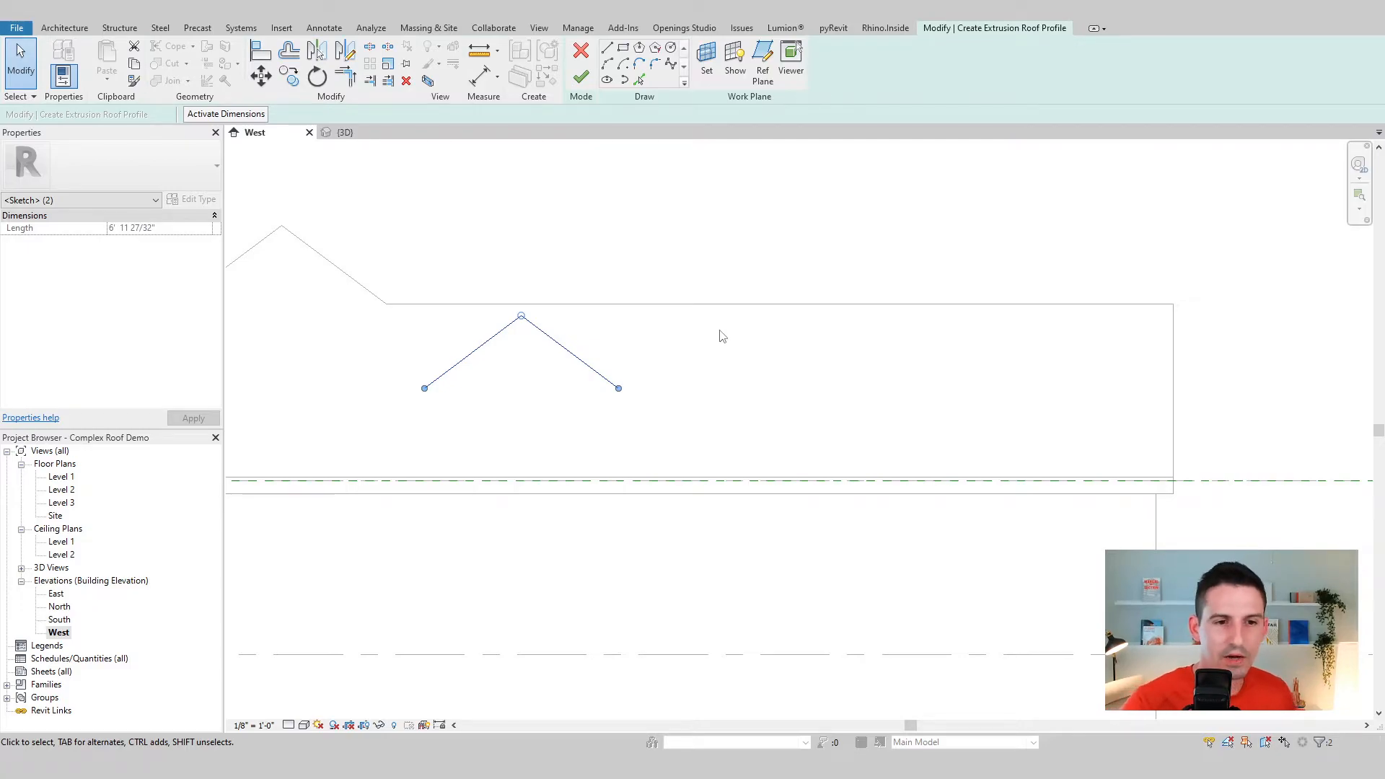
{"action": "mouse_move", "coordinate": [319, 92]}
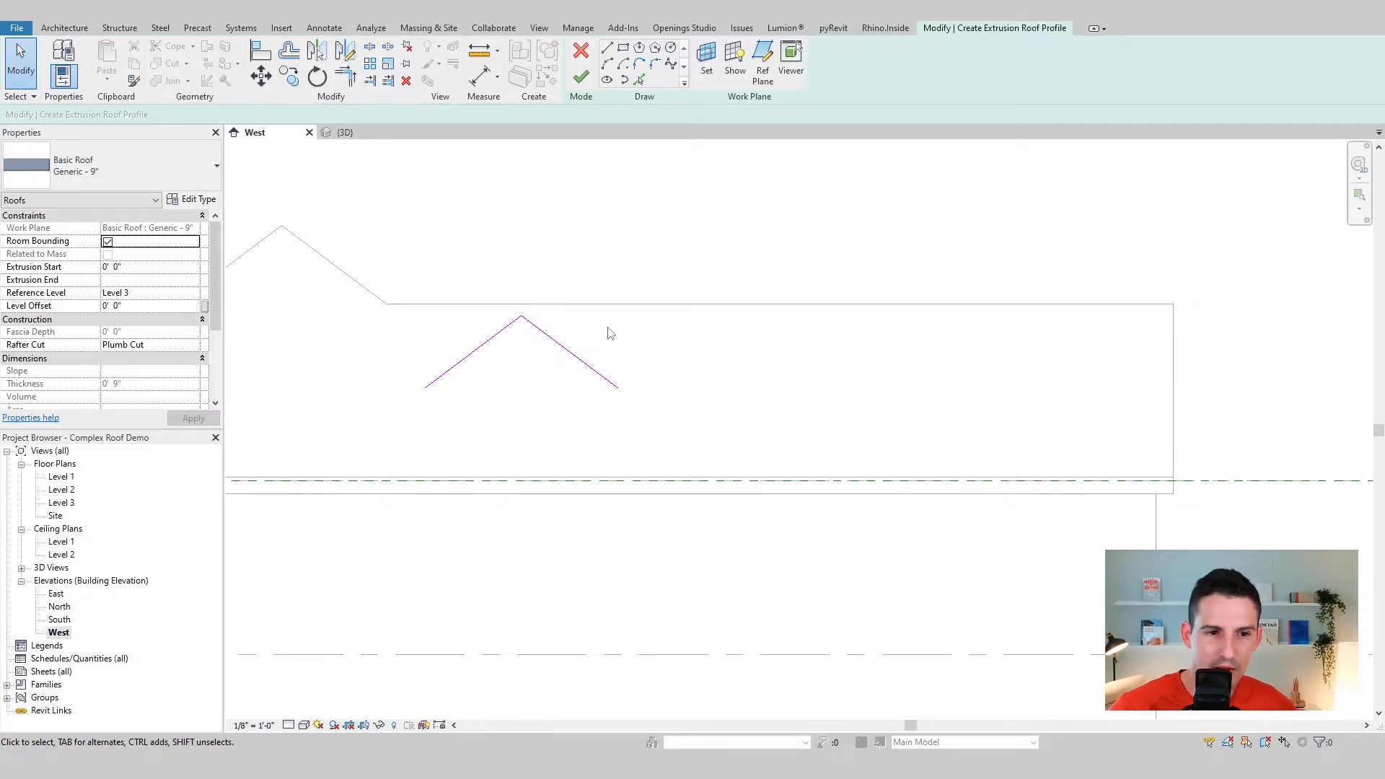
{"action": "left_click", "coordinate": [582, 77]}
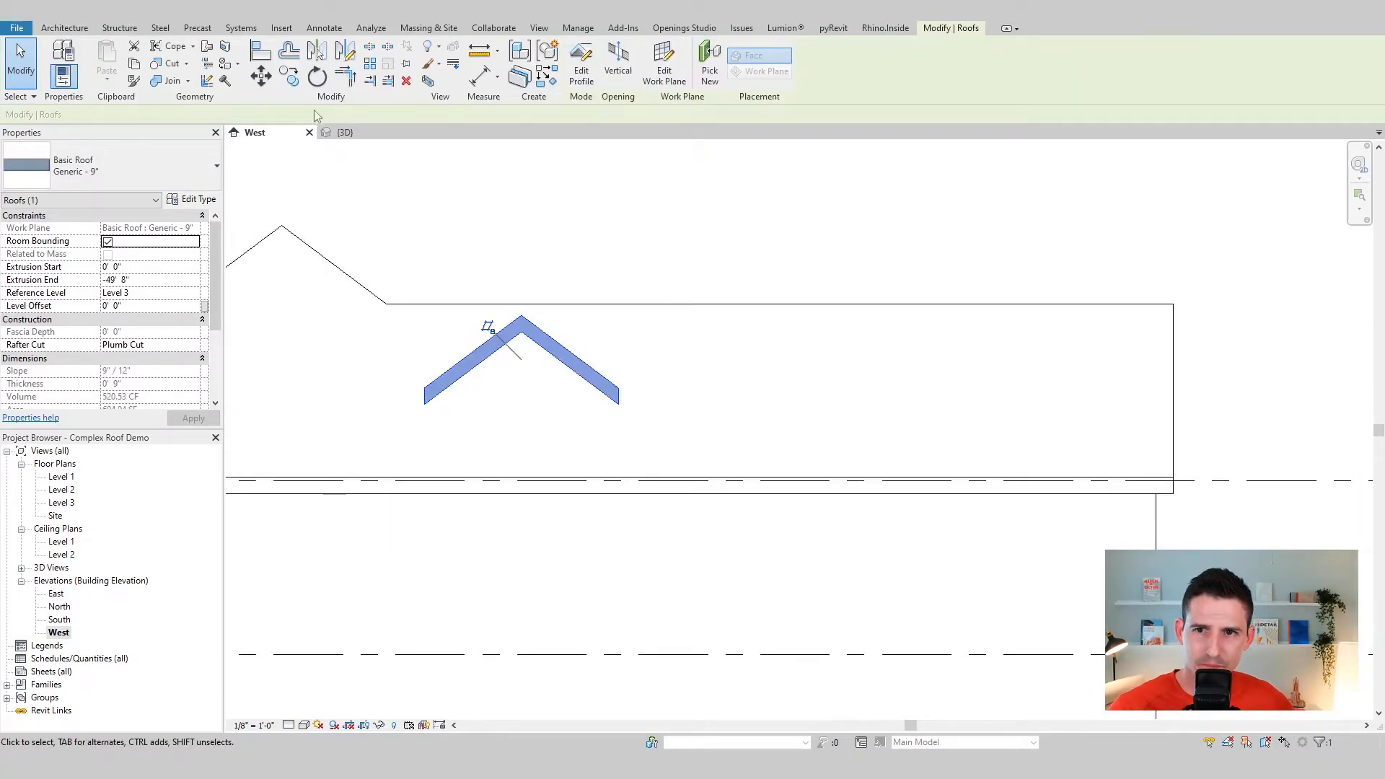
{"action": "left_click", "coordinate": [344, 131]}
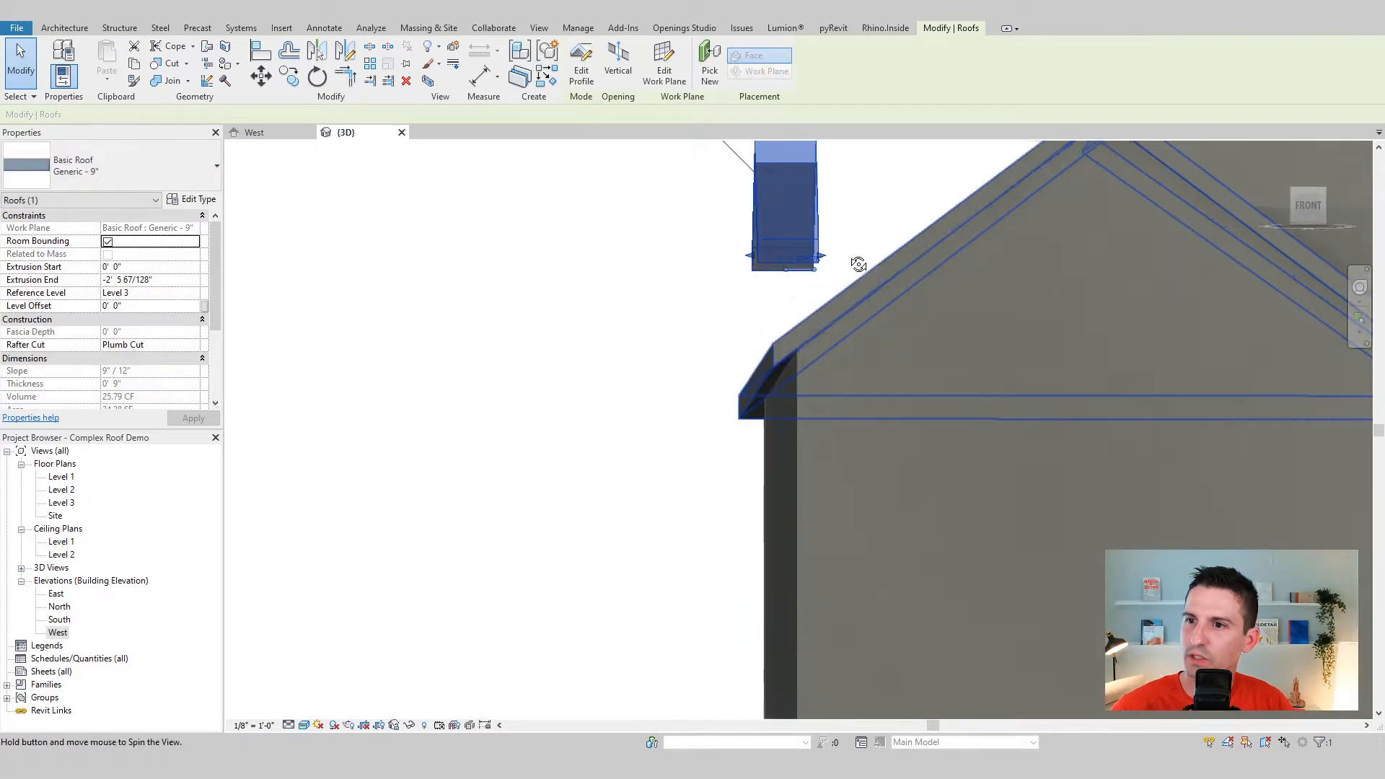
{"action": "left_click_drag", "start_coordinate": [789, 257], "coordinate": [911, 257]}
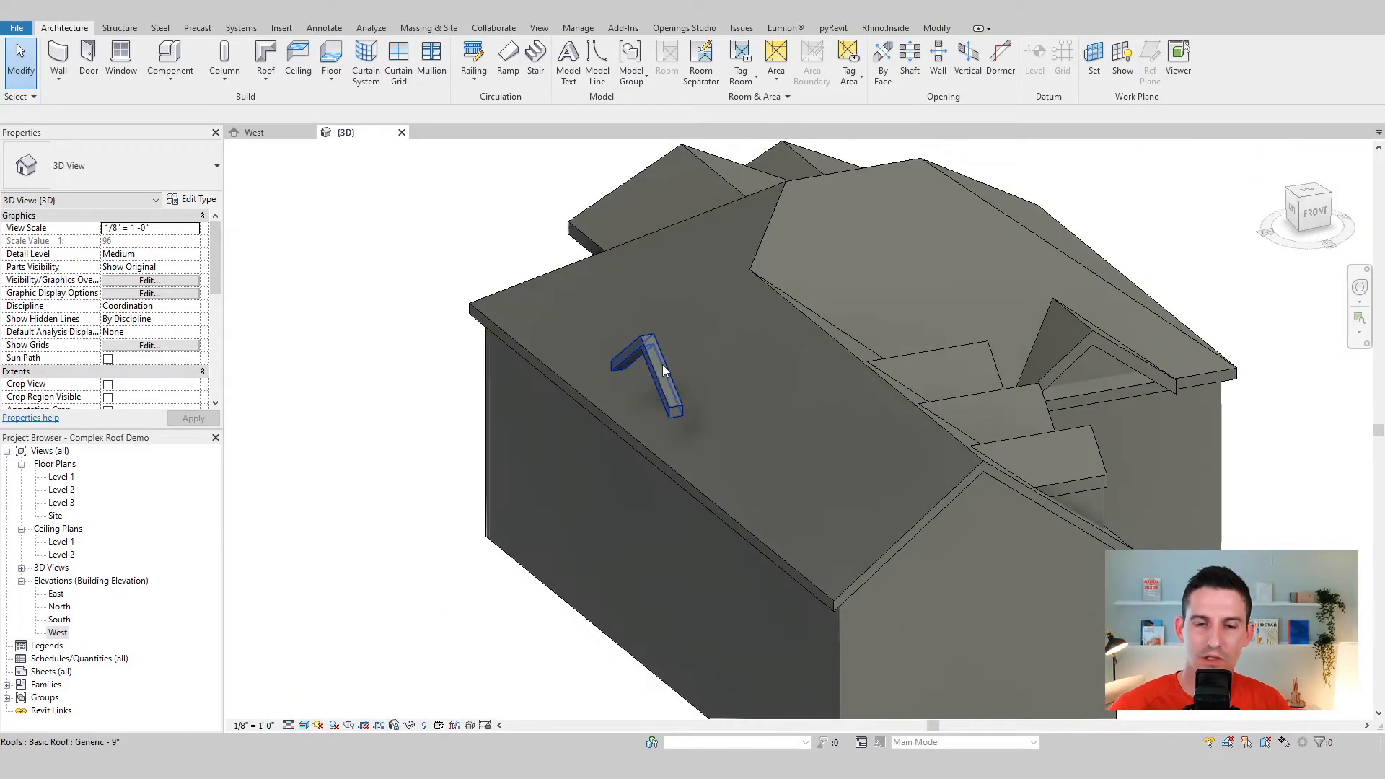
{"action": "mouse_move", "coordinate": [663, 370]}
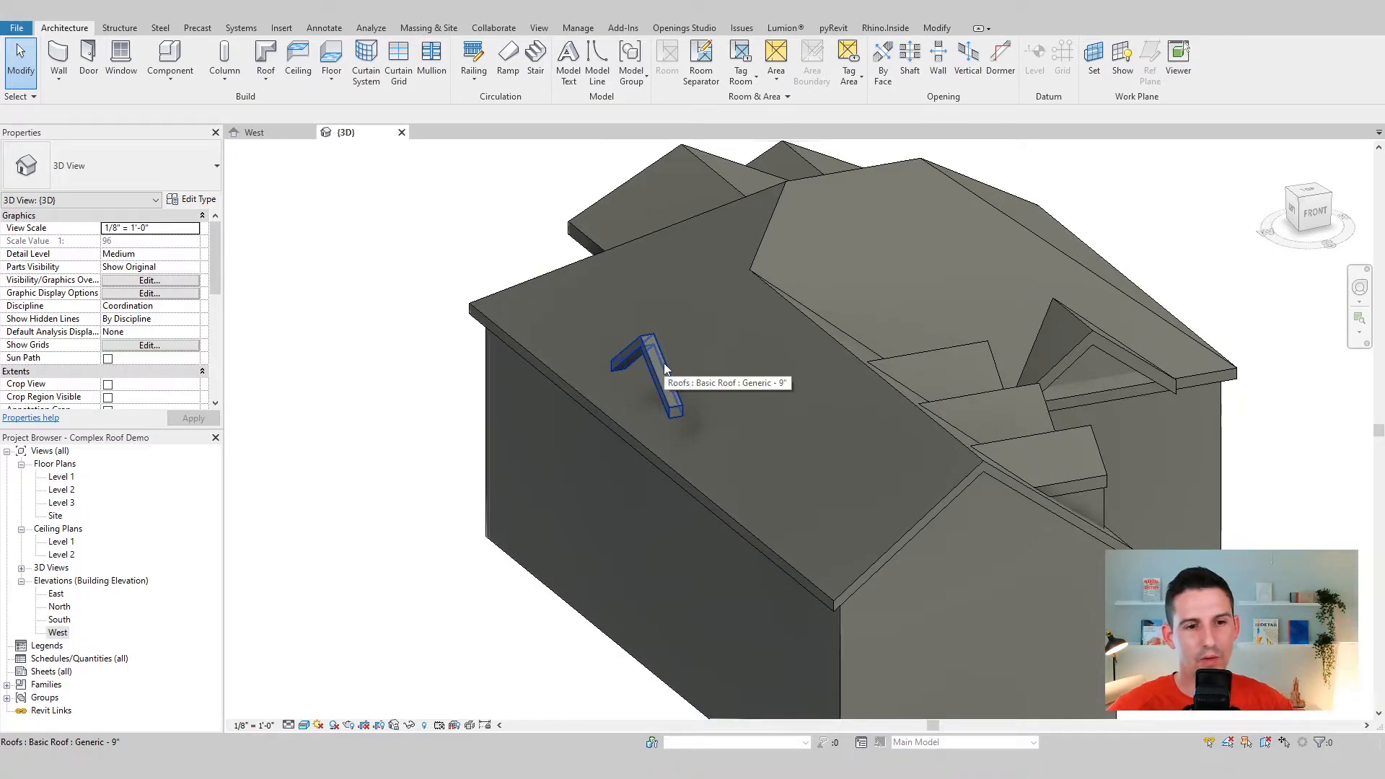
Join the dormer's back edge into the main roof with Join/Unjoin Roof
{"action": "left_click", "coordinate": [645, 379]}
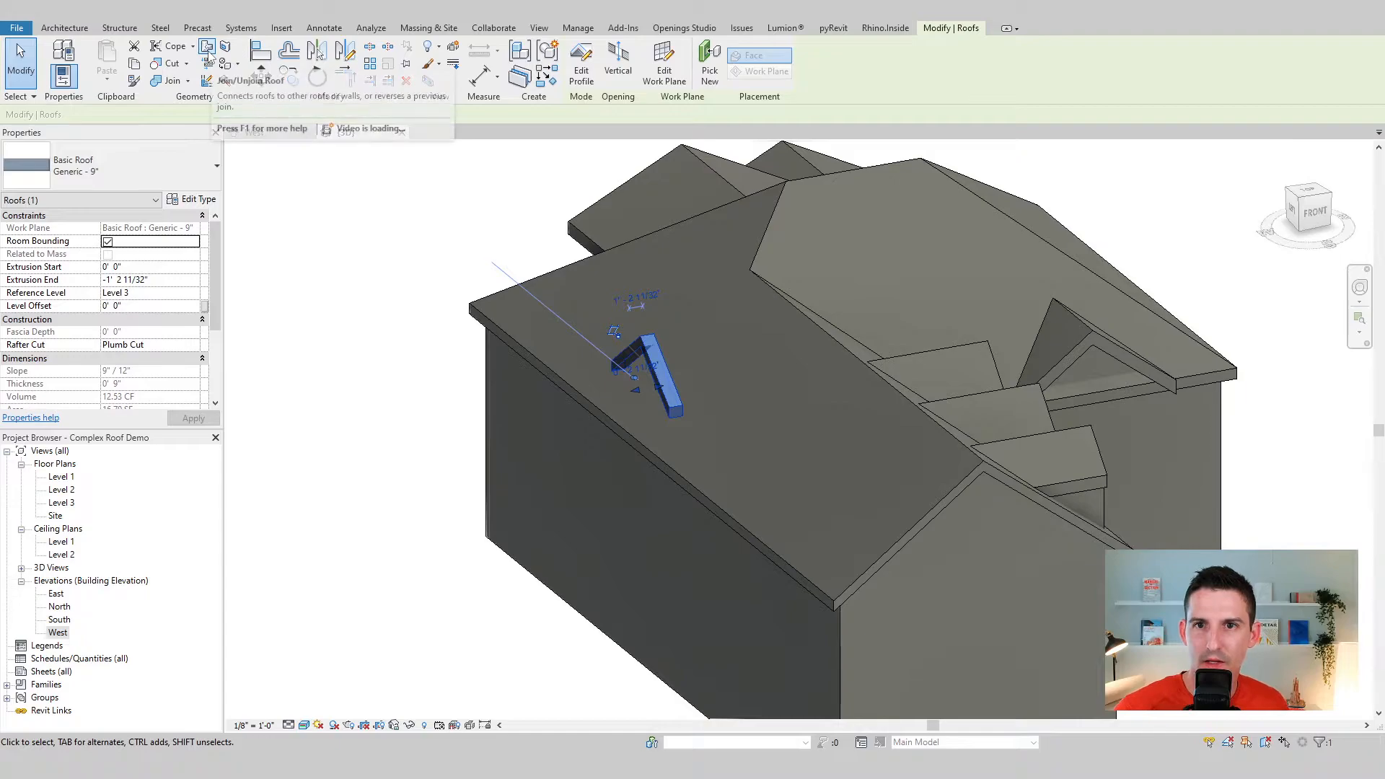
{"action": "left_click", "coordinate": [254, 62]}
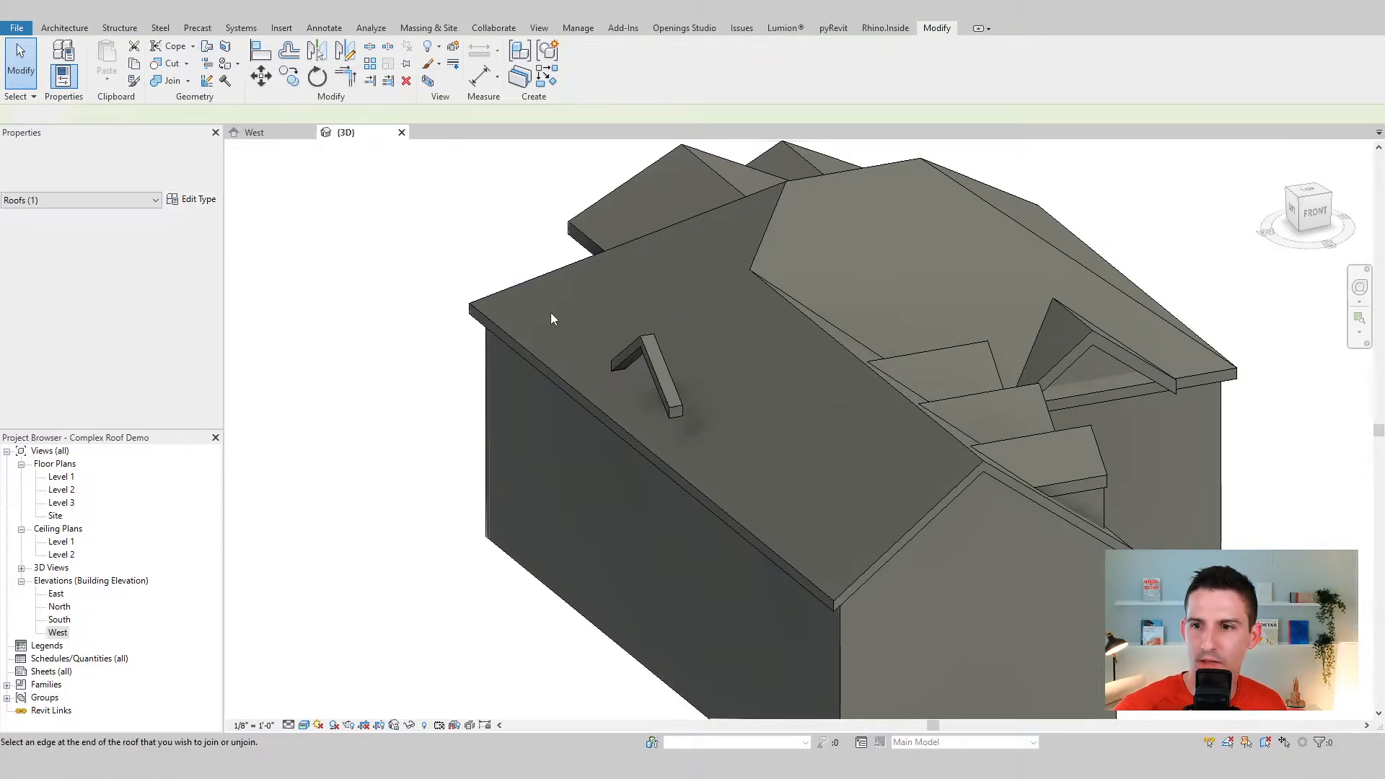
{"action": "left_click", "coordinate": [649, 362]}
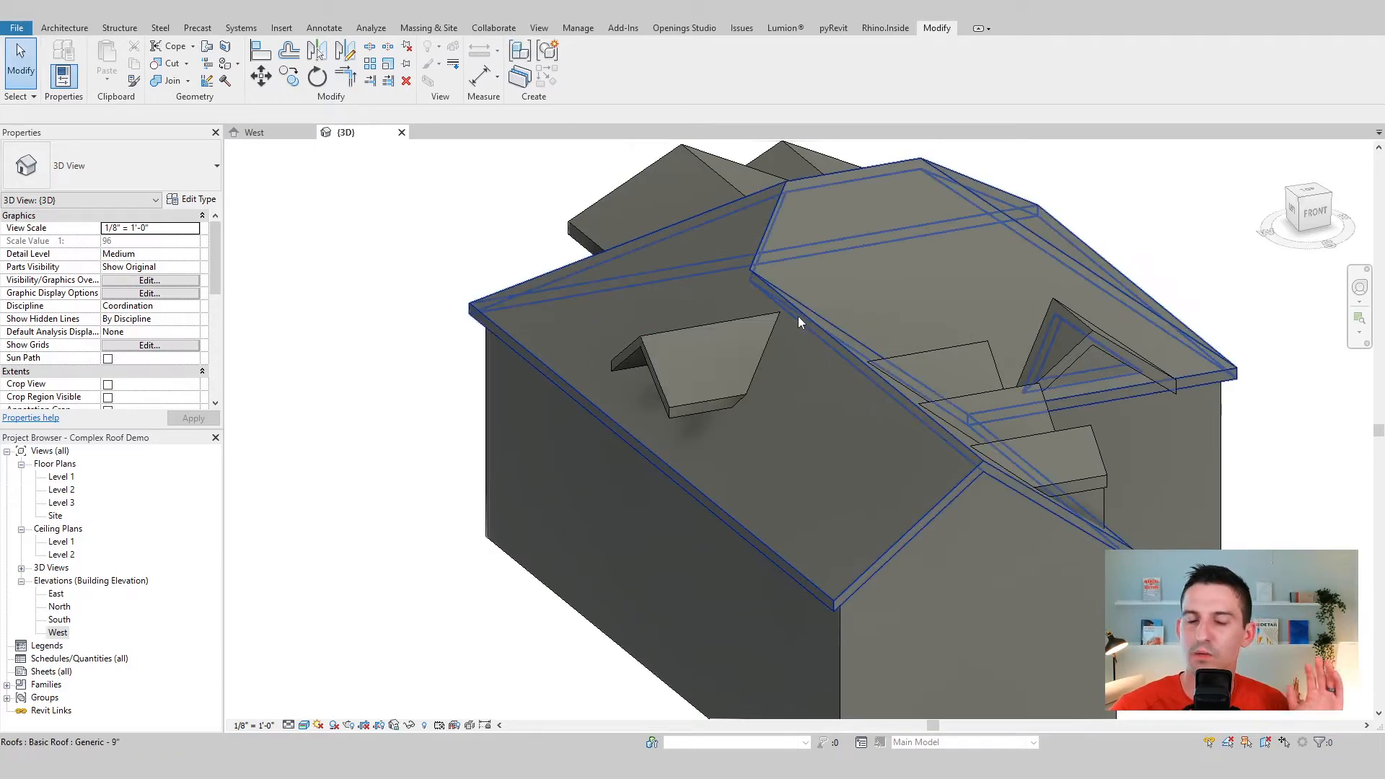
{"action": "left_click", "coordinate": [678, 491]}
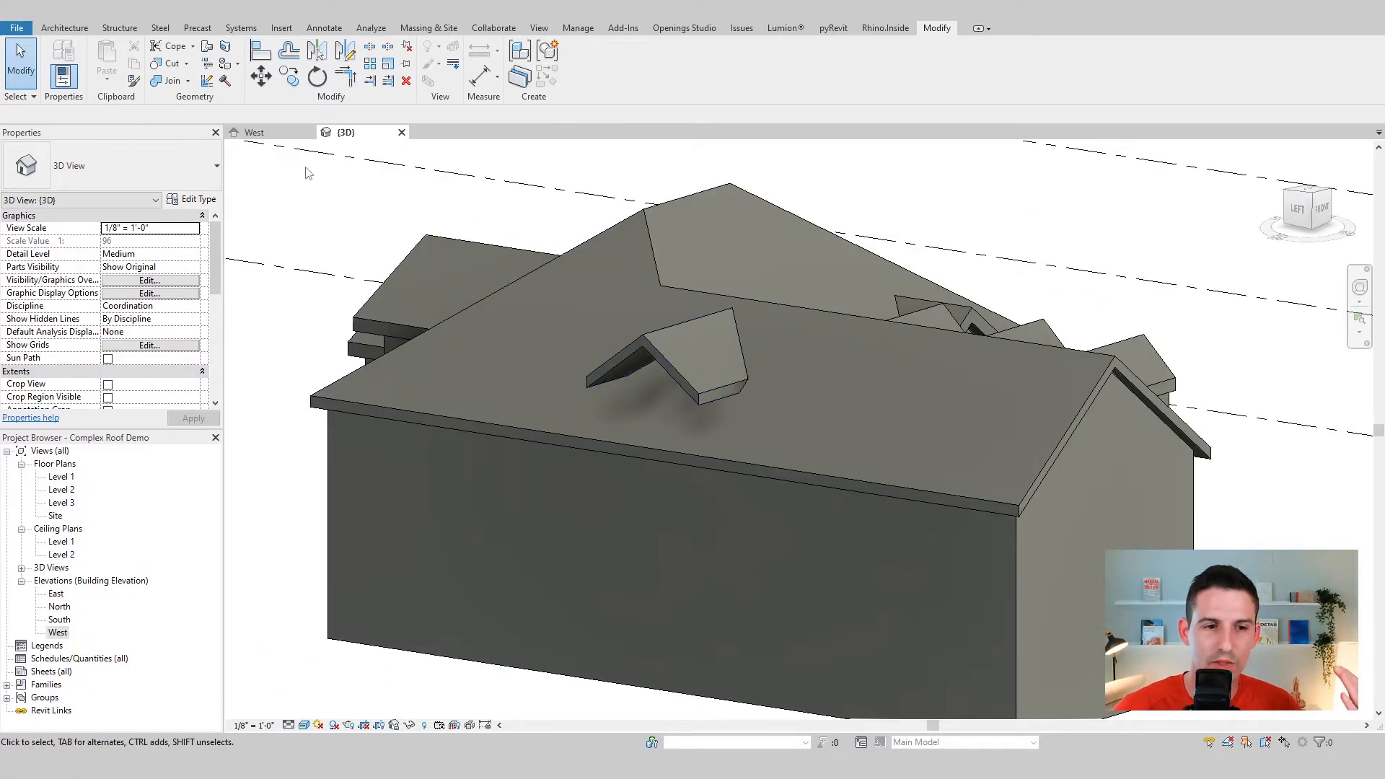
{"action": "mouse_move", "coordinate": [293, 172]}
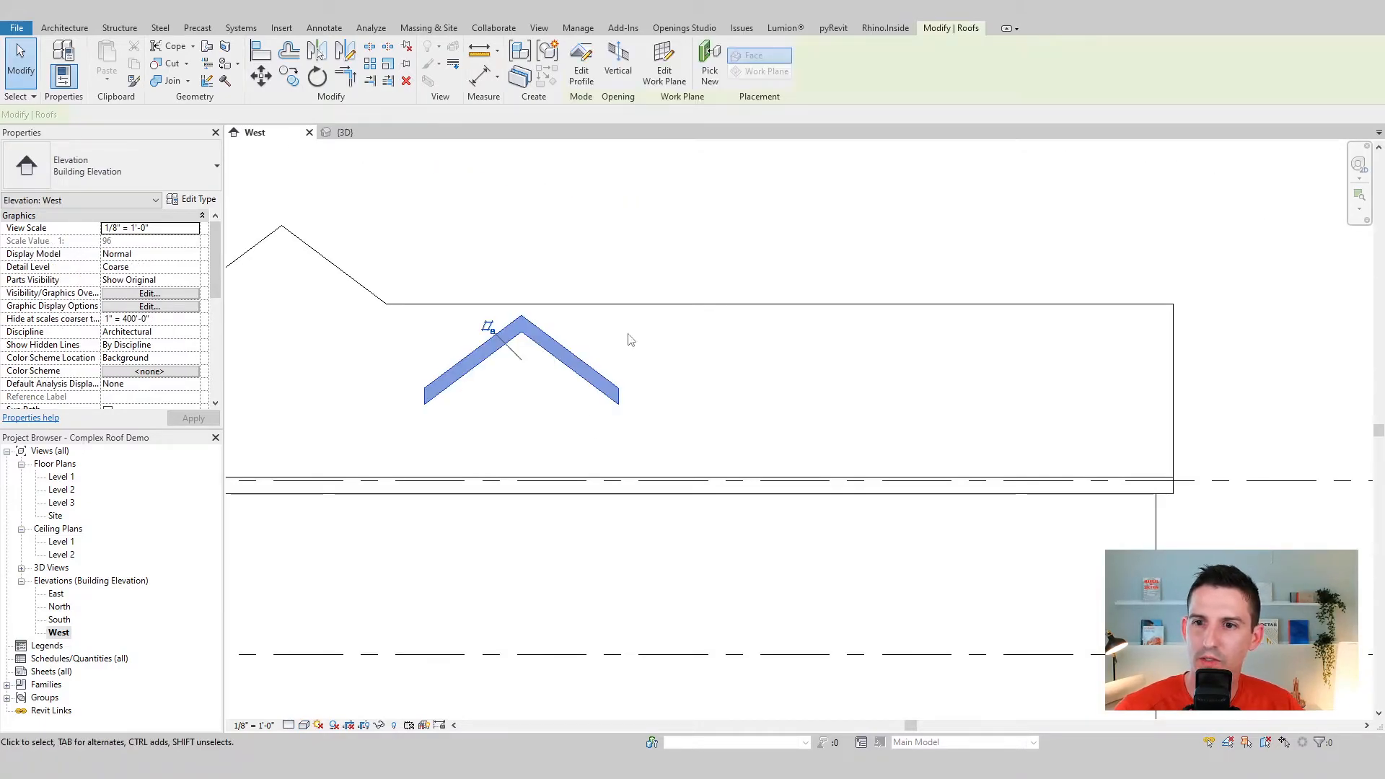
Copy the dormer gable 14'7" to the right along Level 3 in the West elevation
{"action": "left_click", "coordinate": [525, 354]}
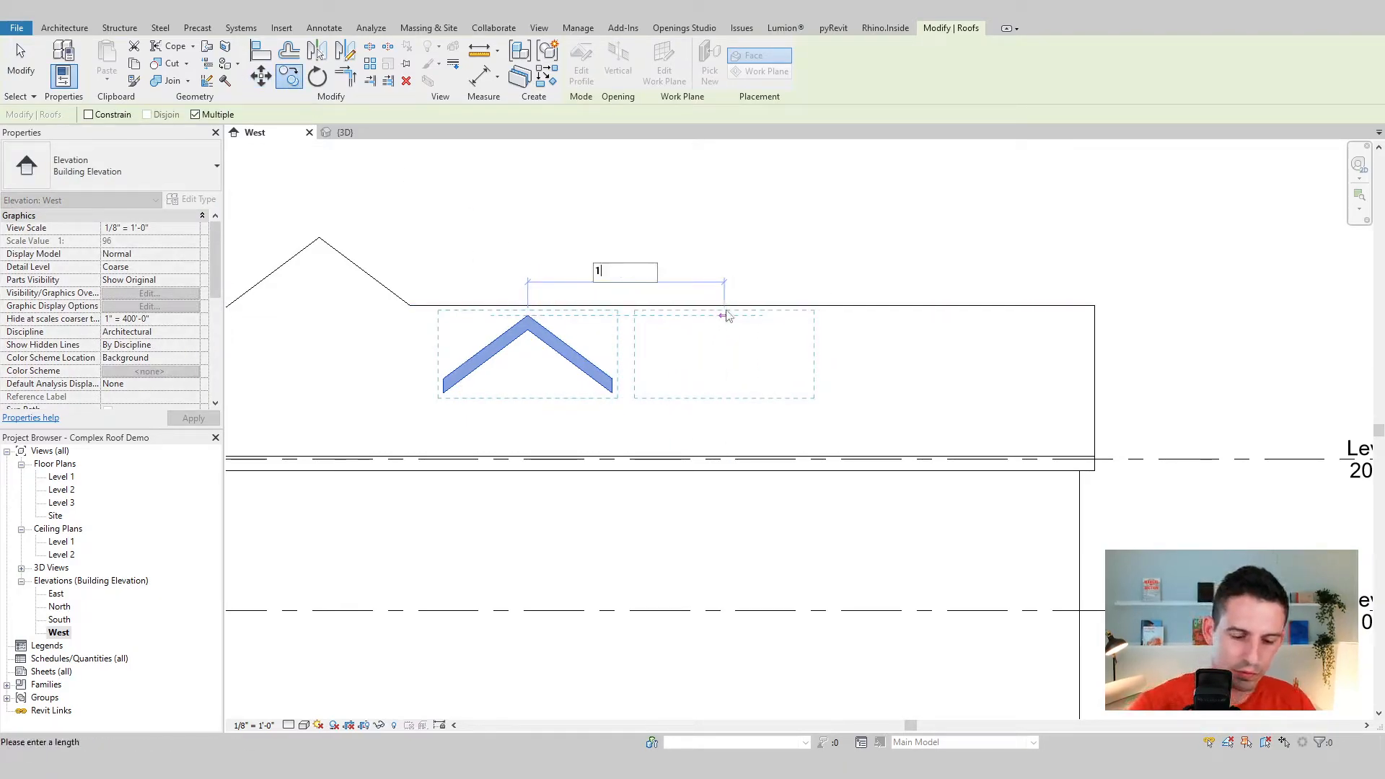
{"action": "type", "text": "14'7\""}
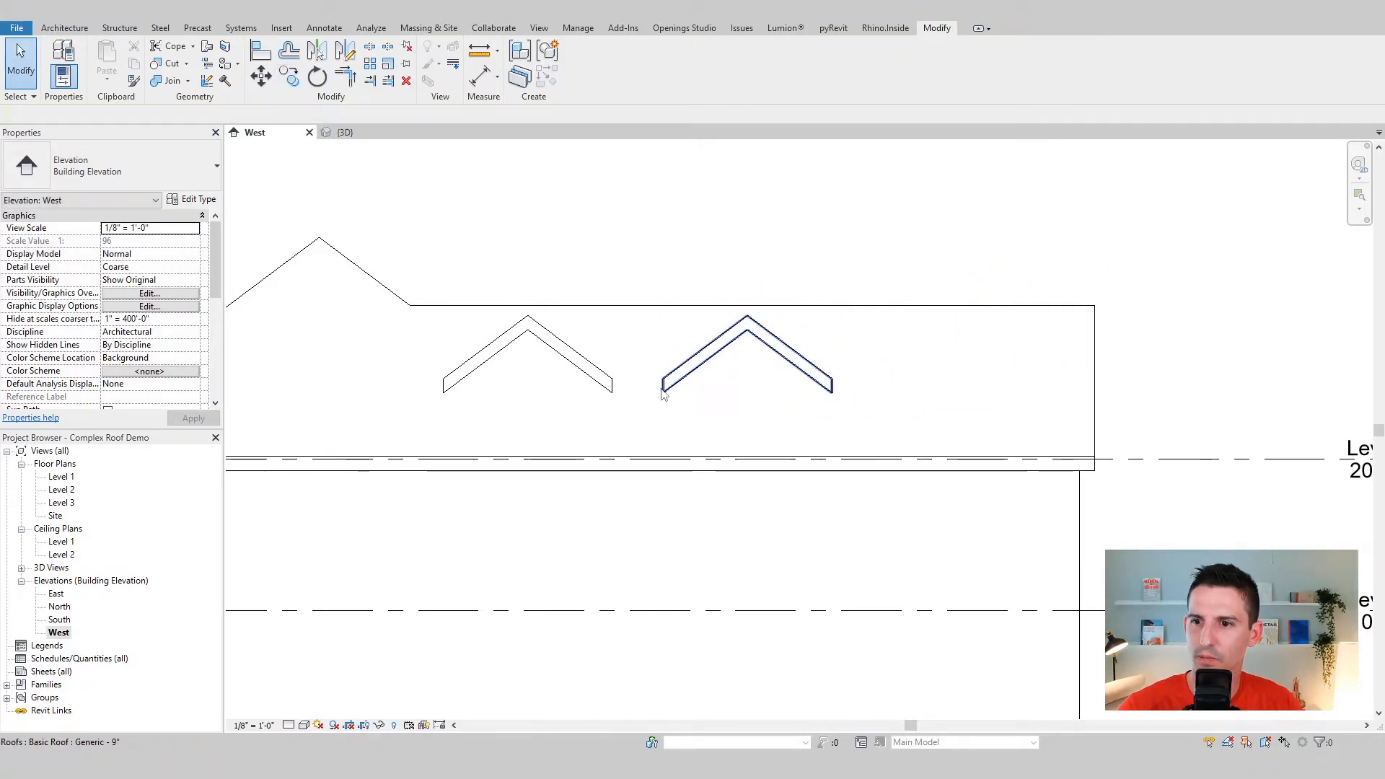
{"action": "scroll", "scroll_direction": "up", "scroll_amount": 3}
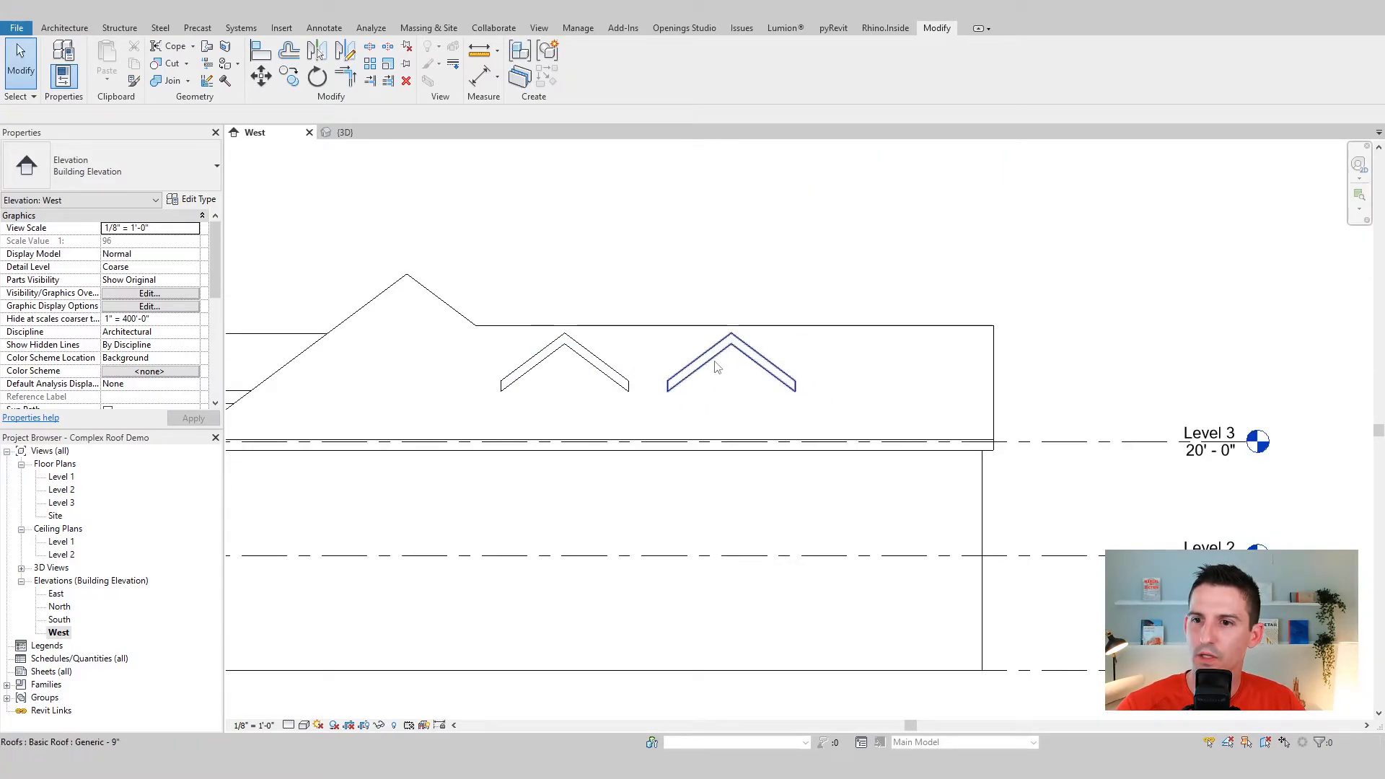
{"action": "left_click", "coordinate": [730, 362]}
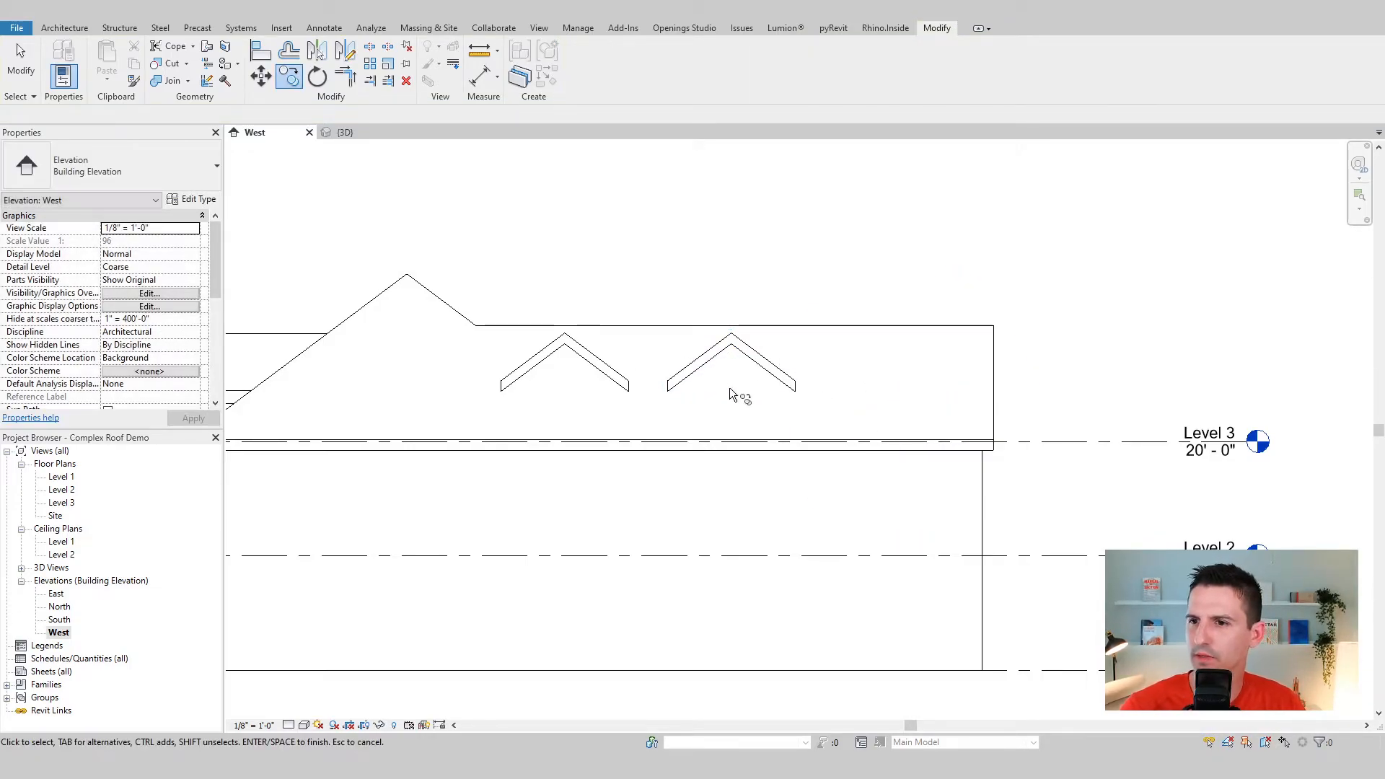
Copy the gable again further right so a third gable lines up along Level 3
{"action": "scroll", "scroll_direction": "up", "scroll_amount": 3}
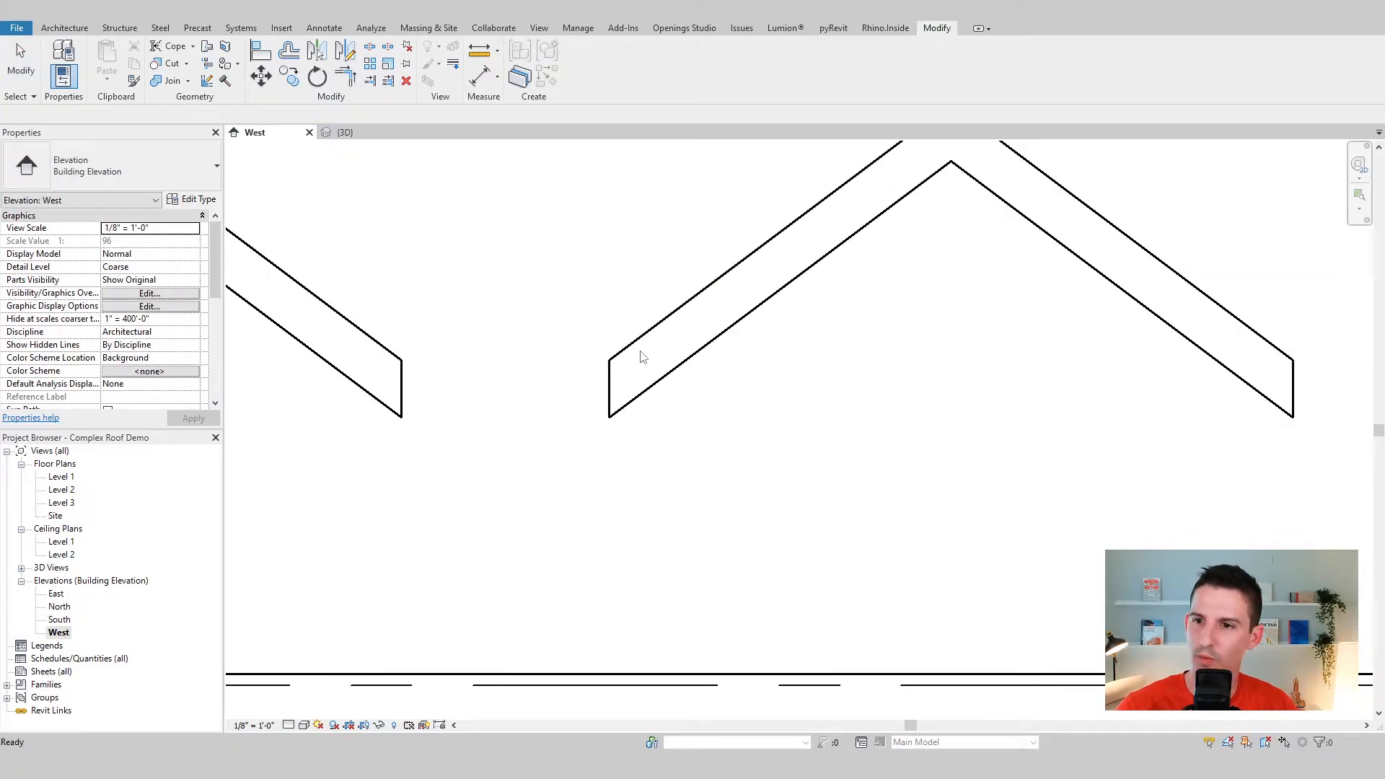
{"action": "left_click", "coordinate": [650, 338]}
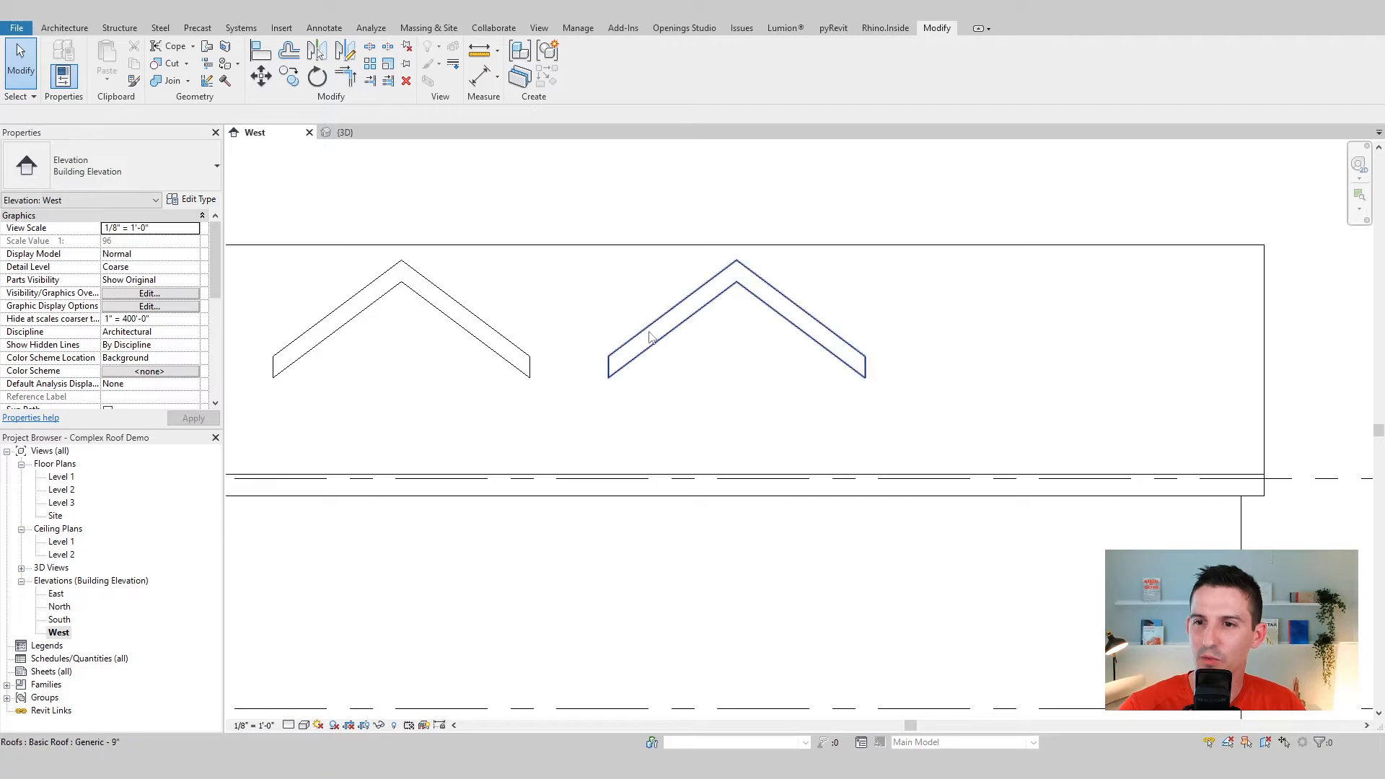
{"action": "left_click", "coordinate": [345, 131]}
{"action": "type", "text": "14'"}
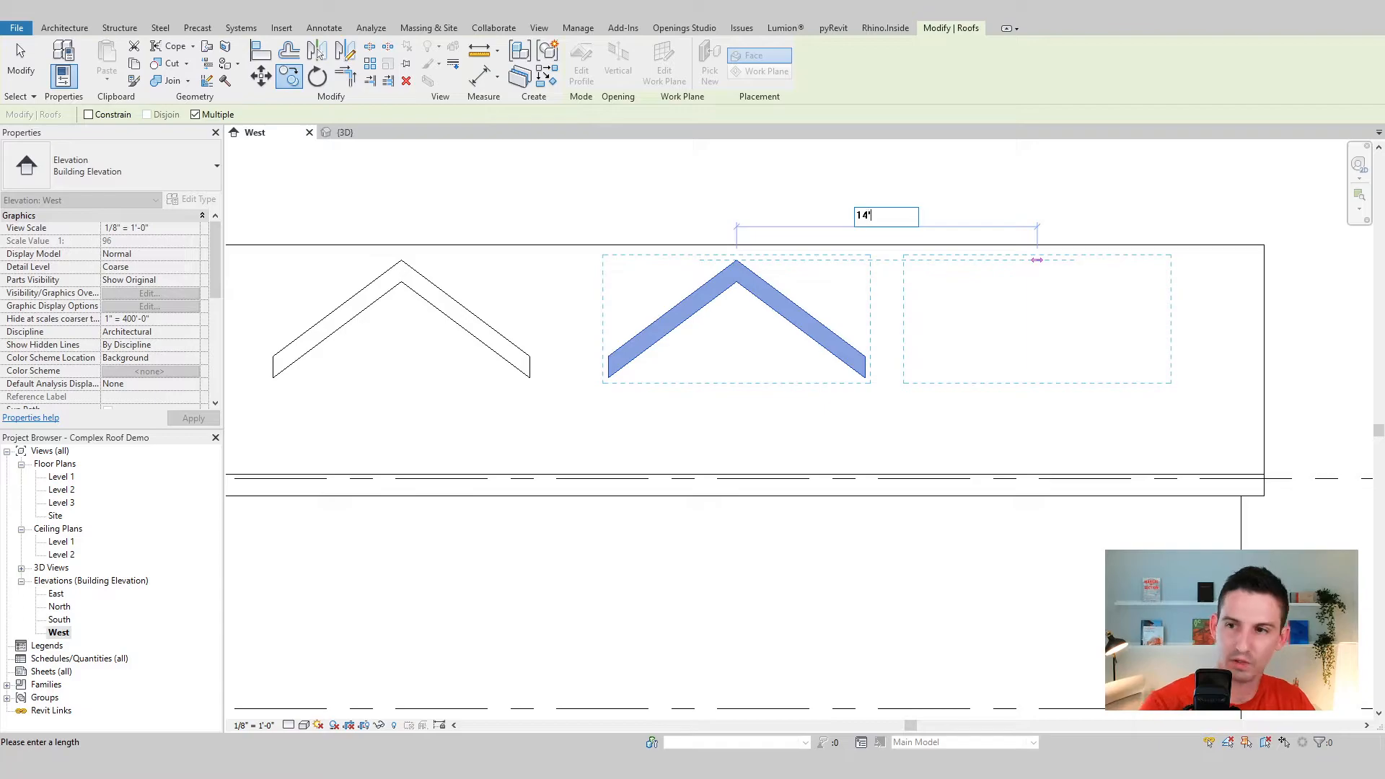
{"action": "type", "text": "7"}
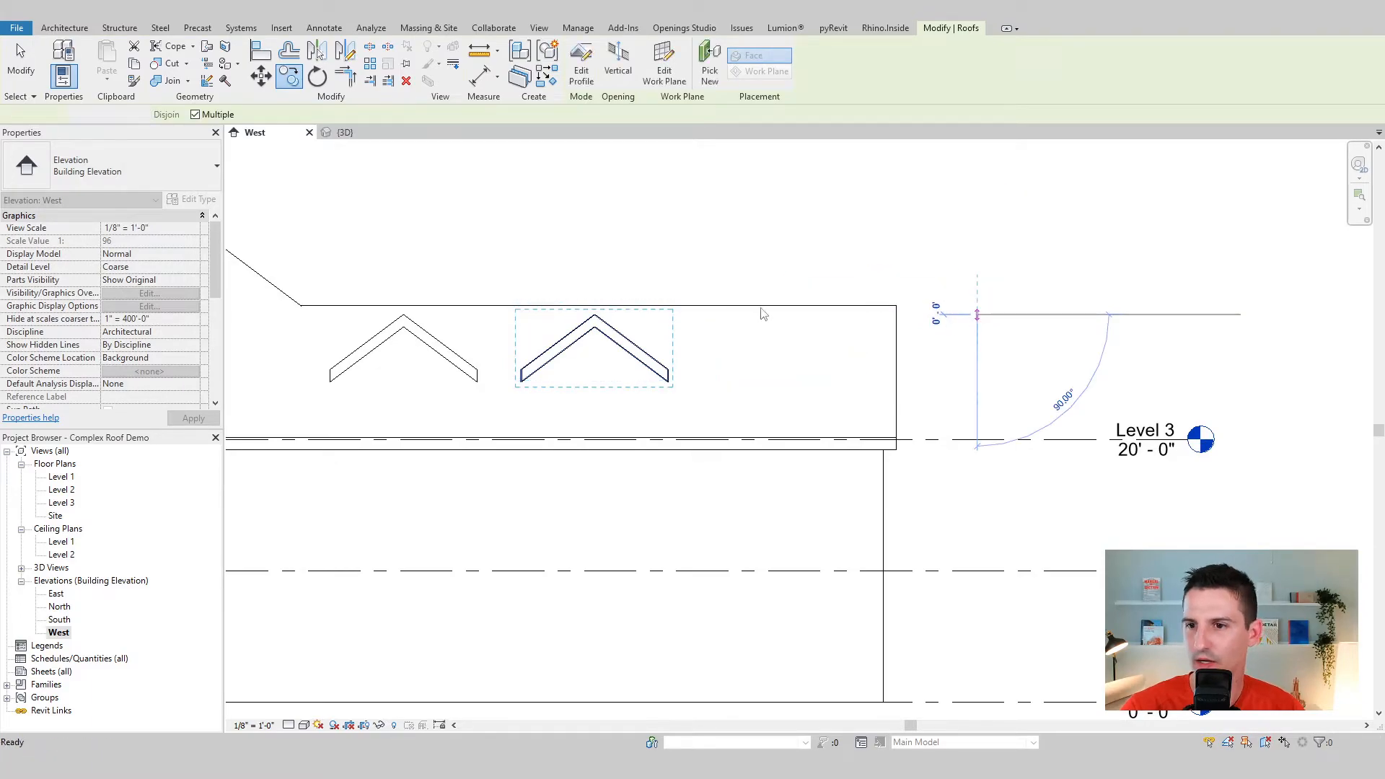
{"action": "left_click", "coordinate": [592, 349]}
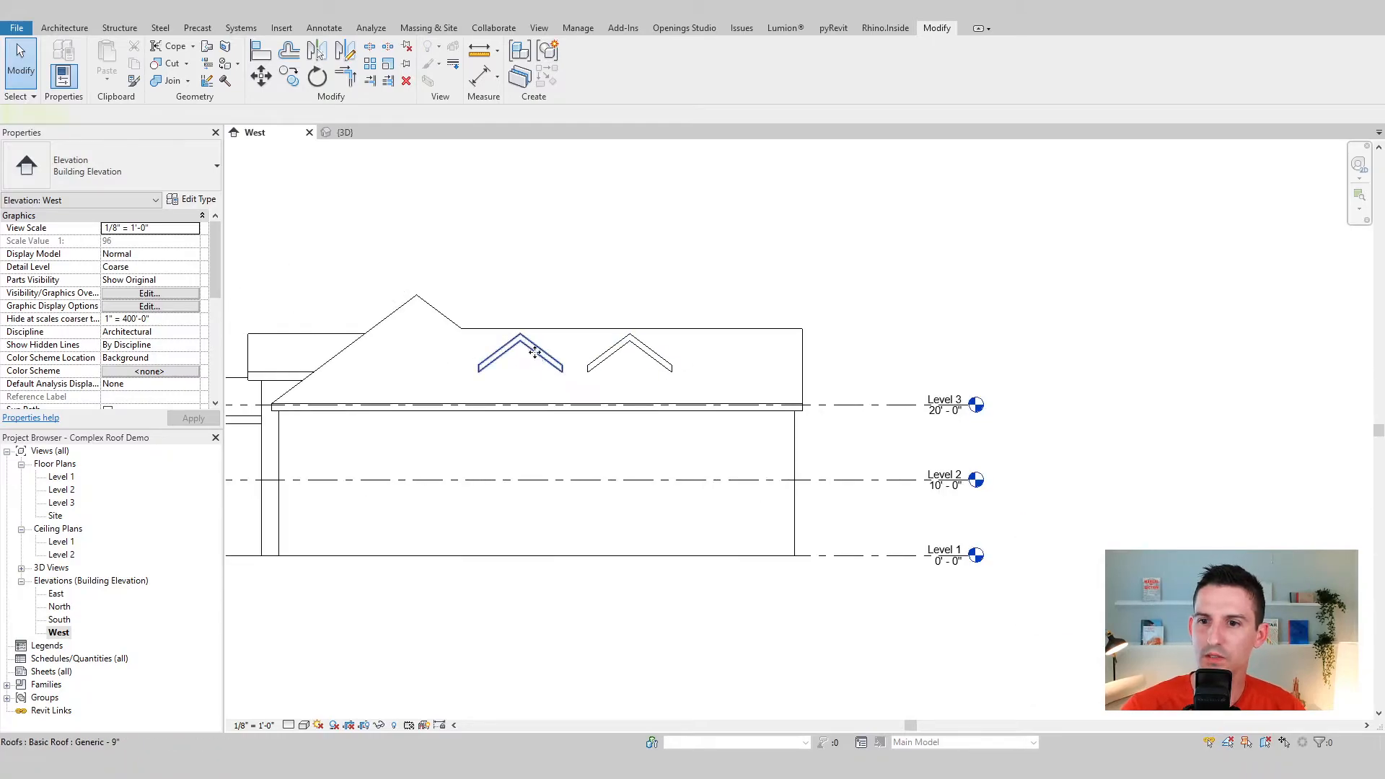
{"action": "left_click", "coordinate": [519, 353]}
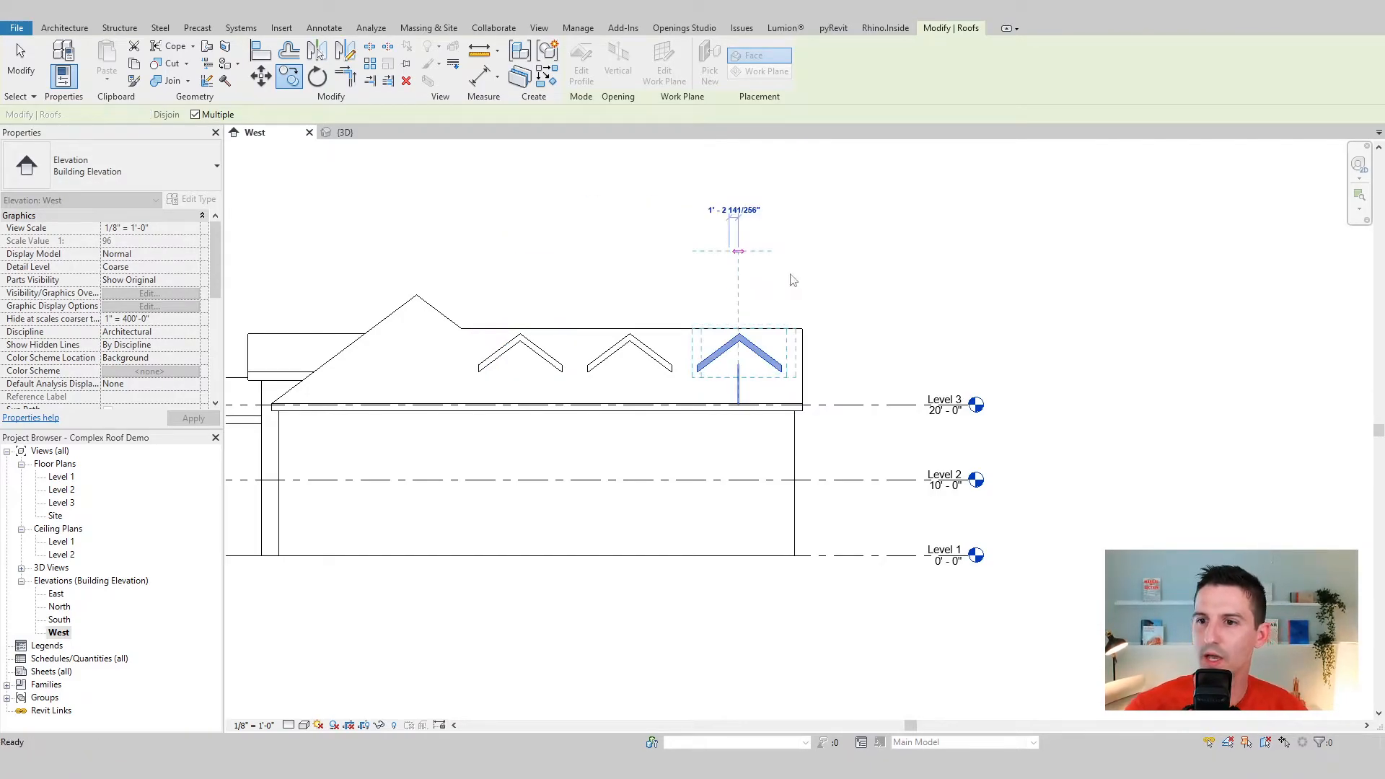
Place the third gable, check the three dormers in 3D and return to the West elevation
{"action": "left_click", "coordinate": [345, 131]}
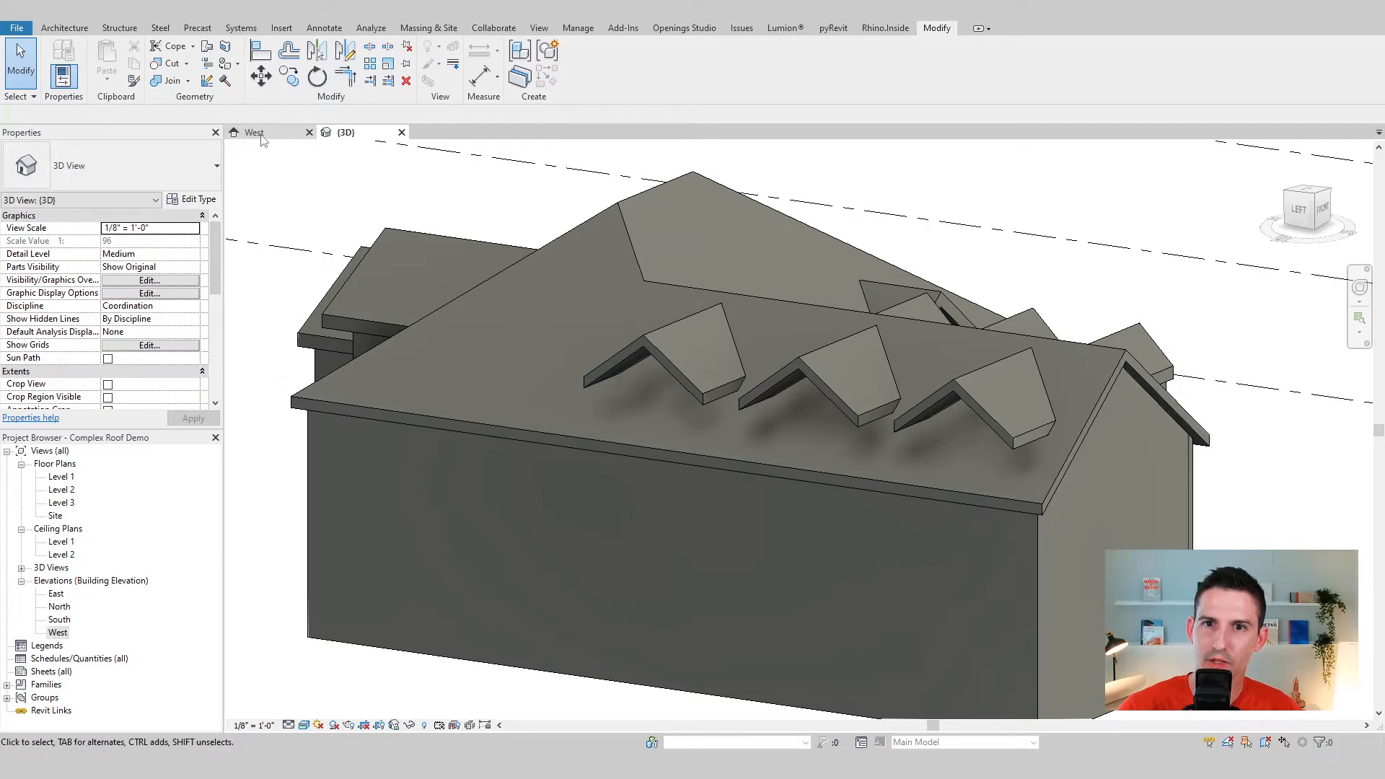
{"action": "left_click", "coordinate": [254, 131]}
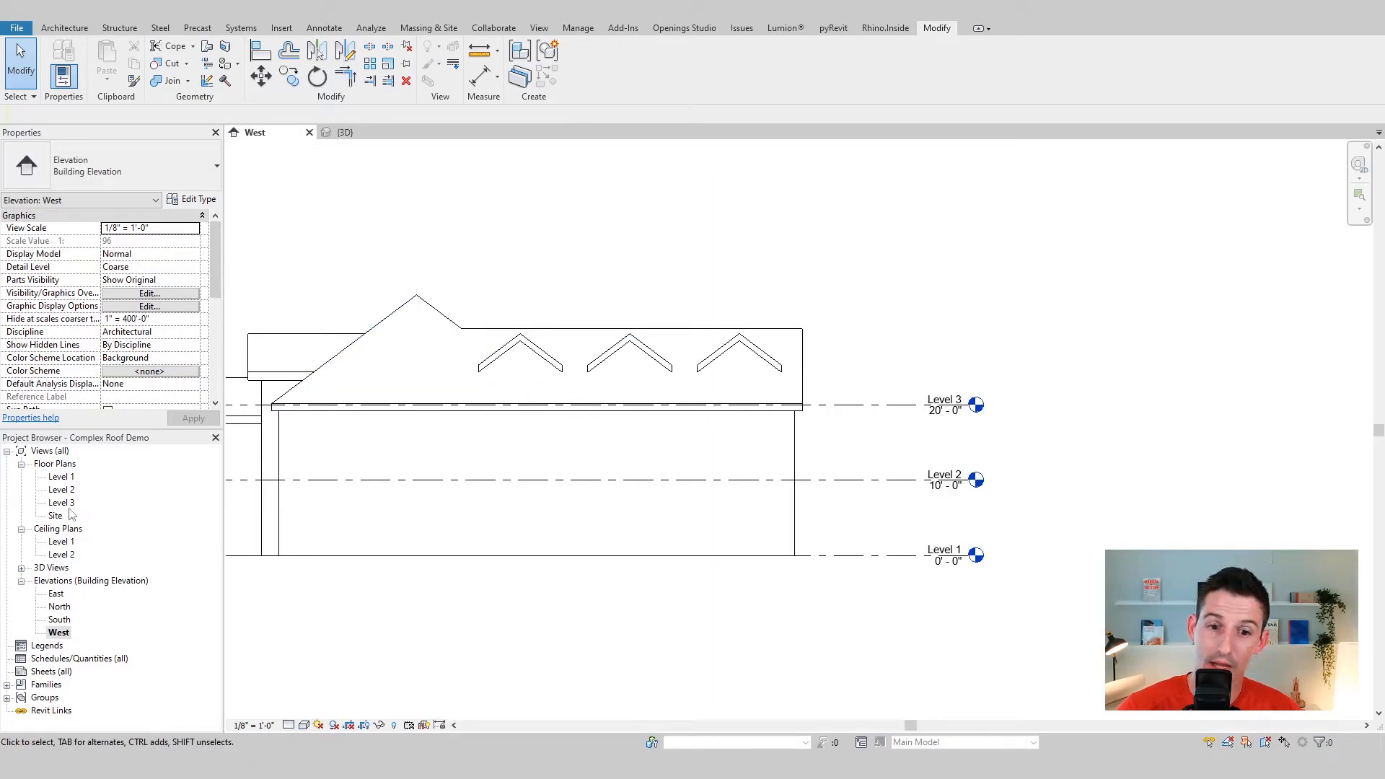
{"action": "double_click", "coordinate": [62, 503]}
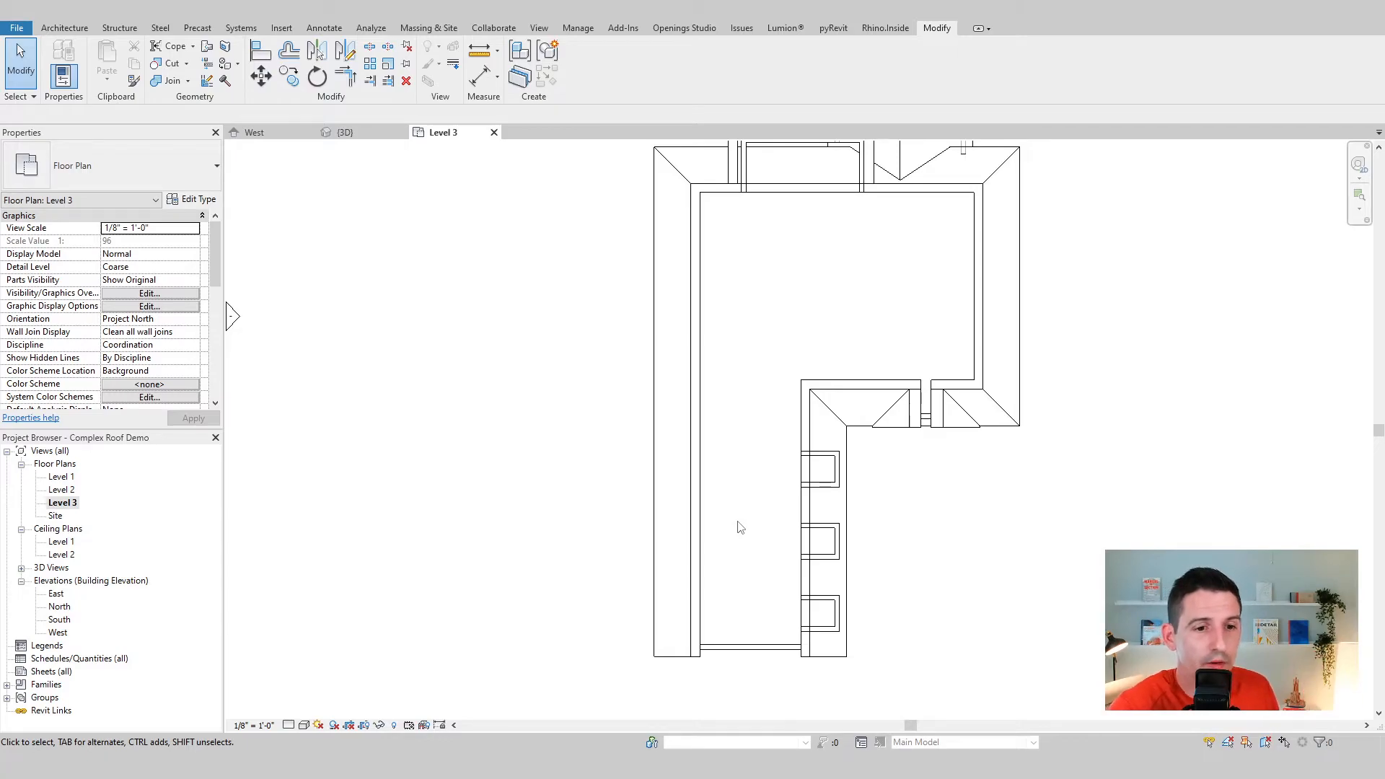
{"action": "scroll", "scroll_direction": "down", "scroll_amount": 3}
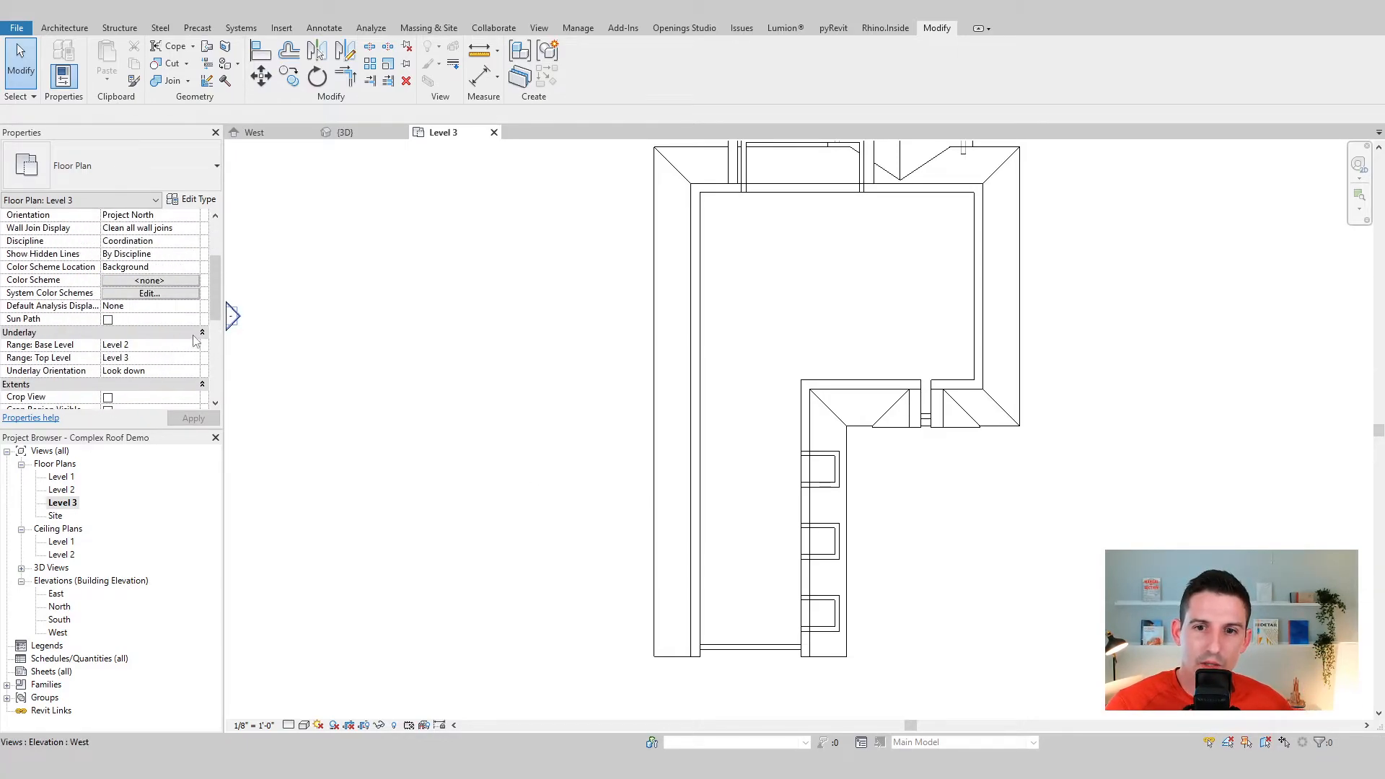
{"action": "left_click", "coordinate": [146, 371]}
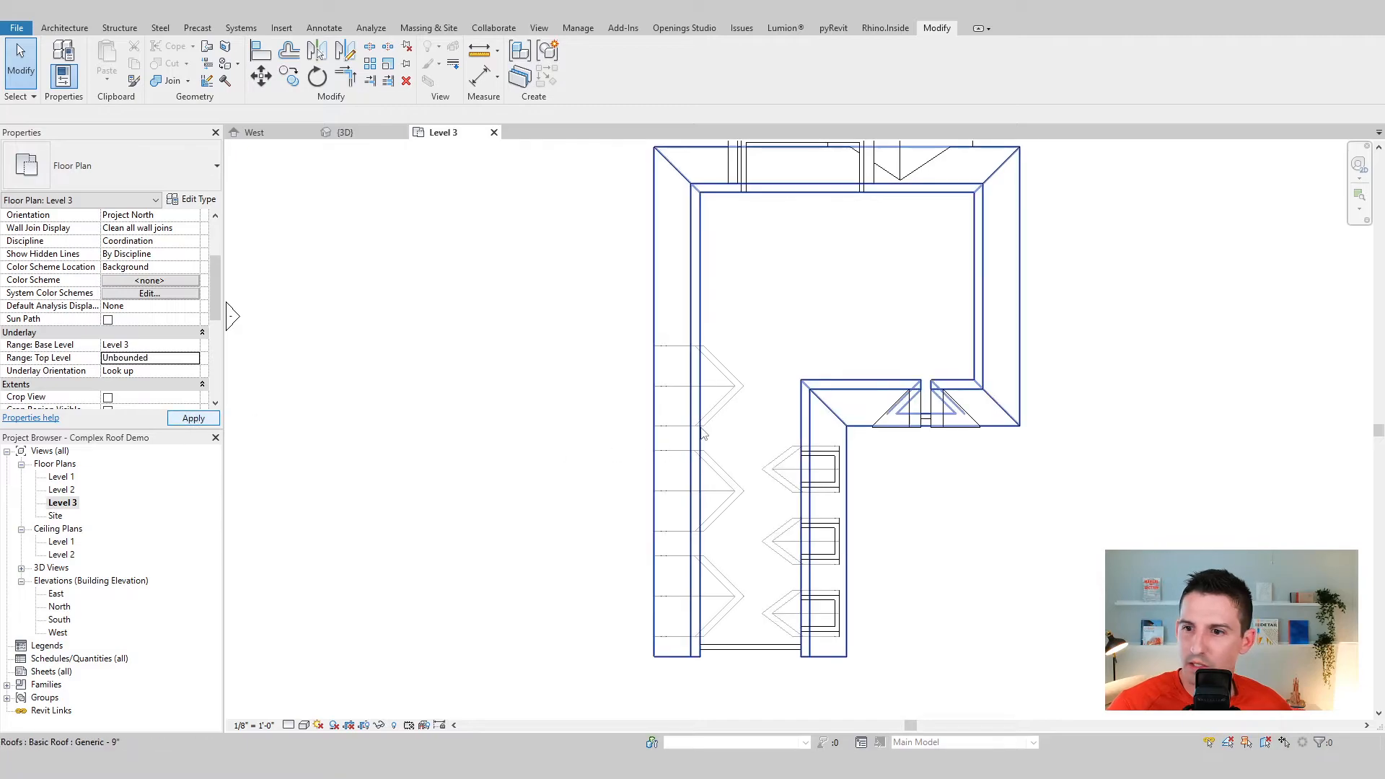
{"action": "left_click", "coordinate": [671, 419]}
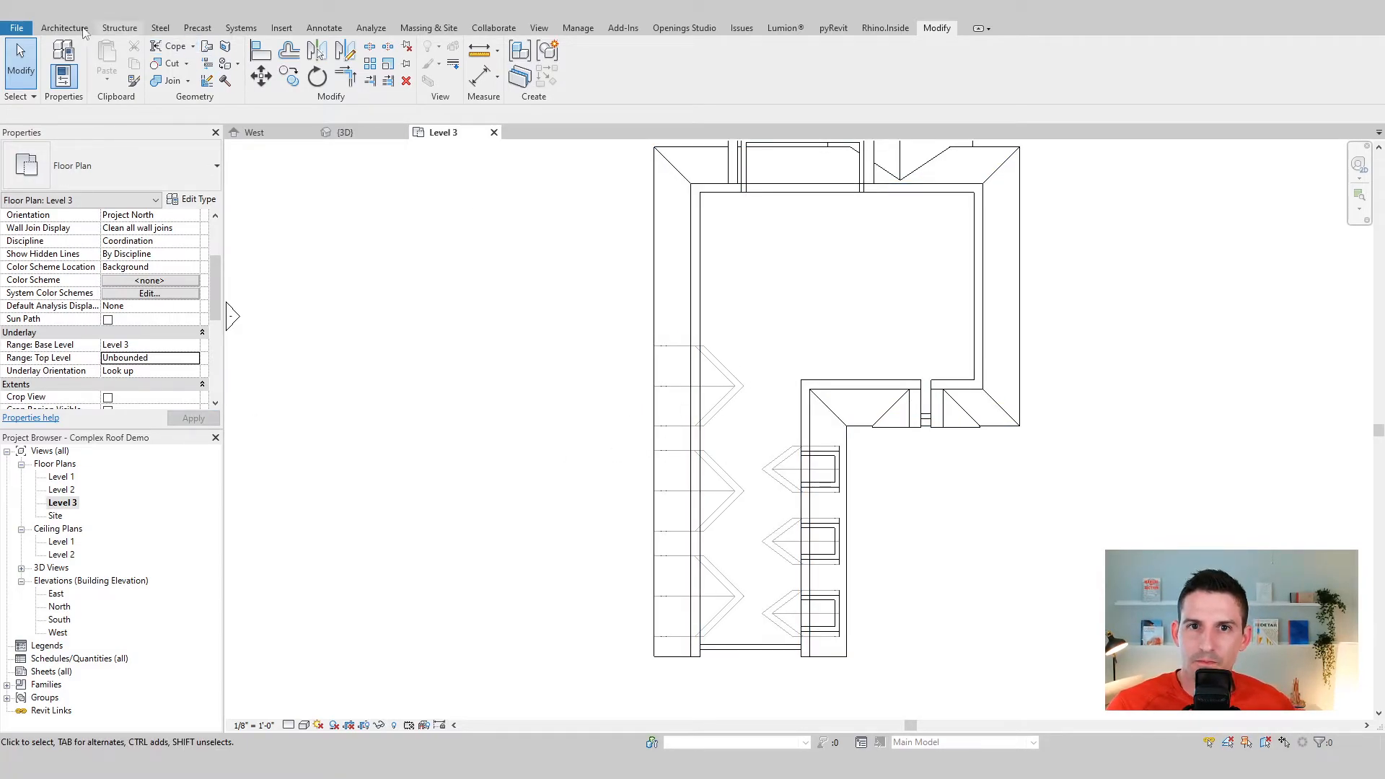
Start a new wall in the Level 3 plan located by Finish Face: Exterior
{"action": "left_click", "coordinate": [63, 28]}
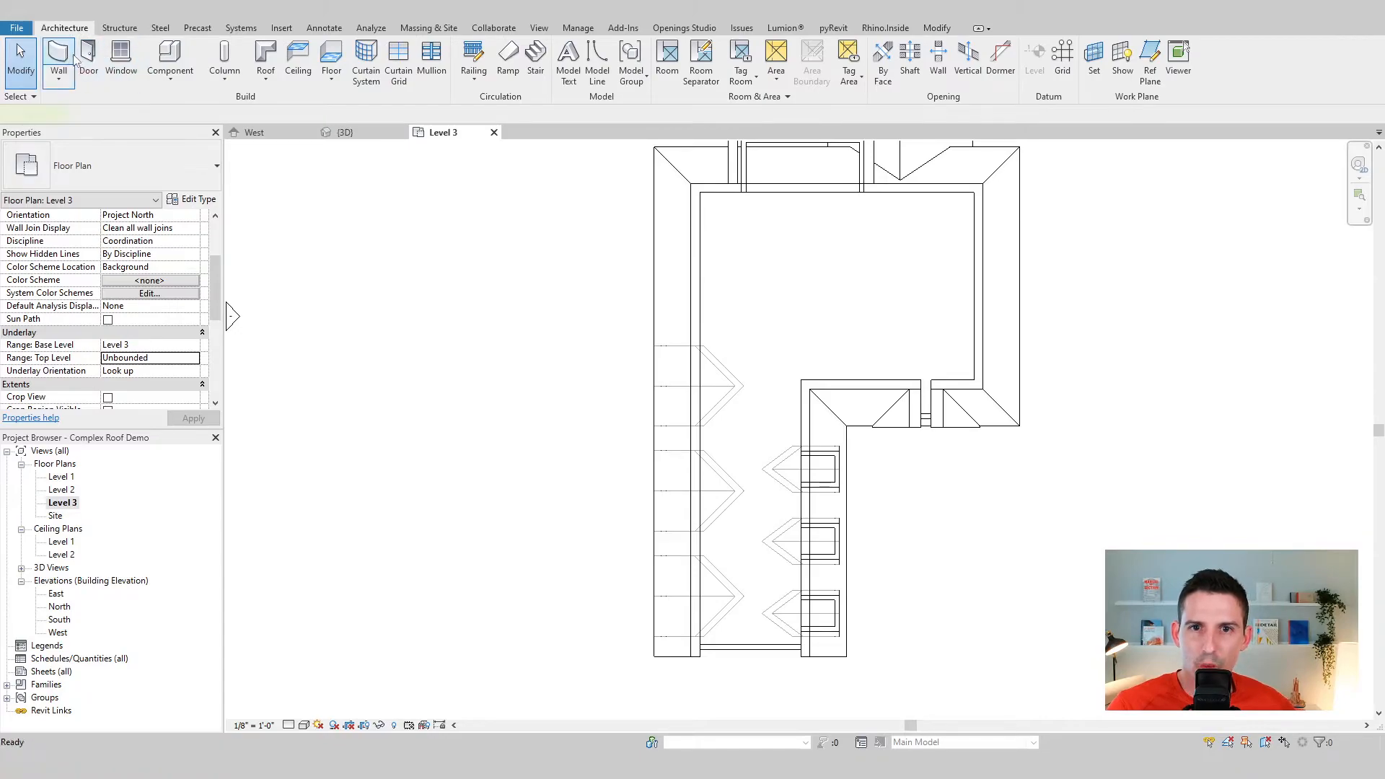
{"action": "left_click", "coordinate": [58, 60]}
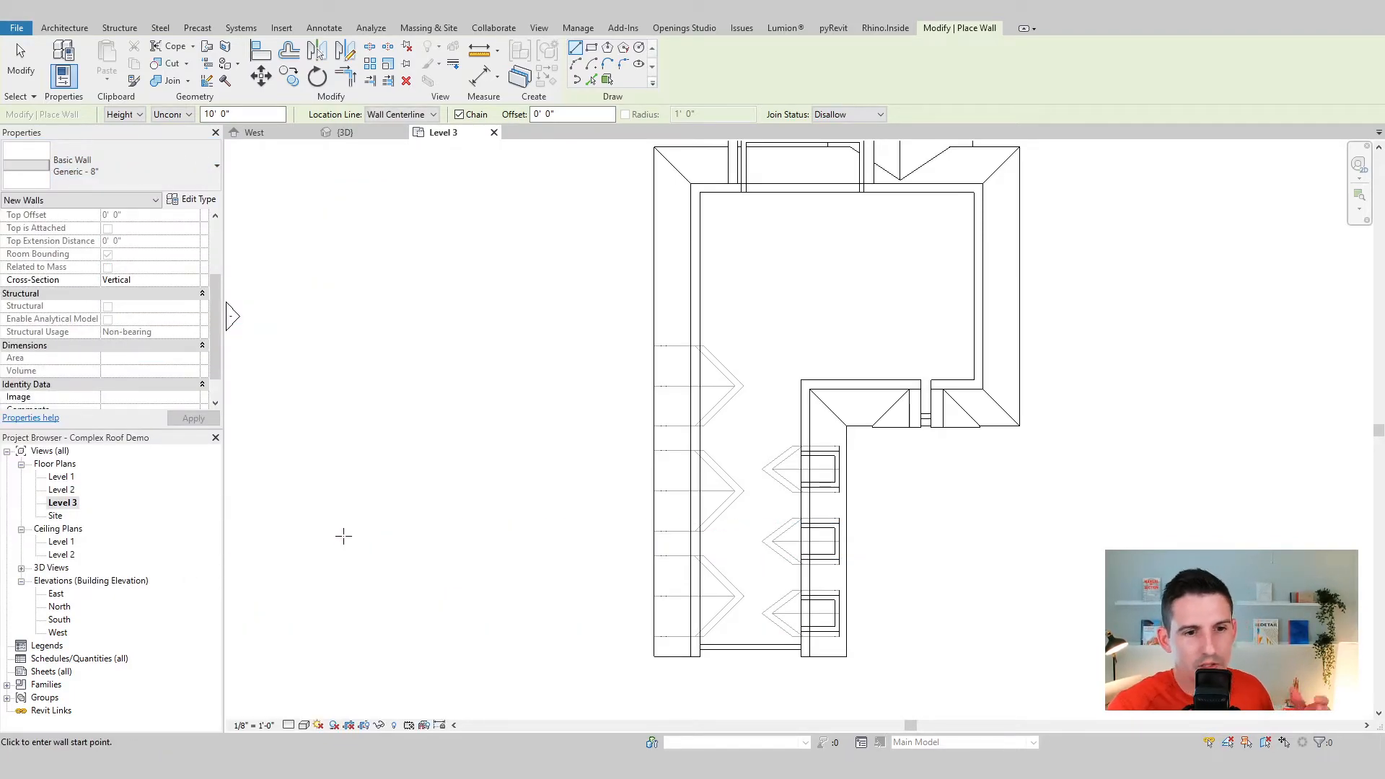
{"action": "mouse_move", "coordinate": [344, 537]}
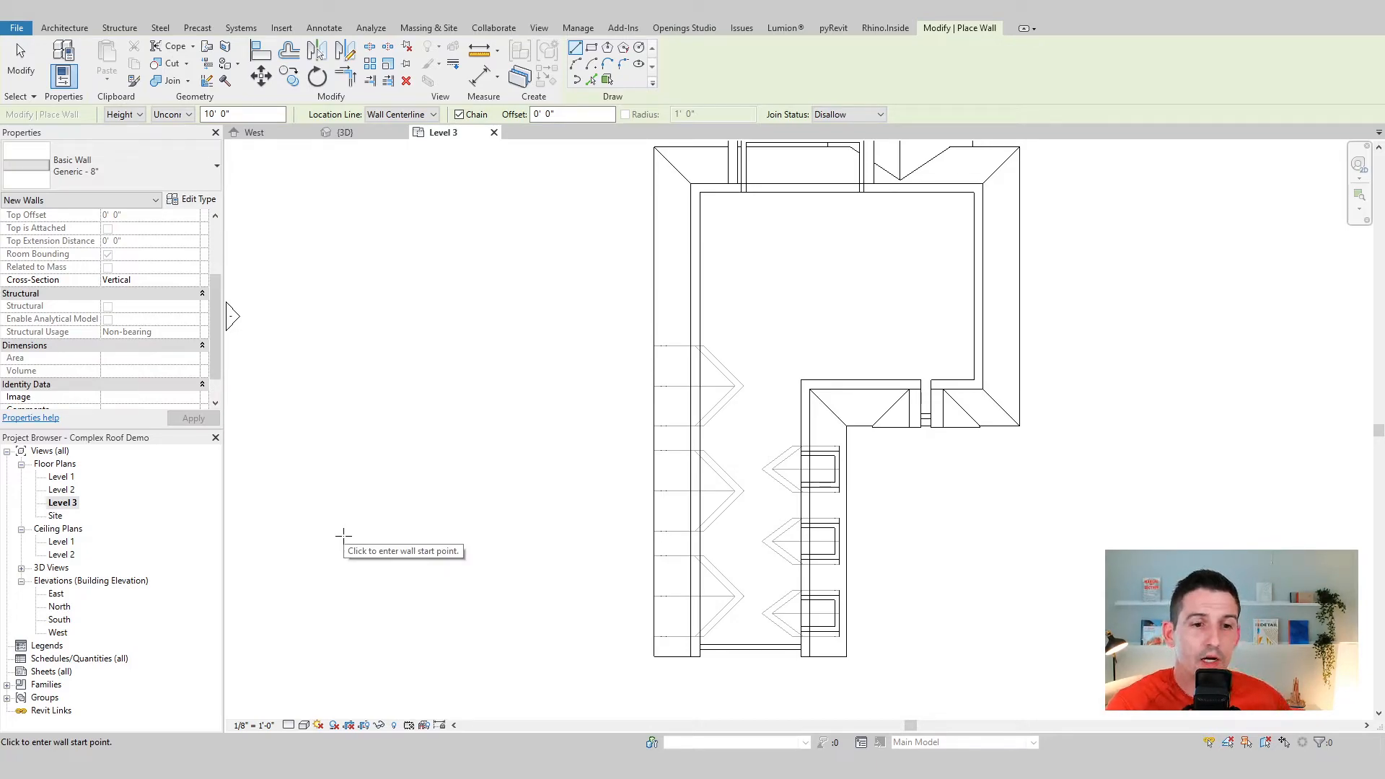
{"action": "mouse_move", "coordinate": [565, 523]}
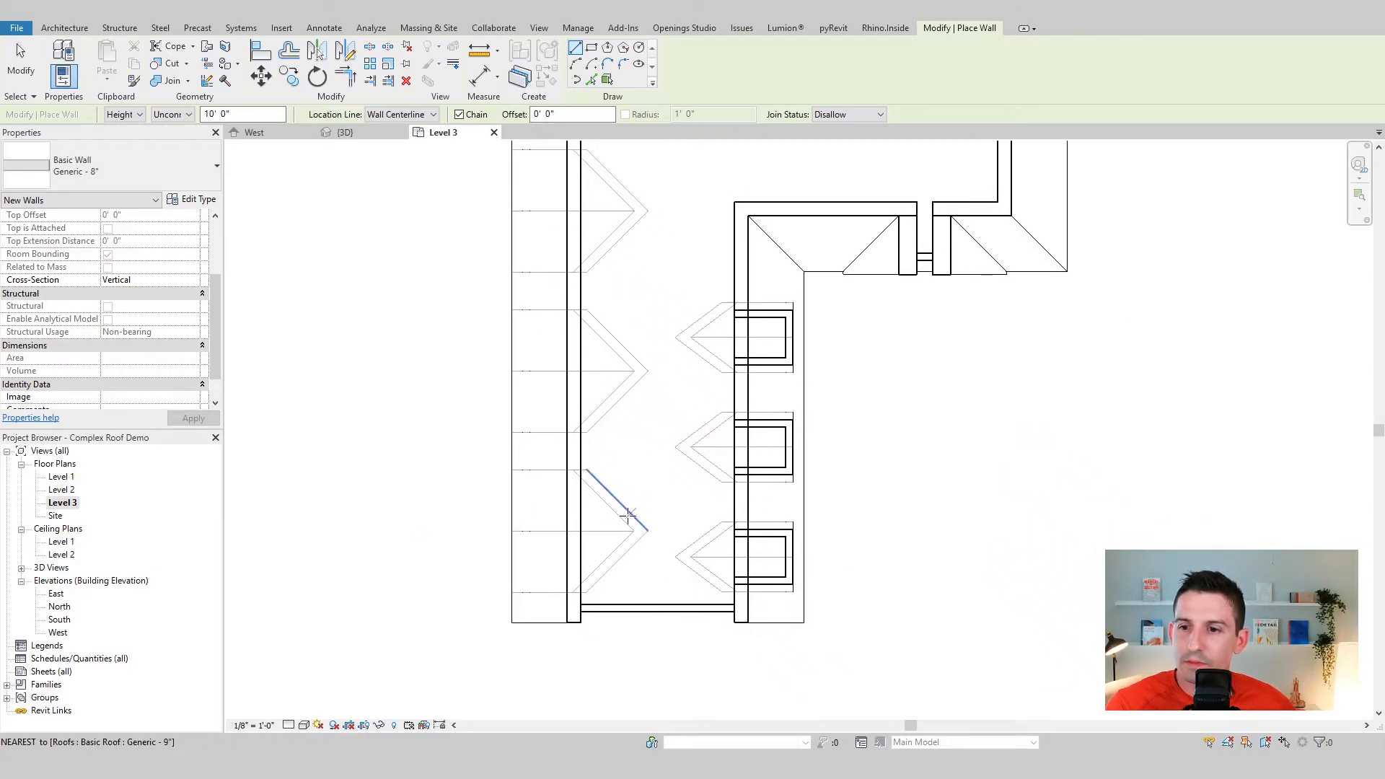
{"action": "left_click", "coordinate": [399, 114]}
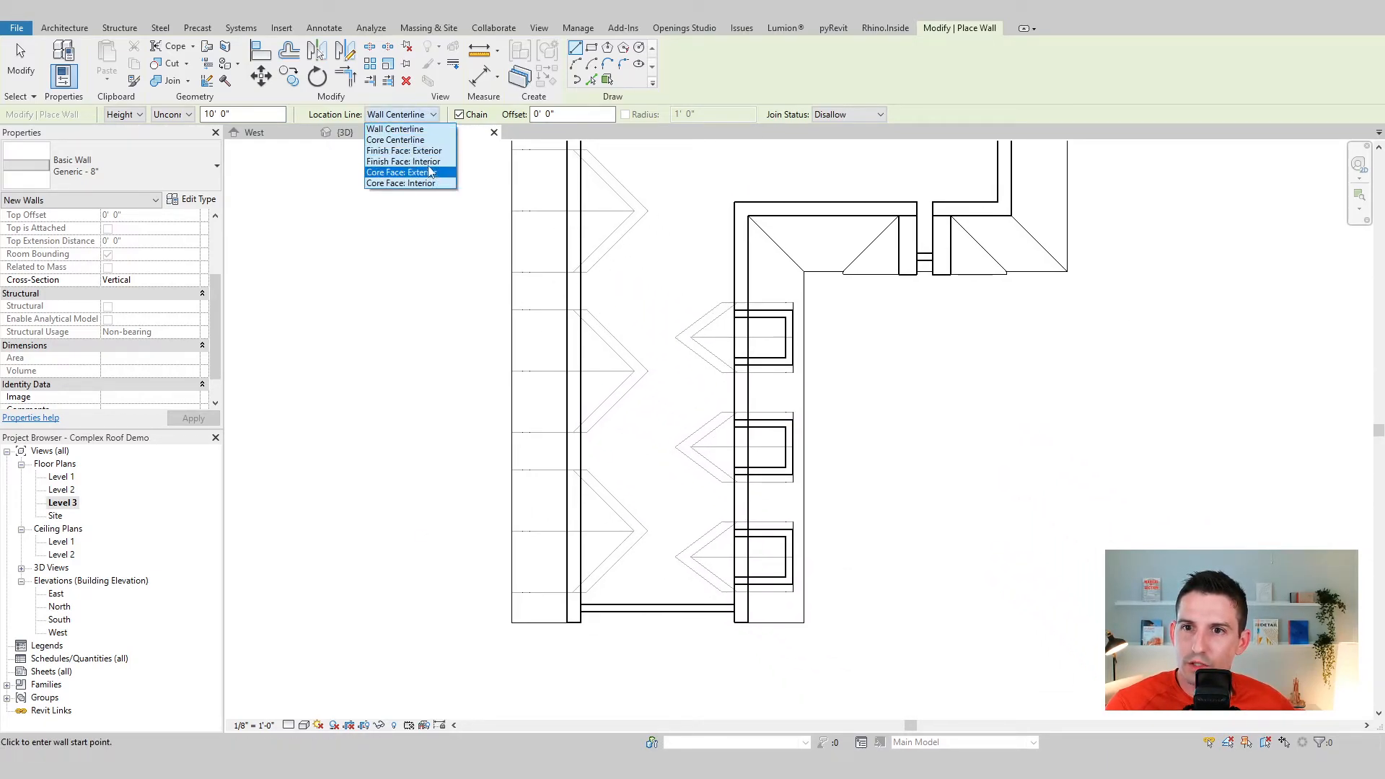
{"action": "left_click", "coordinate": [404, 150]}
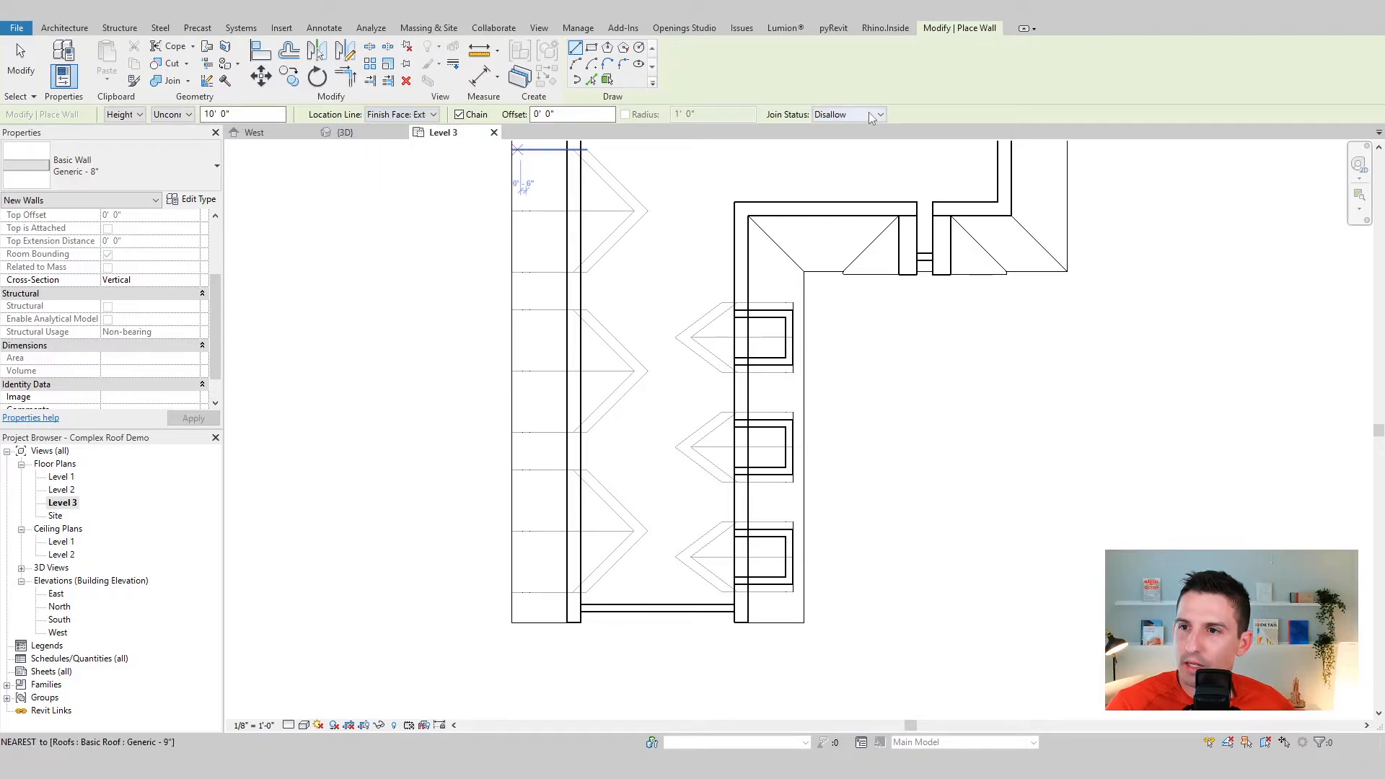
{"action": "mouse_move", "coordinate": [646, 332]}
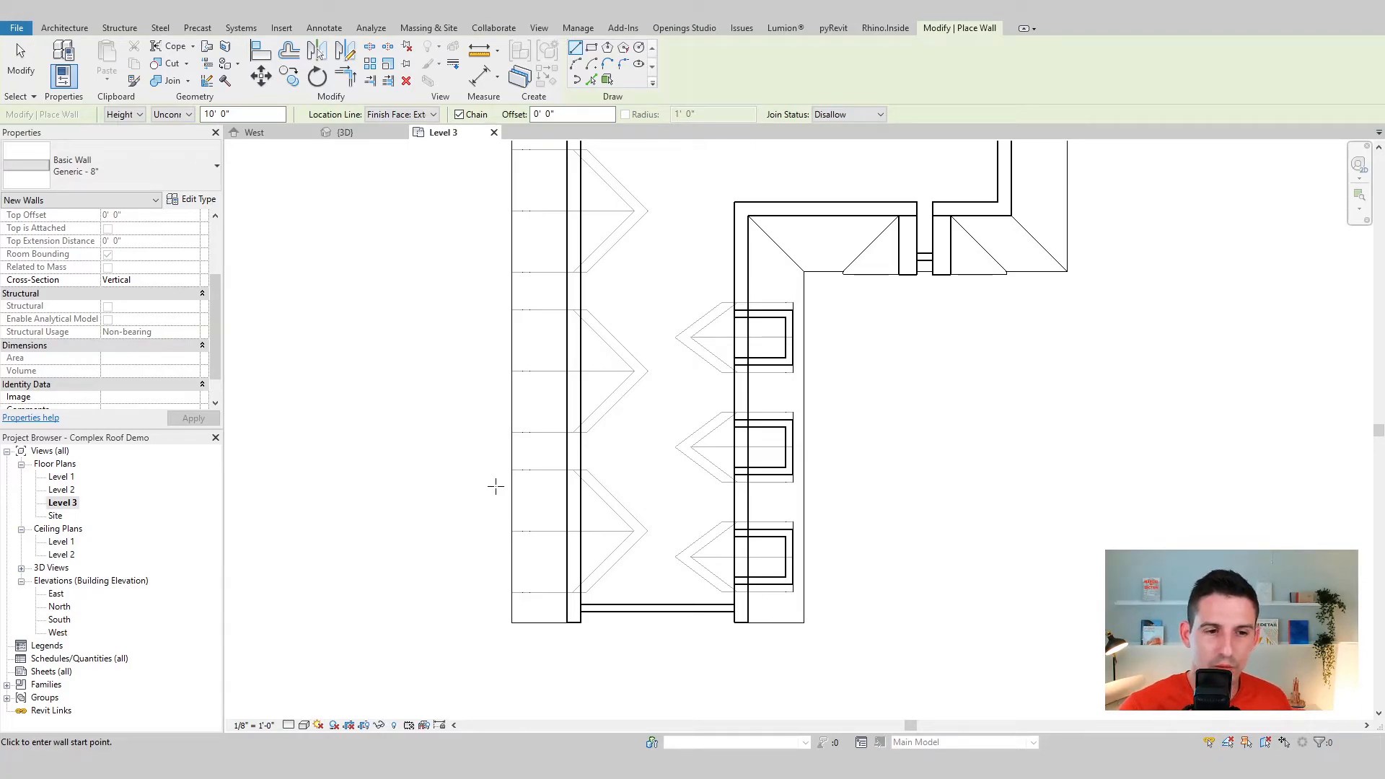
{"action": "mouse_move", "coordinate": [600, 466]}
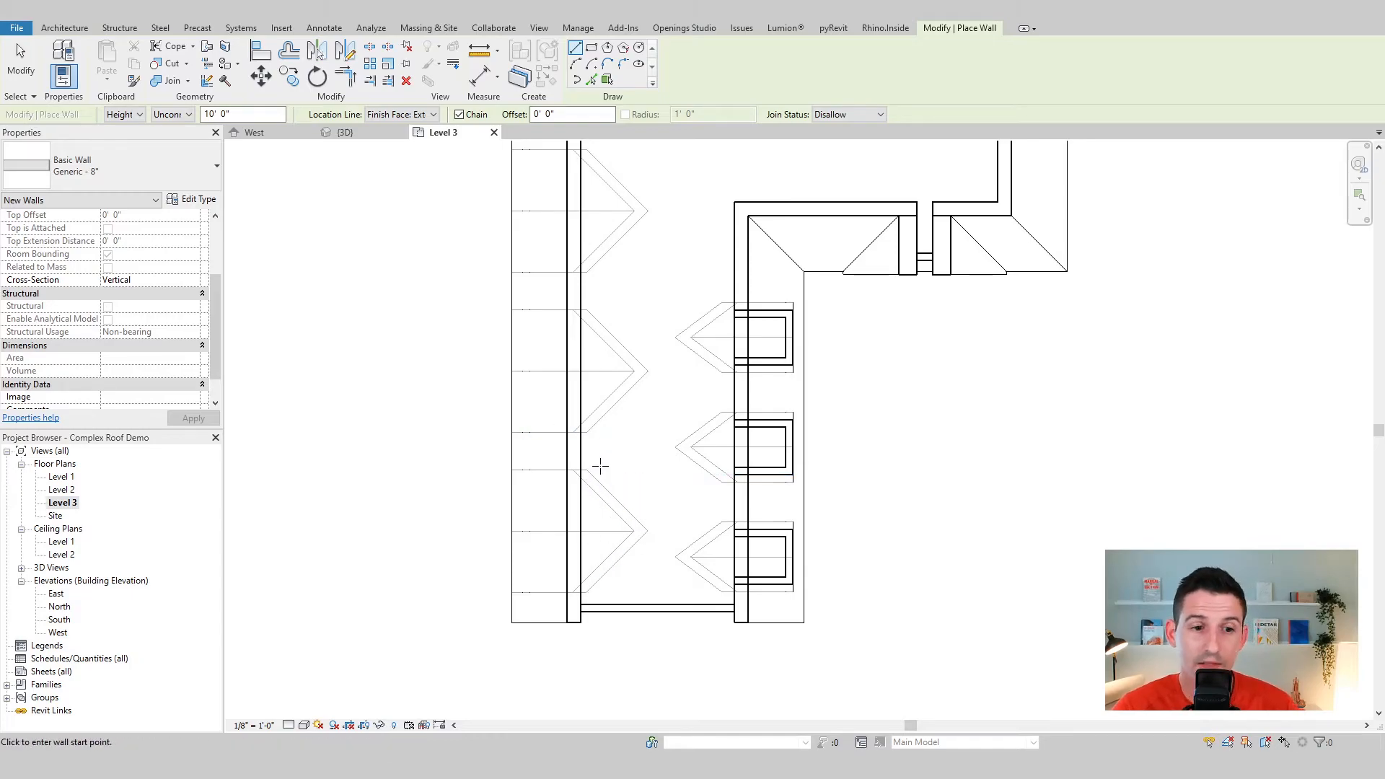
{"action": "mouse_move", "coordinate": [636, 455]}
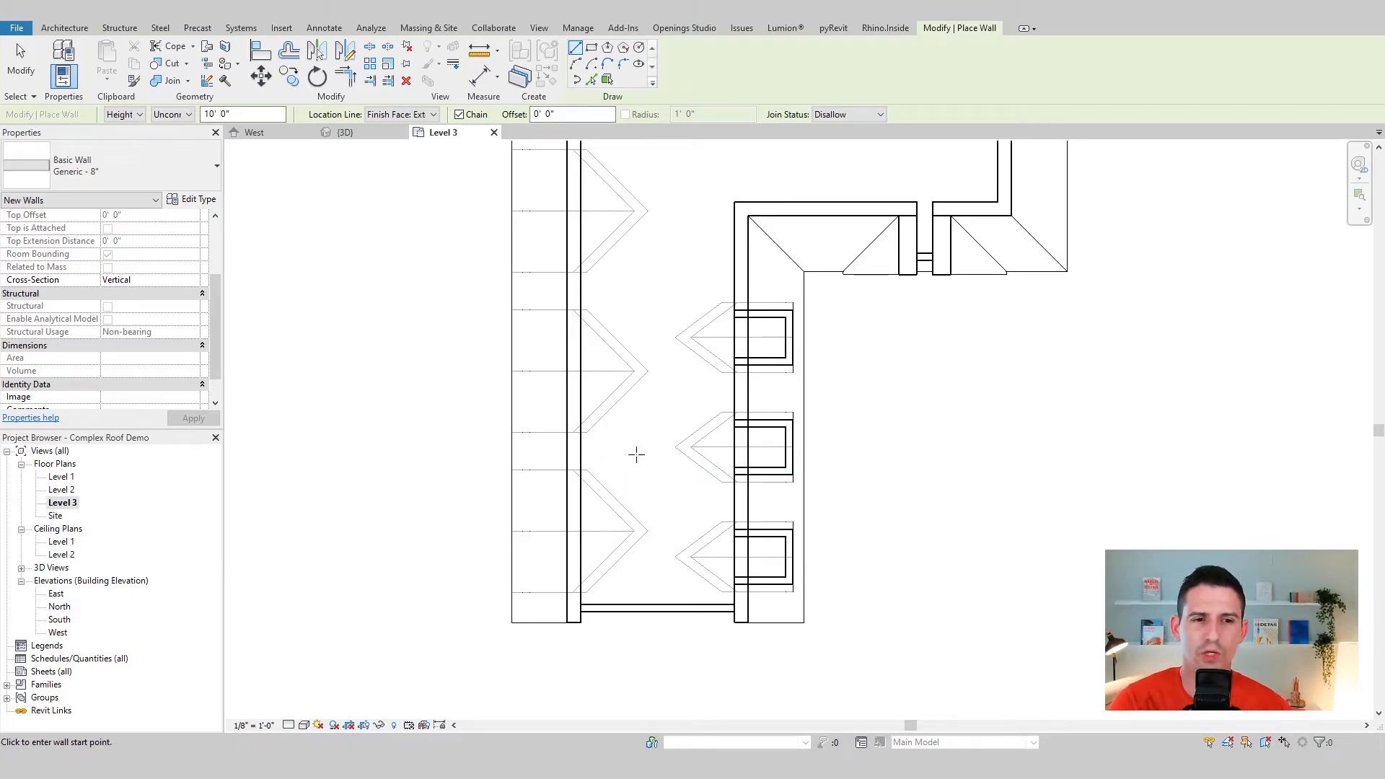
{"action": "mouse_move", "coordinate": [600, 543]}
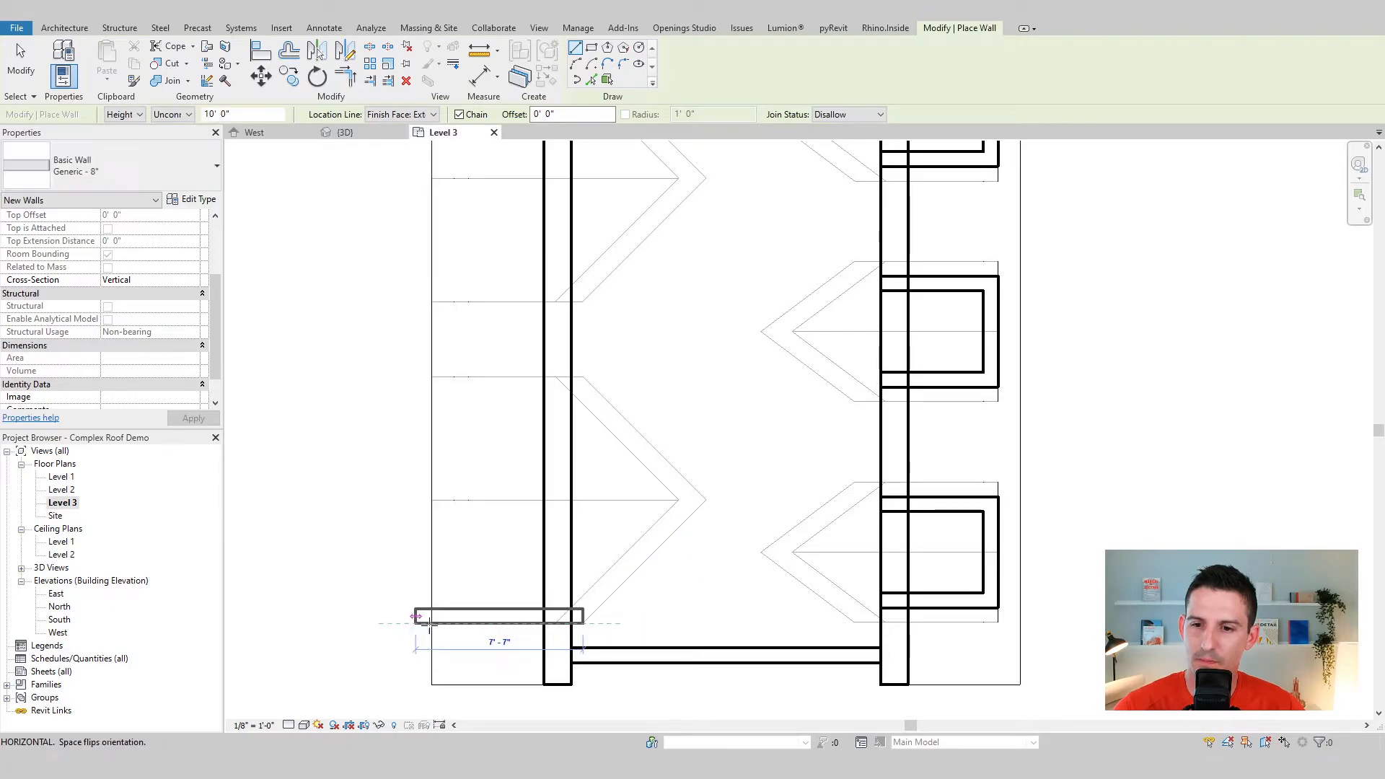
{"action": "mouse_move", "coordinate": [569, 377]}
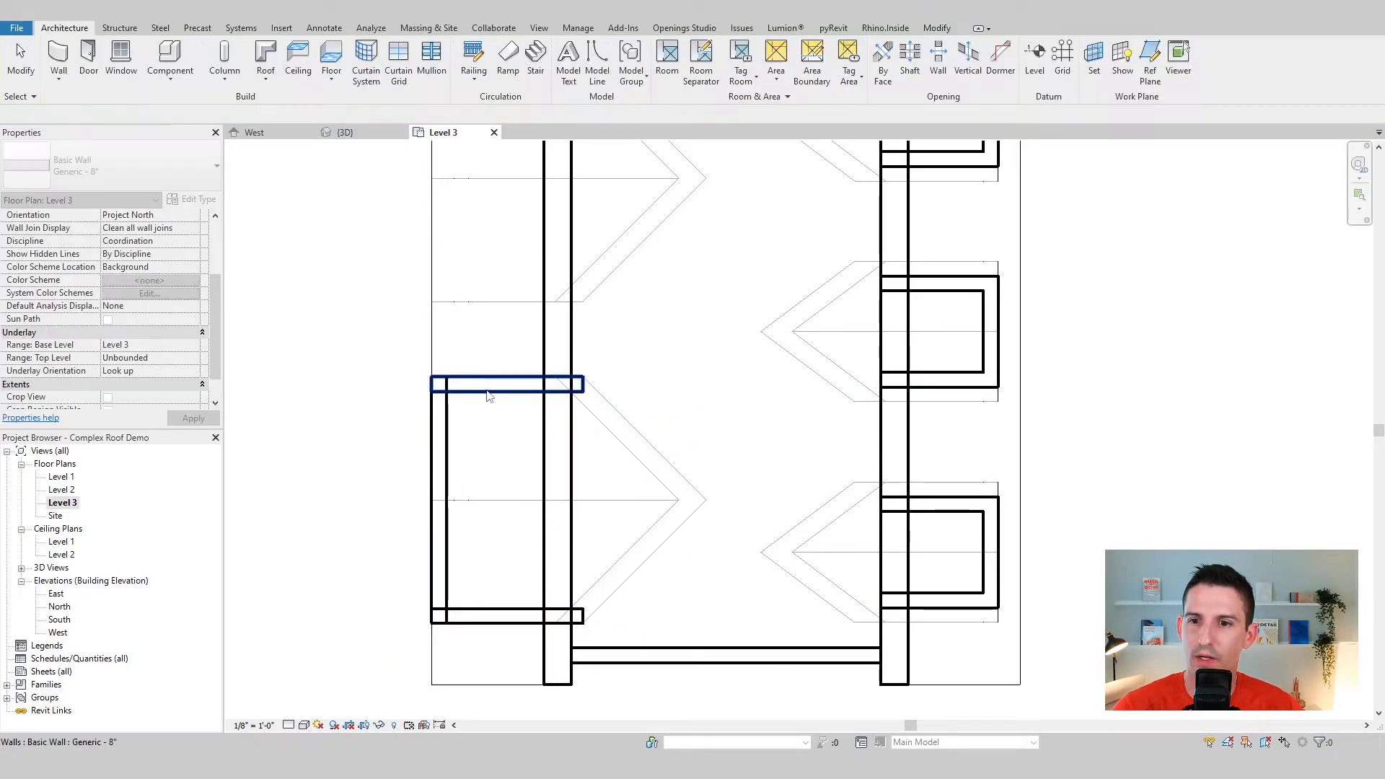
Adjust the upper side wall and front wall ends so they meet at the dormer corner
{"action": "left_click", "coordinate": [505, 384]}
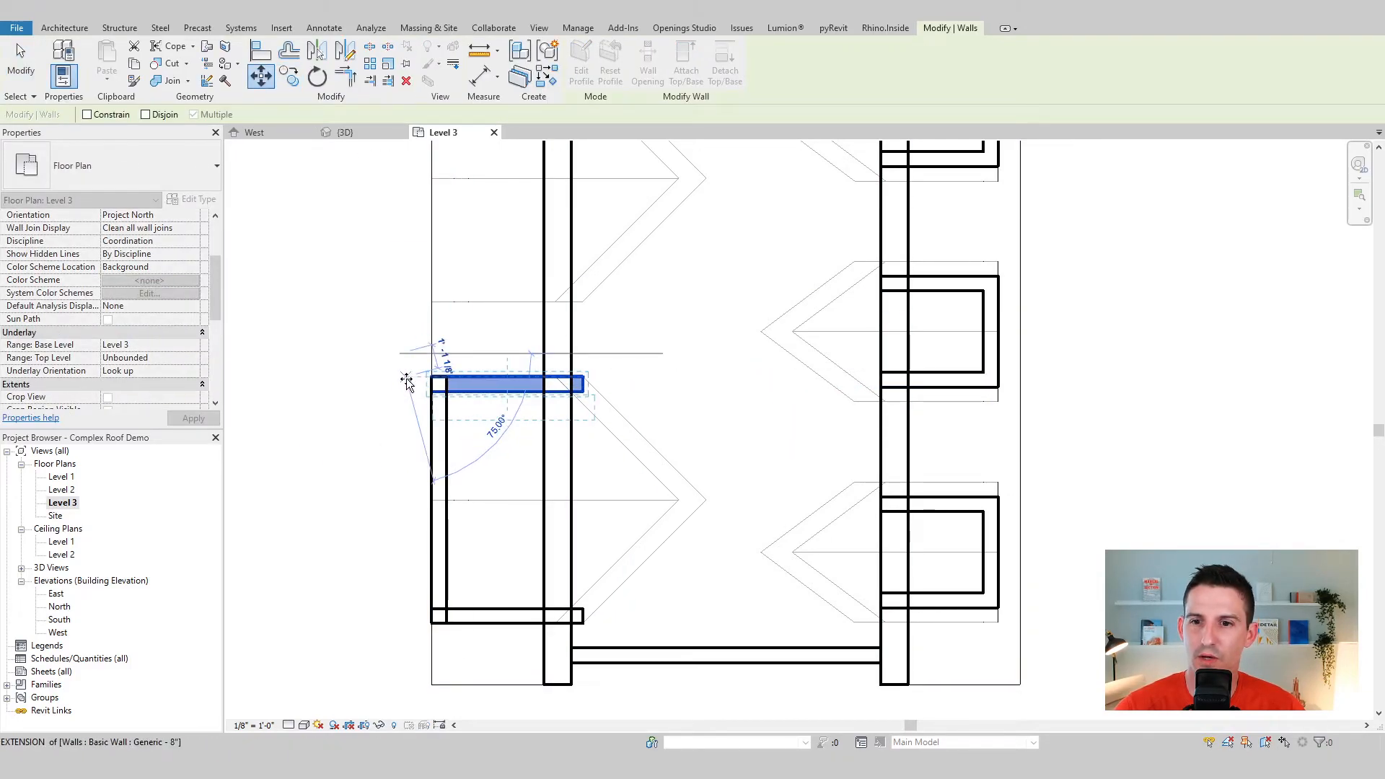
{"action": "mouse_move", "coordinate": [403, 388]}
{"action": "type", "text": "8'"}
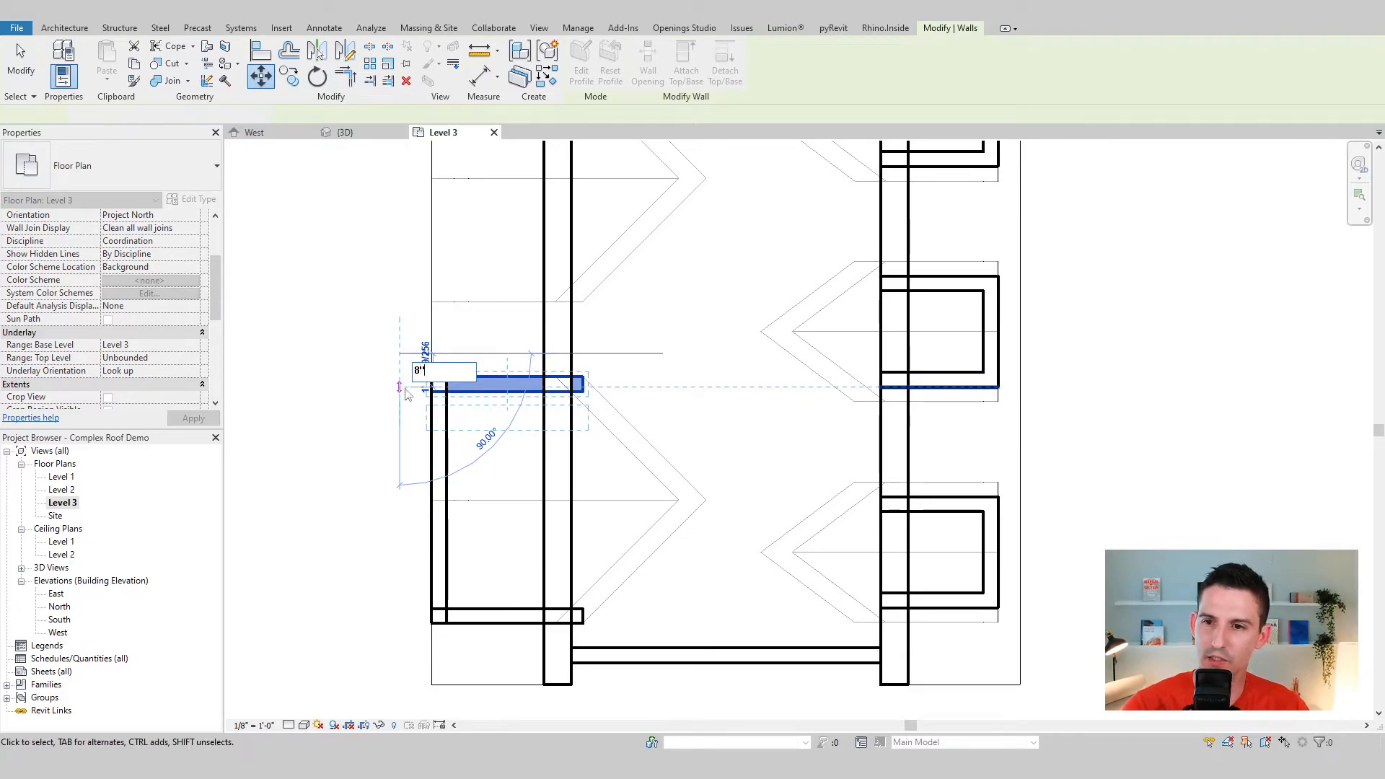
{"action": "left_click", "coordinate": [437, 486]}
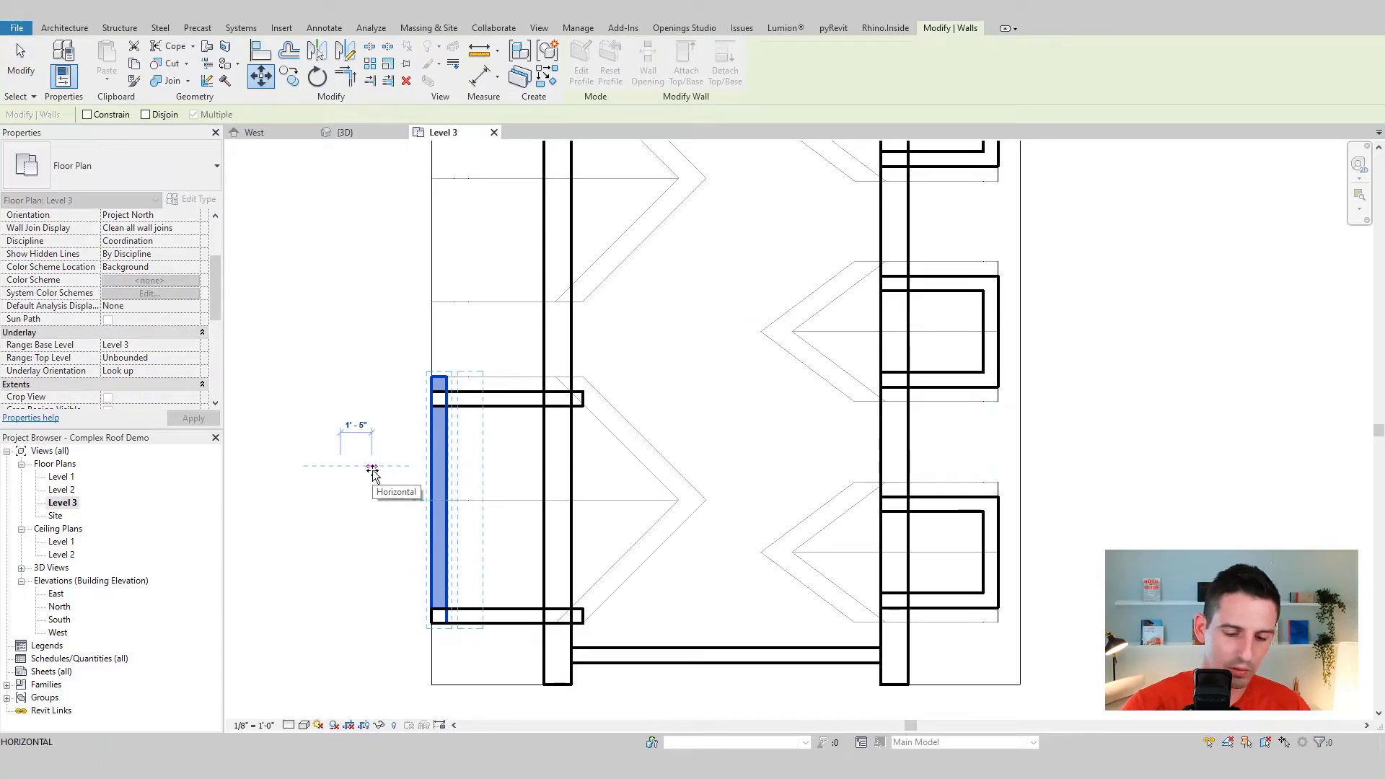
{"action": "left_click", "coordinate": [440, 499]}
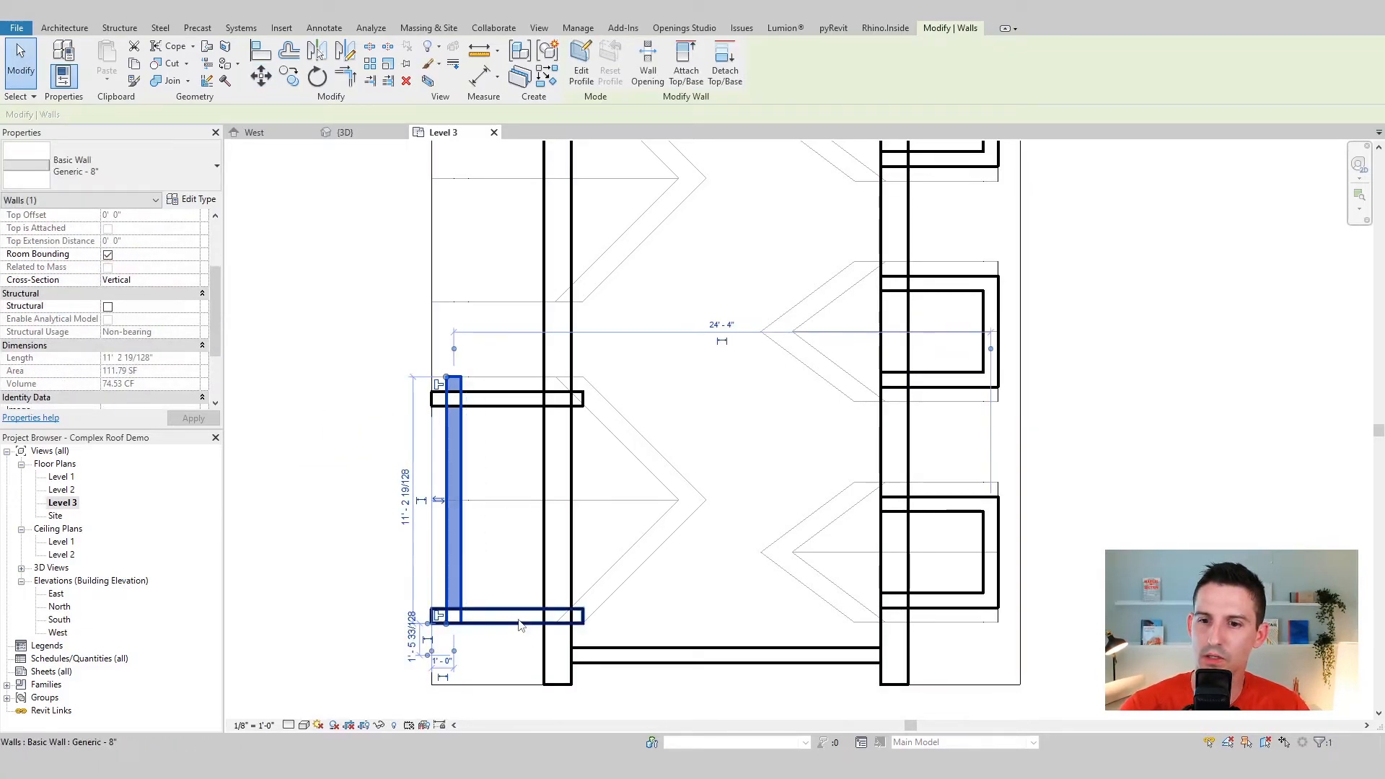
{"action": "left_click", "coordinate": [261, 75]}
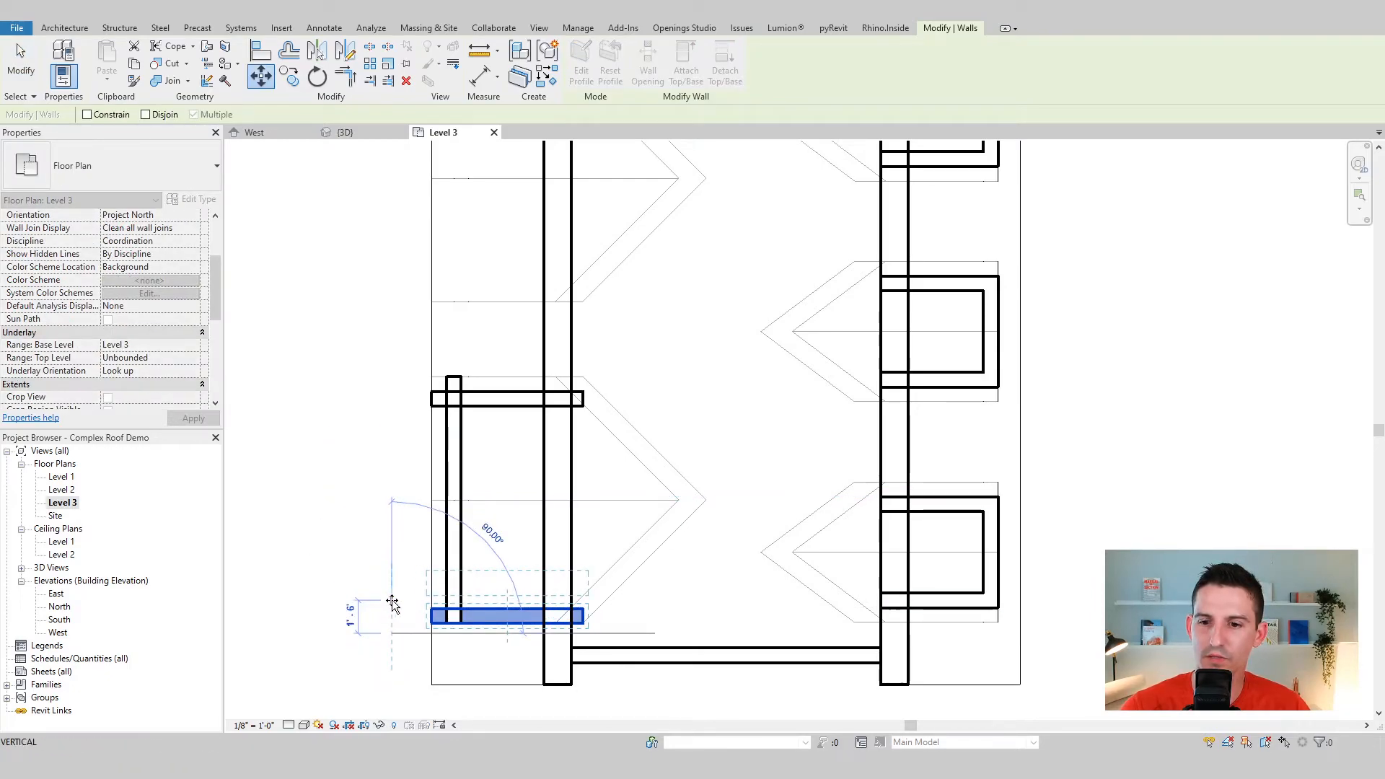
Adjust the lower side wall so the three dormer walls form a clean U in plan
{"action": "left_click", "coordinate": [507, 616]}
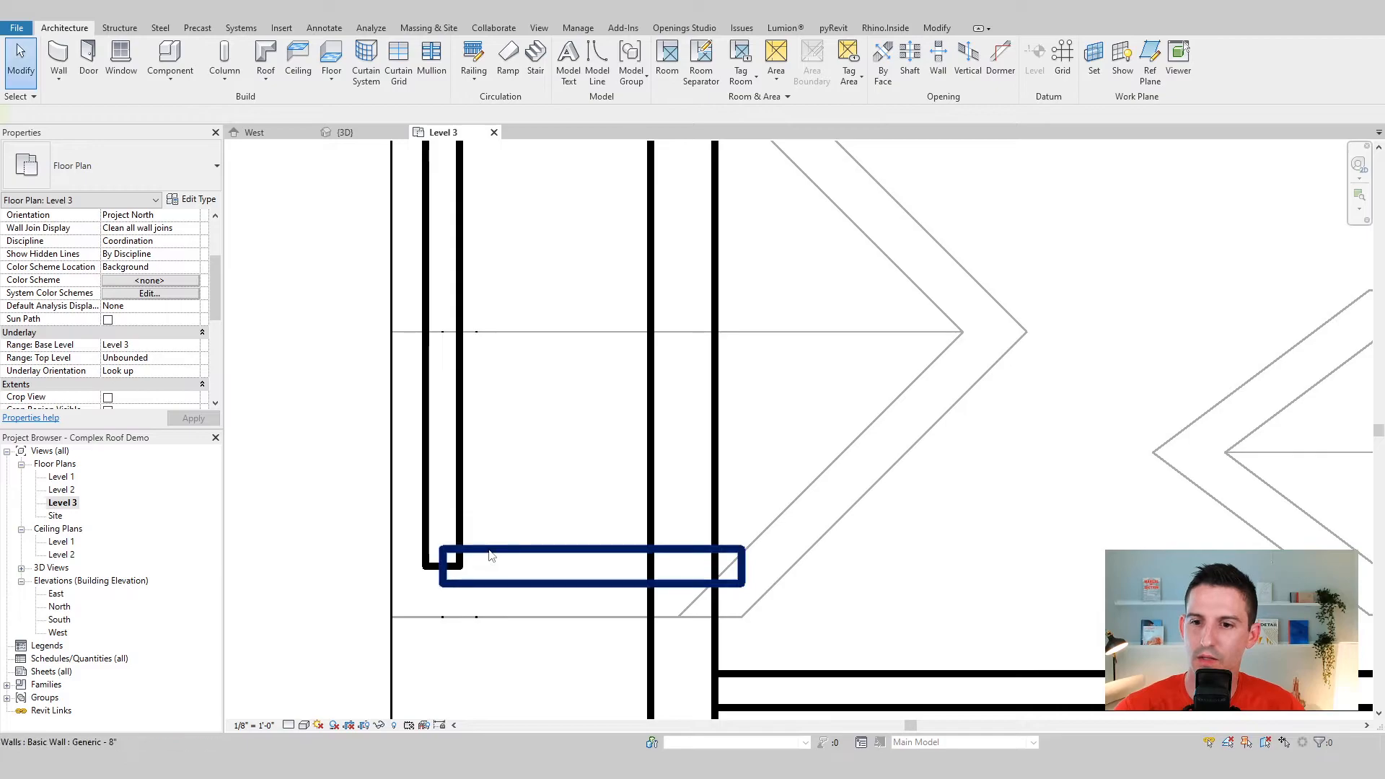
{"action": "left_click", "coordinate": [491, 567]}
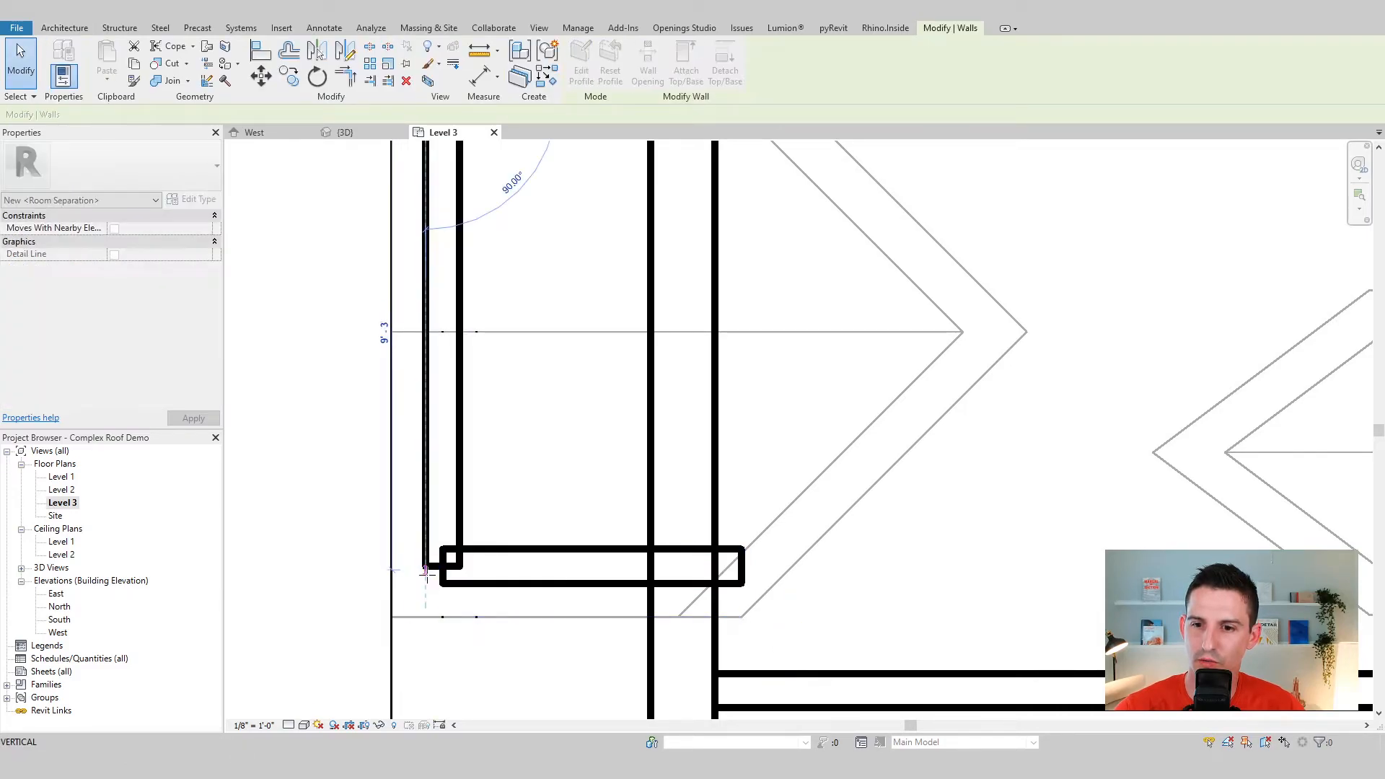
{"action": "left_click", "coordinate": [438, 566]}
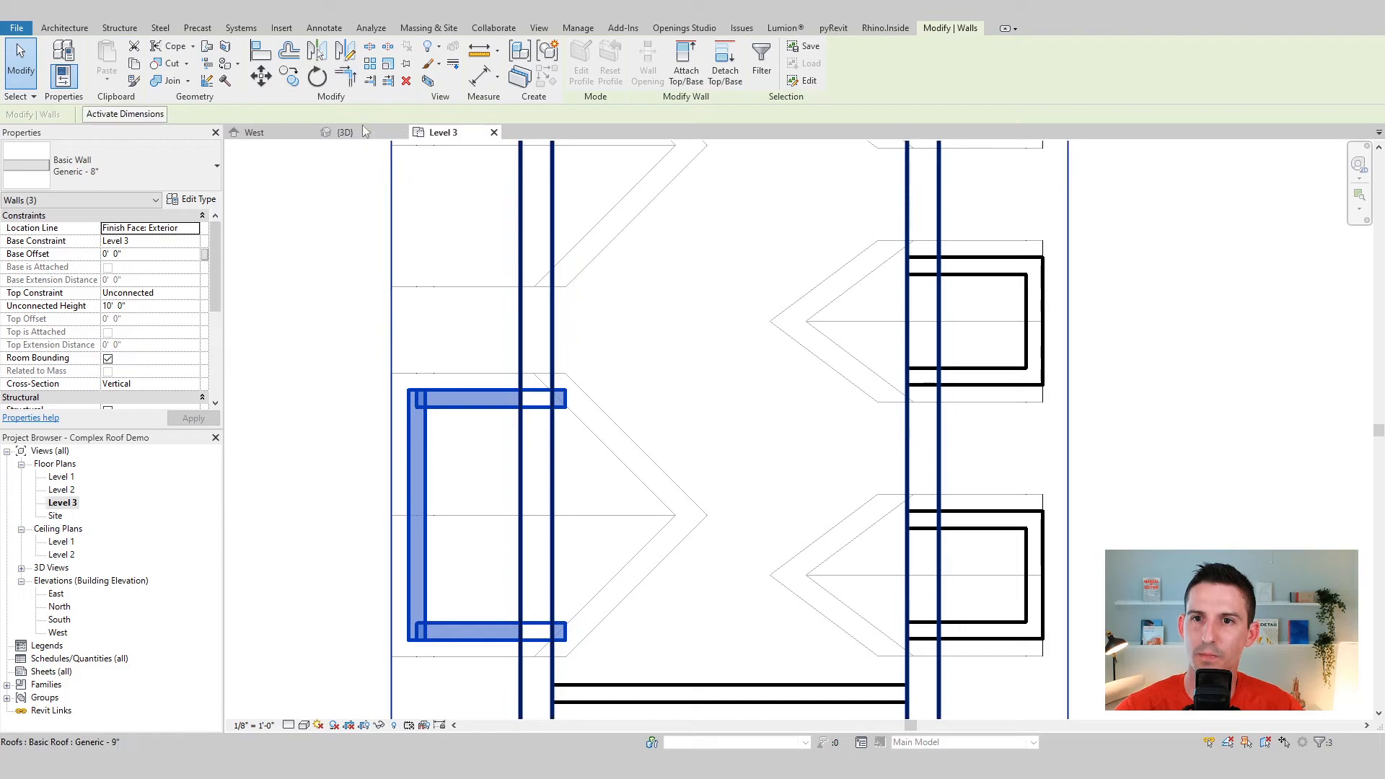
Show the house in 3D with the new dormer walls under the first dormer roof
{"action": "left_click", "coordinate": [345, 132]}
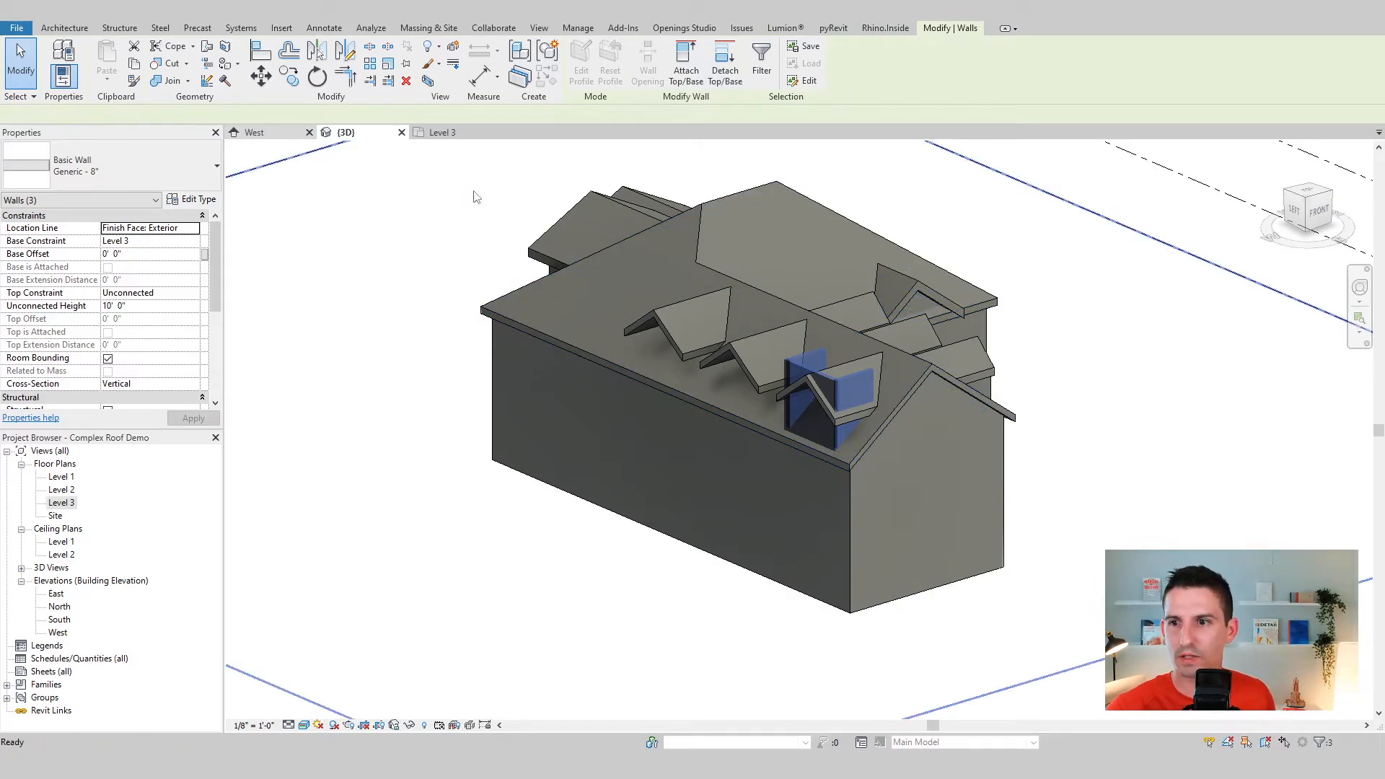
Copy the three dormer walls from the West elevation to the other dormers
{"action": "left_click", "coordinate": [254, 131]}
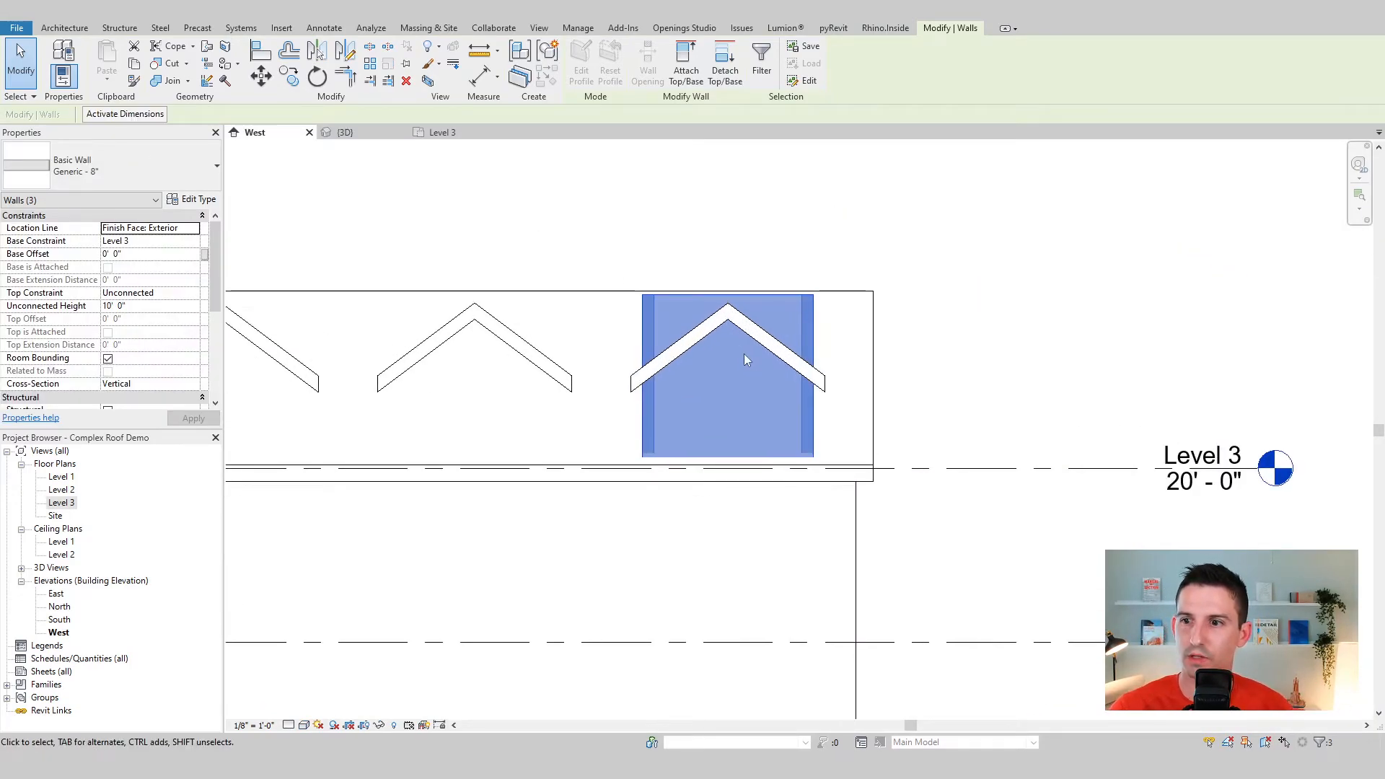
{"action": "mouse_move", "coordinate": [289, 77]}
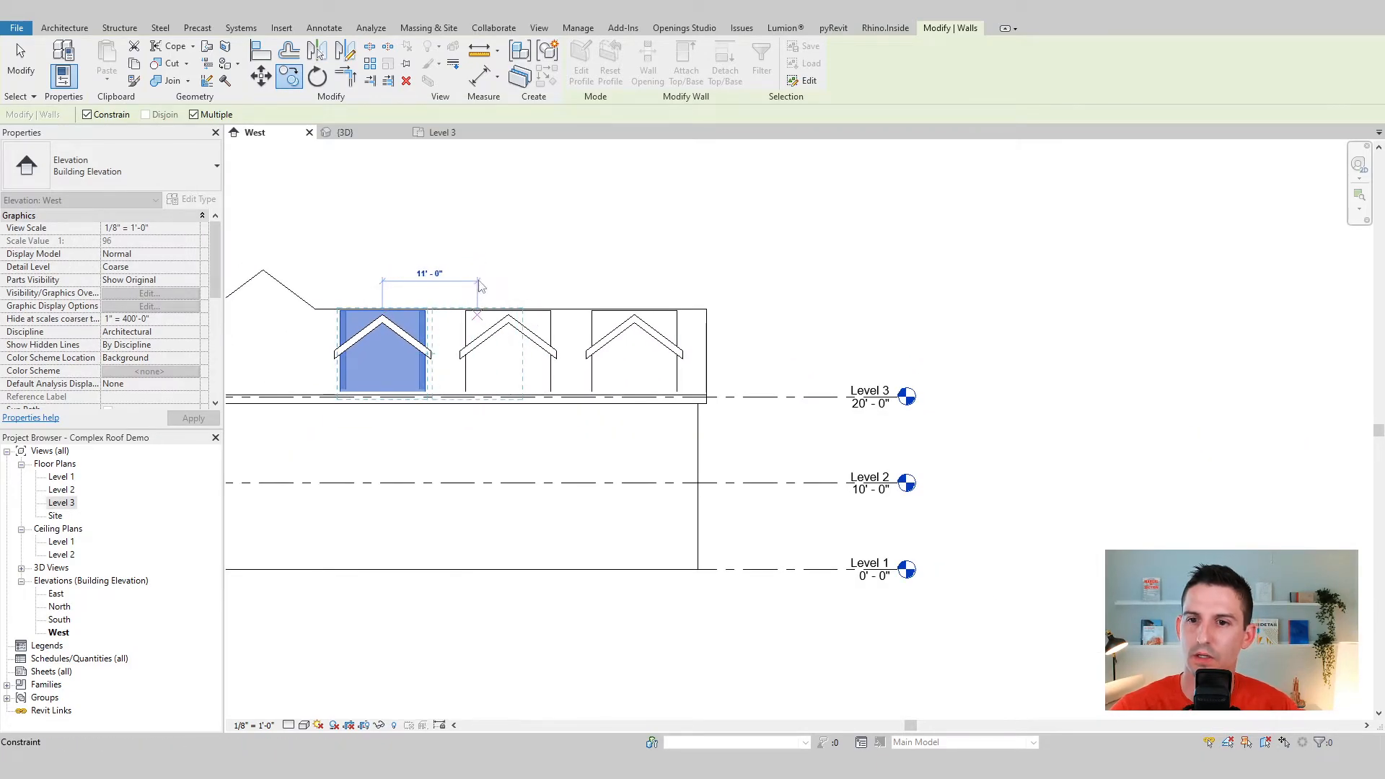
{"action": "left_click", "coordinate": [345, 132]}
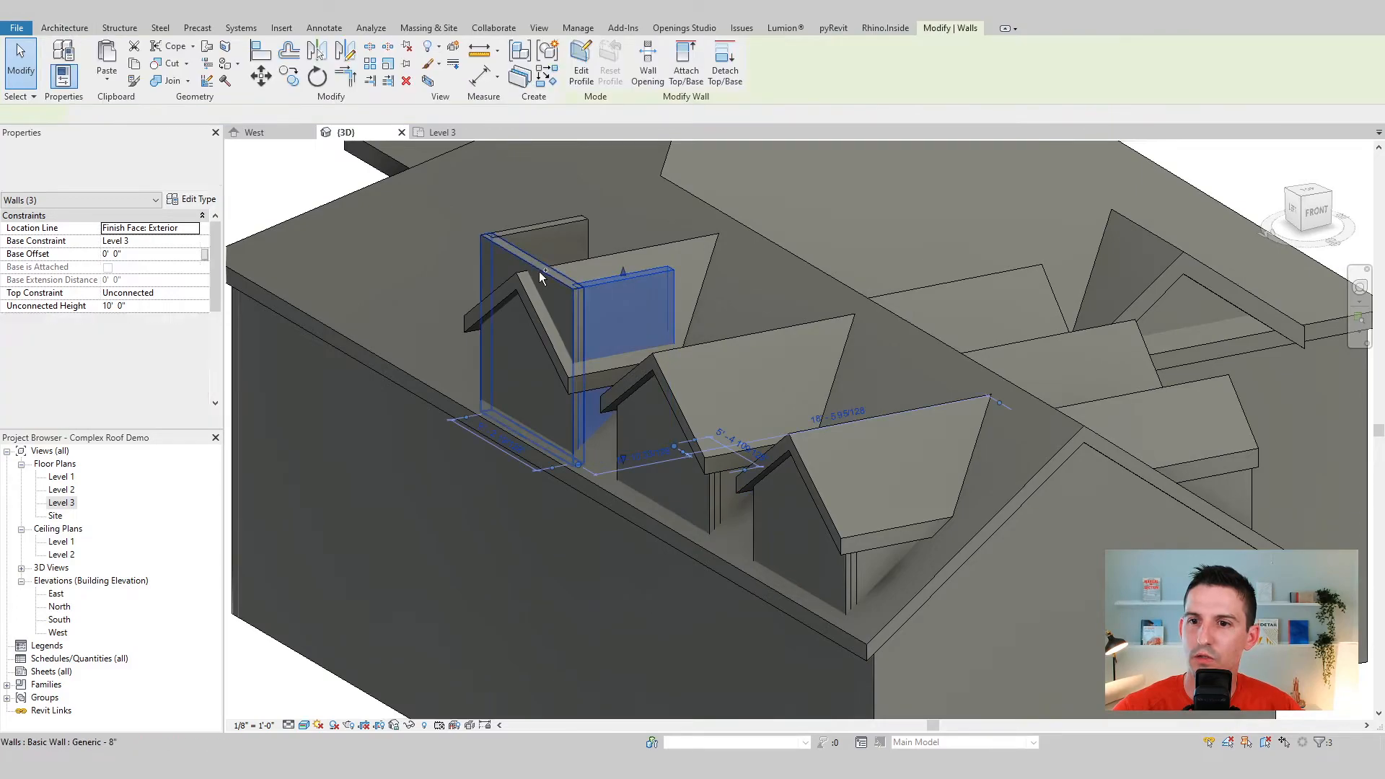
Attach the dormer walls' tops to the dormer roof so they trim under the gable
{"action": "left_click", "coordinate": [686, 63]}
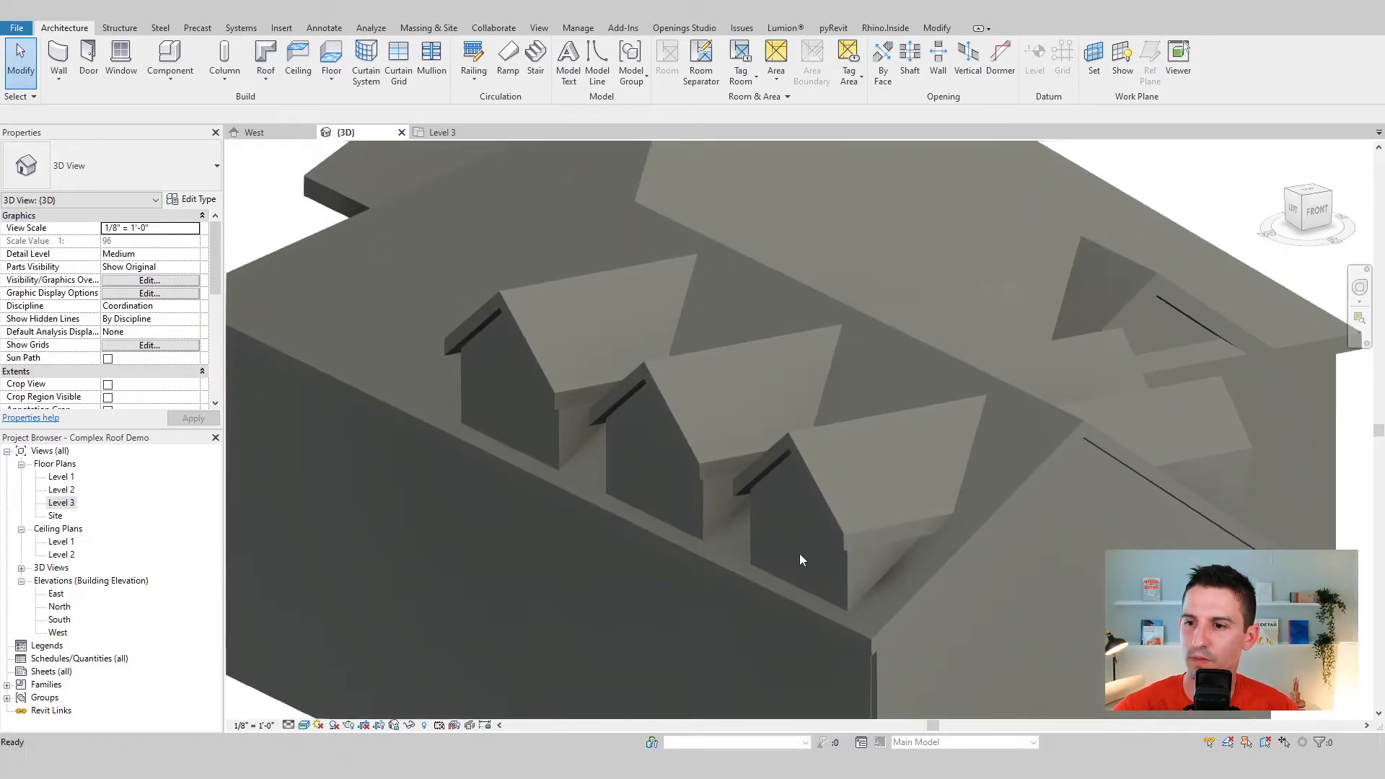
Join the dormer front and side walls at their corners with Join Geometry
{"action": "left_click", "coordinate": [804, 566]}
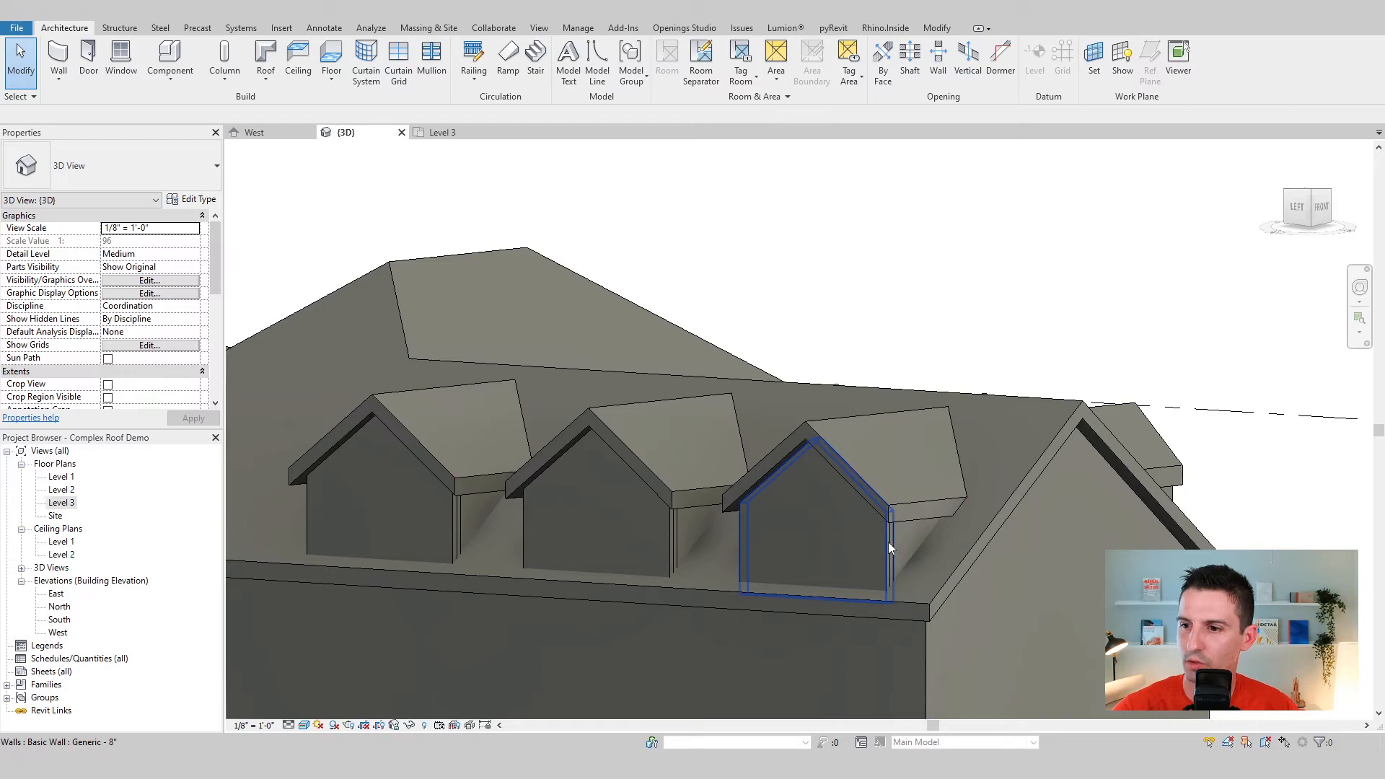
{"action": "left_click", "coordinate": [891, 549]}
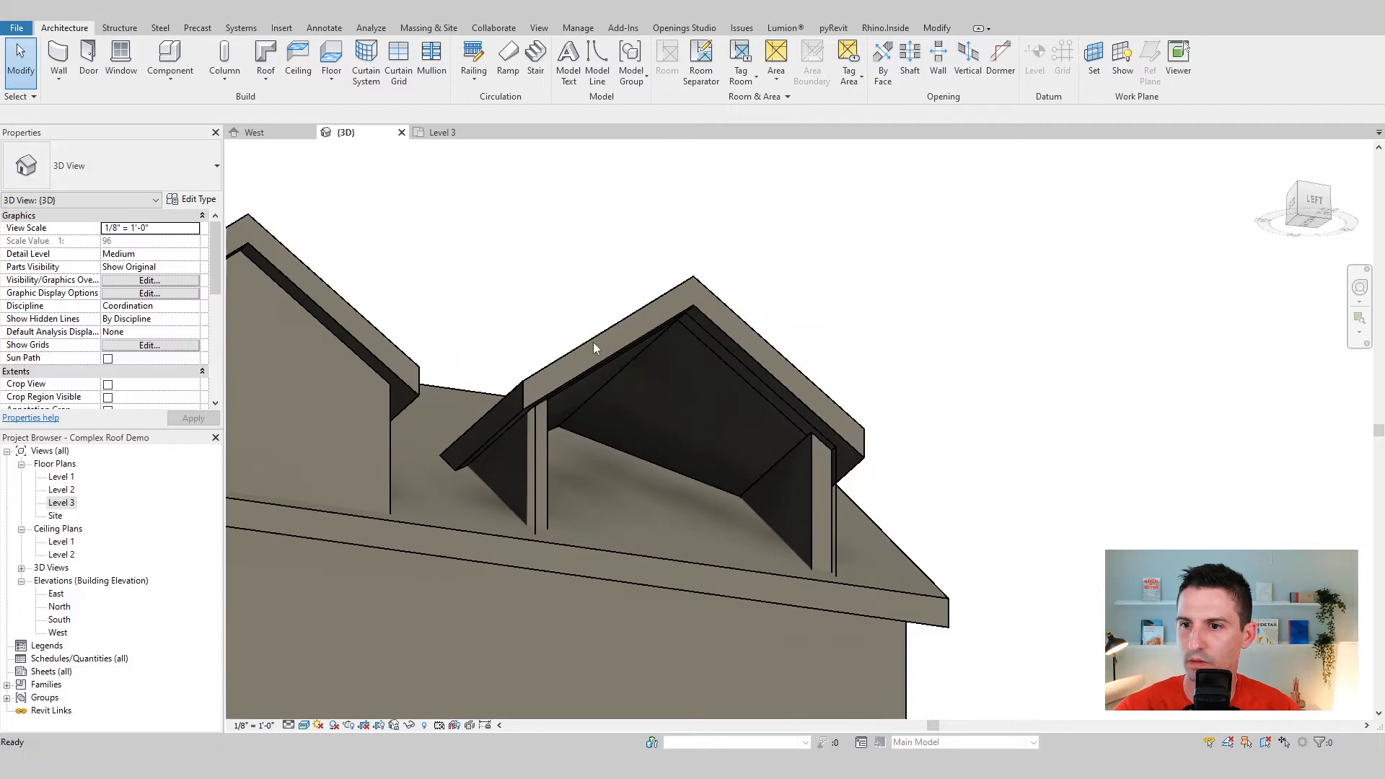
{"action": "left_click", "coordinate": [521, 486]}
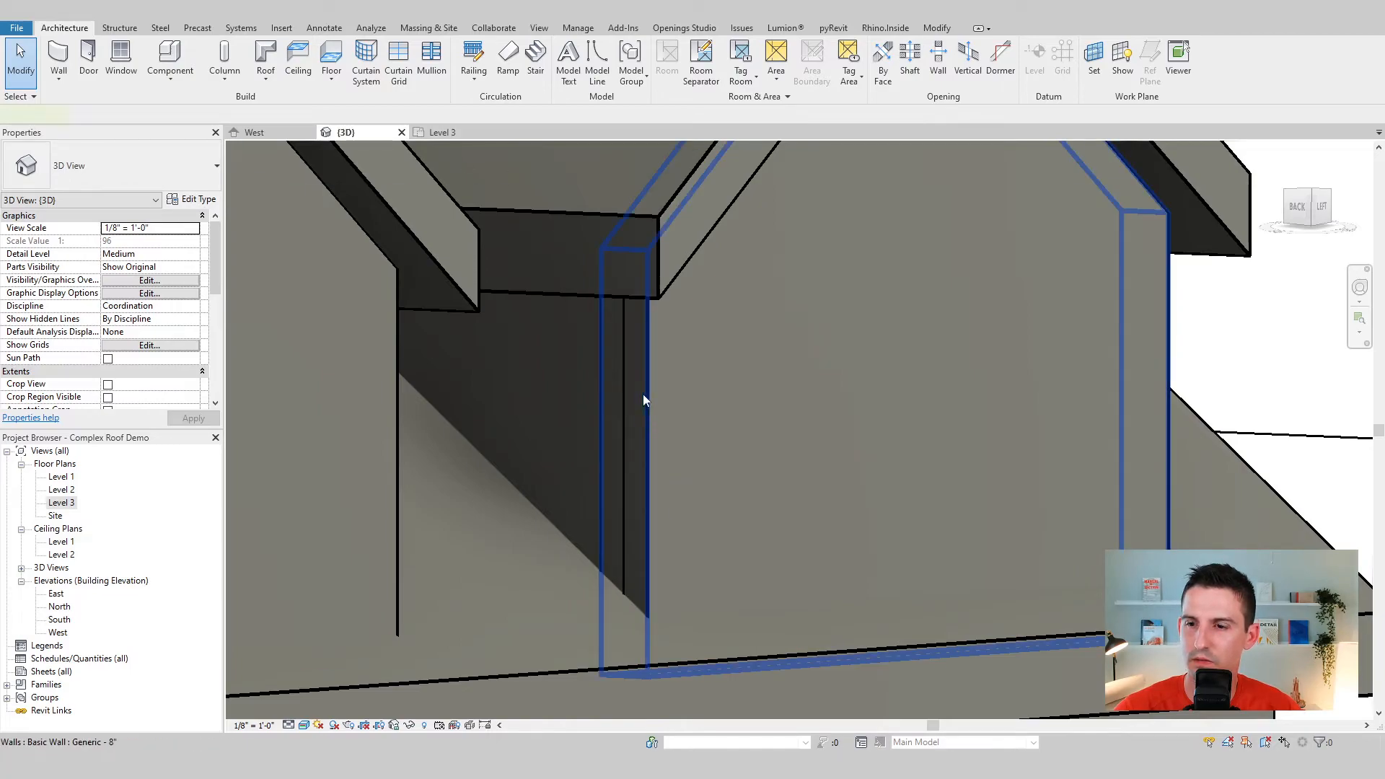
{"action": "left_click", "coordinate": [619, 441]}
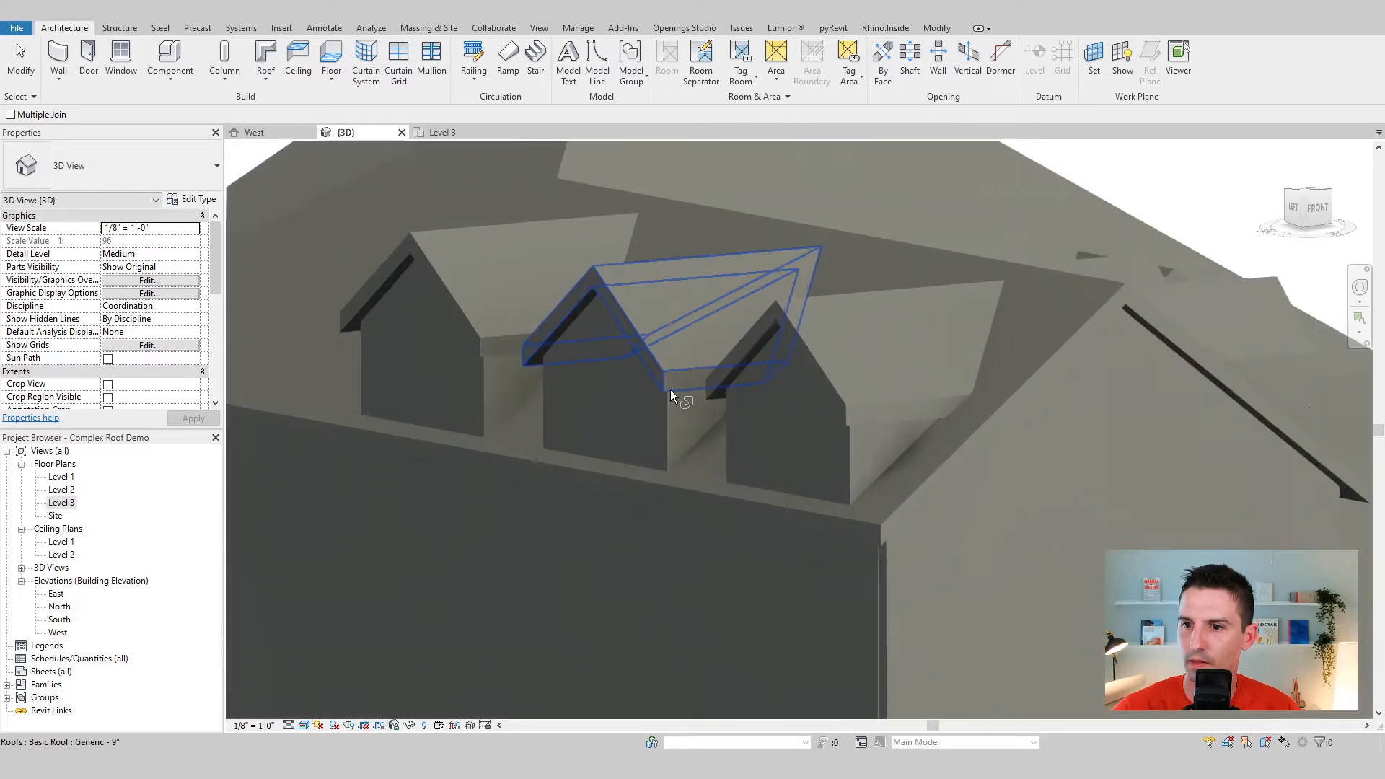
{"action": "scroll", "scroll_direction": "up", "scroll_amount": 3}
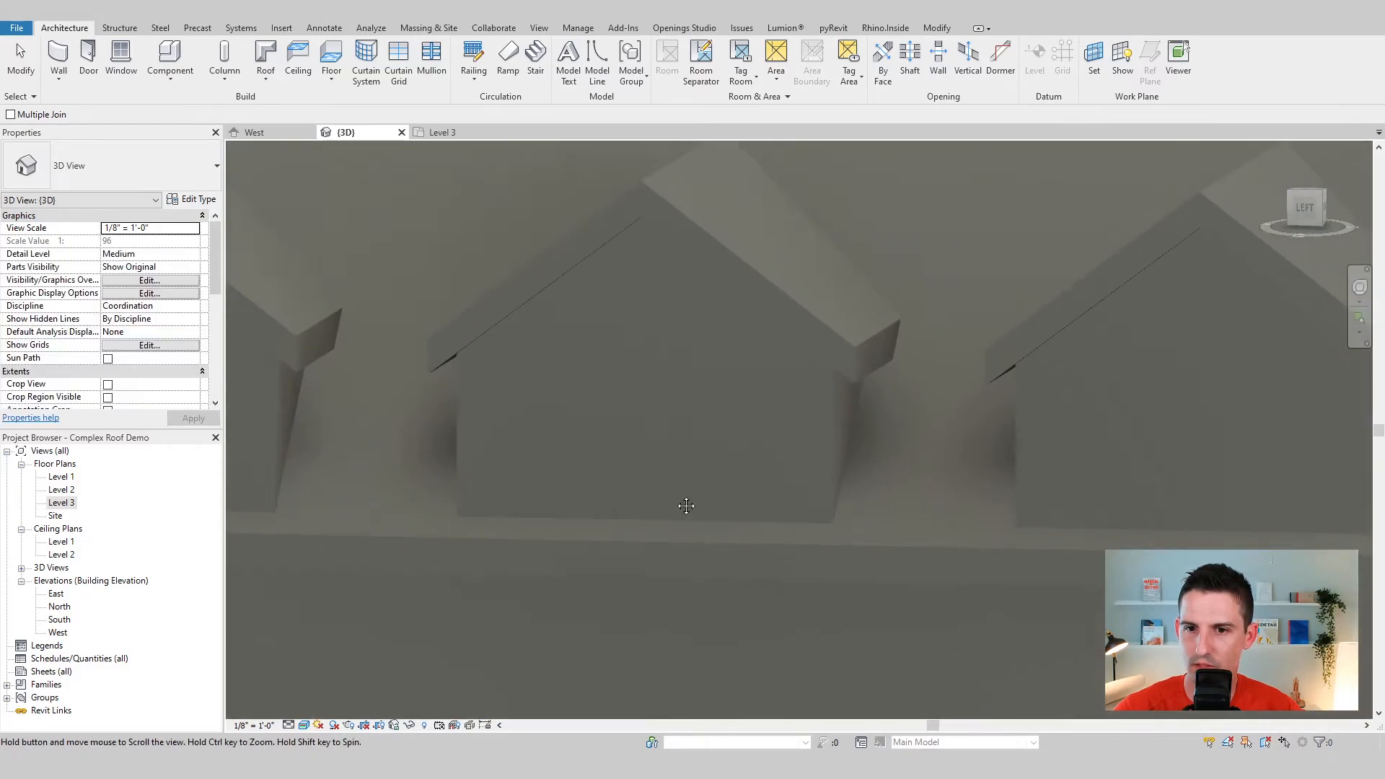
{"action": "left_click", "coordinate": [564, 441]}
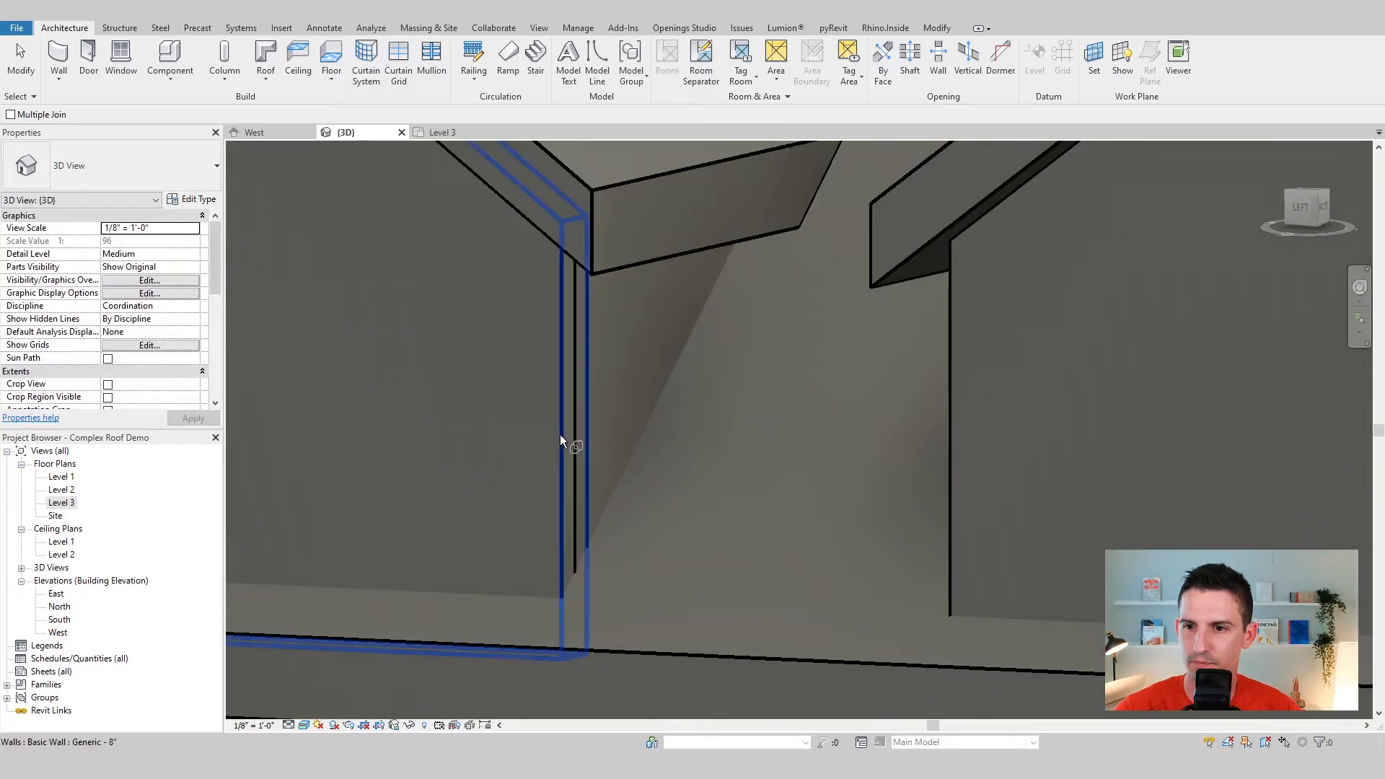
{"action": "mouse_move", "coordinate": [579, 388]}
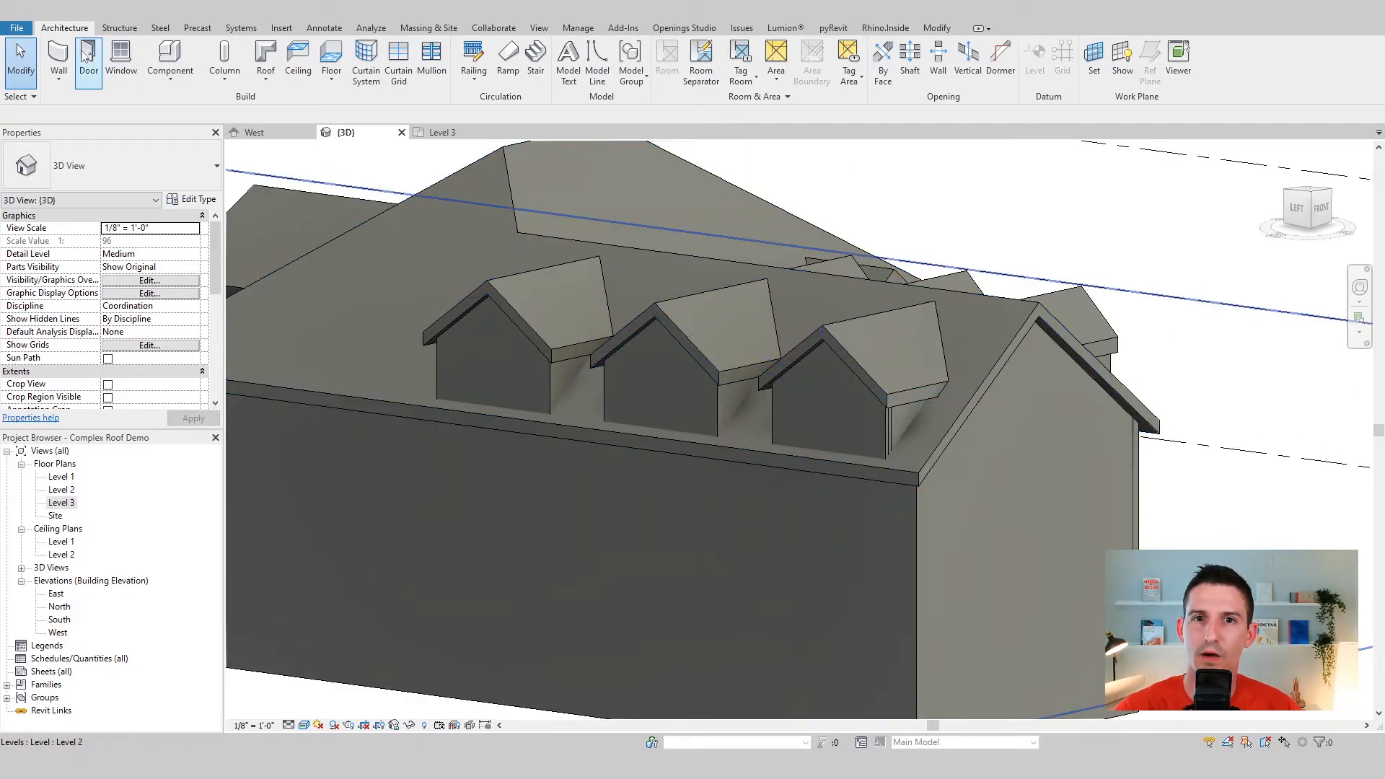
{"action": "mouse_move", "coordinate": [999, 57]}
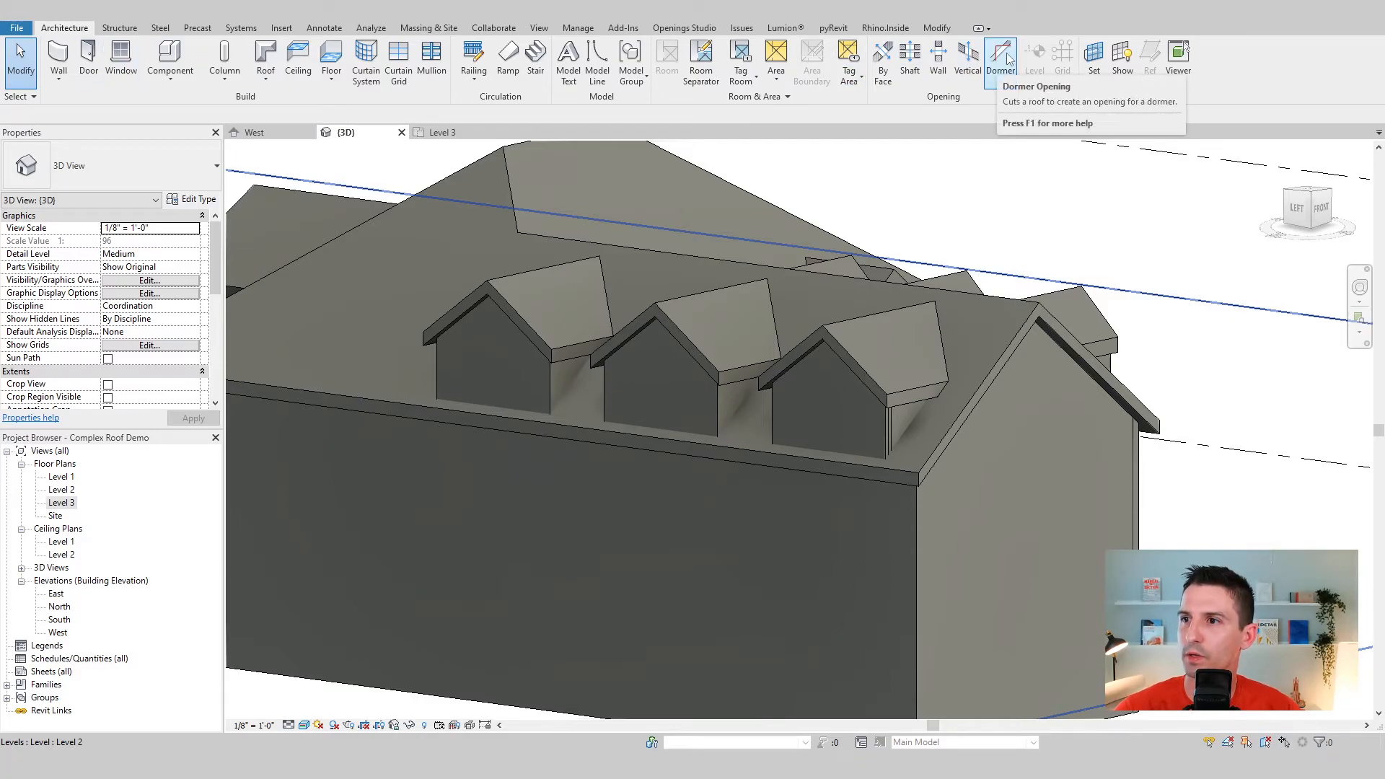
Cut a dormer opening in the main roof bounded by the third dormer's roof and walls
{"action": "left_click", "coordinate": [1000, 58]}
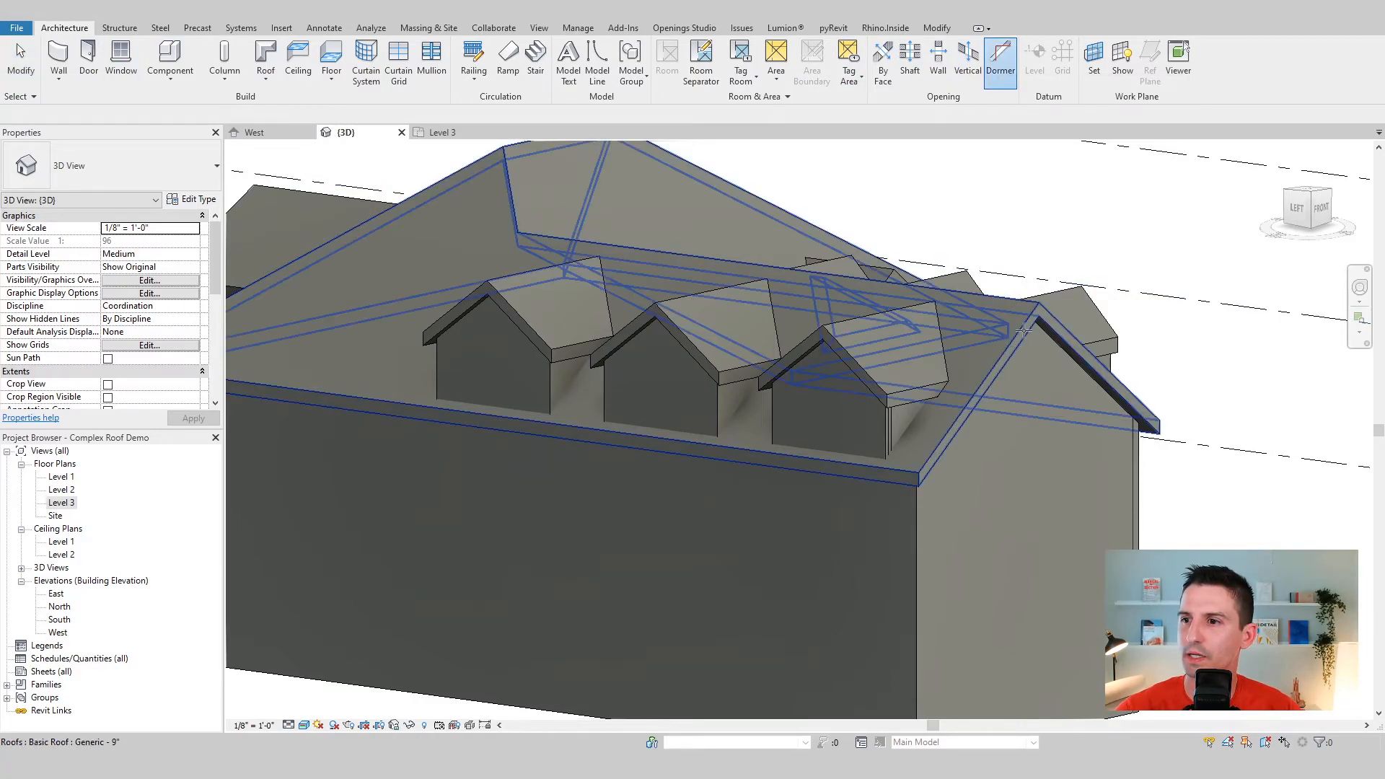
{"action": "mouse_move", "coordinate": [1020, 332]}
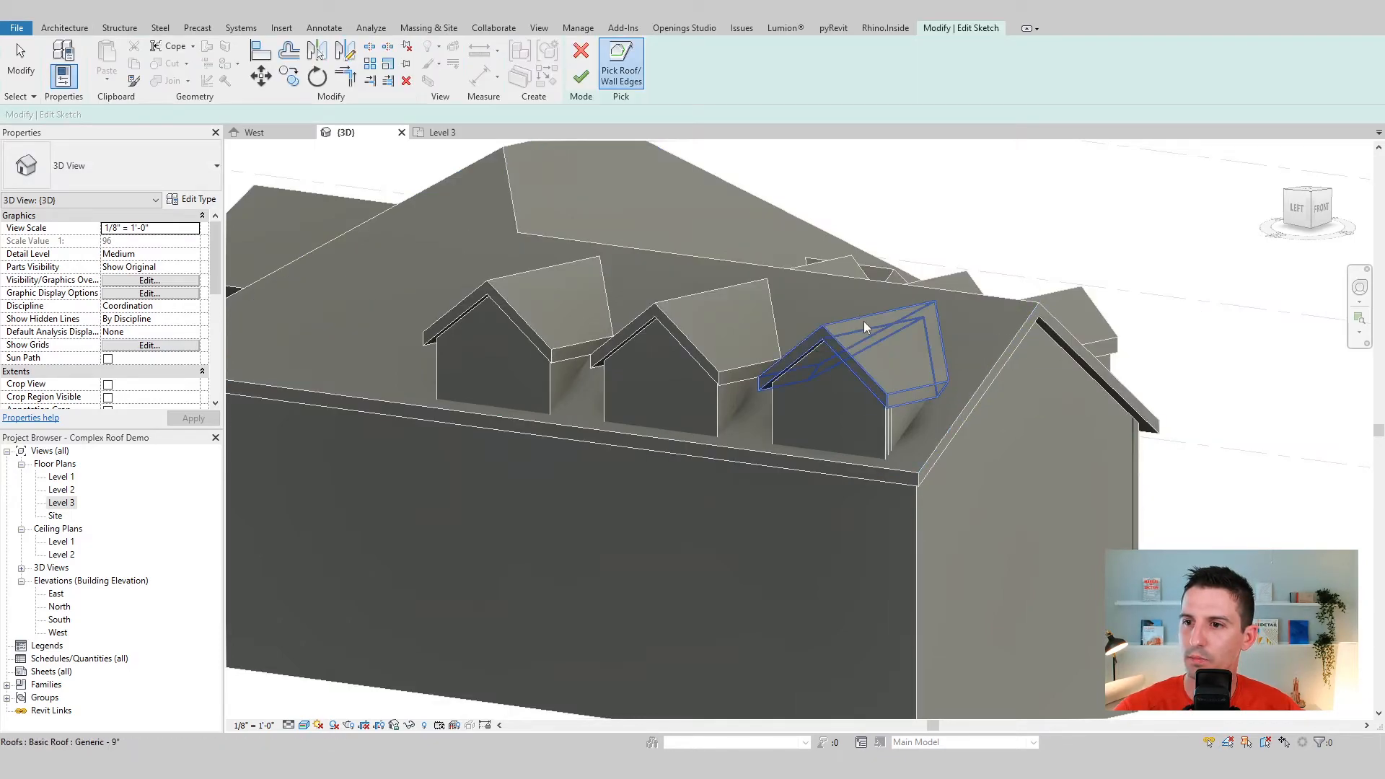
{"action": "left_click", "coordinate": [866, 328]}
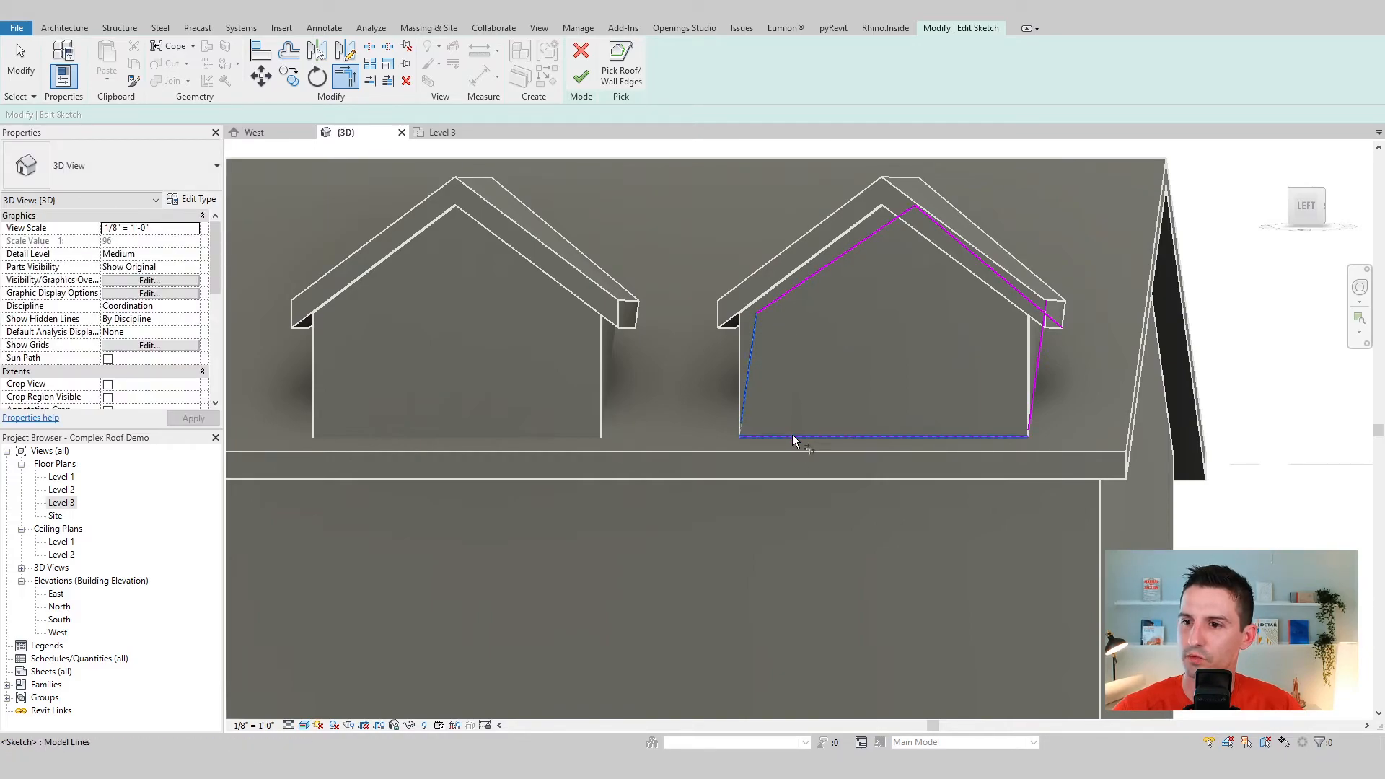
{"action": "mouse_move", "coordinate": [1041, 366]}
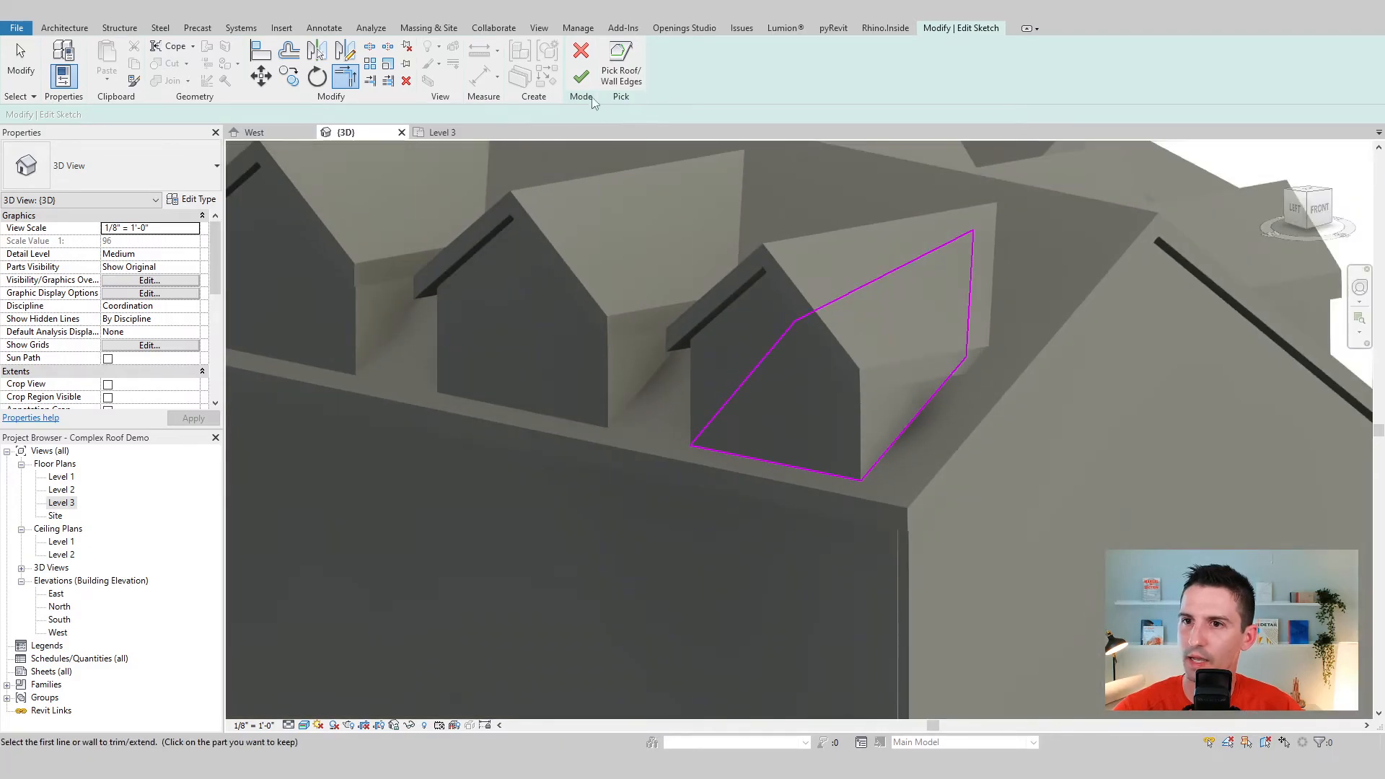
{"action": "left_click", "coordinate": [580, 50]}
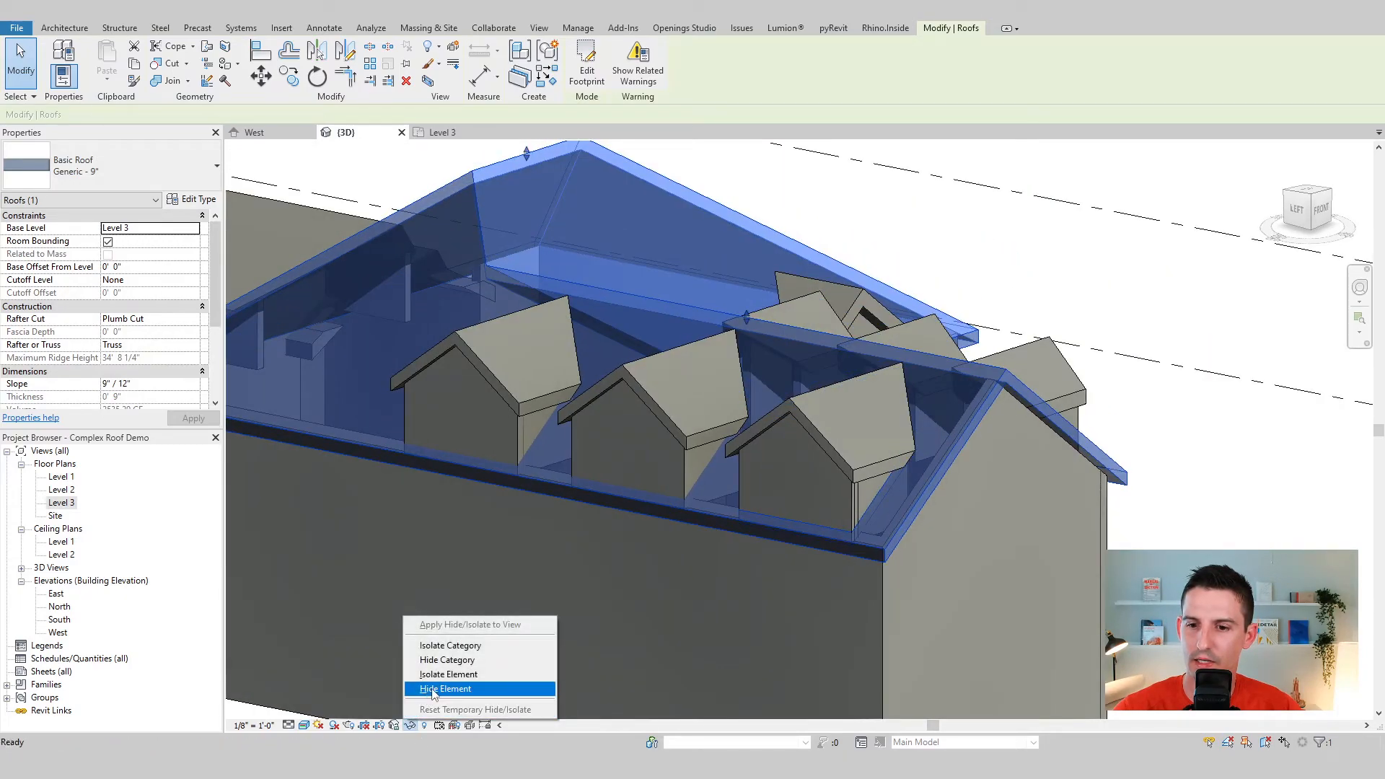
{"action": "mouse_move", "coordinate": [447, 674]}
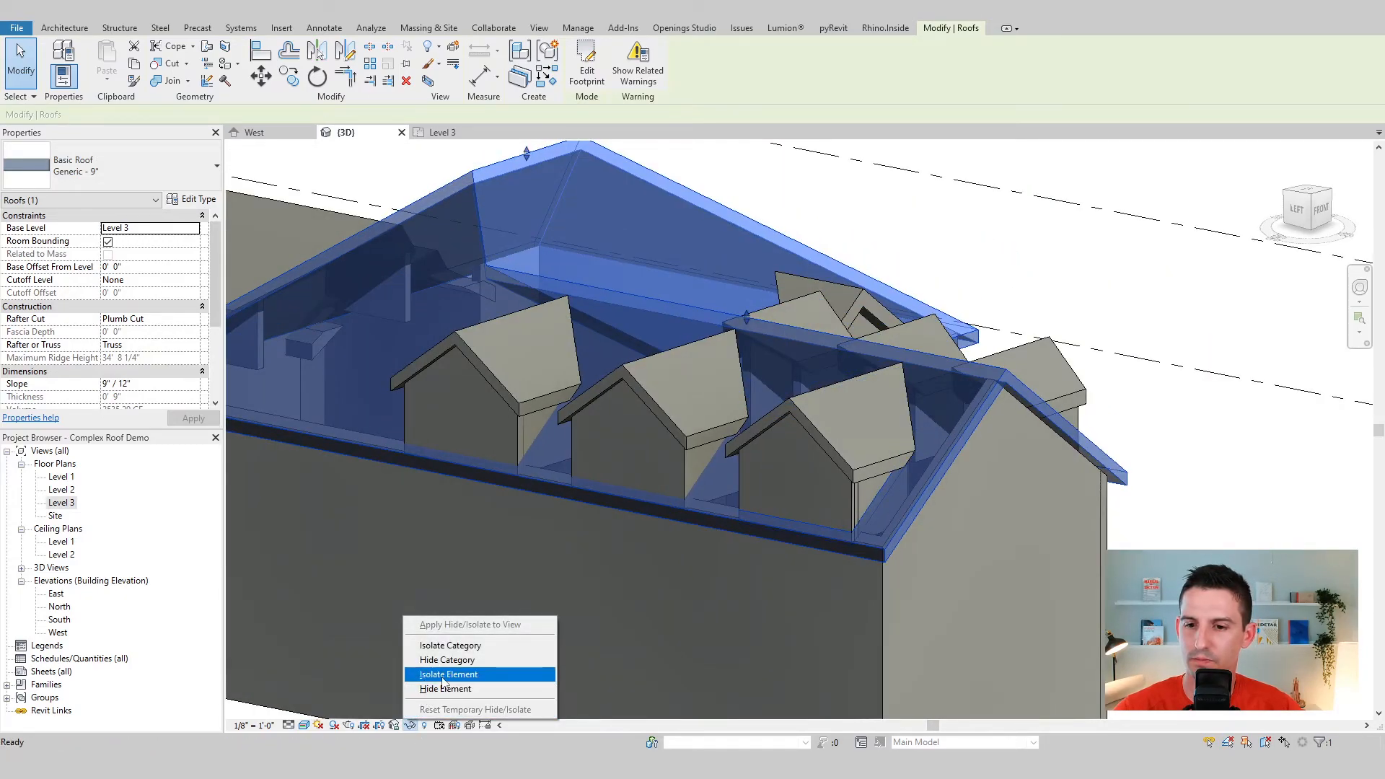
Isolate the main roof to check the three dormer openings cut through it
{"action": "left_click", "coordinate": [449, 674]}
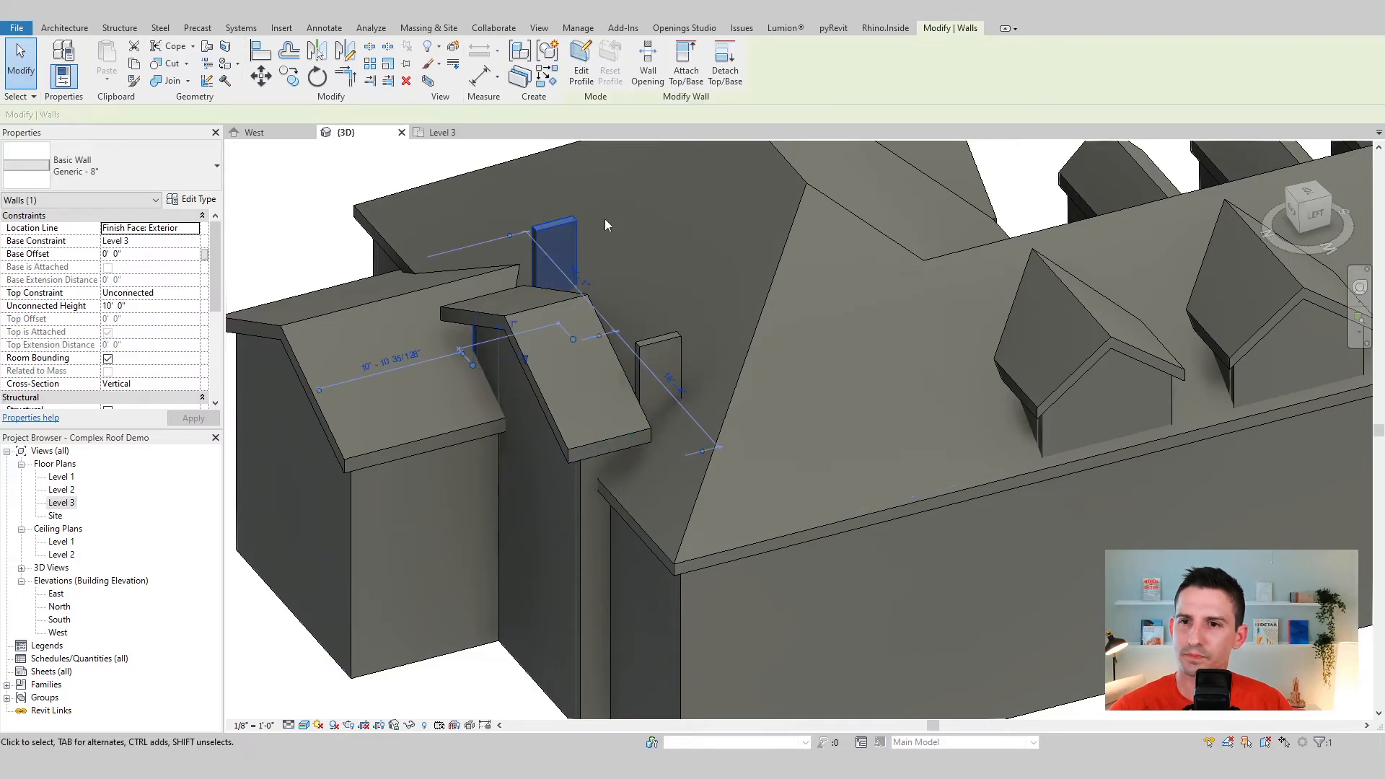
{"action": "mouse_move", "coordinate": [130, 245]}
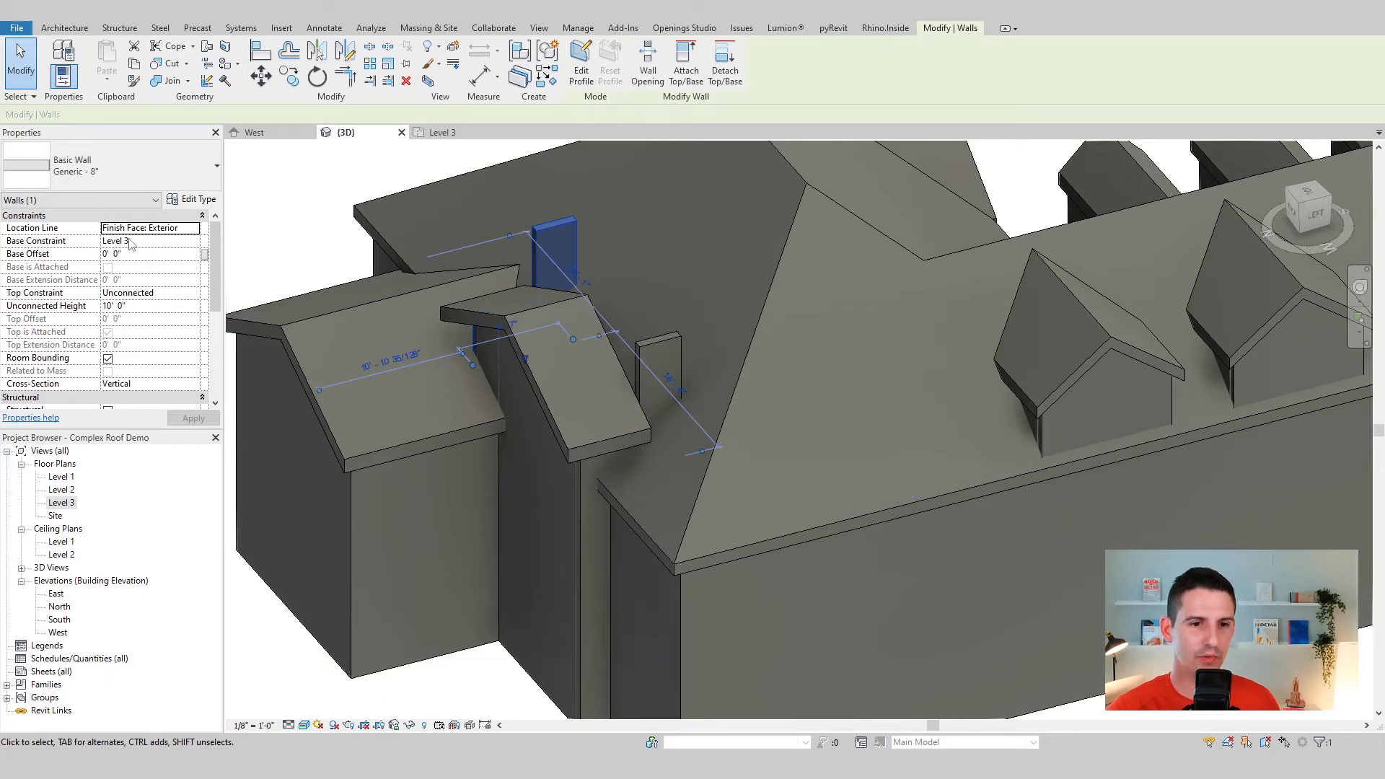
{"action": "mouse_move", "coordinate": [557, 322]}
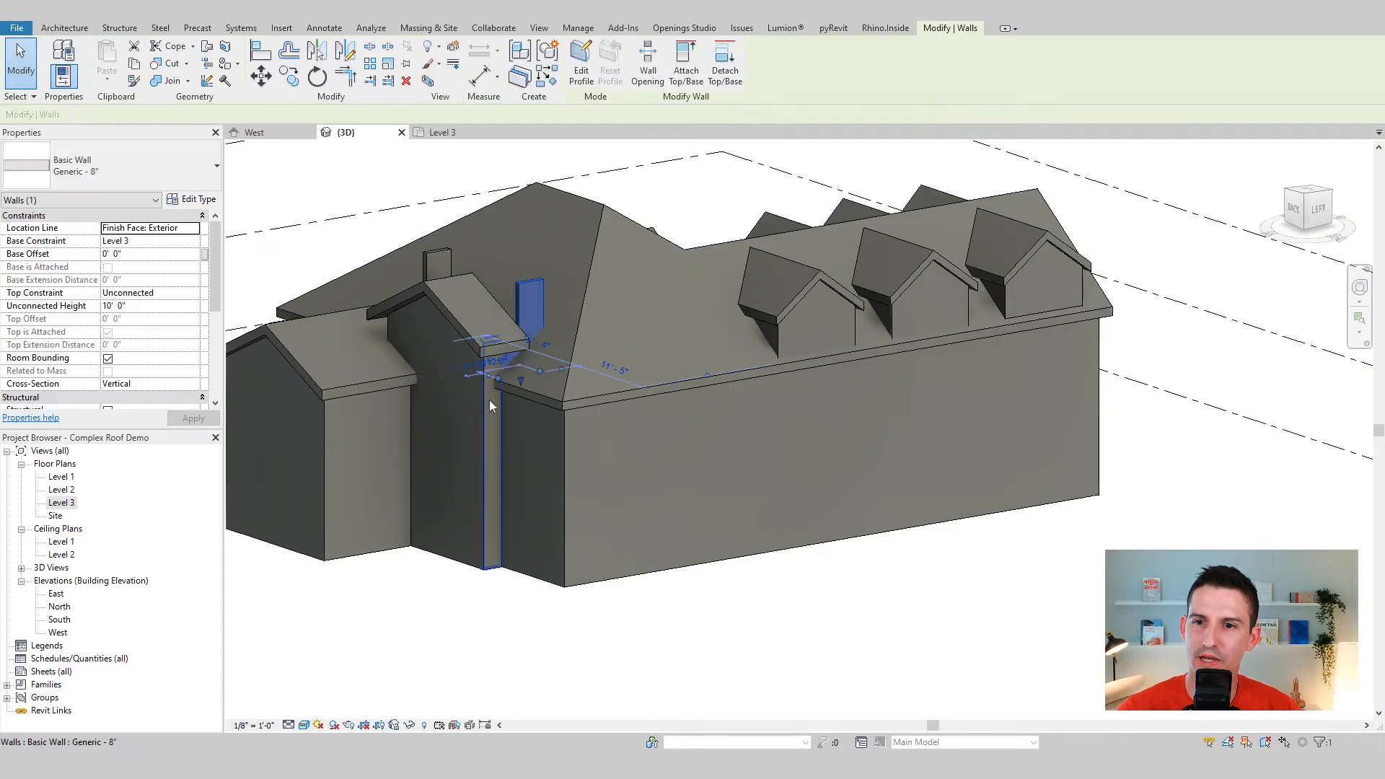
Detach the thin wall beside the side wing from the side roof using Detach Top/Base
{"action": "left_click", "coordinate": [725, 62]}
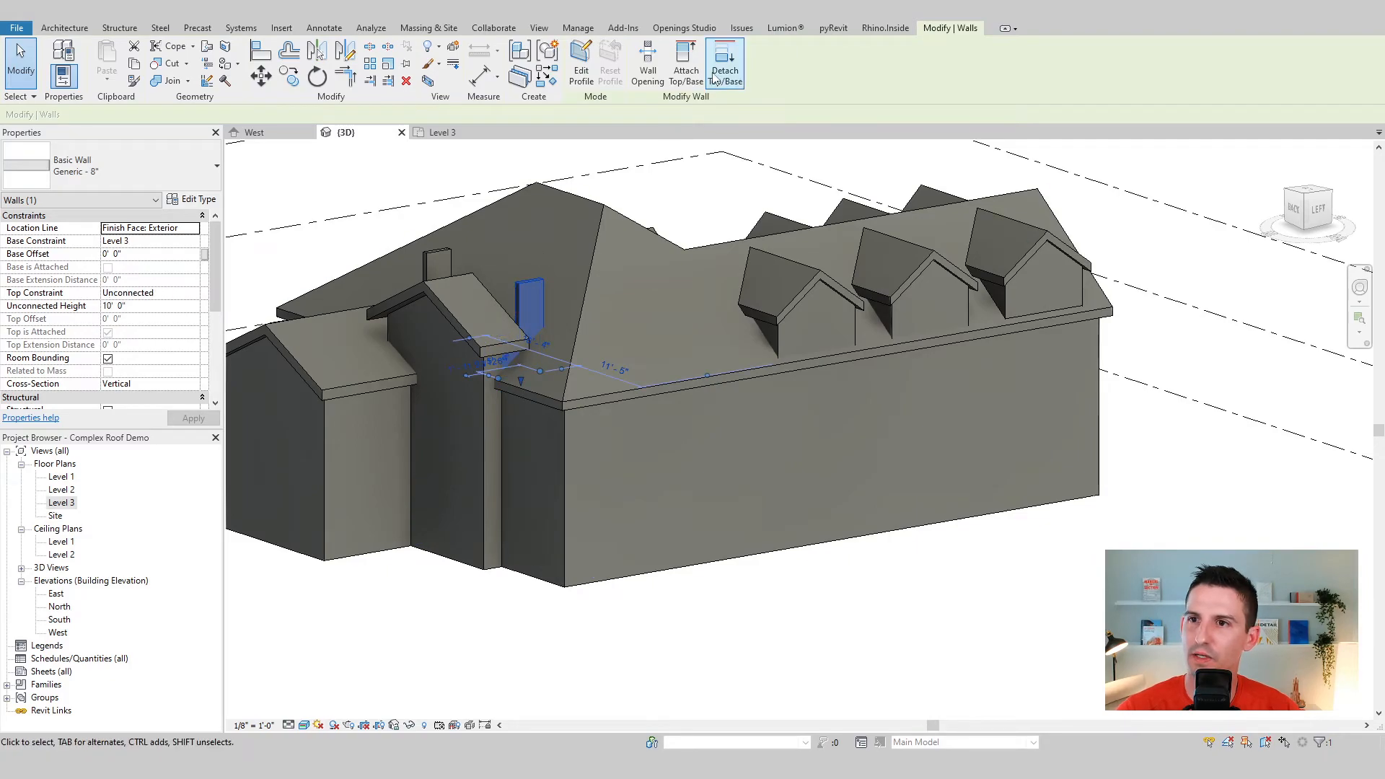
{"action": "left_click", "coordinate": [724, 62]}
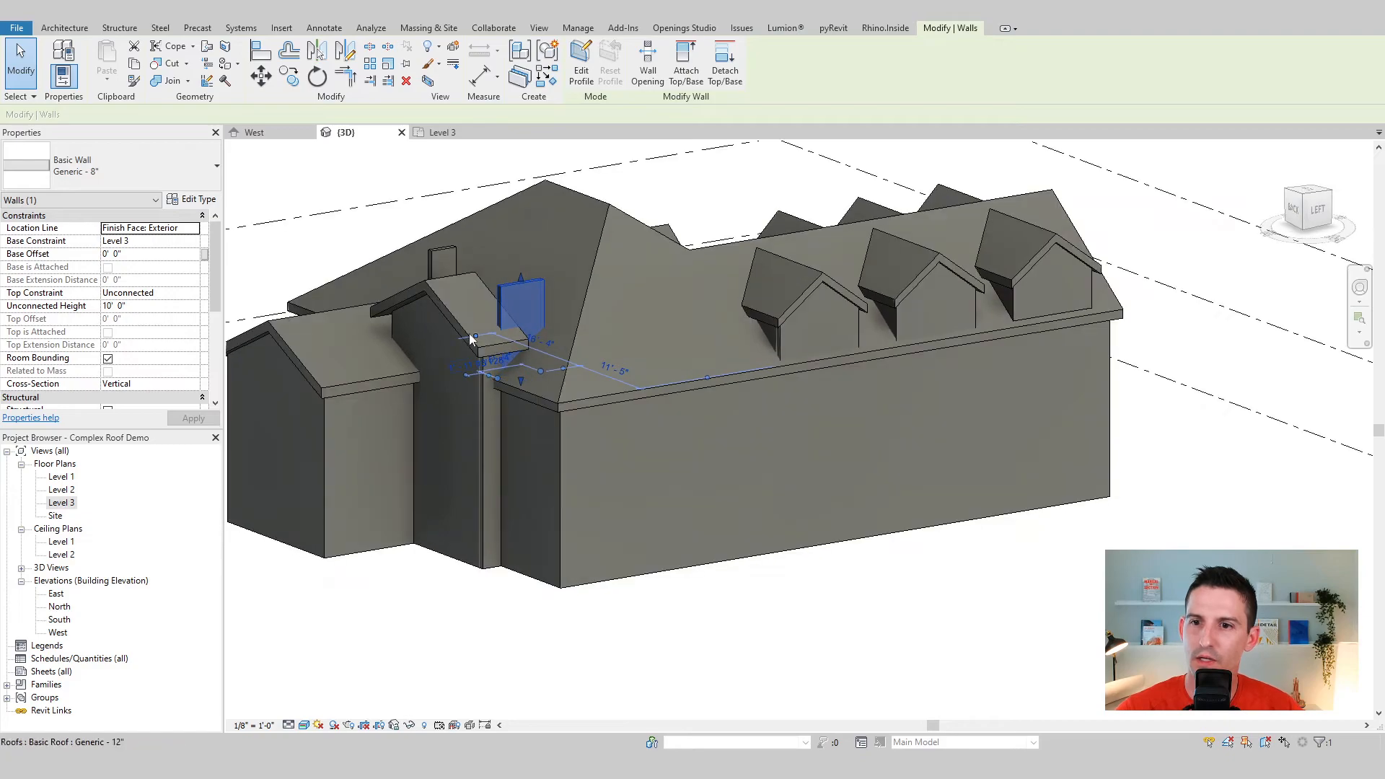
{"action": "left_click", "coordinate": [441, 309]}
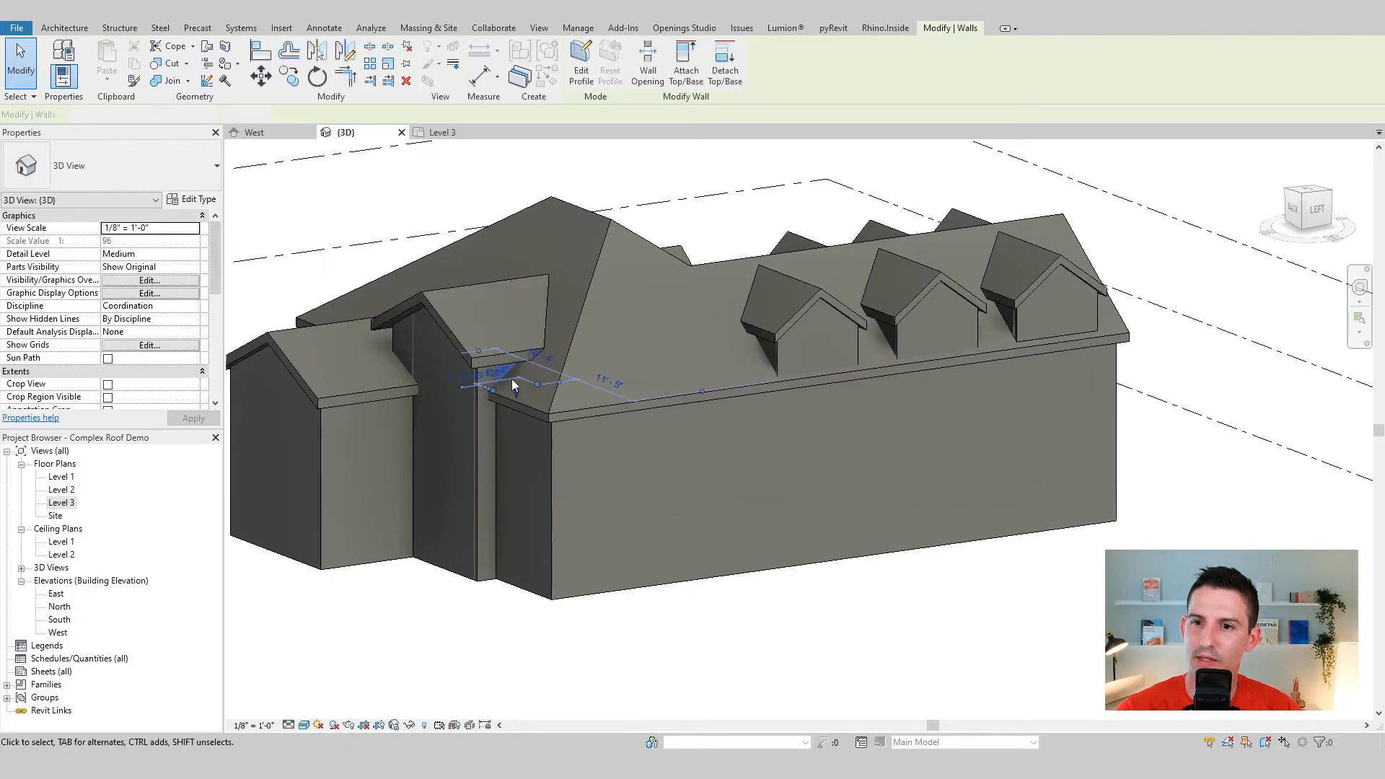
{"action": "mouse_move", "coordinate": [167, 81]}
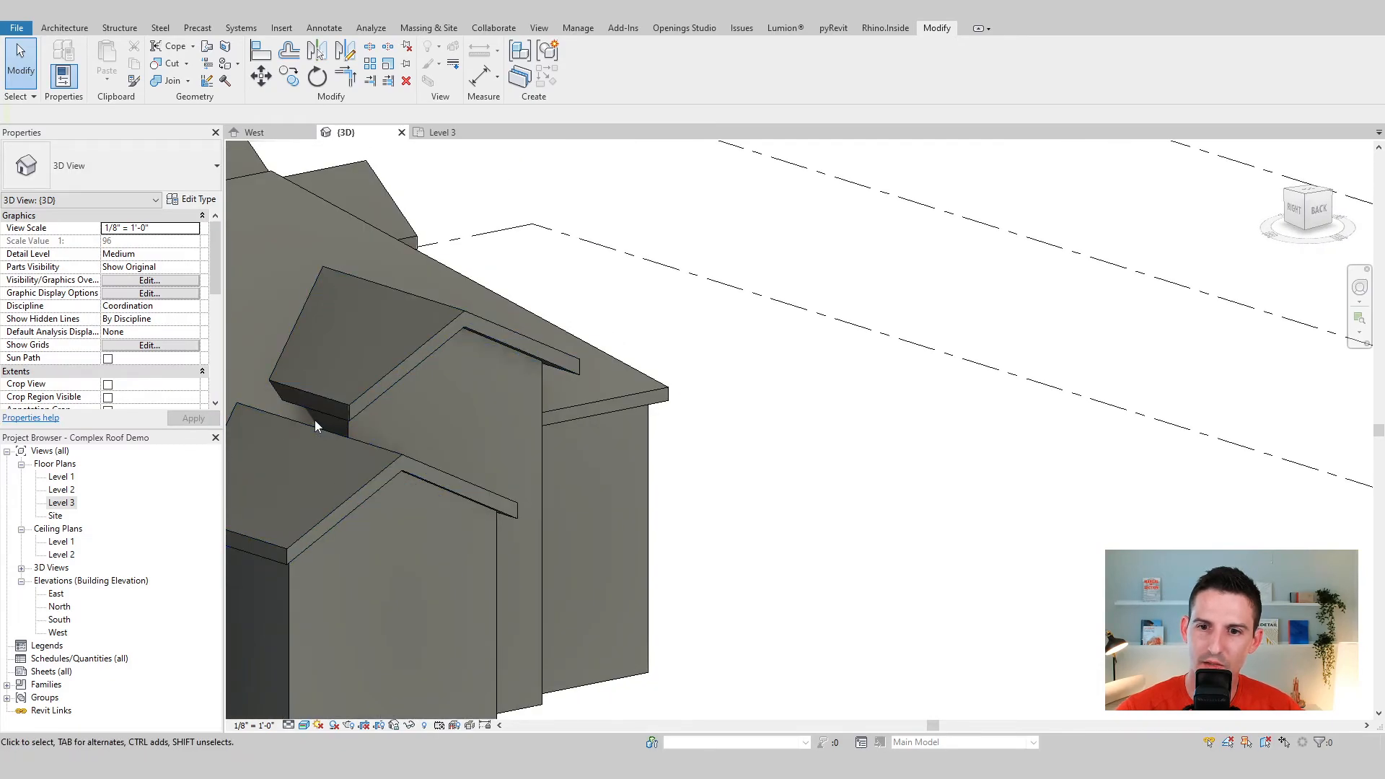
Switch to the Level 3 floor plan and select the short wall there
{"action": "left_click", "coordinate": [313, 398]}
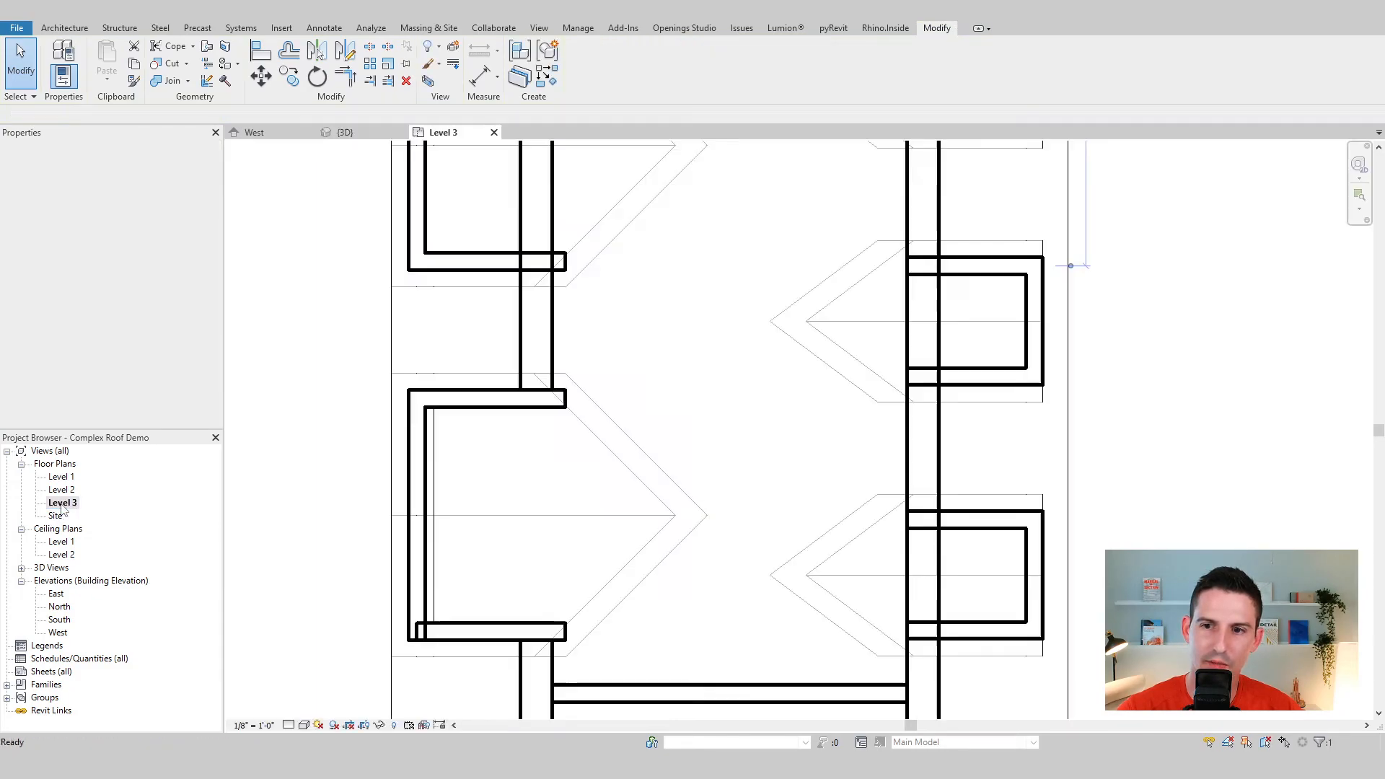
{"action": "left_click", "coordinate": [645, 341]}
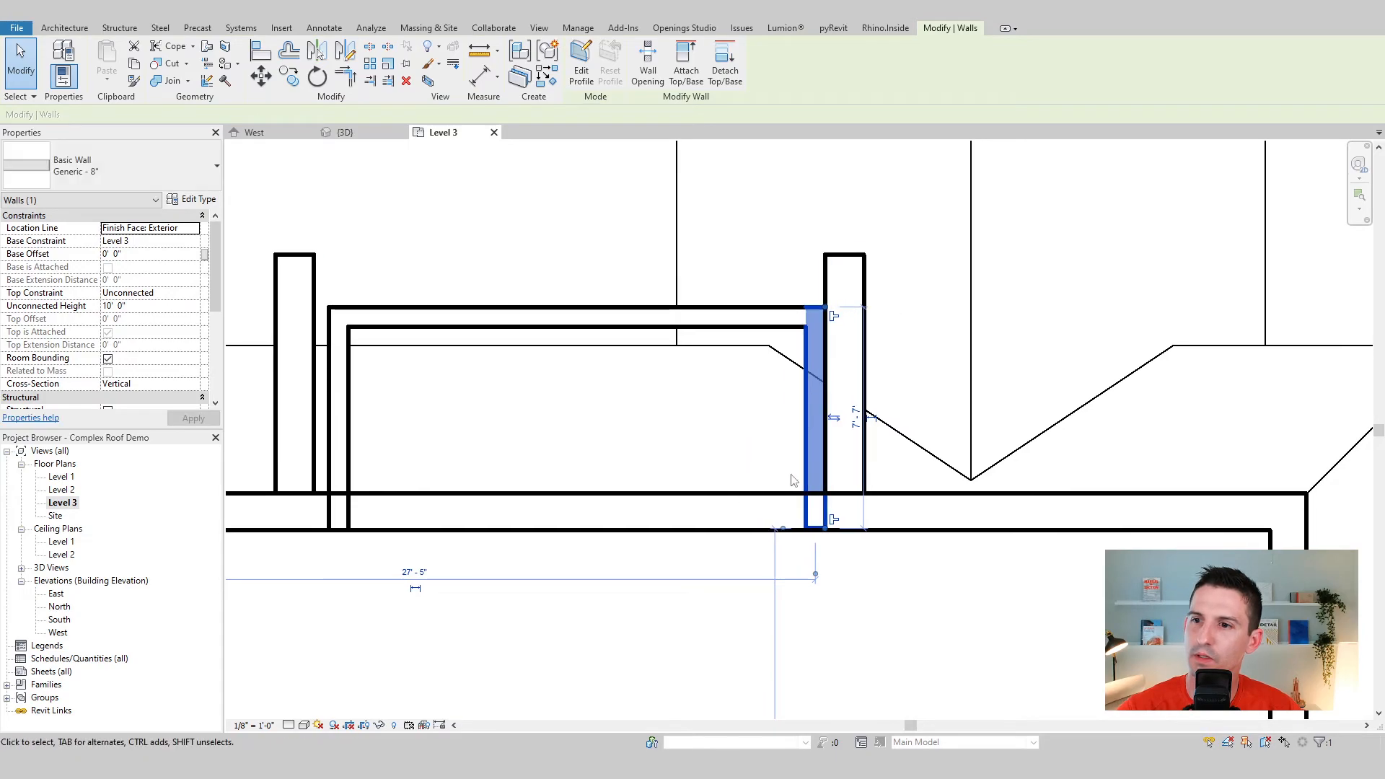
{"action": "mouse_move", "coordinate": [431, 294]}
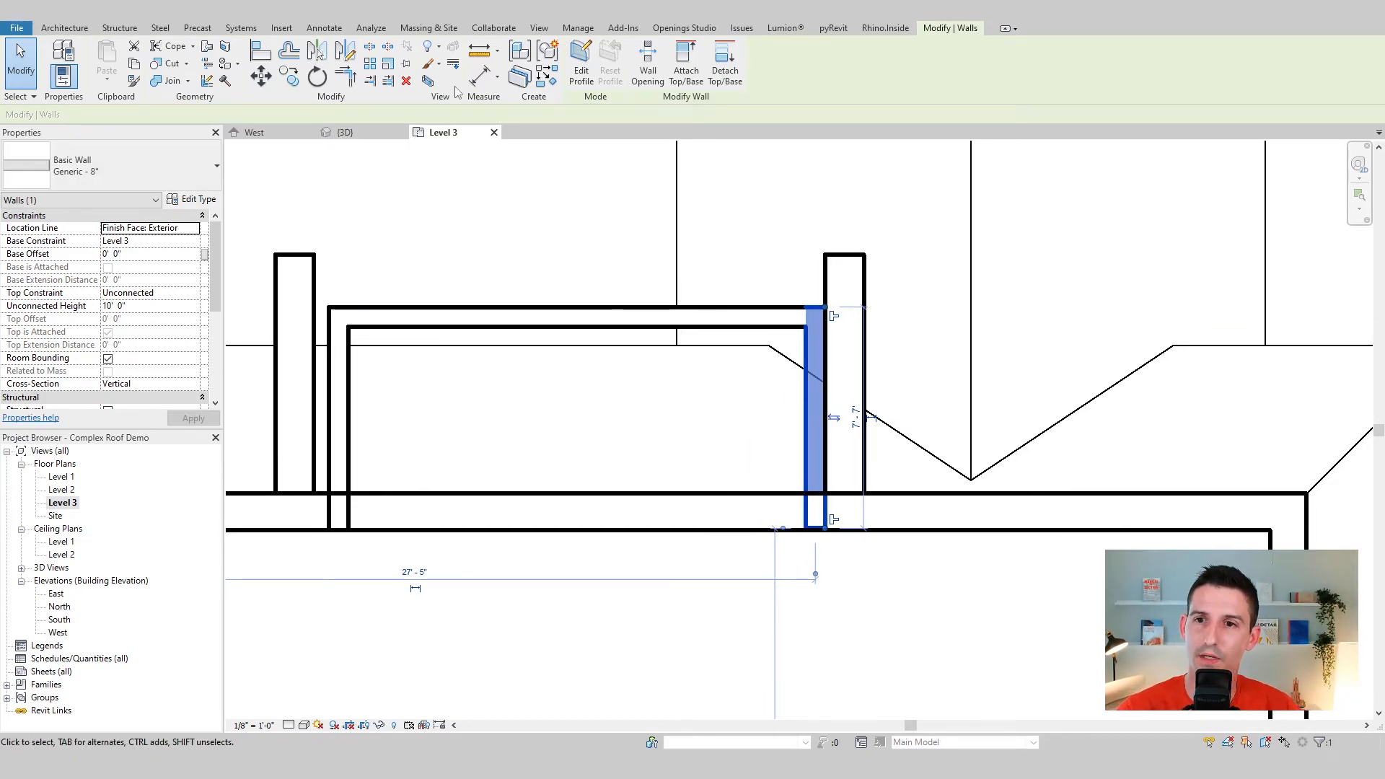
{"action": "left_click", "coordinate": [345, 131]}
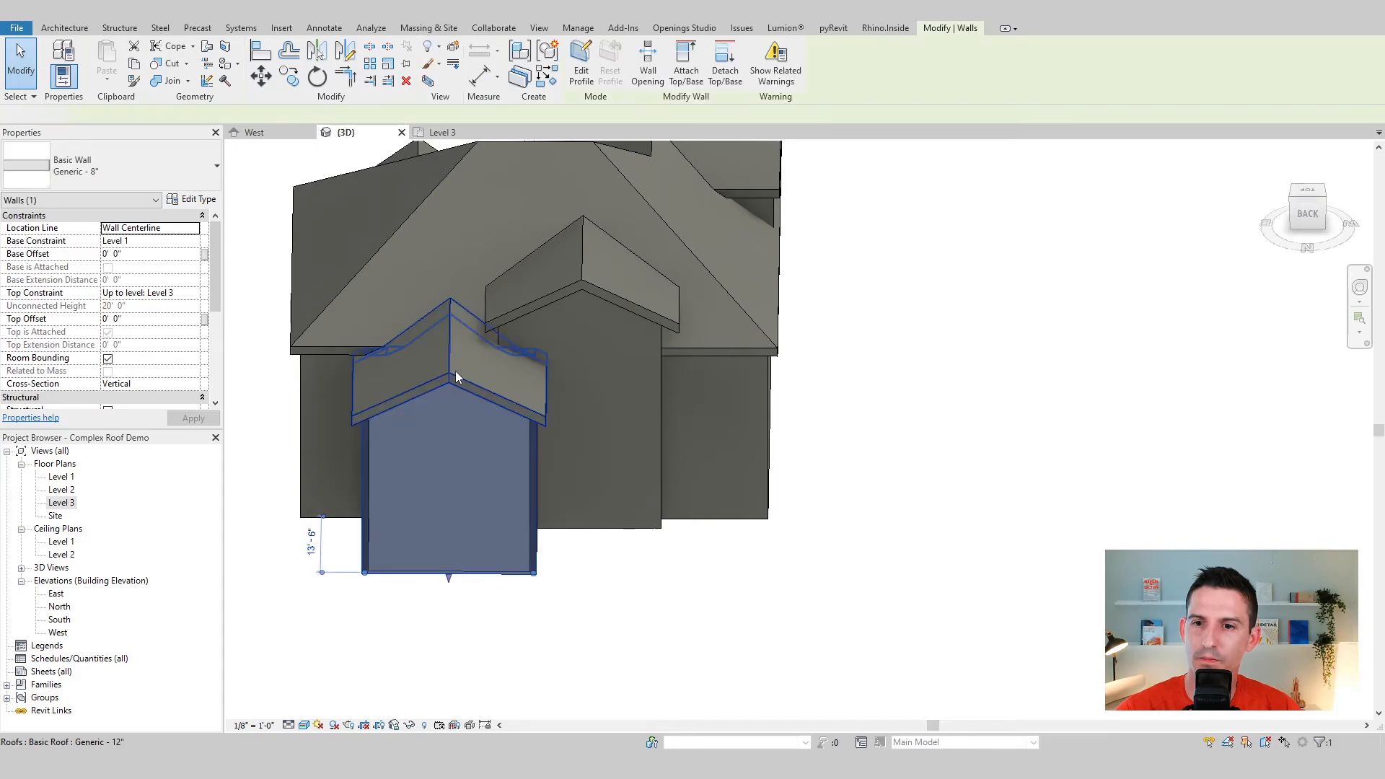
Select the side wing's gable roof and walls, then the leftover roof sliver at the eave for deletion
{"action": "left_click", "coordinate": [450, 354]}
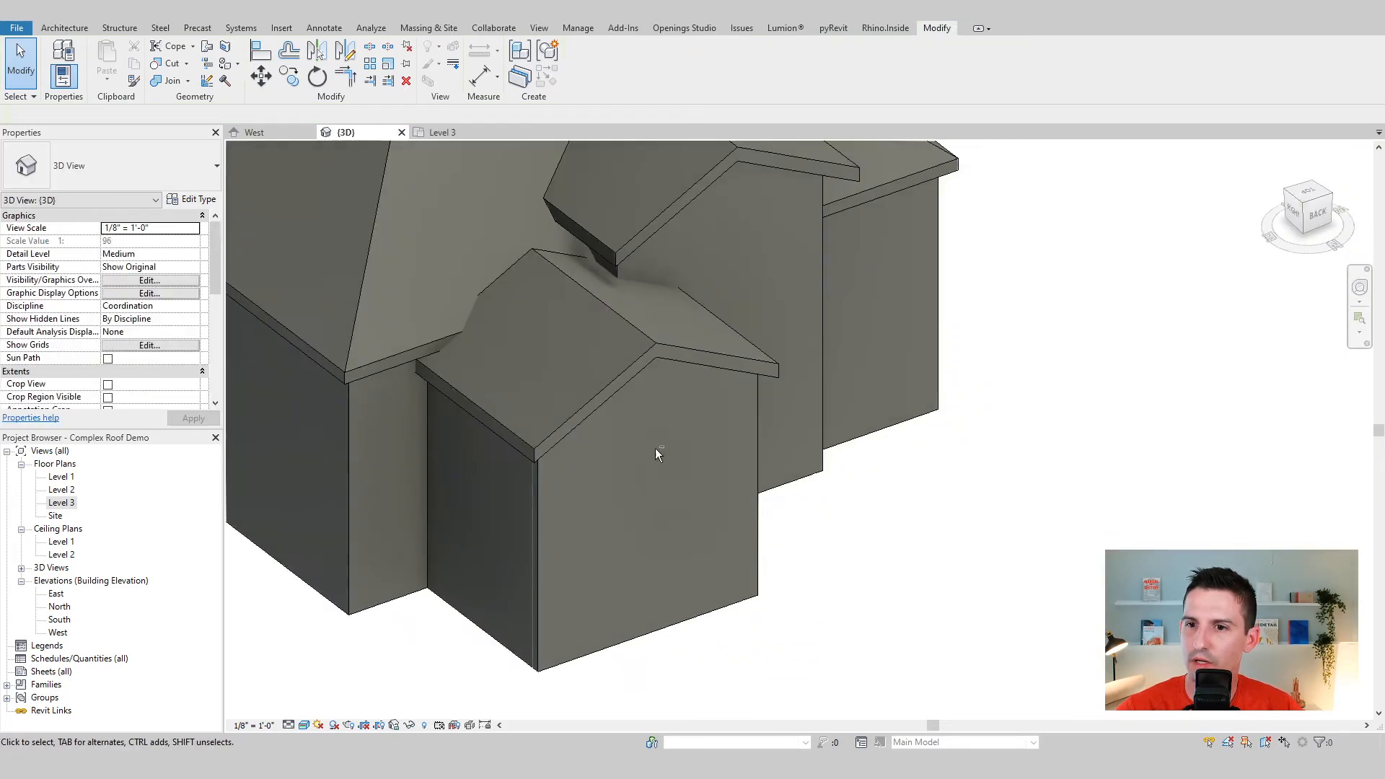
{"action": "left_click", "coordinate": [574, 354]}
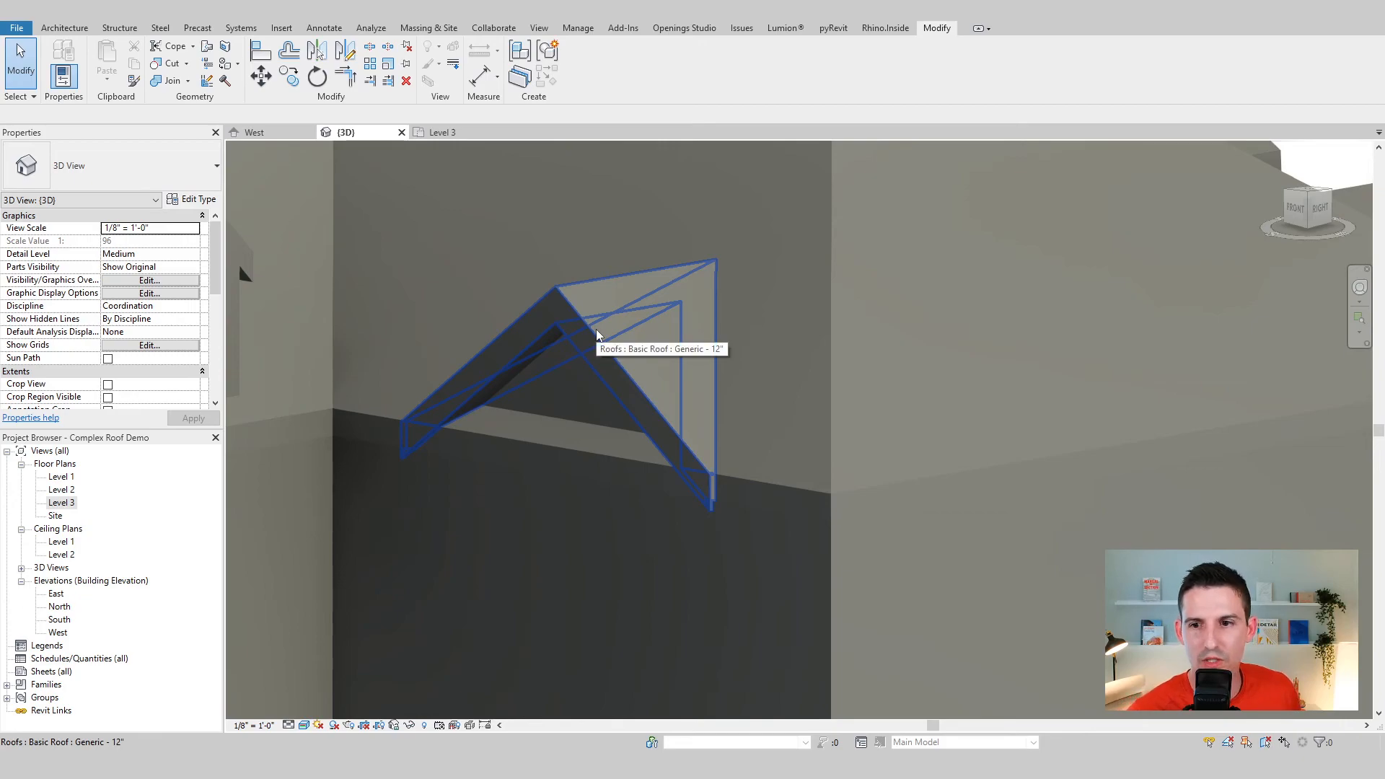
{"action": "mouse_move", "coordinate": [717, 437]}
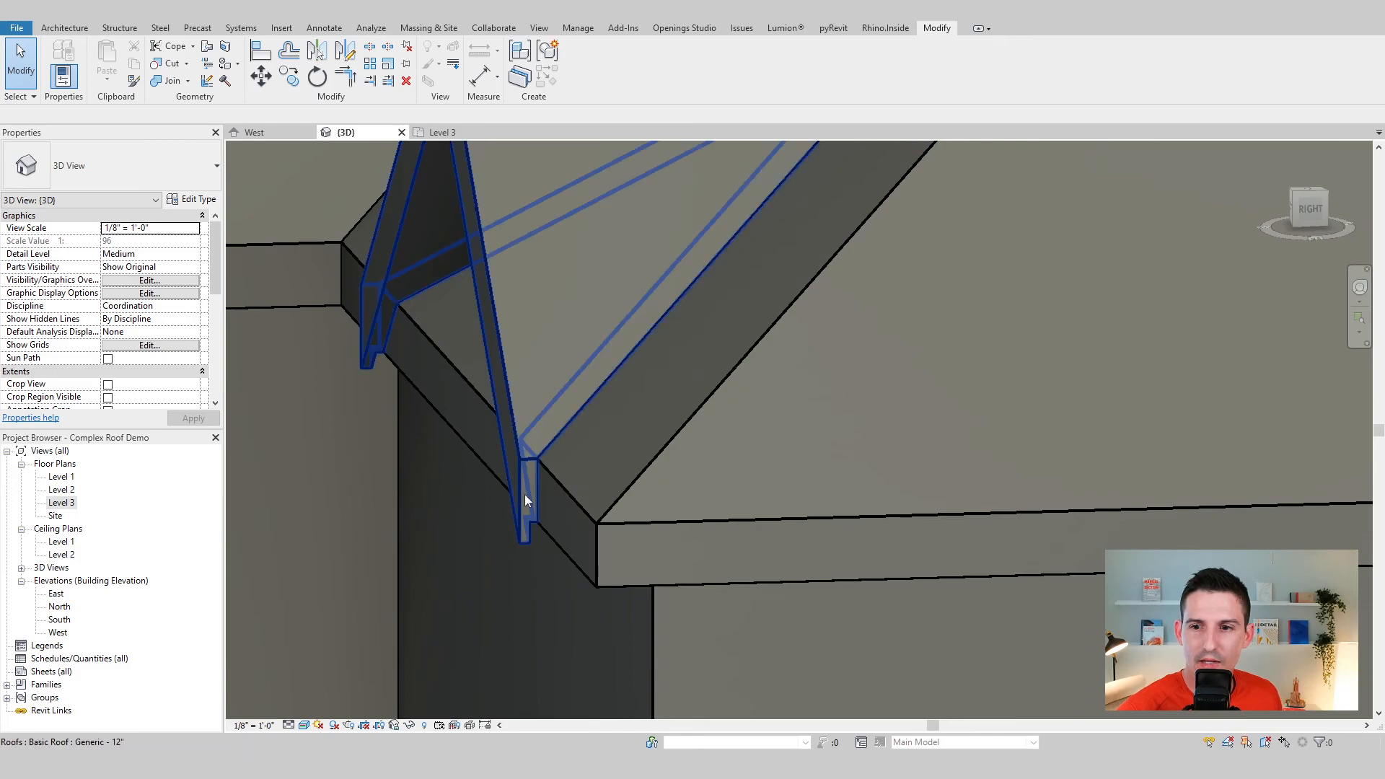
{"action": "left_click", "coordinate": [525, 500]}
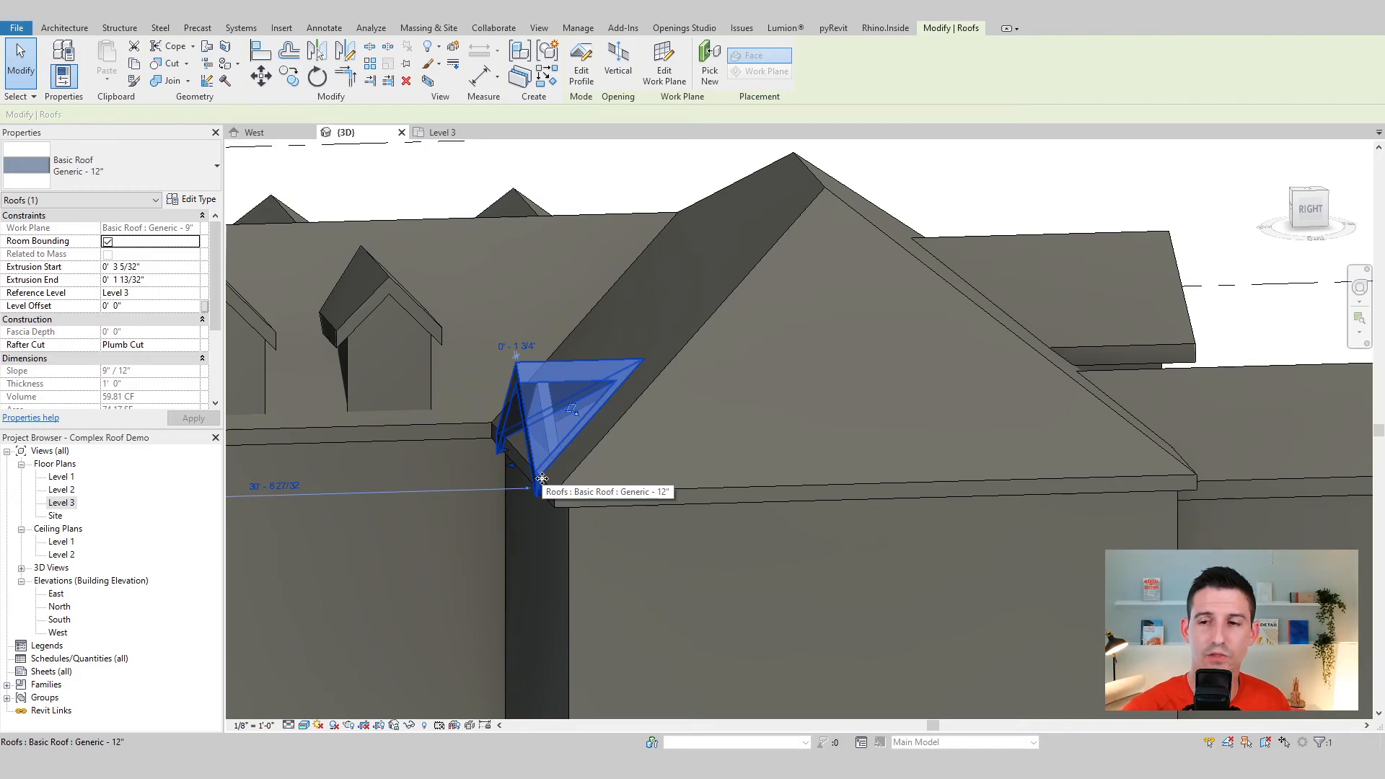
{"action": "mouse_move", "coordinate": [520, 394]}
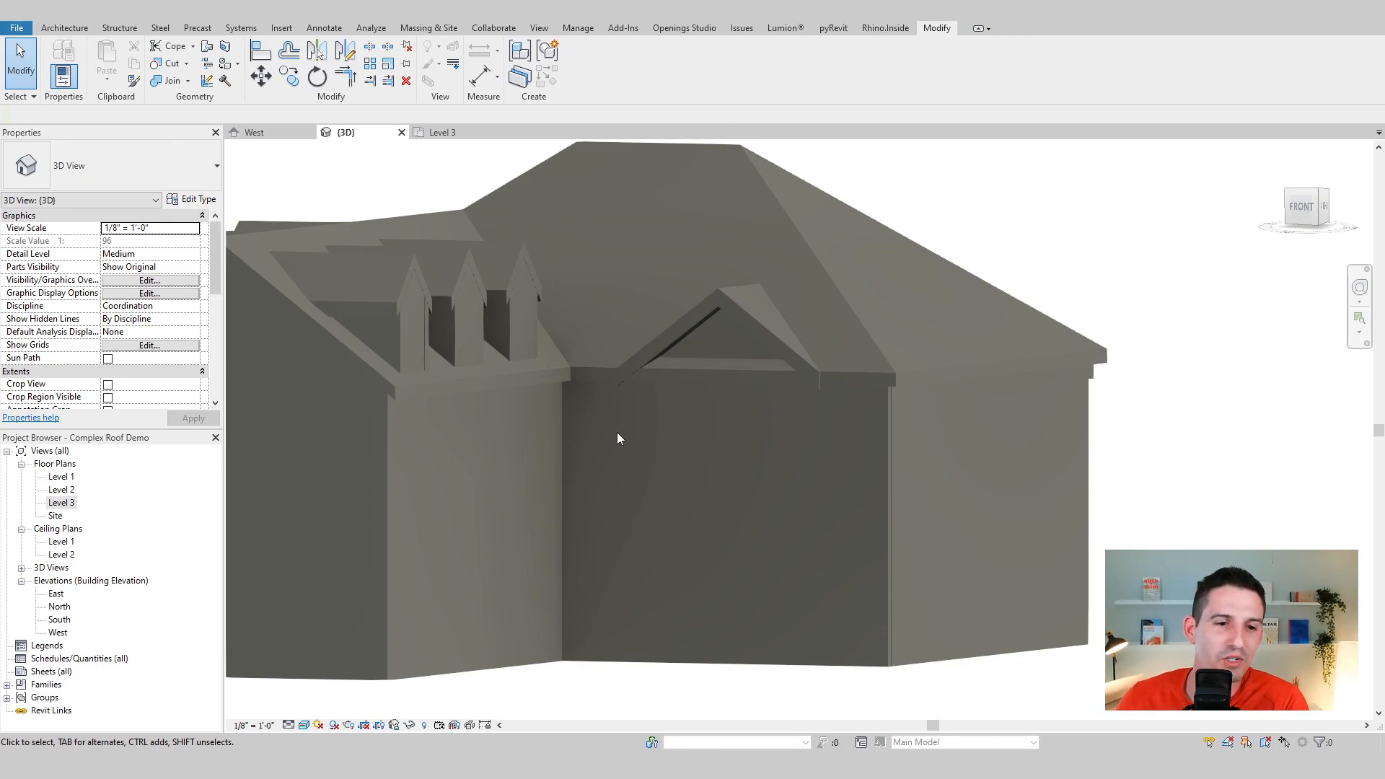
{"action": "mouse_move", "coordinate": [537, 407]}
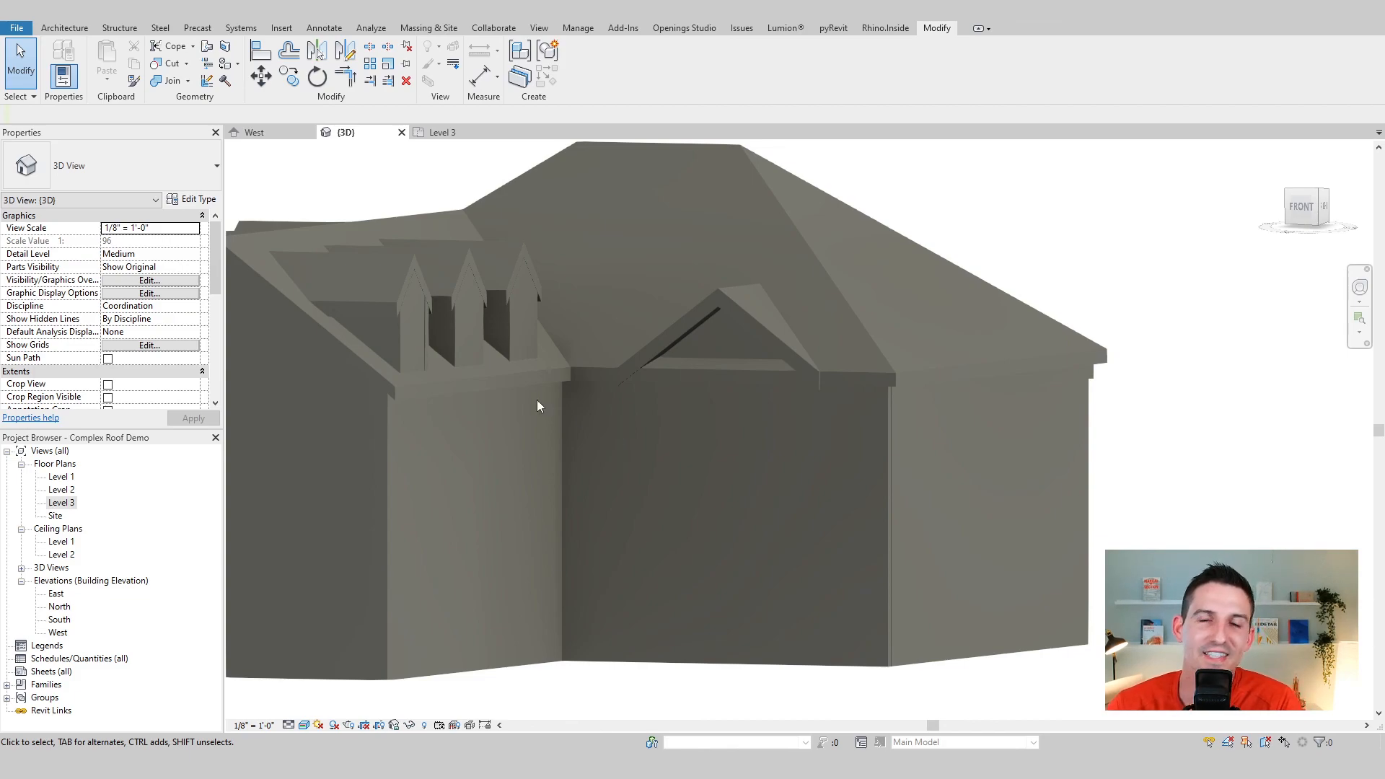